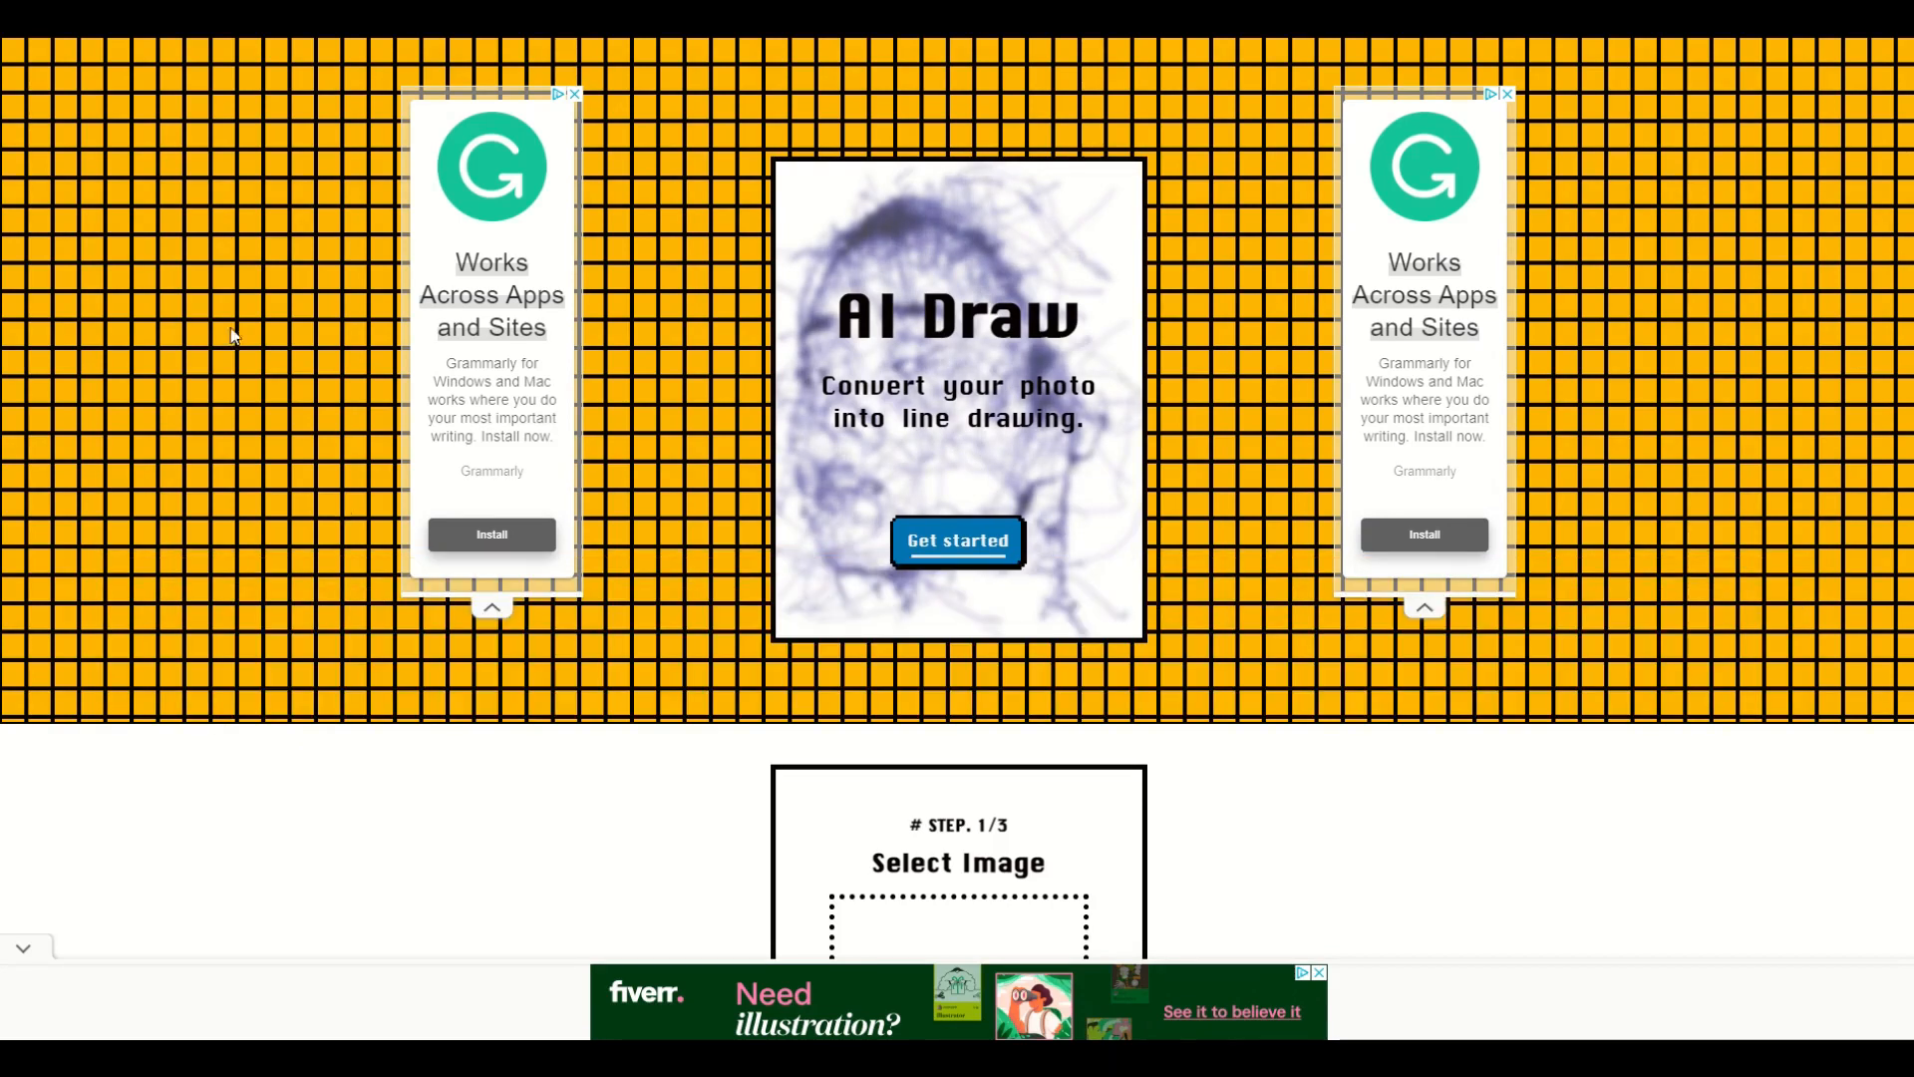
{"action": "mouse_move", "coordinate": [702, 551]}
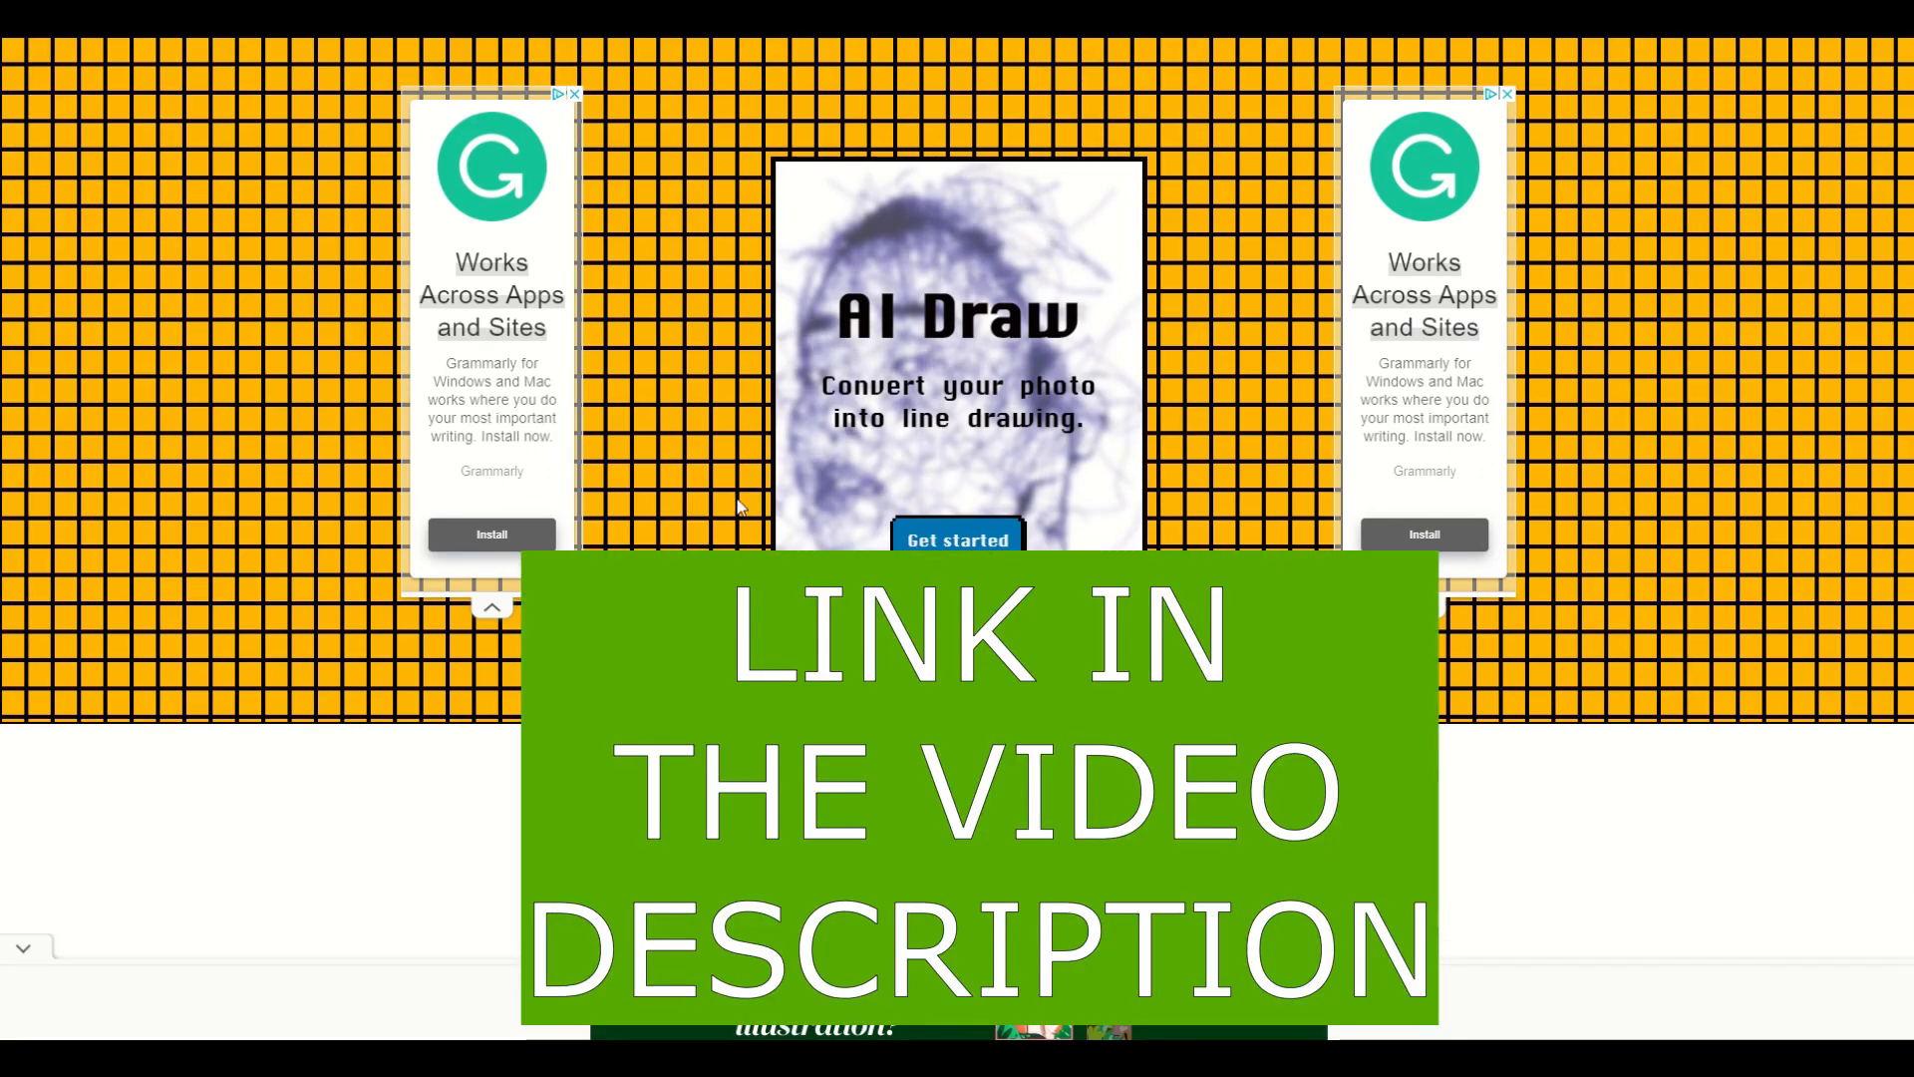
{"action": "mouse_move", "coordinate": [915, 526]}
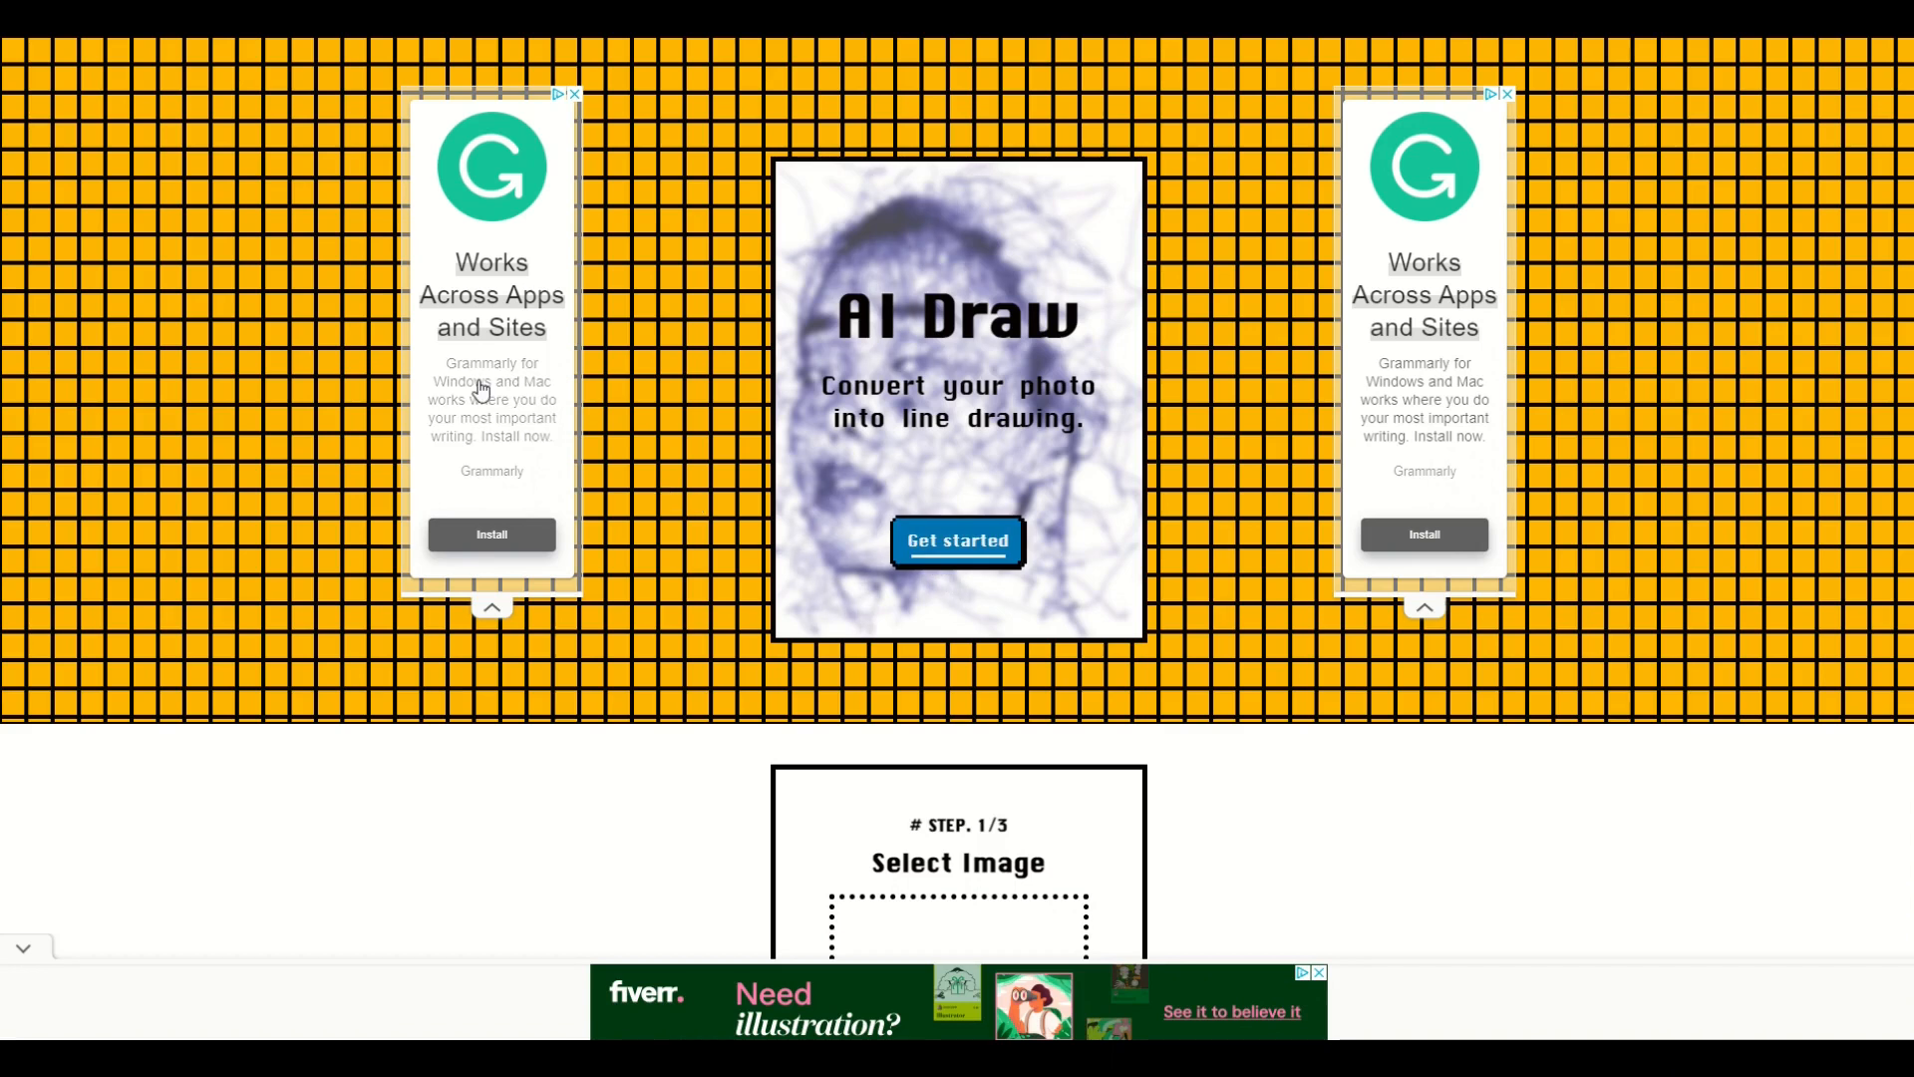
{"action": "mouse_move", "coordinate": [547, 564]}
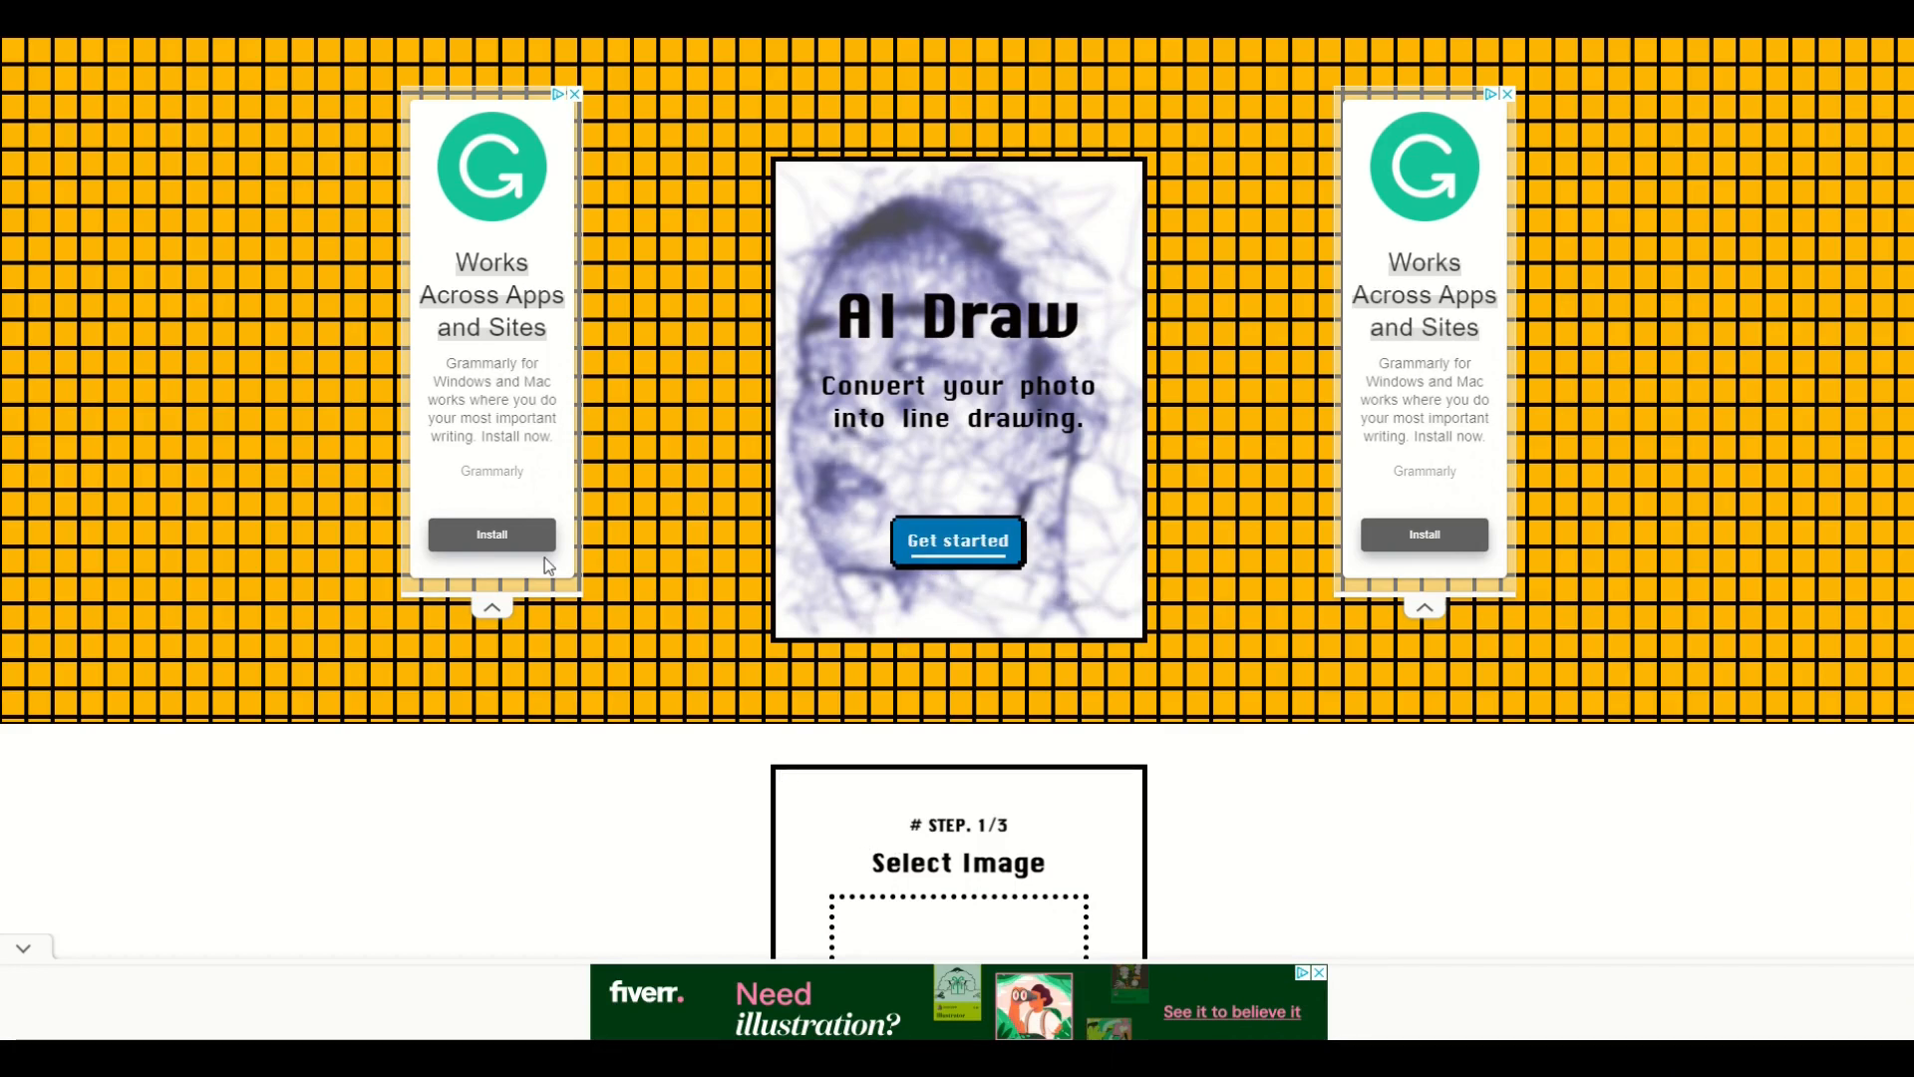
{"action": "mouse_move", "coordinate": [769, 529]}
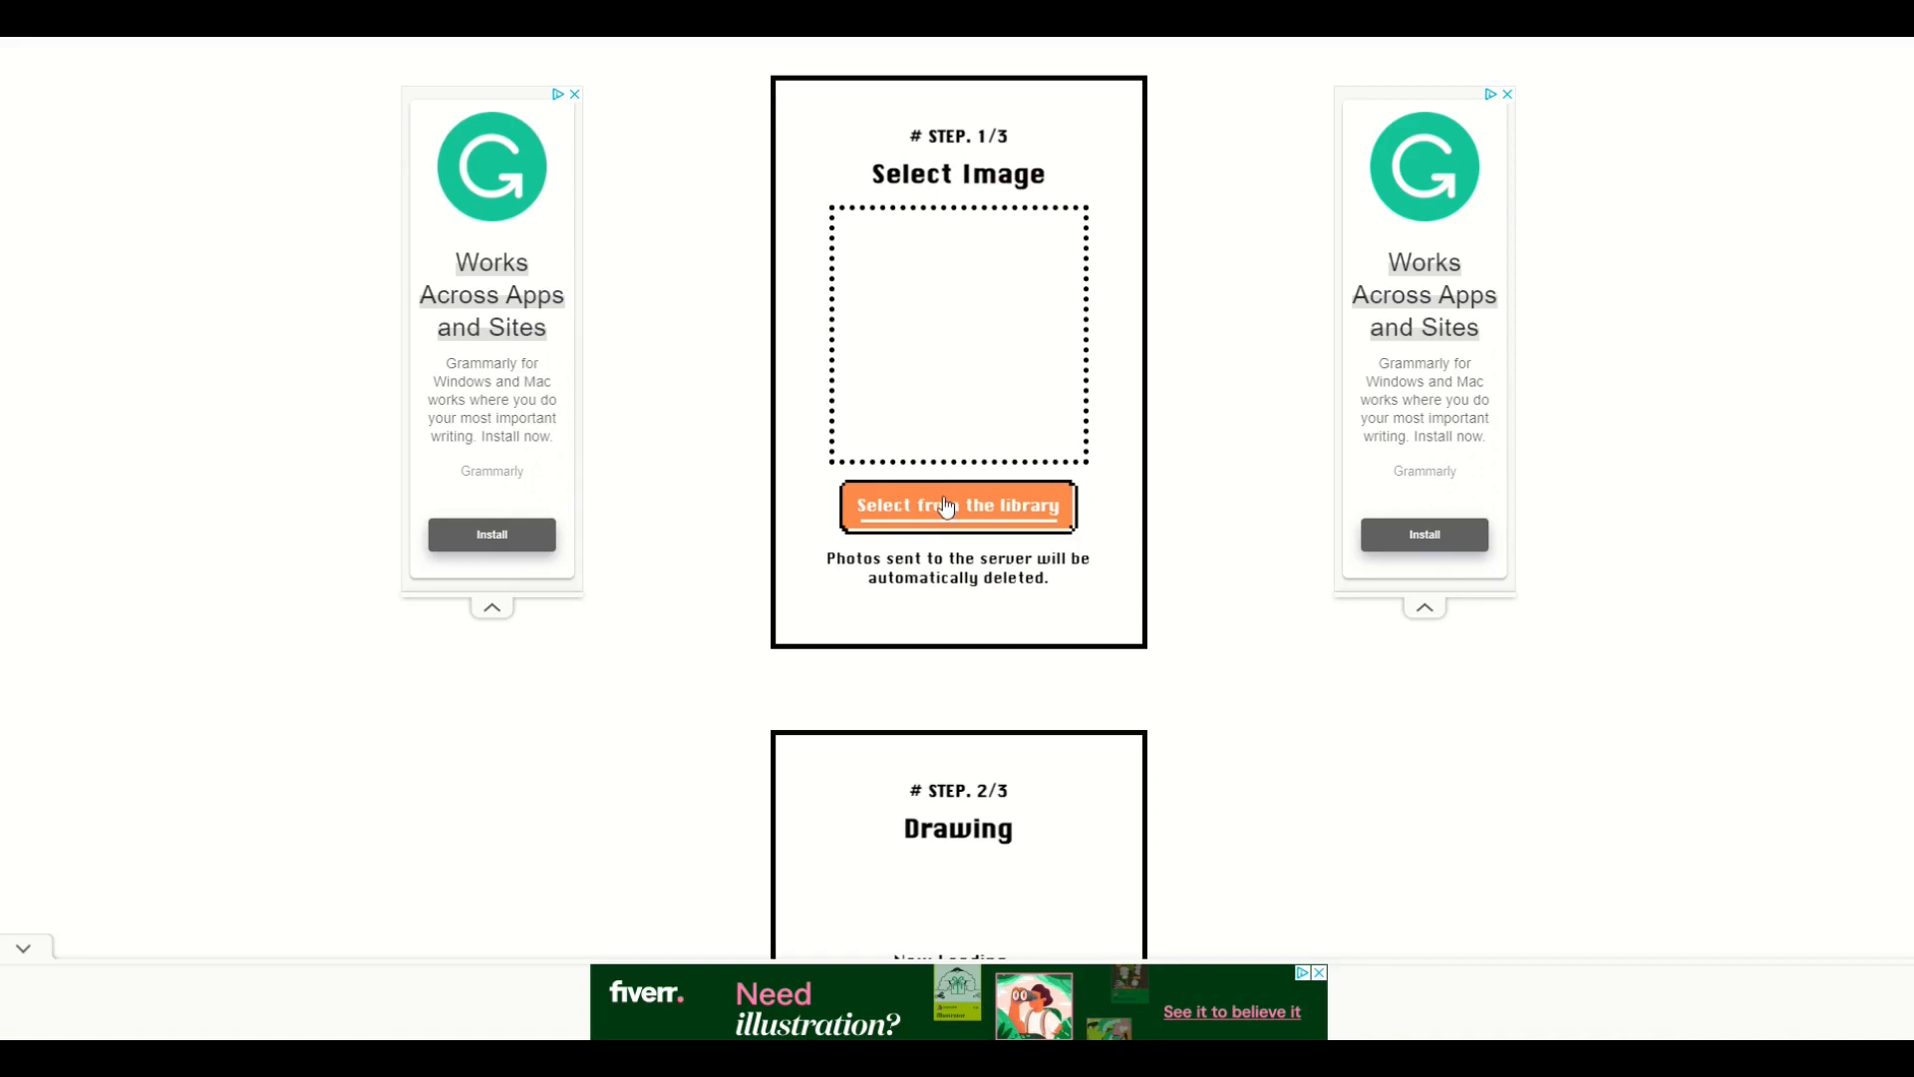
- Choose the 01 Skull photo from the library's Open dialog as the source image
{"action": "left_click", "coordinate": [957, 504]}
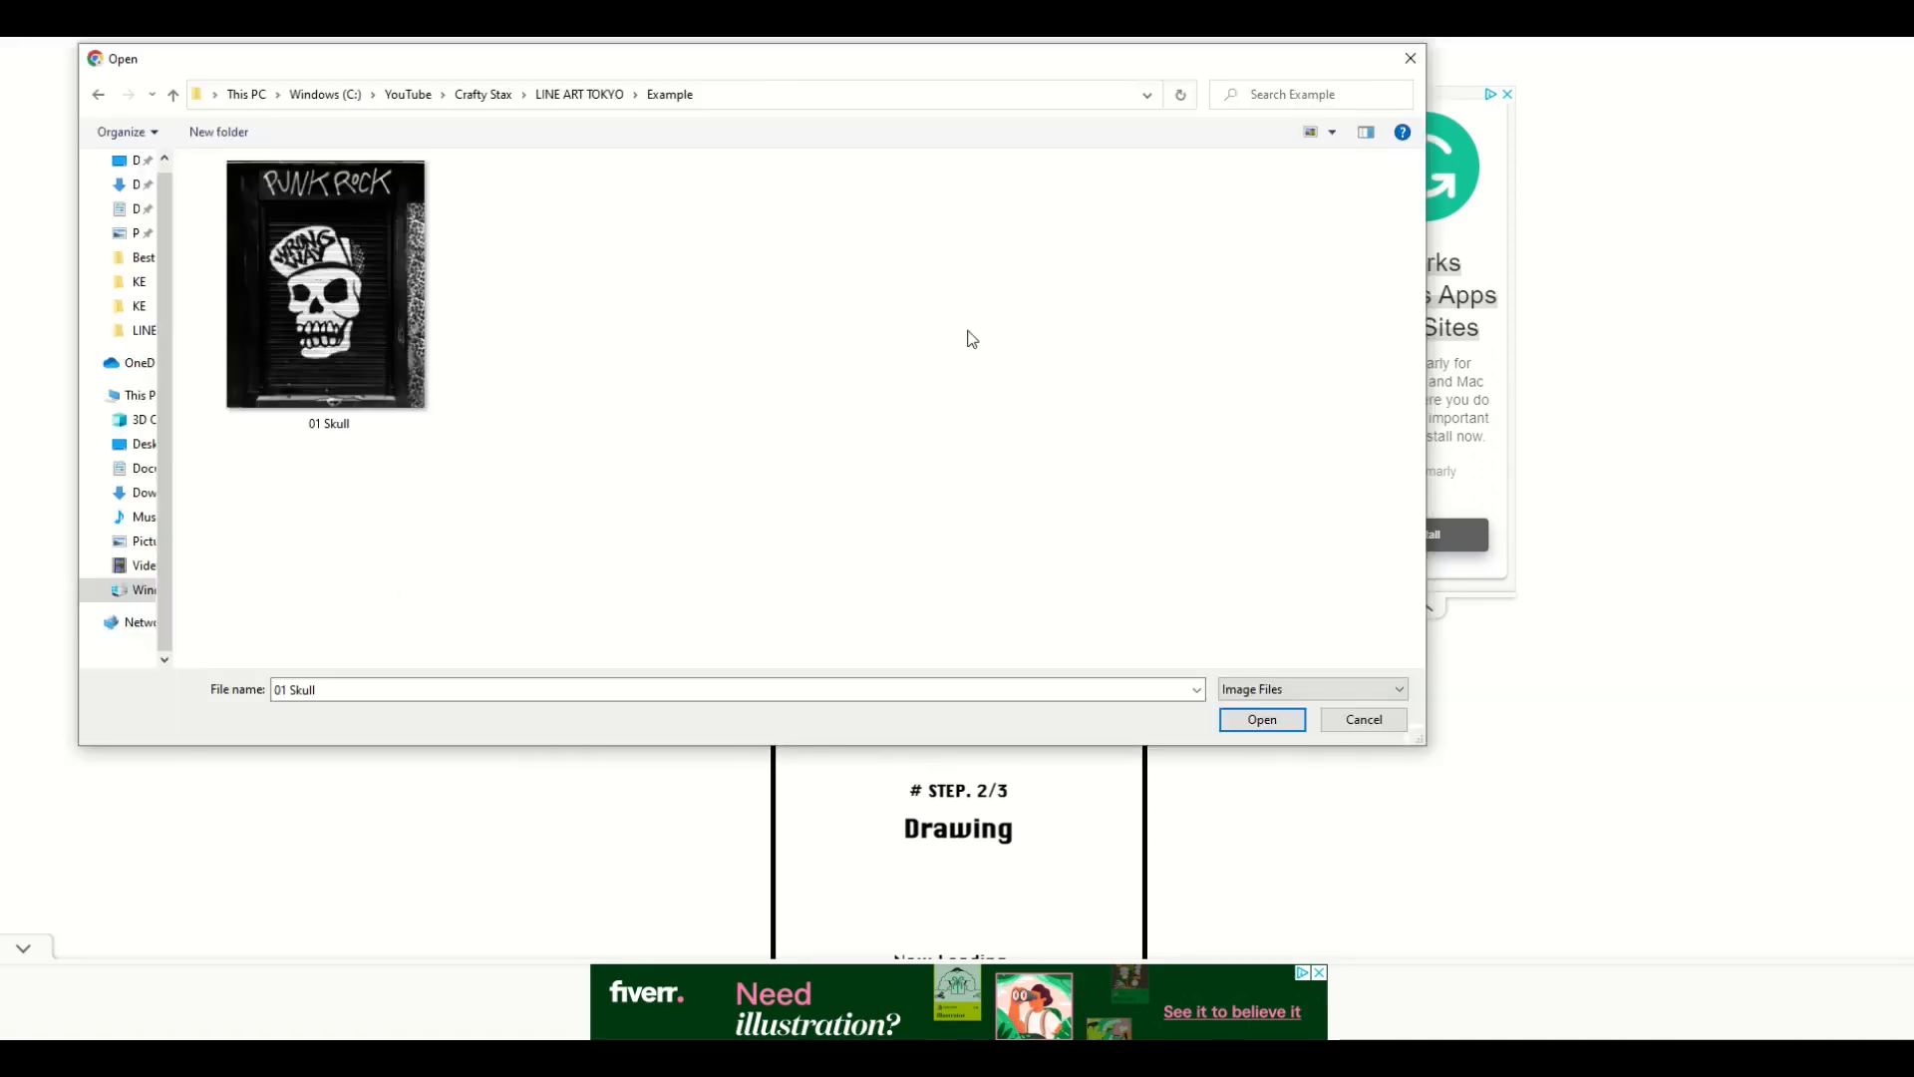
{"action": "mouse_move", "coordinate": [477, 513]}
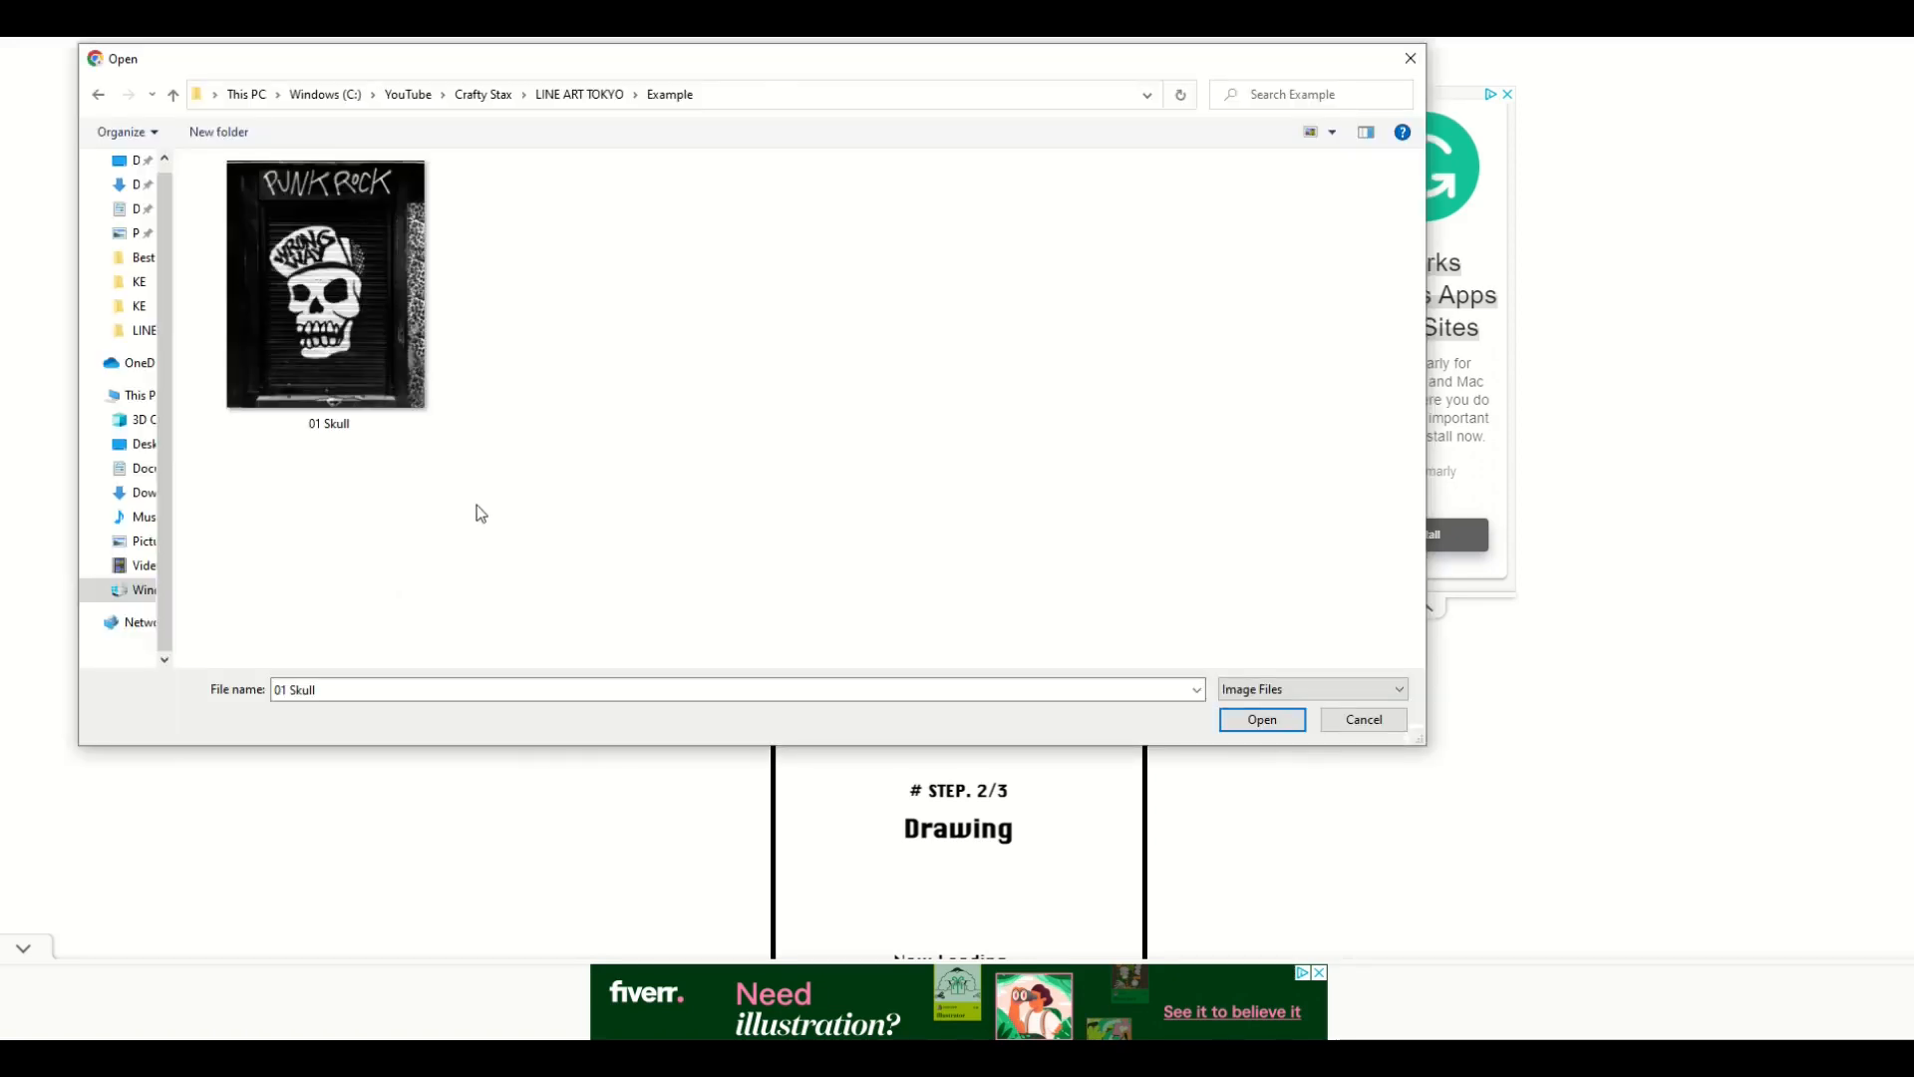
{"action": "mouse_move", "coordinate": [488, 537]}
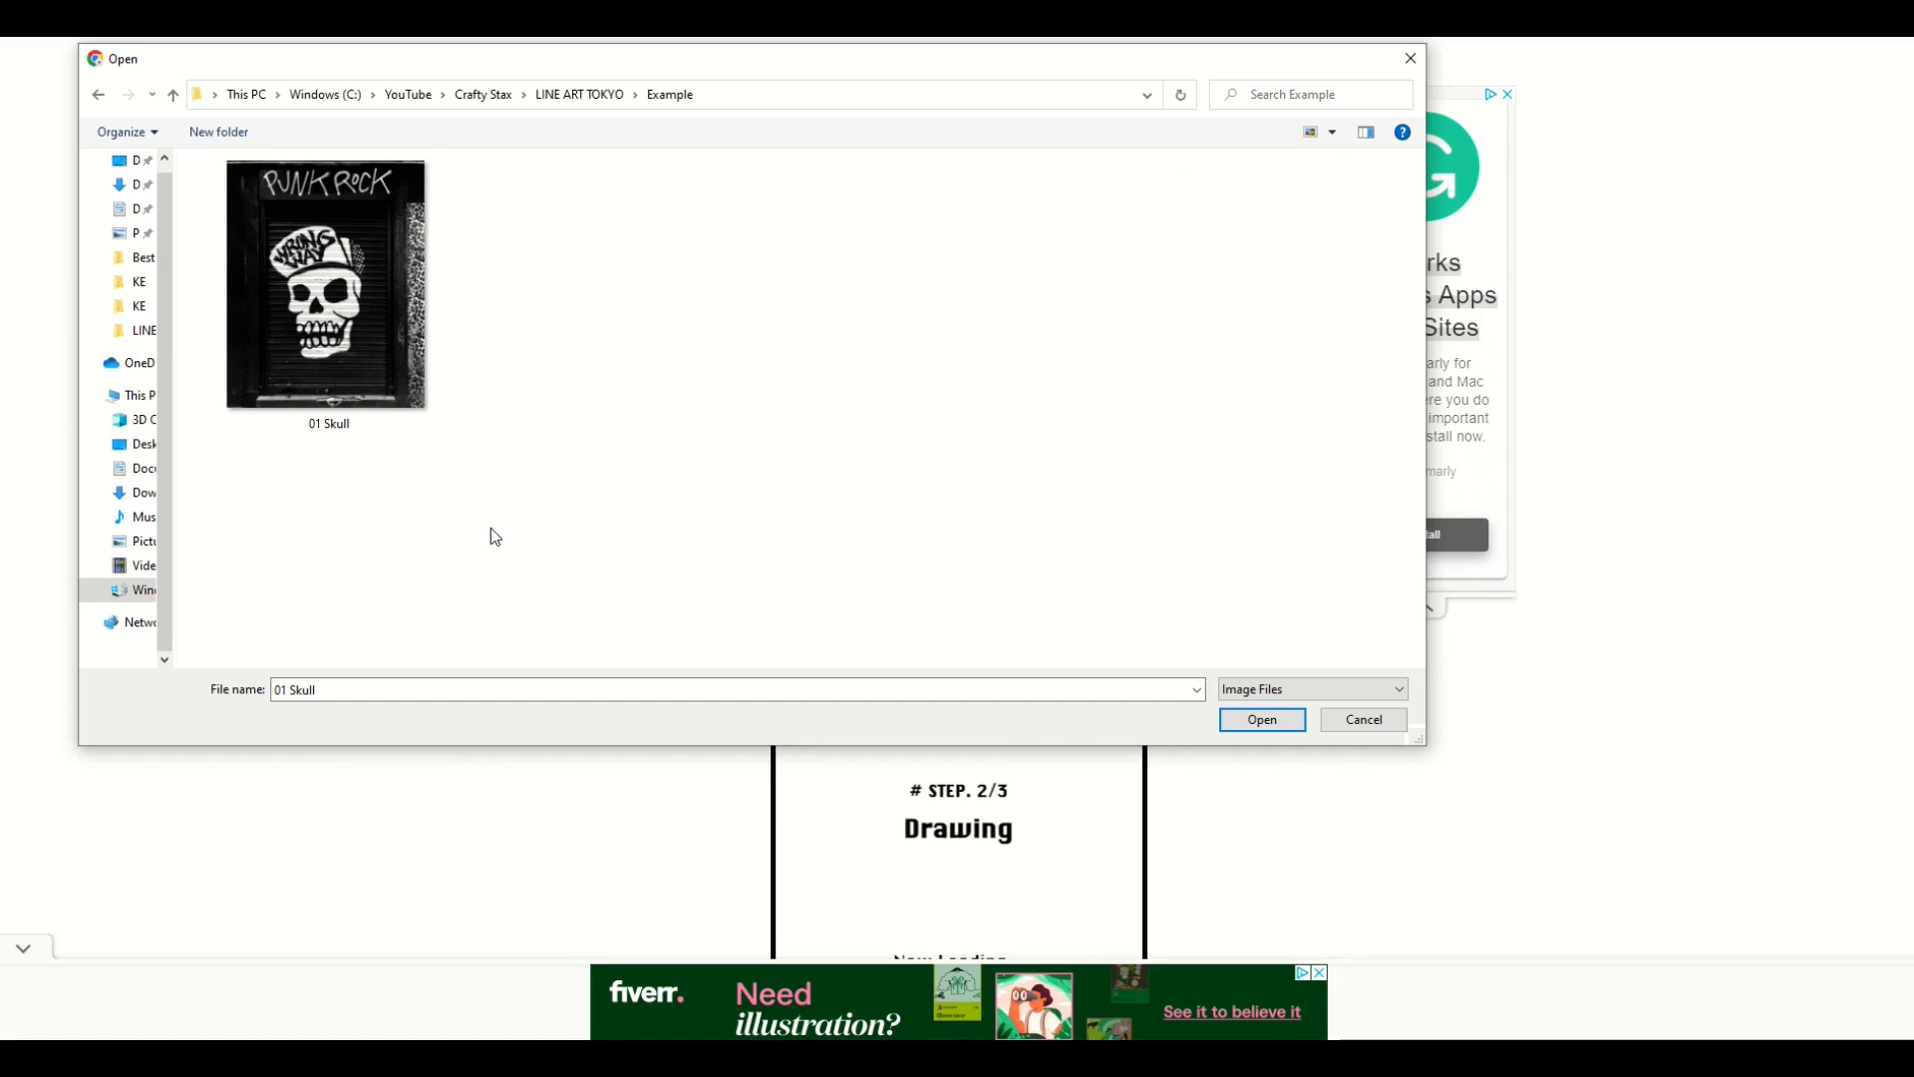
{"action": "left_click", "coordinate": [1260, 720]}
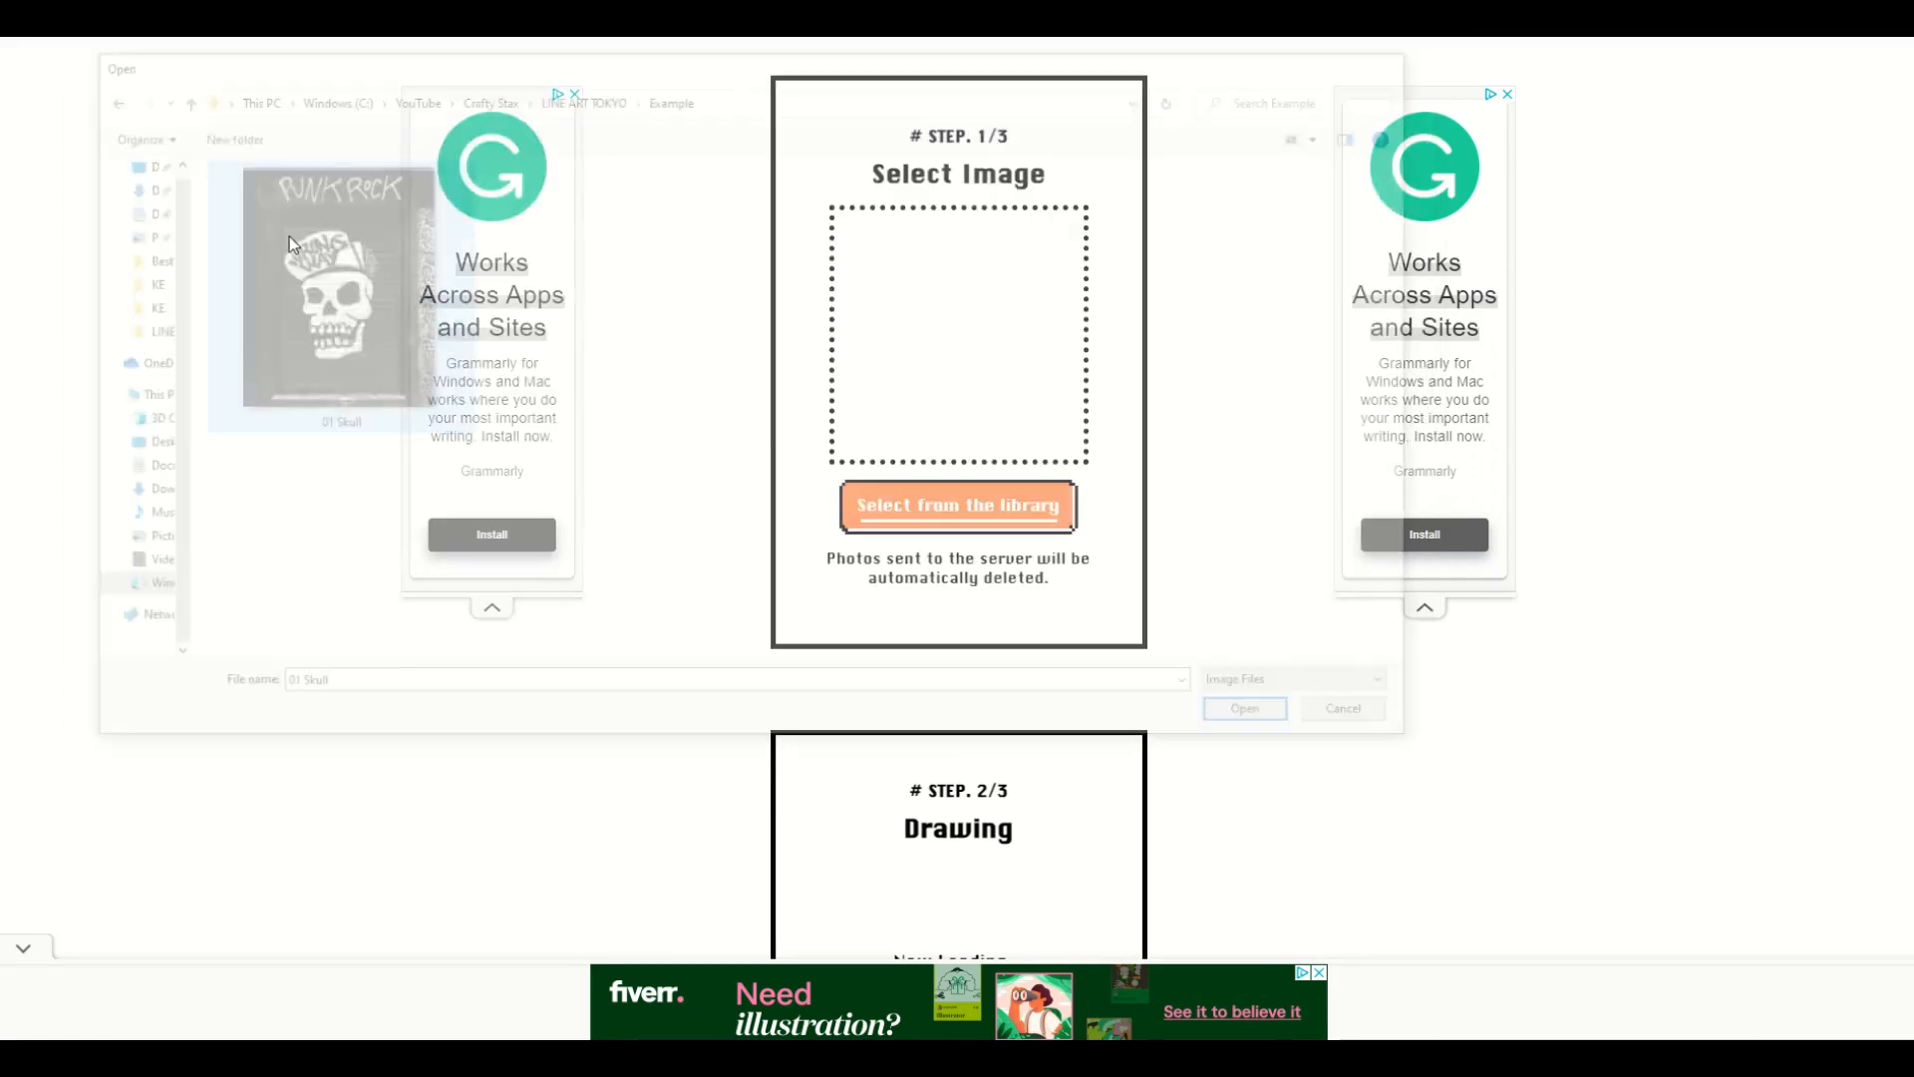
{"action": "left_click", "coordinate": [1242, 708]}
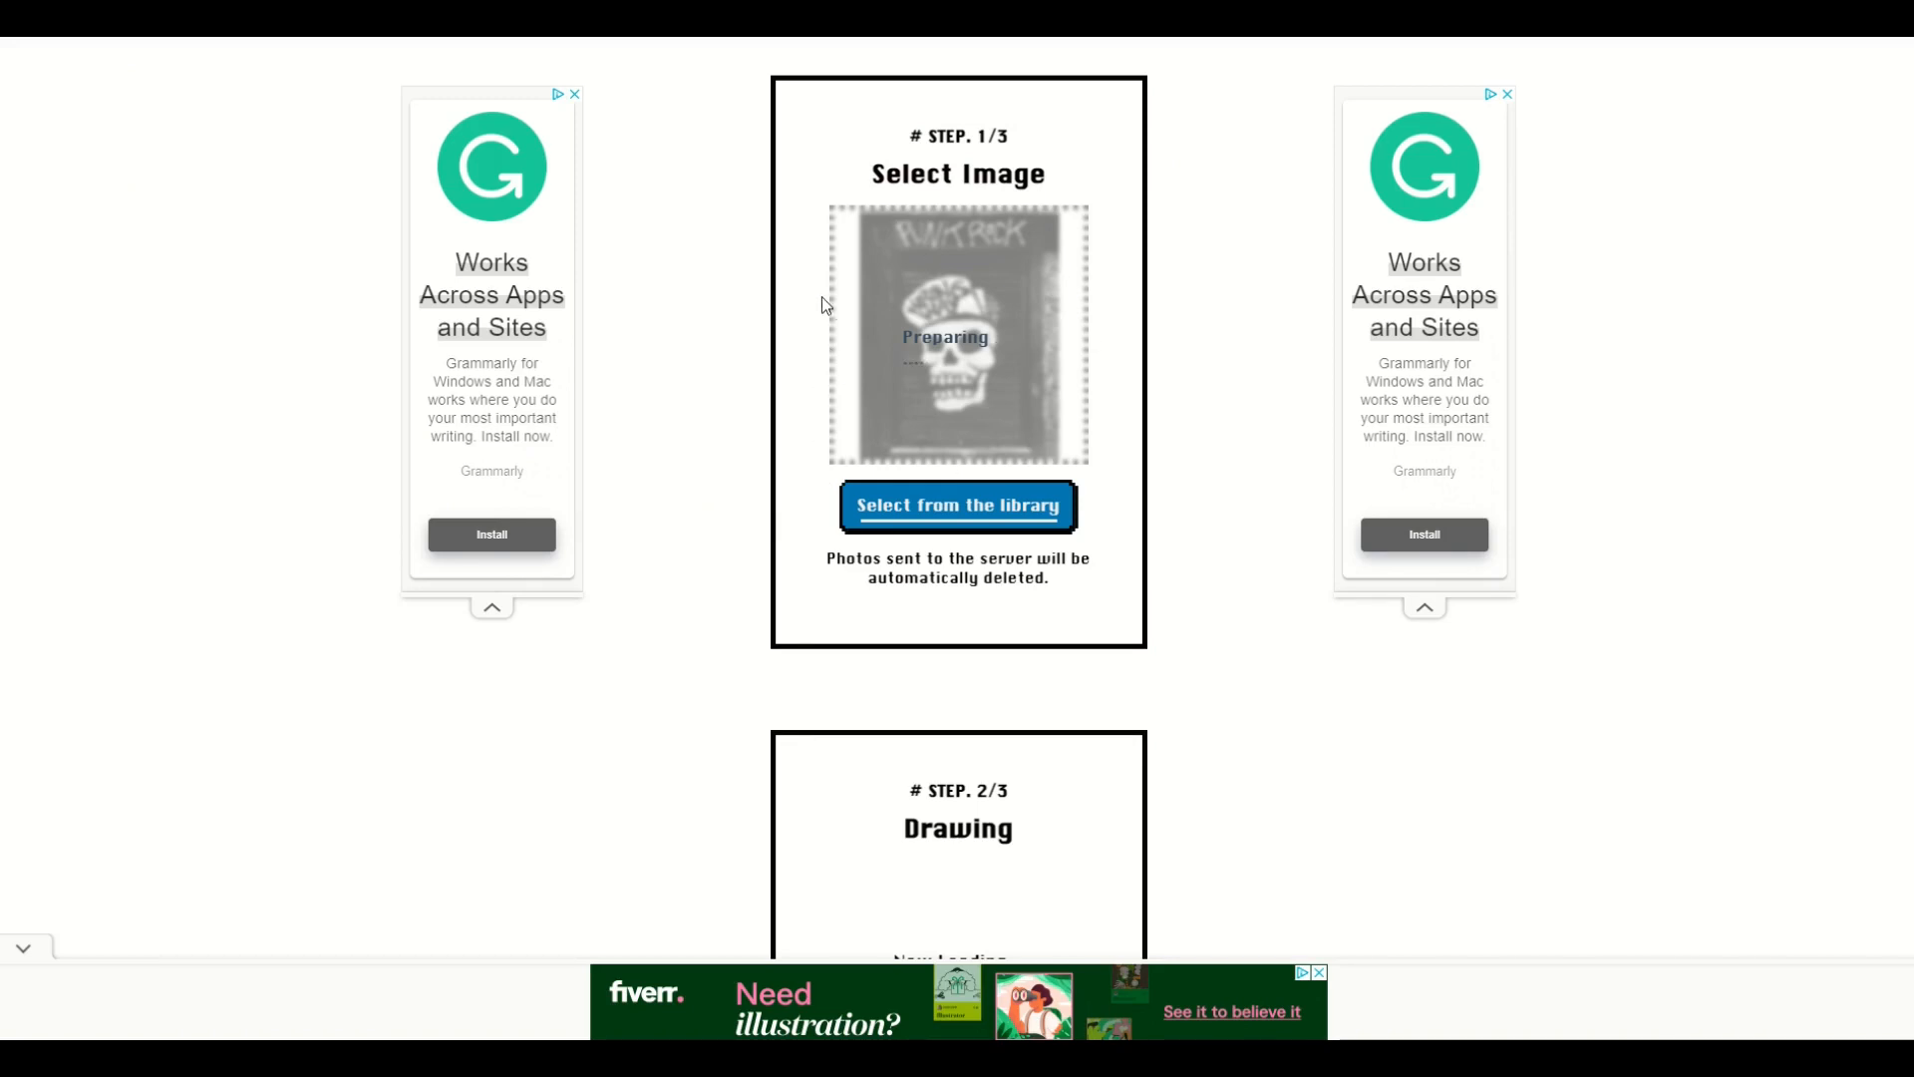
- Start the Step 2/3 drawing animation so the skull renders as blue line art
{"action": "scroll", "scroll_direction": "down", "scroll_amount": 3}
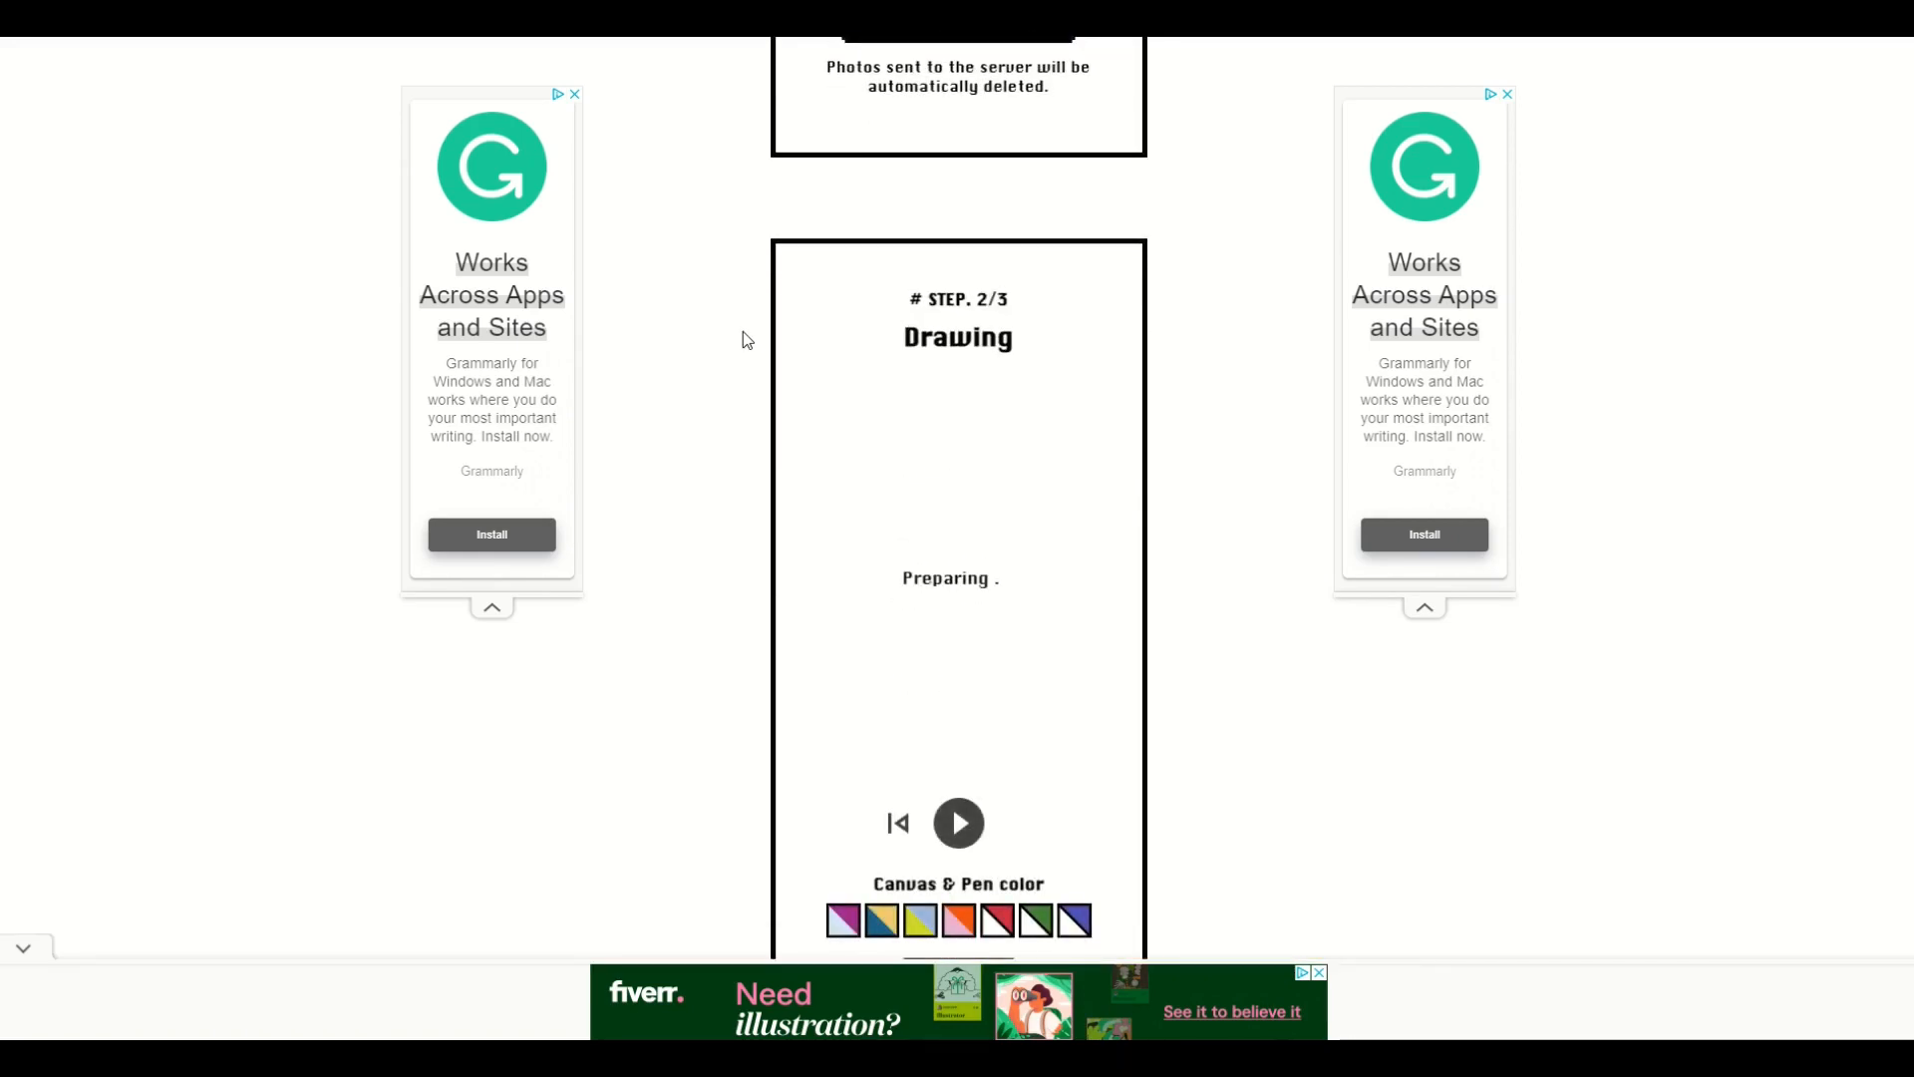
{"action": "left_click", "coordinate": [957, 822]}
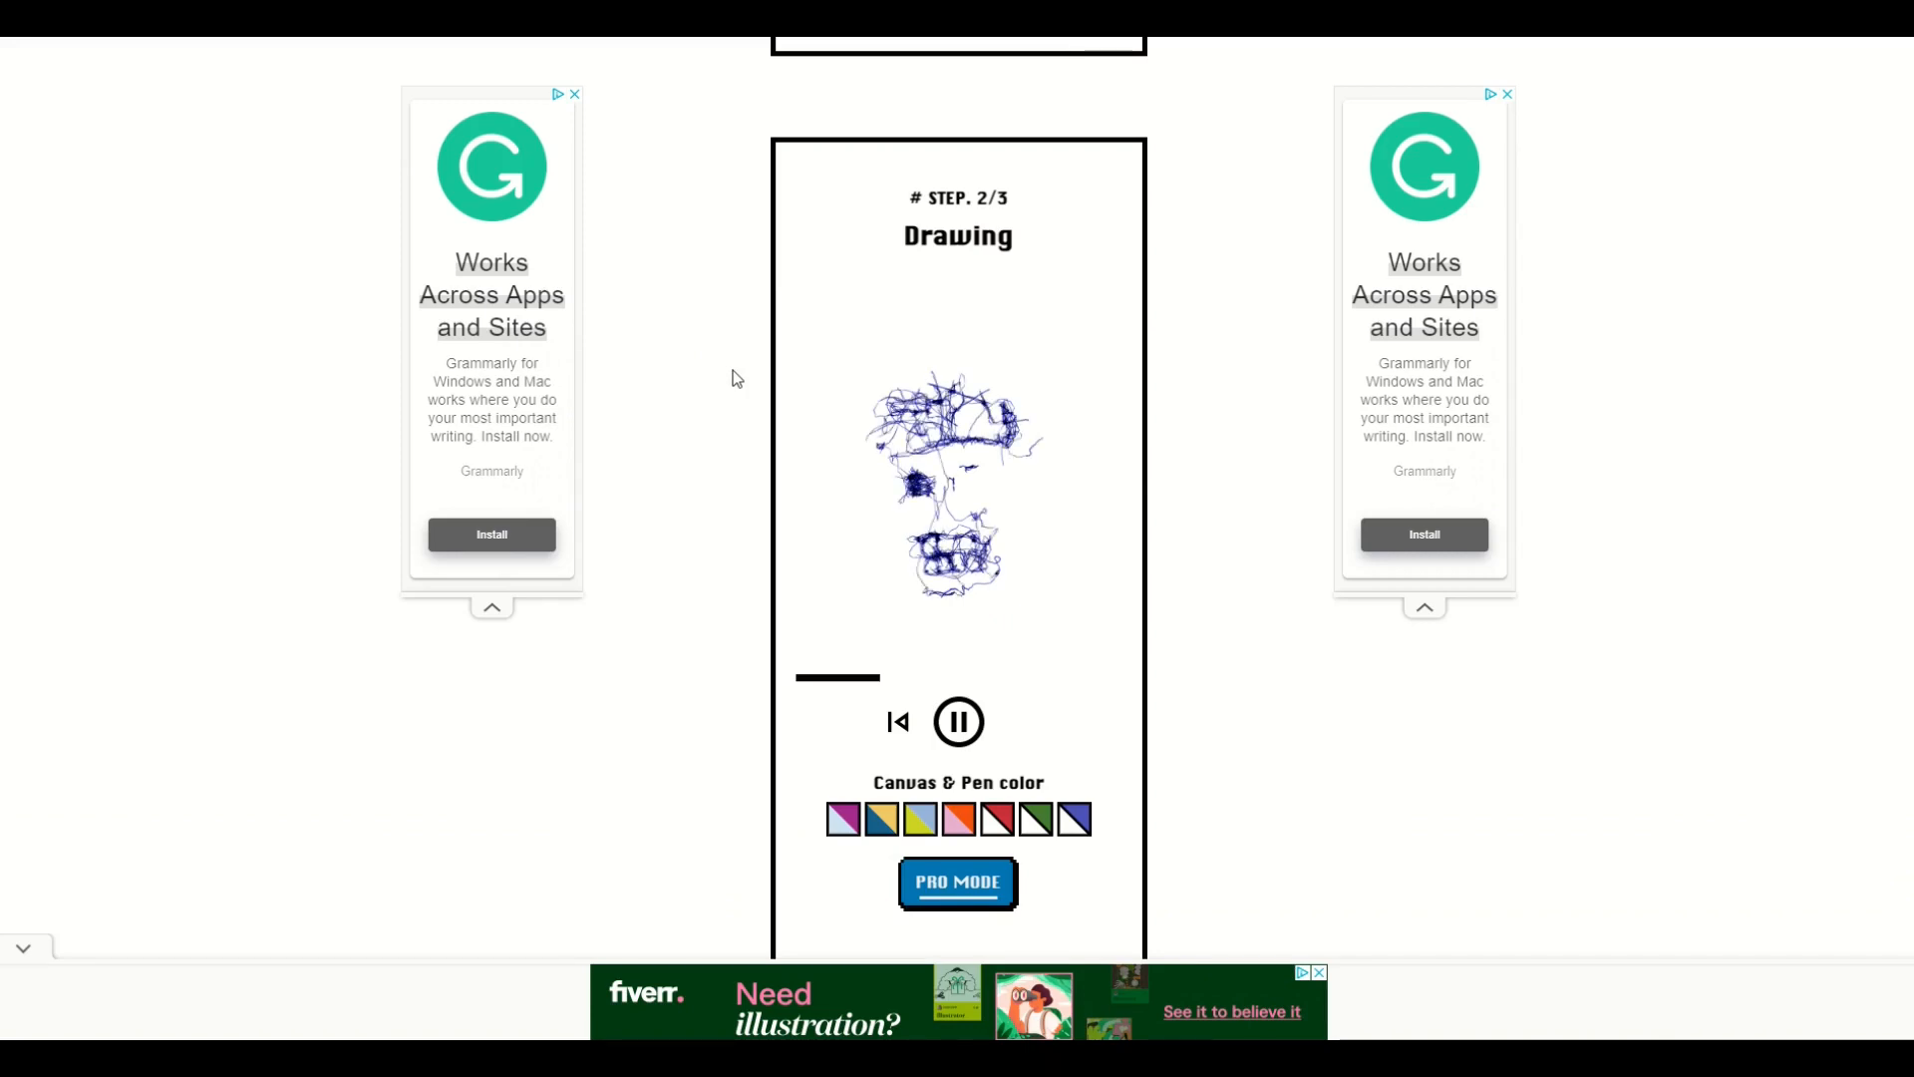
{"action": "scroll", "scroll_direction": "up", "scroll_amount": 3}
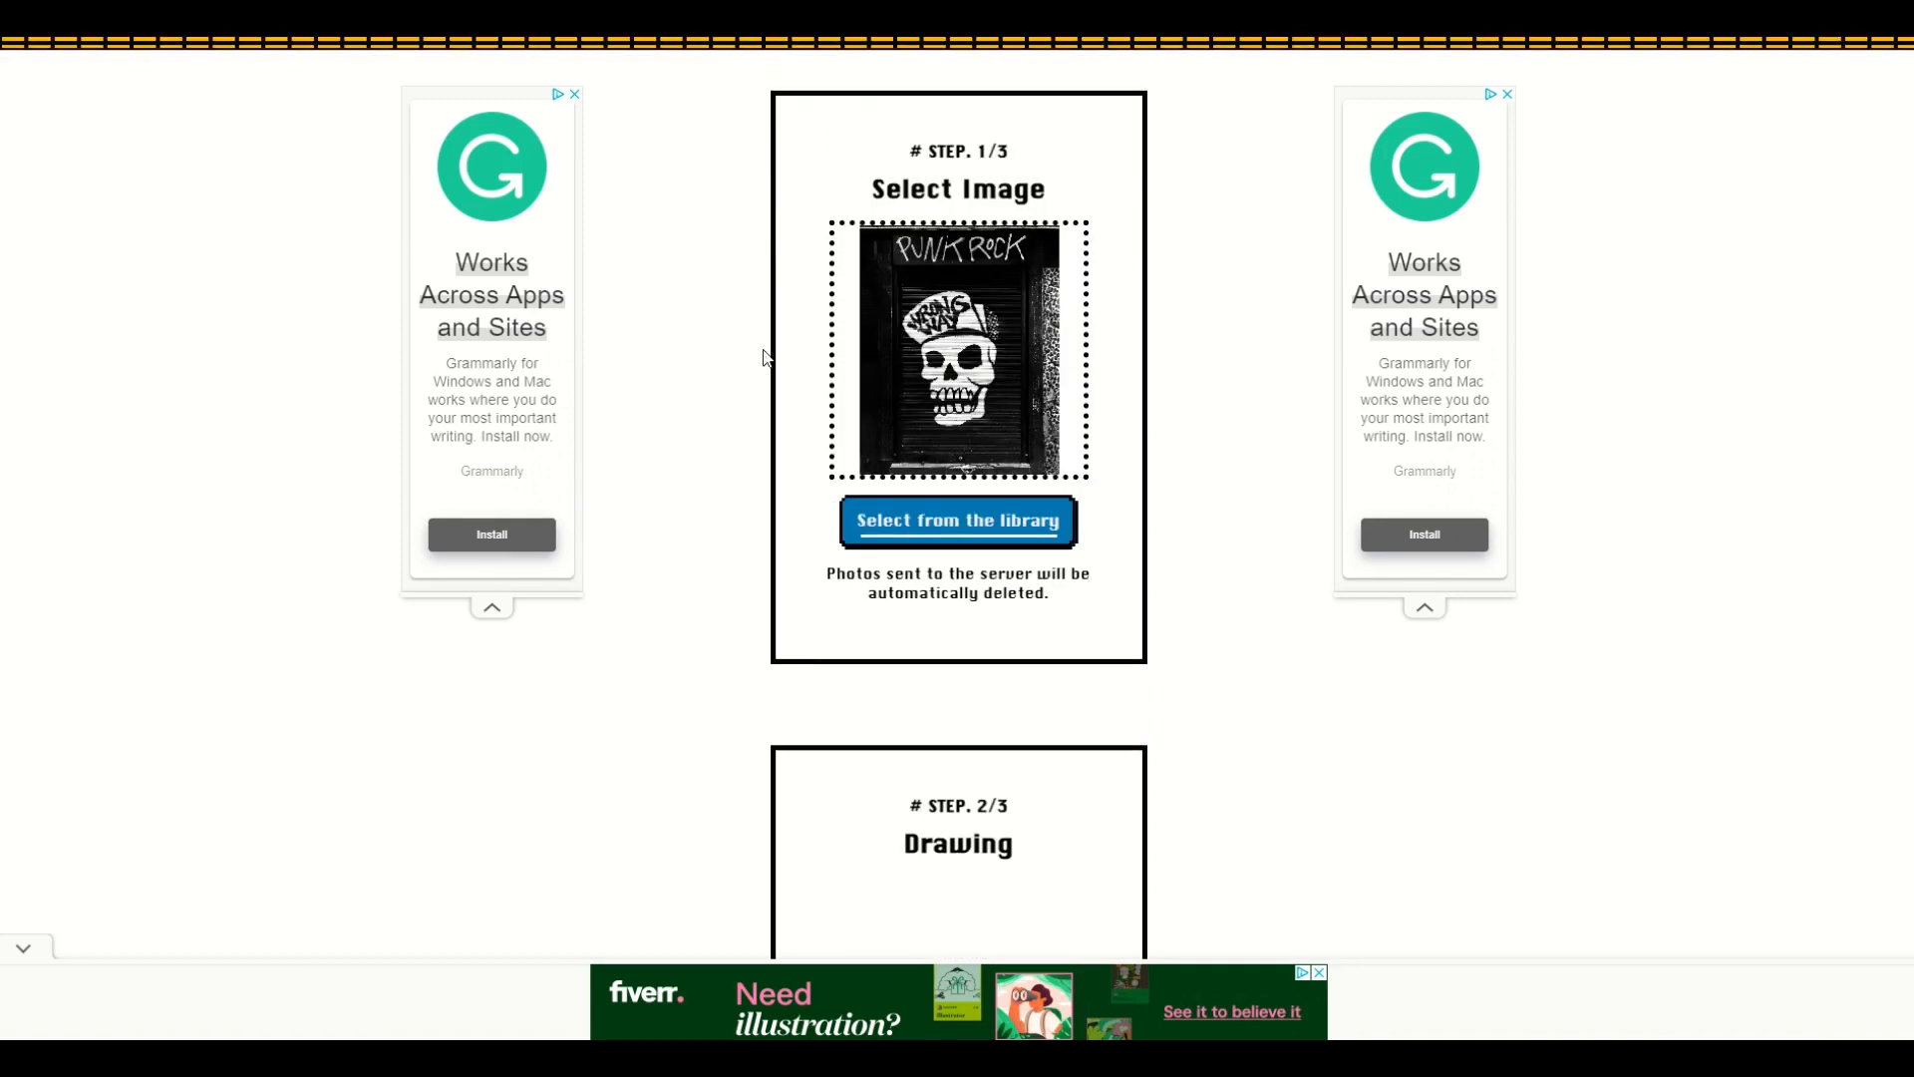
{"action": "mouse_move", "coordinate": [1043, 407]}
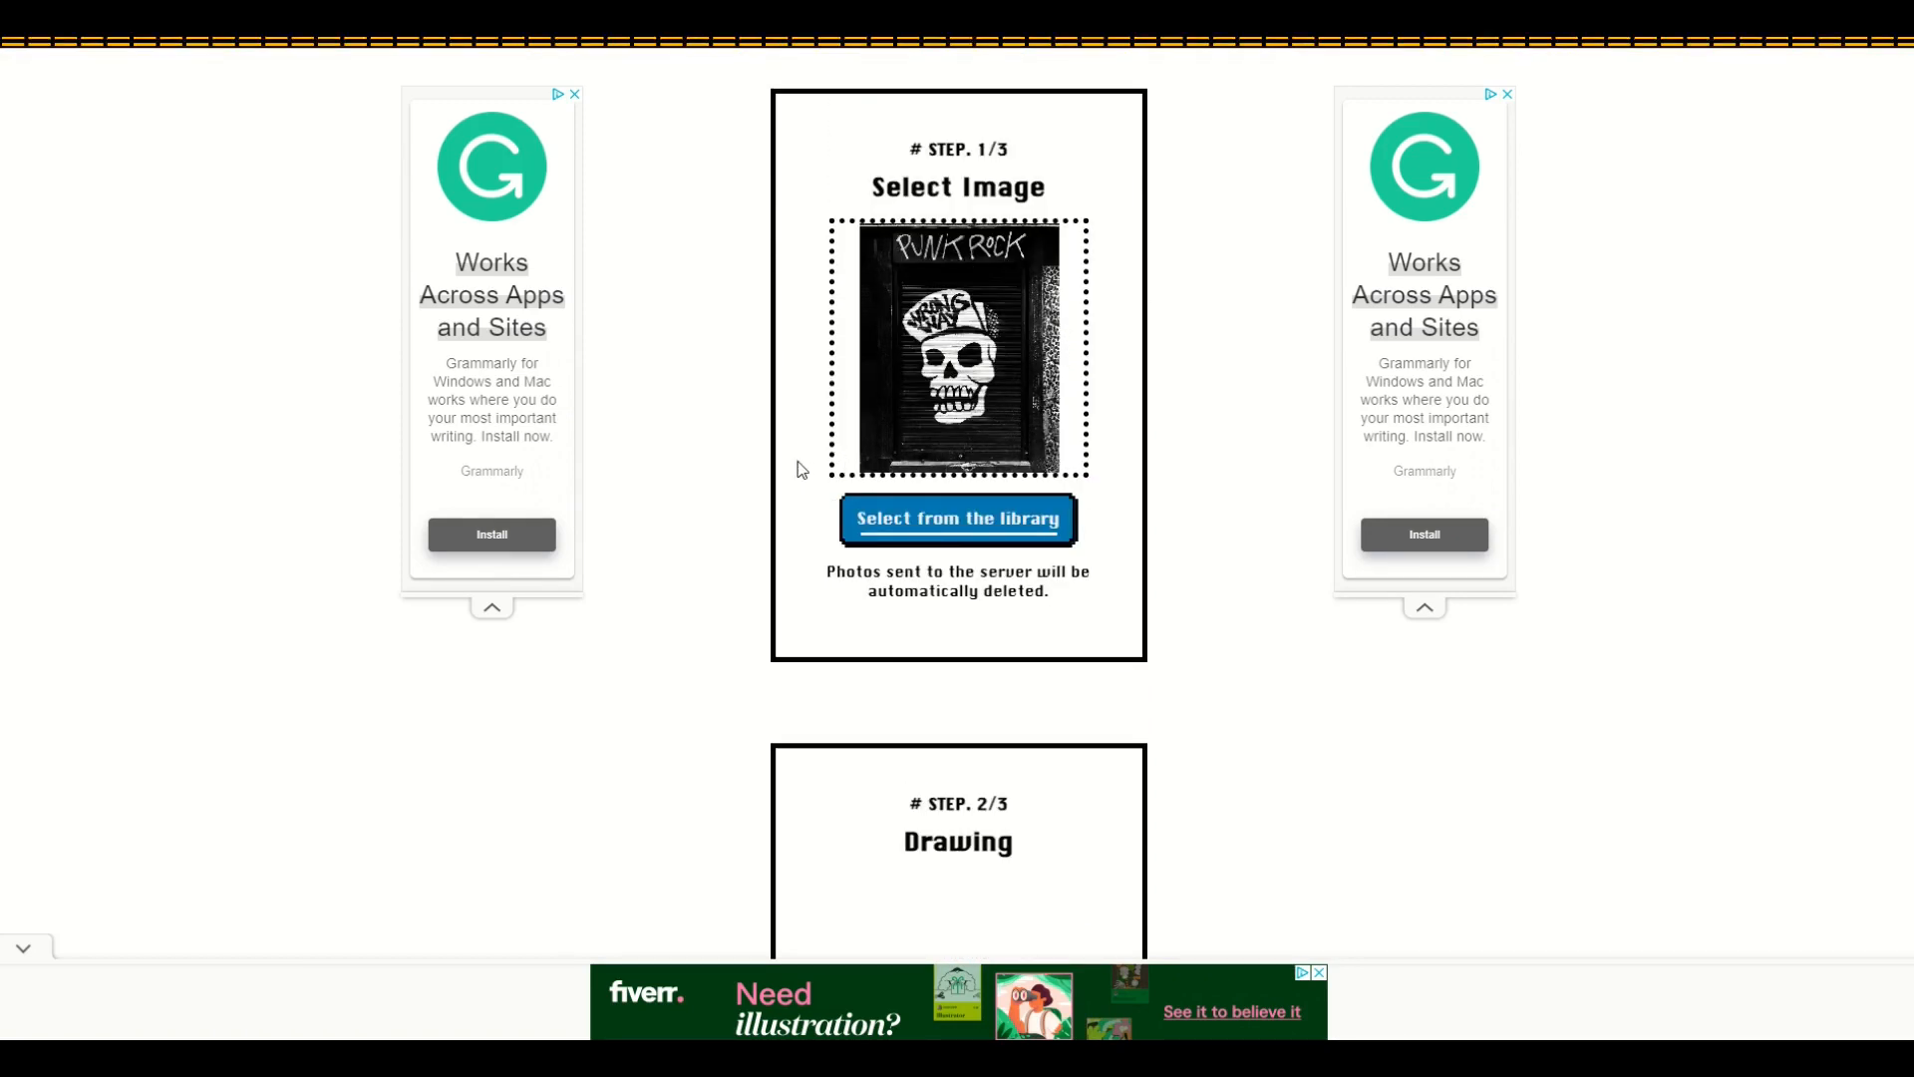
{"action": "scroll", "scroll_direction": "down", "scroll_amount": 3}
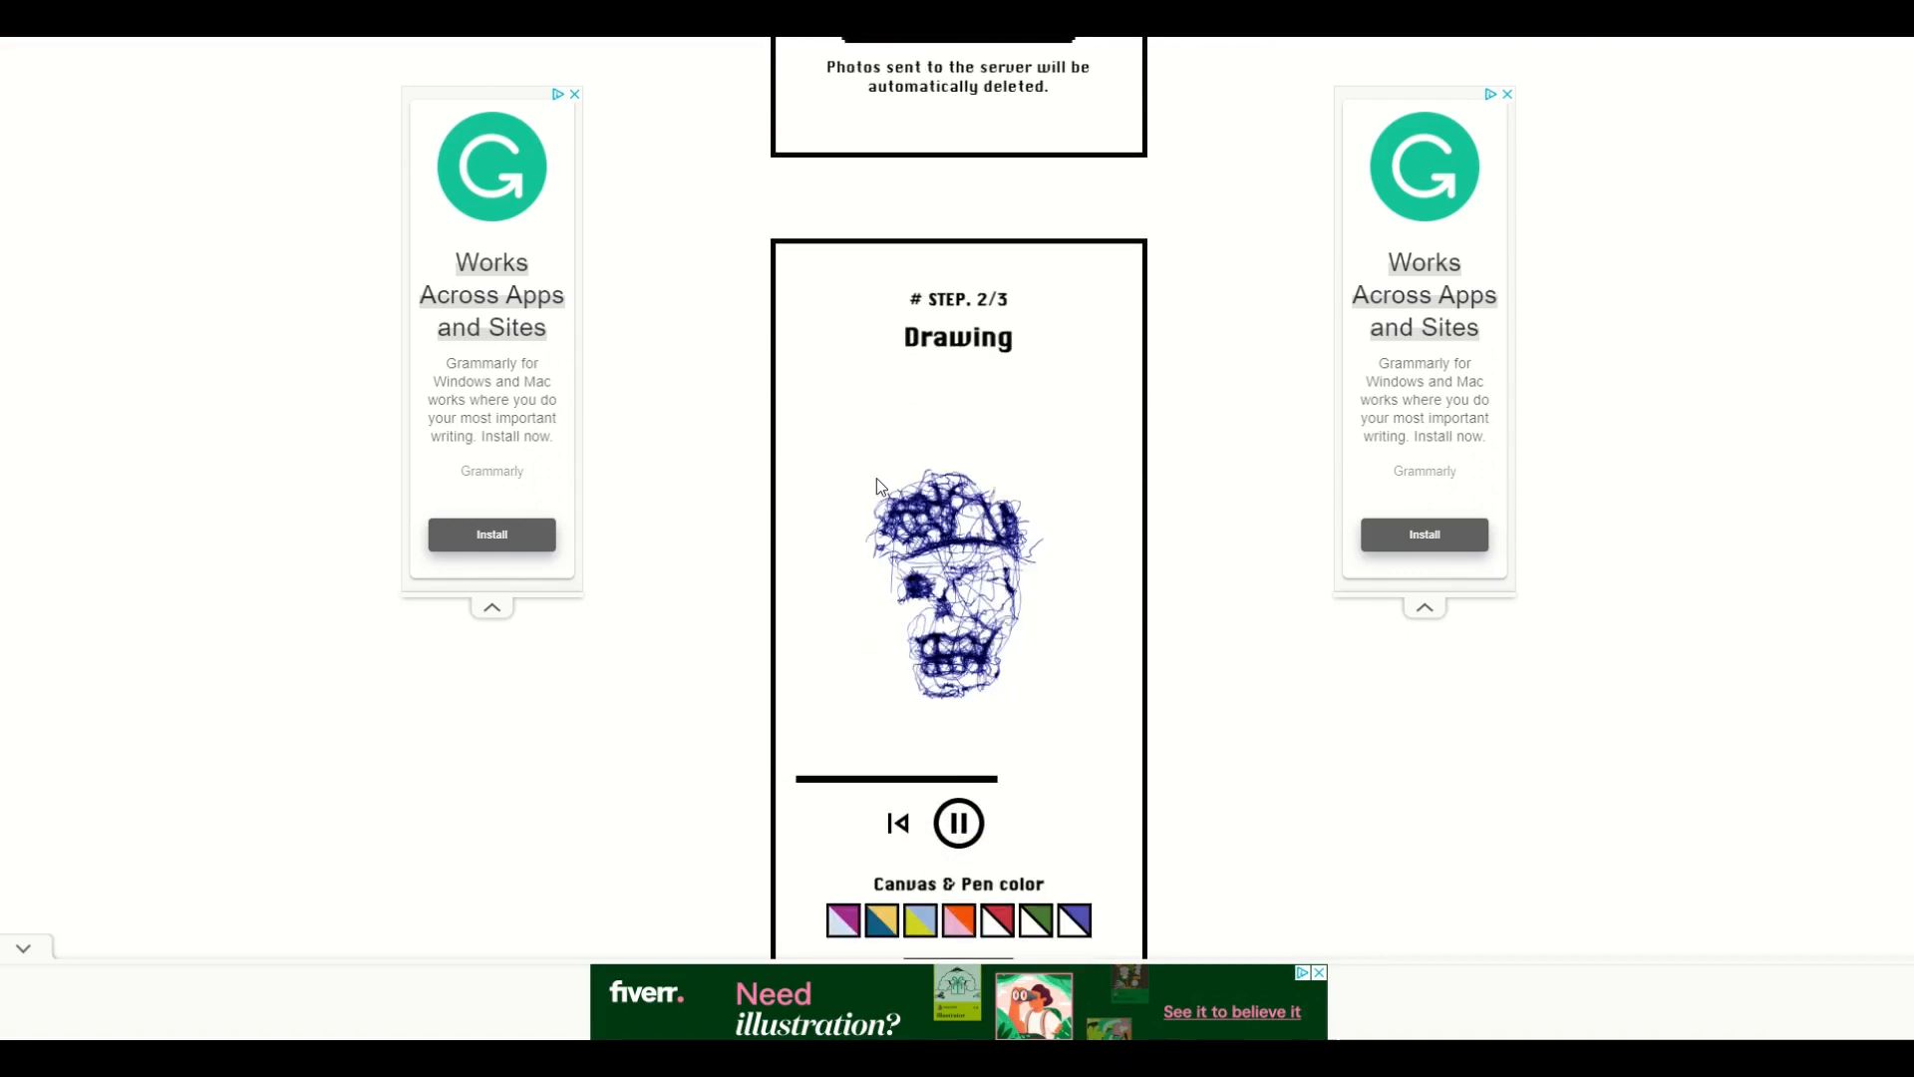
{"action": "scroll", "scroll_direction": "down", "scroll_amount": 3}
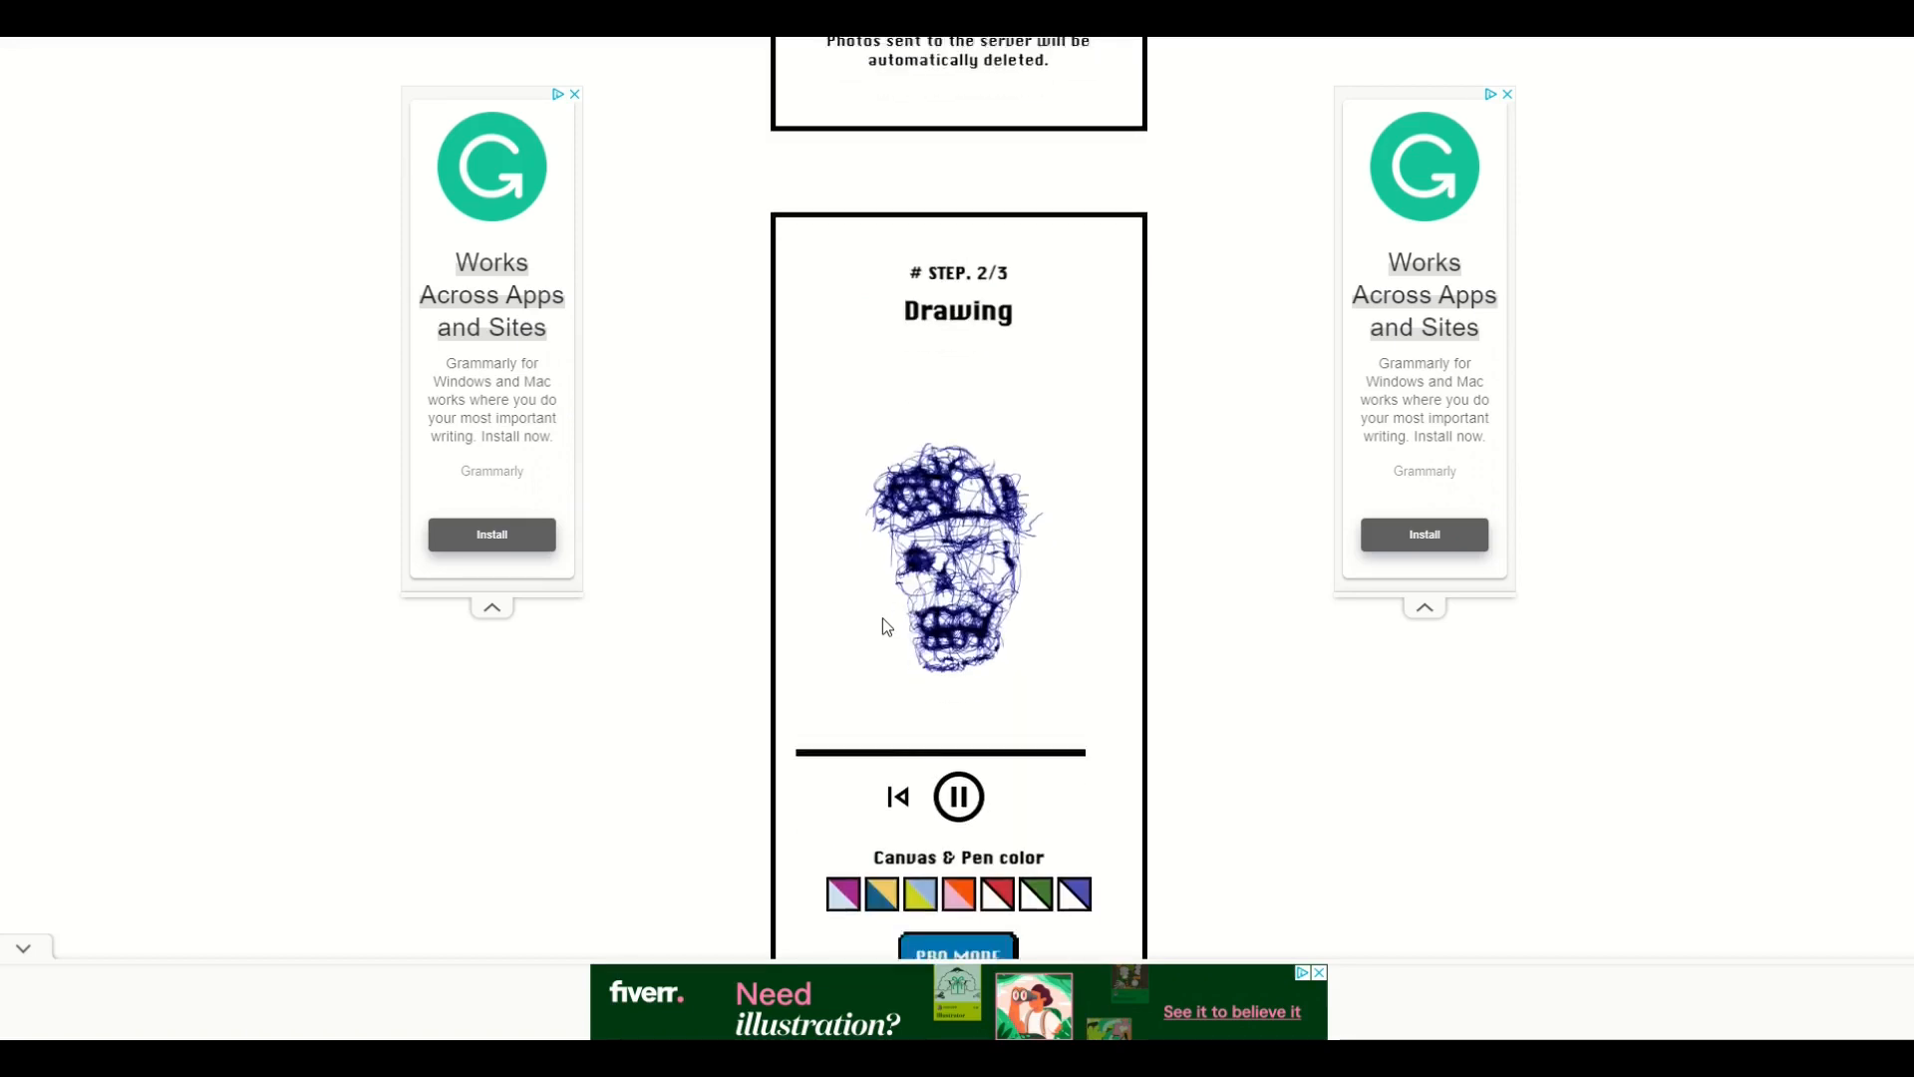
{"action": "scroll", "scroll_direction": "down", "scroll_amount": 3}
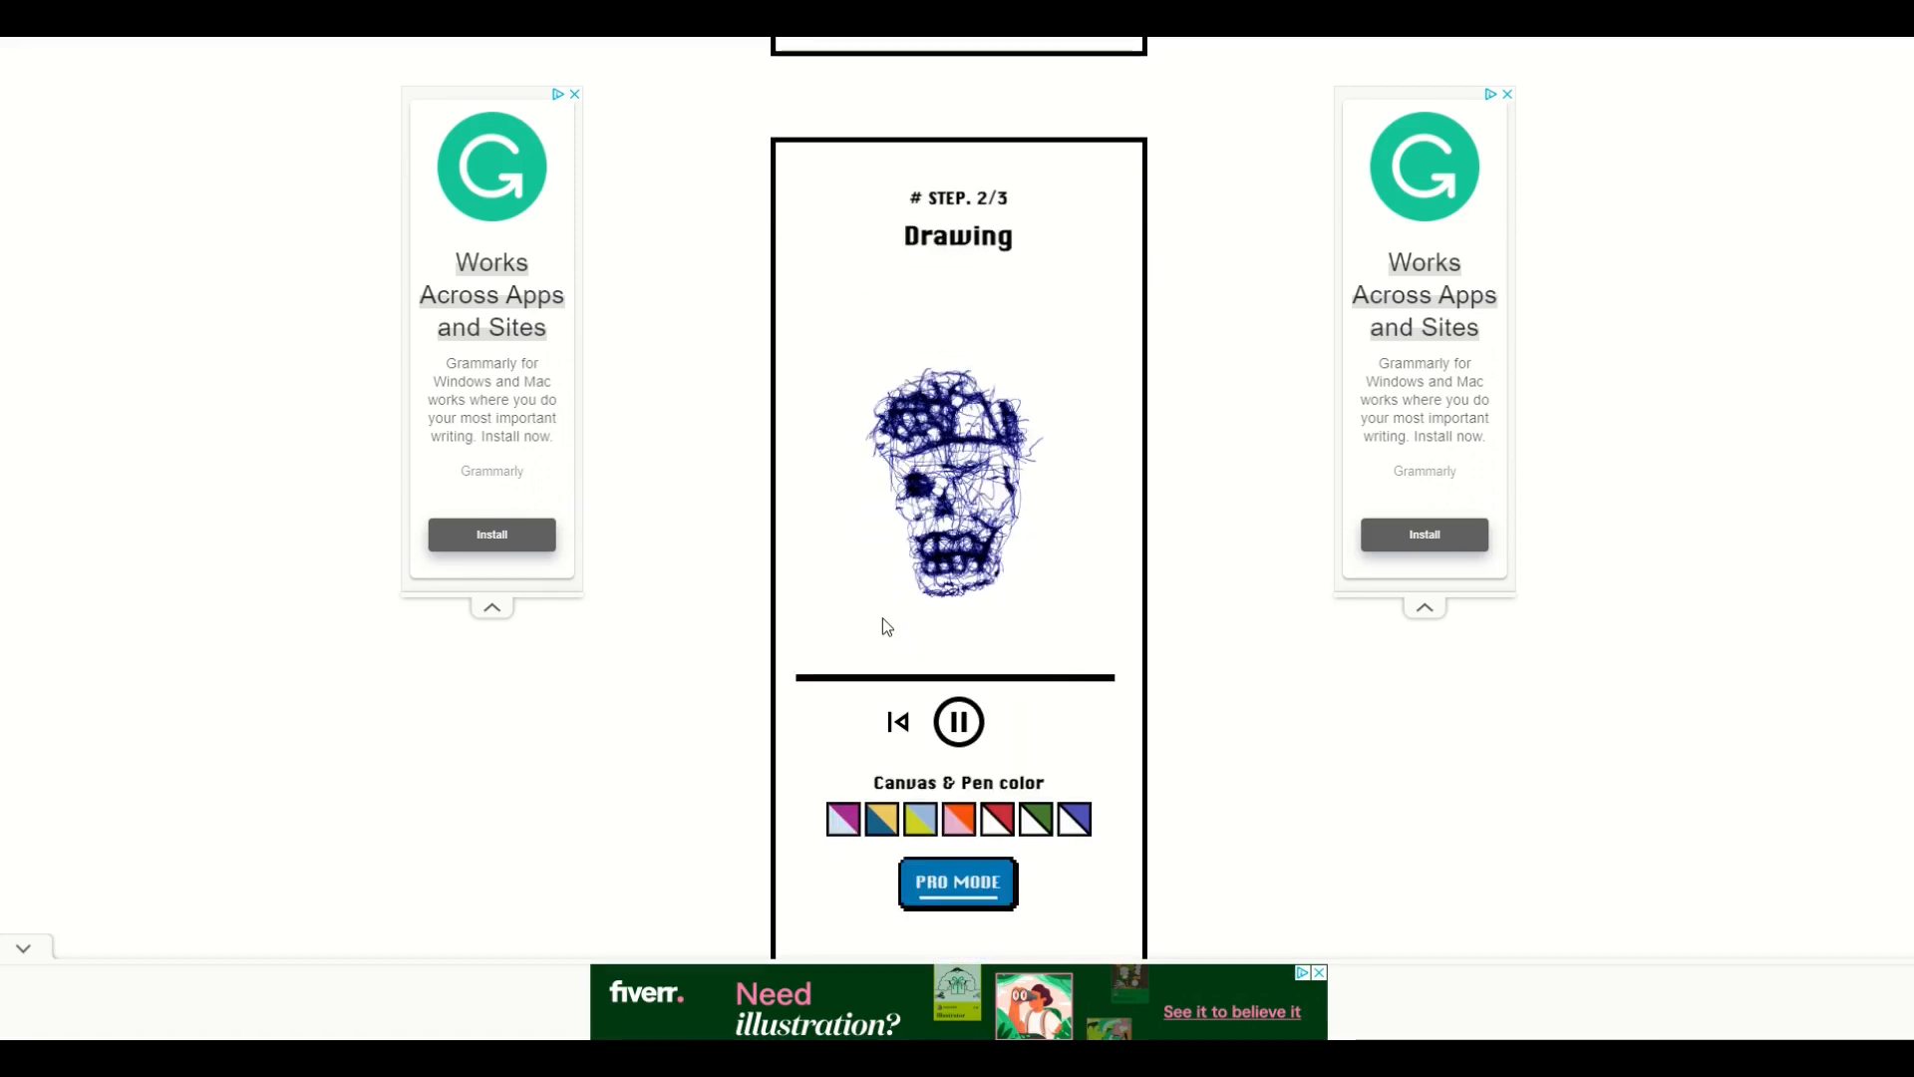
- Enable PRO MODE settings and move down to the Step 3/3 sharing and download section
{"action": "left_click", "coordinate": [957, 720]}
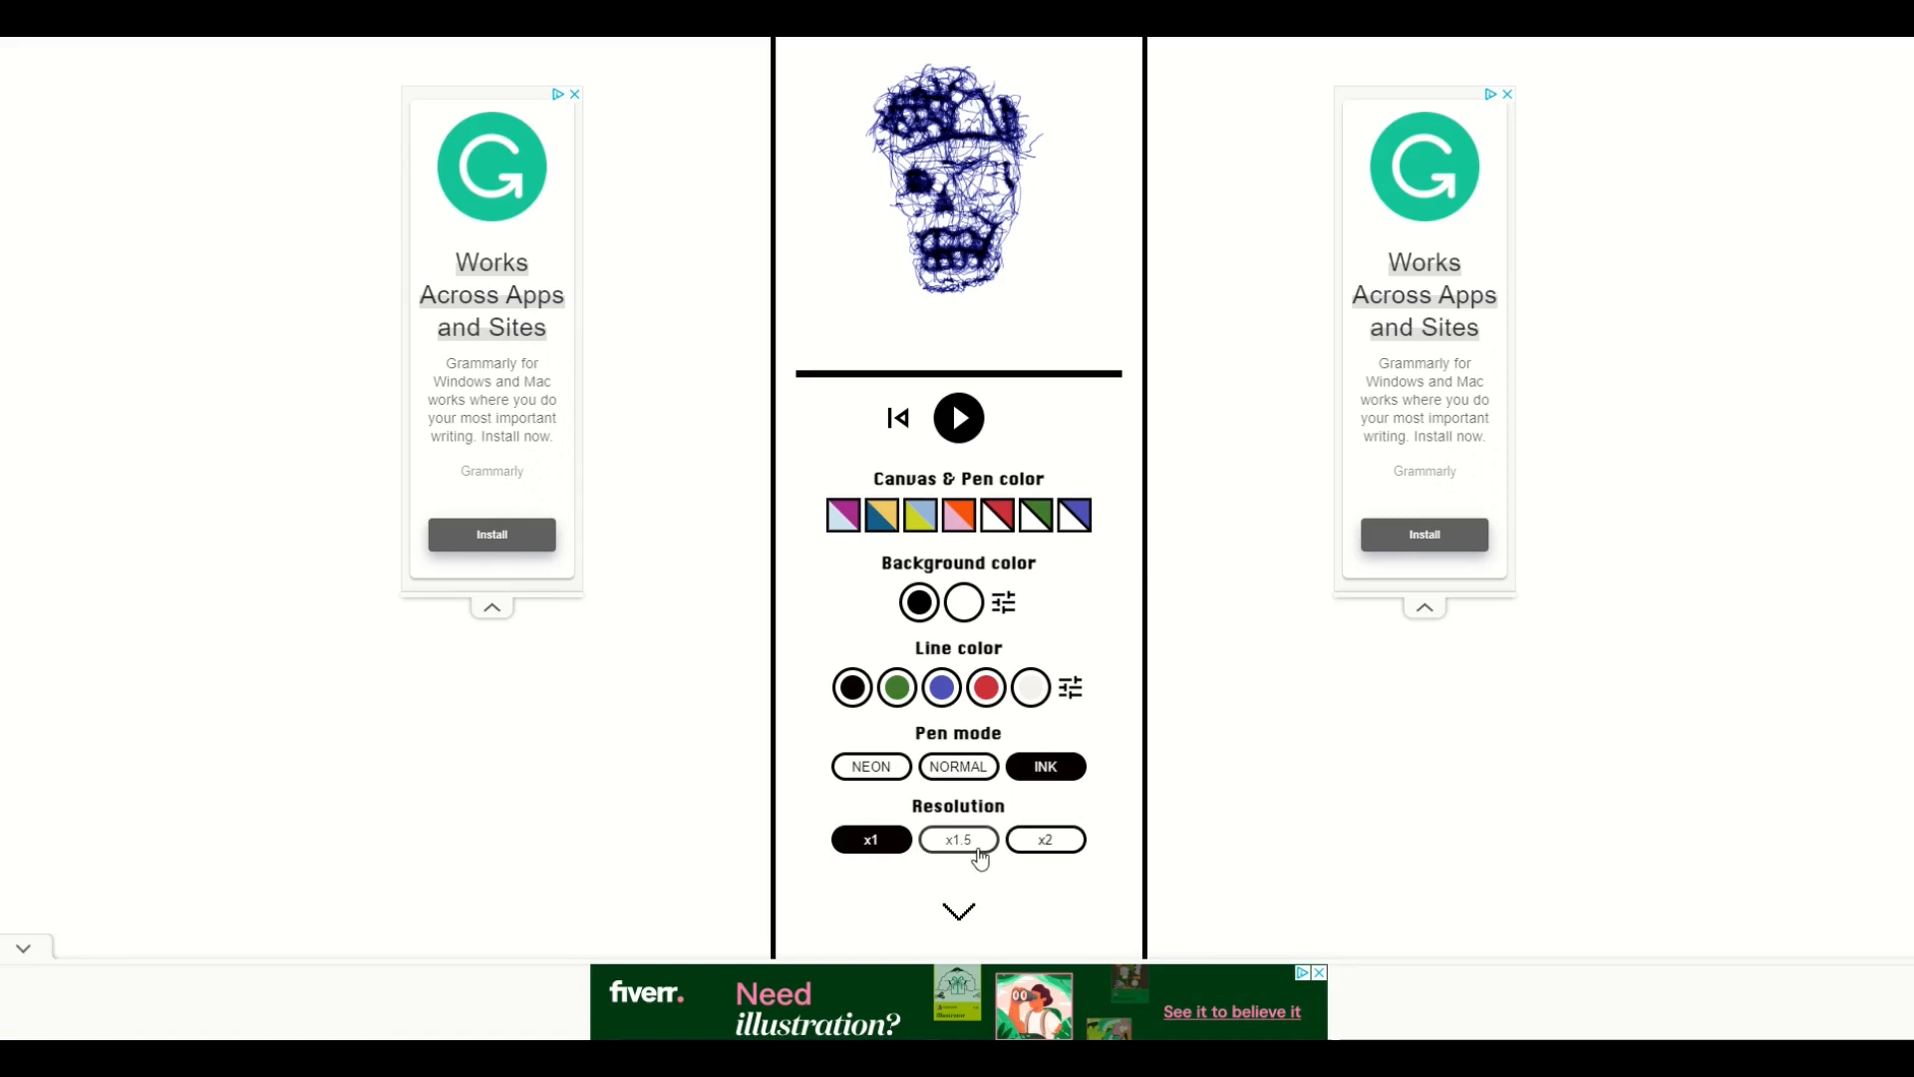
{"action": "scroll", "scroll_direction": "up", "scroll_amount": 3}
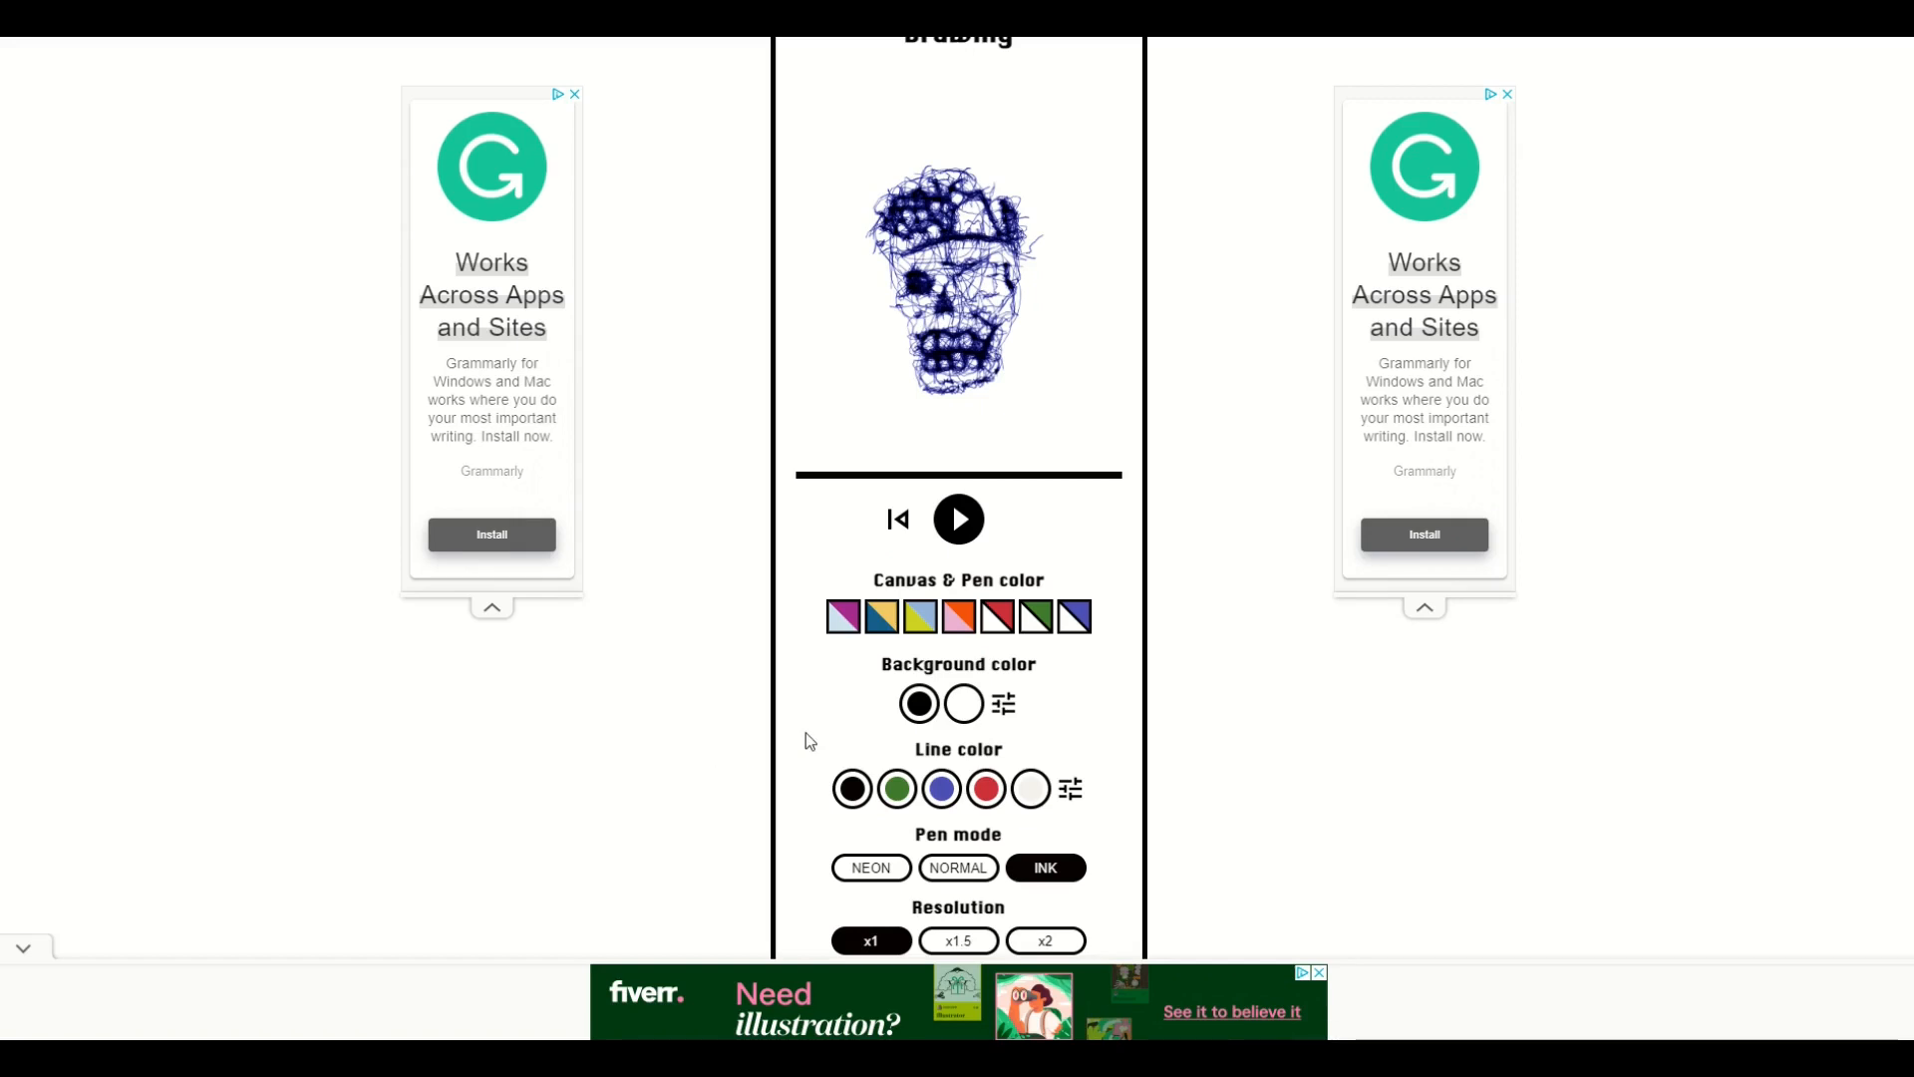
{"action": "scroll", "scroll_direction": "up", "scroll_amount": 3}
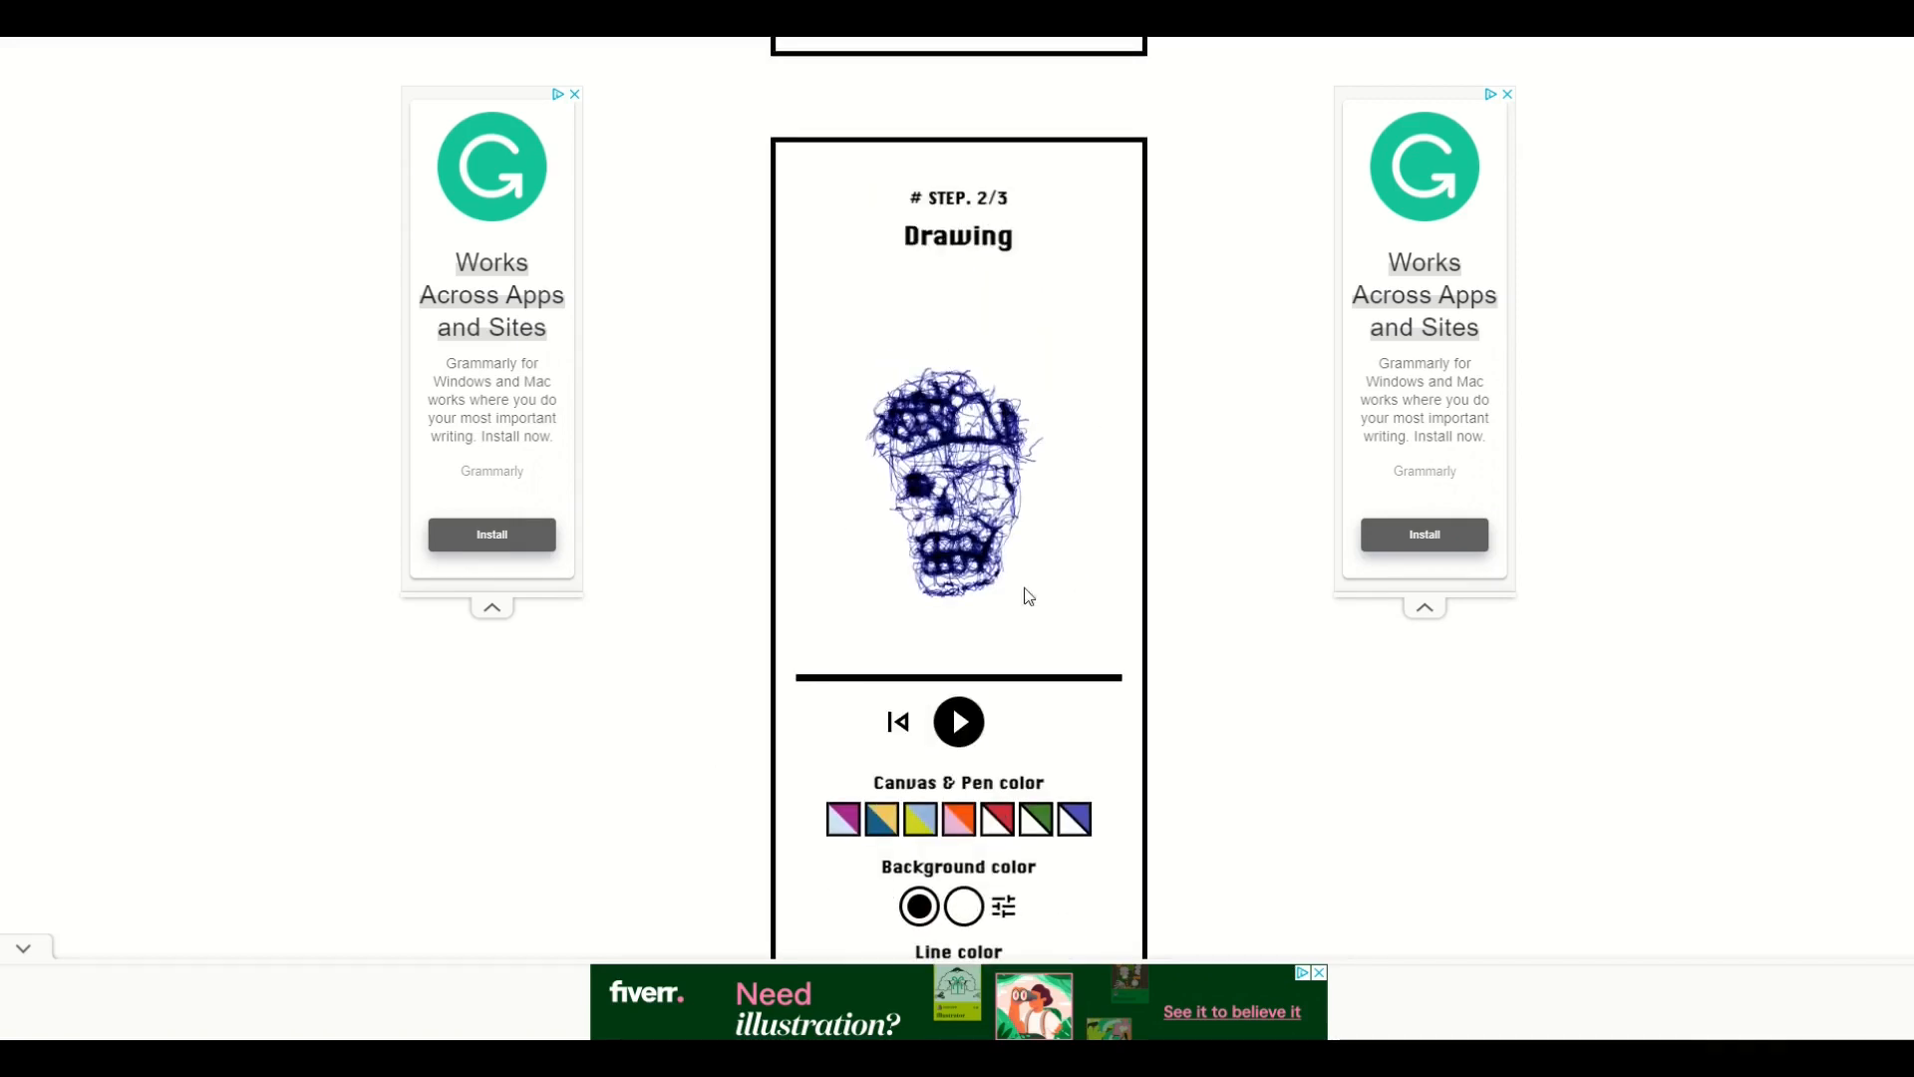
{"action": "scroll", "scroll_direction": "down", "scroll_amount": 3}
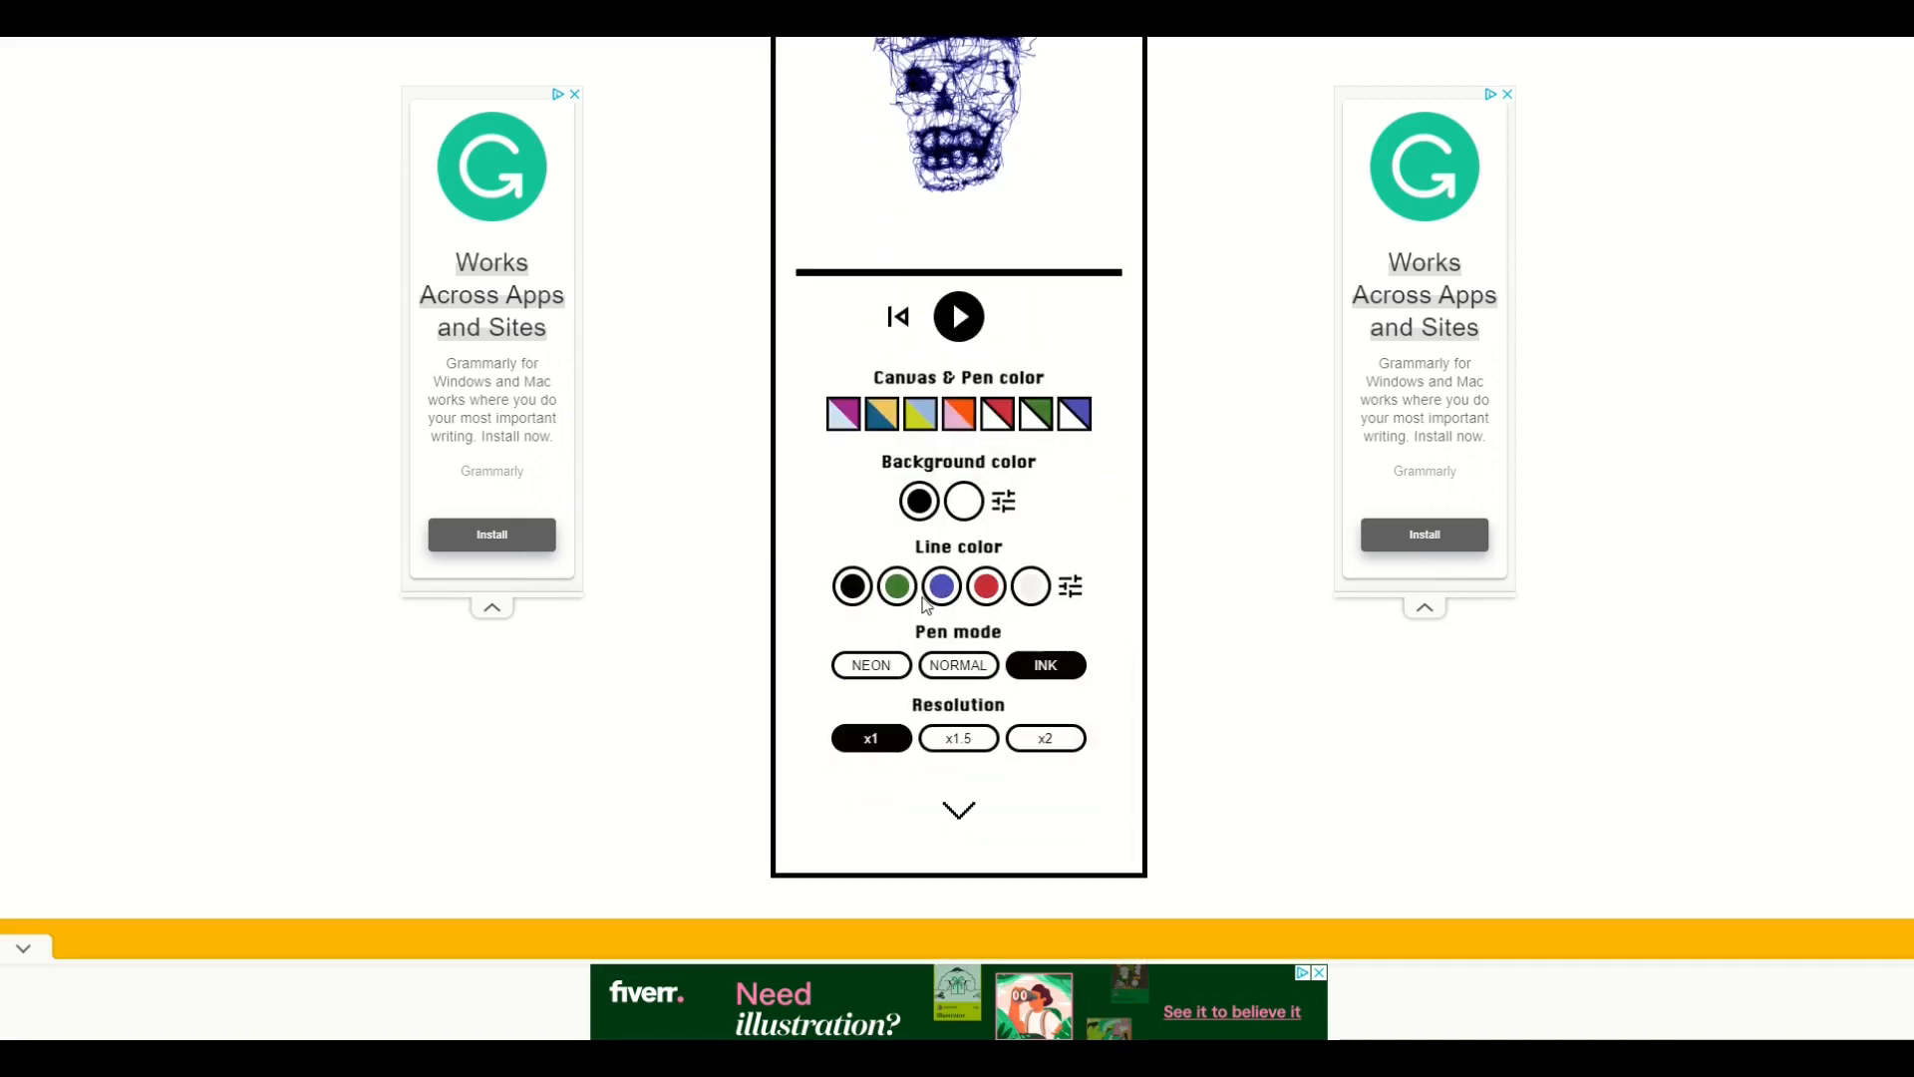
{"action": "scroll", "scroll_direction": "down", "scroll_amount": 3}
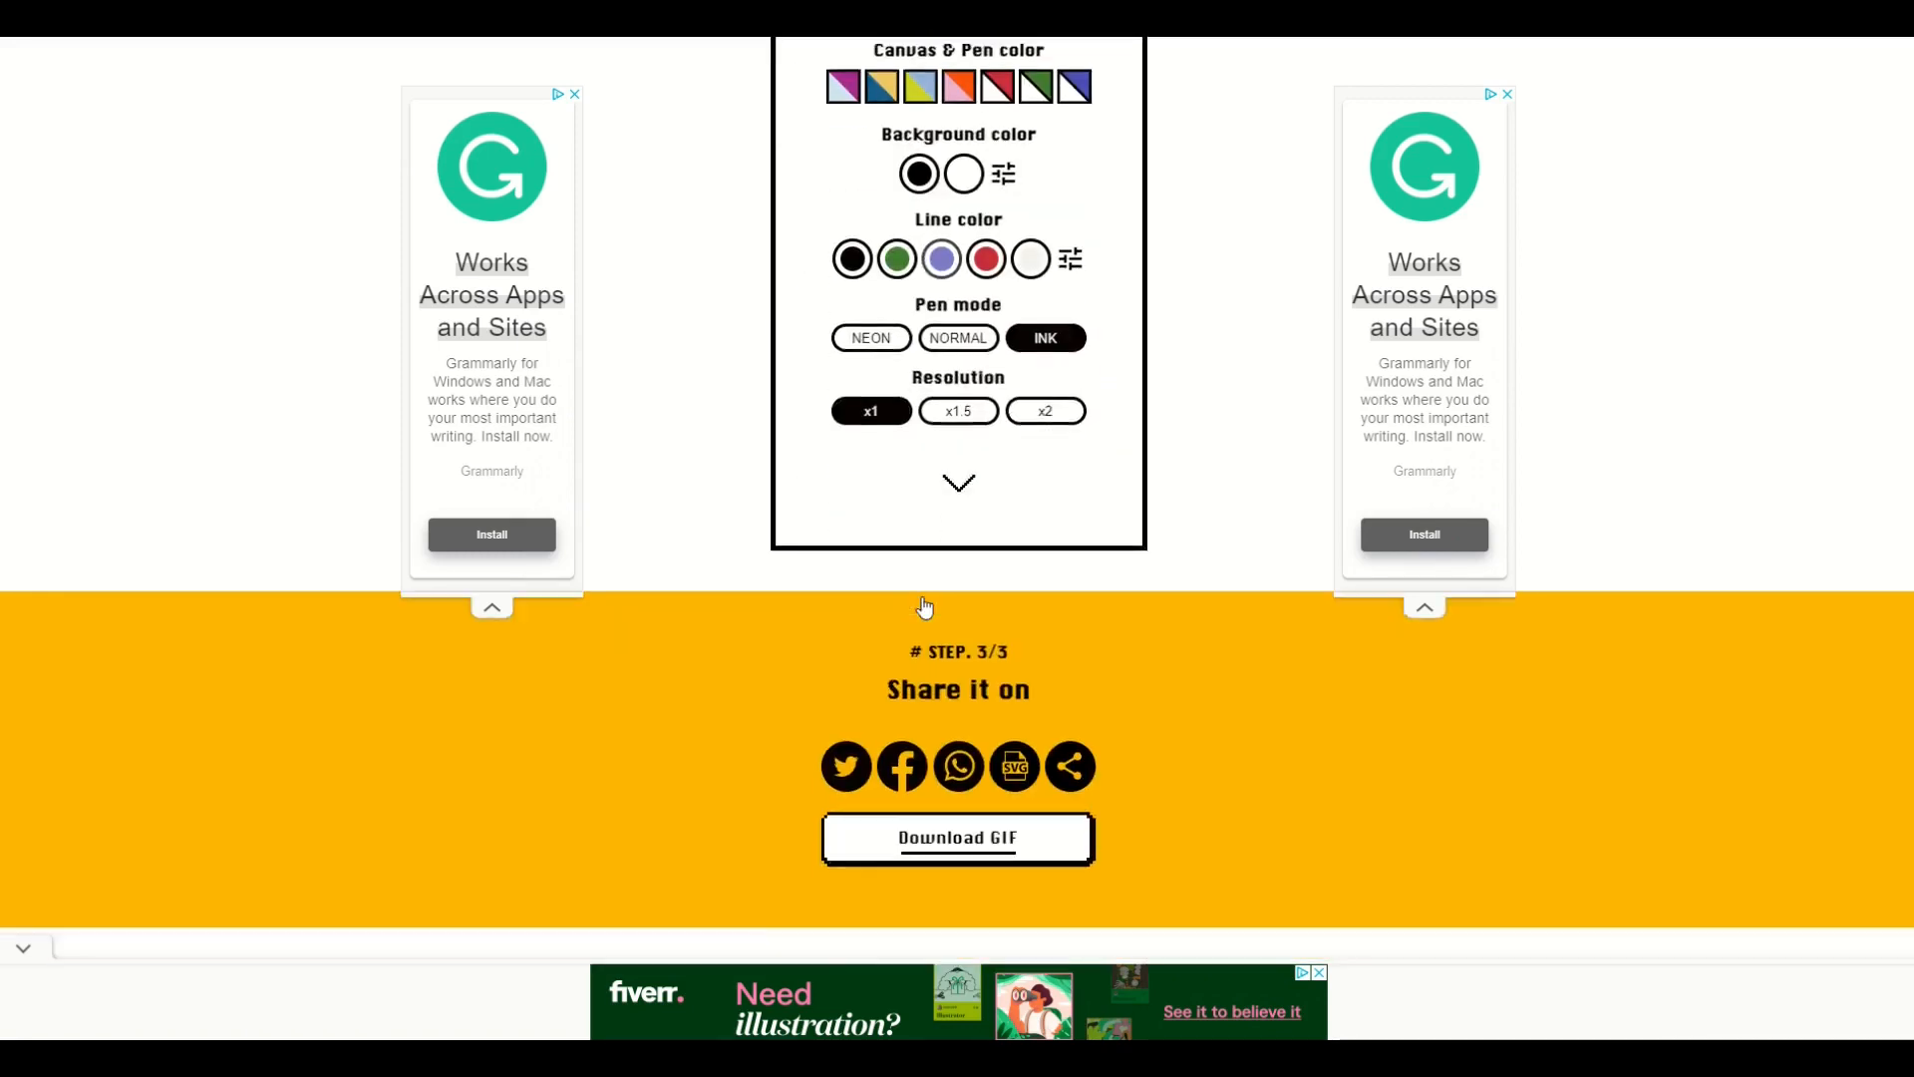
{"action": "scroll", "scroll_direction": "down", "scroll_amount": 3}
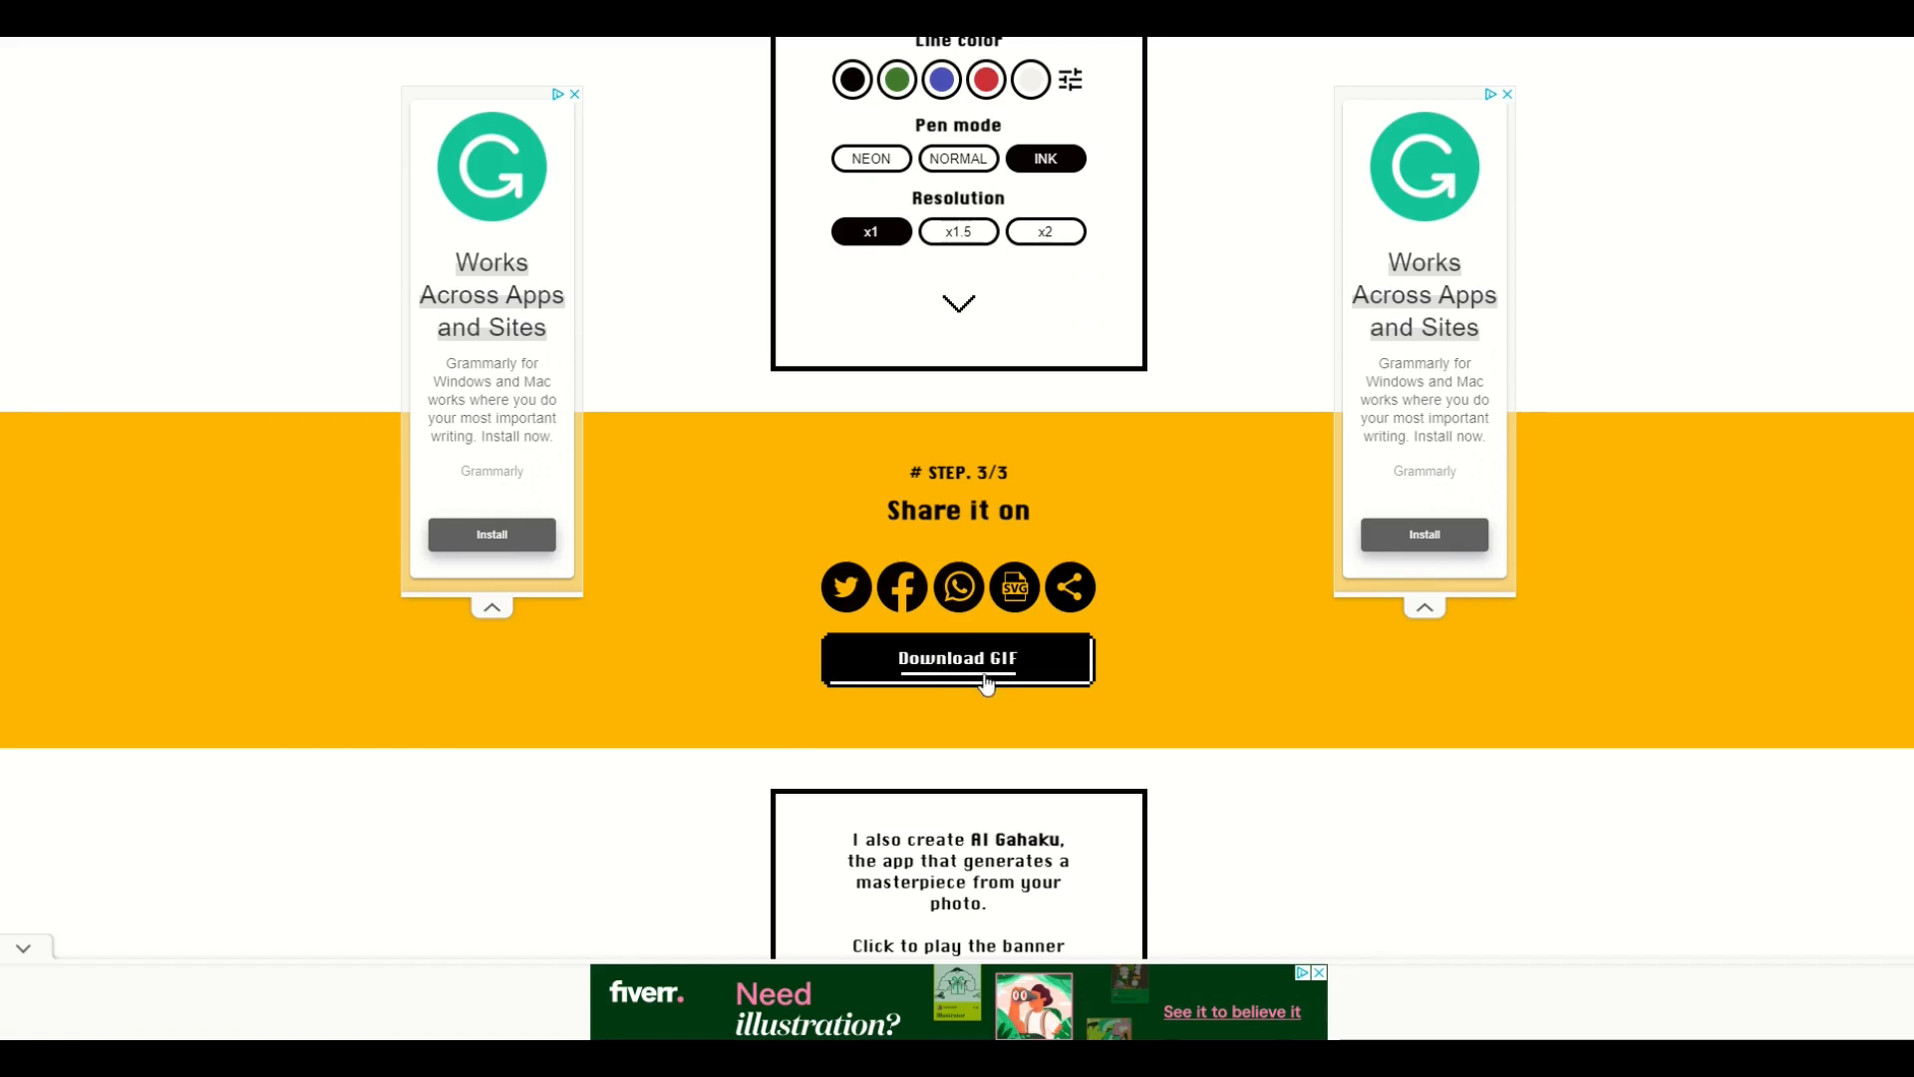
{"action": "scroll", "scroll_direction": "up", "scroll_amount": 3}
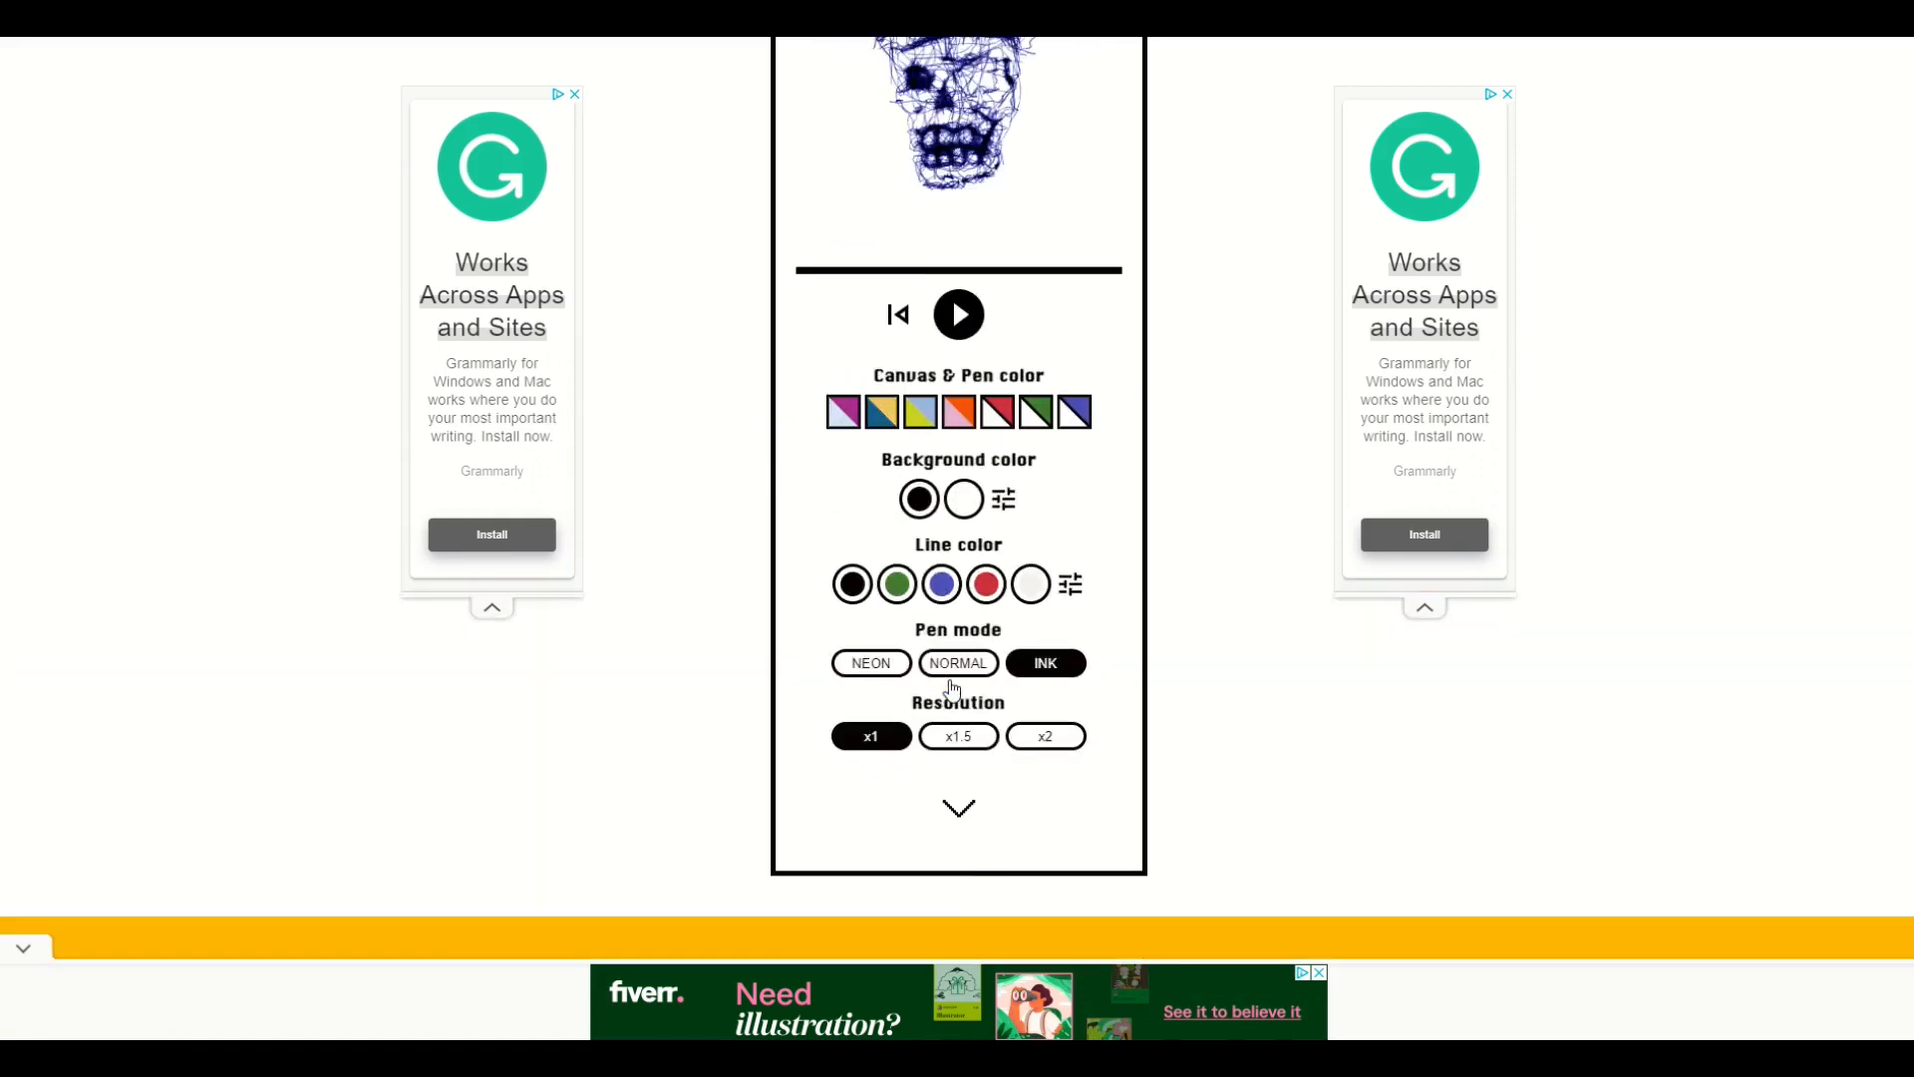
{"action": "scroll", "scroll_direction": "up", "scroll_amount": 3}
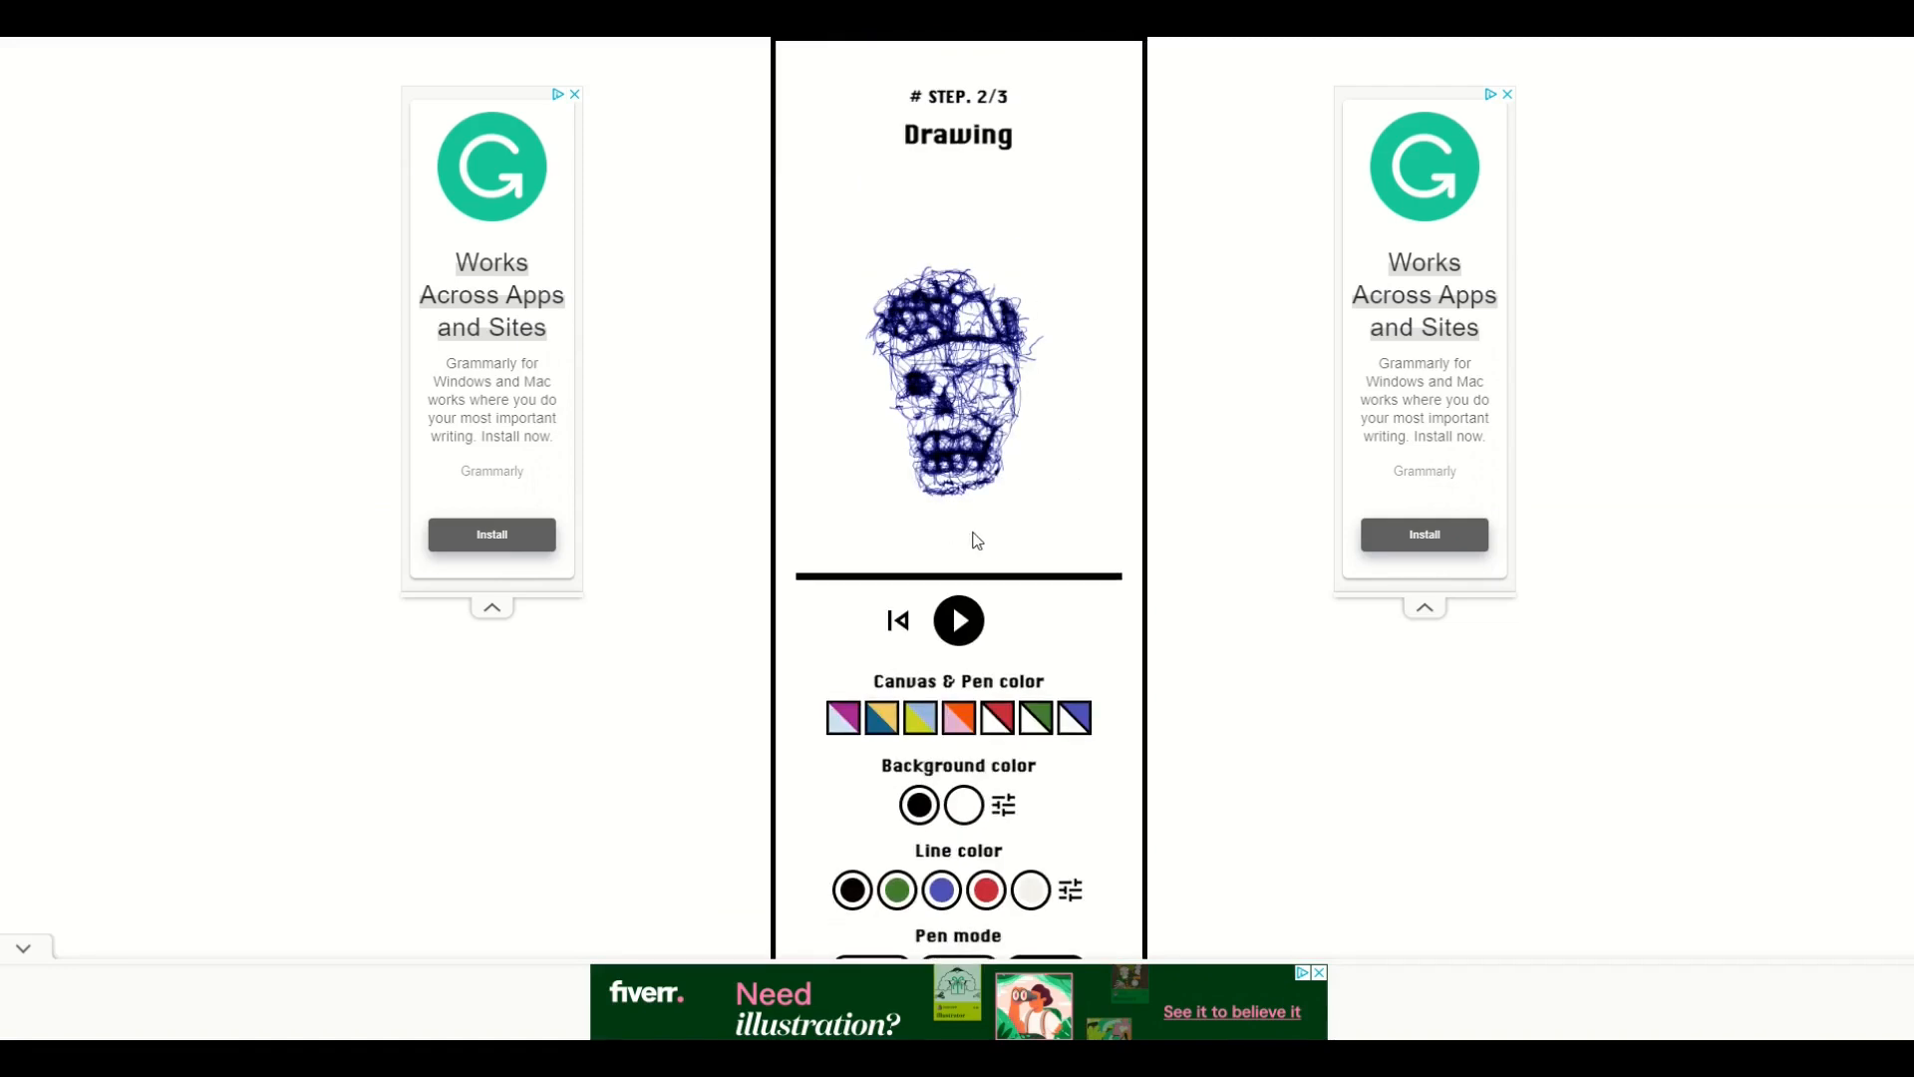
{"action": "scroll", "scroll_direction": "down", "scroll_amount": 3}
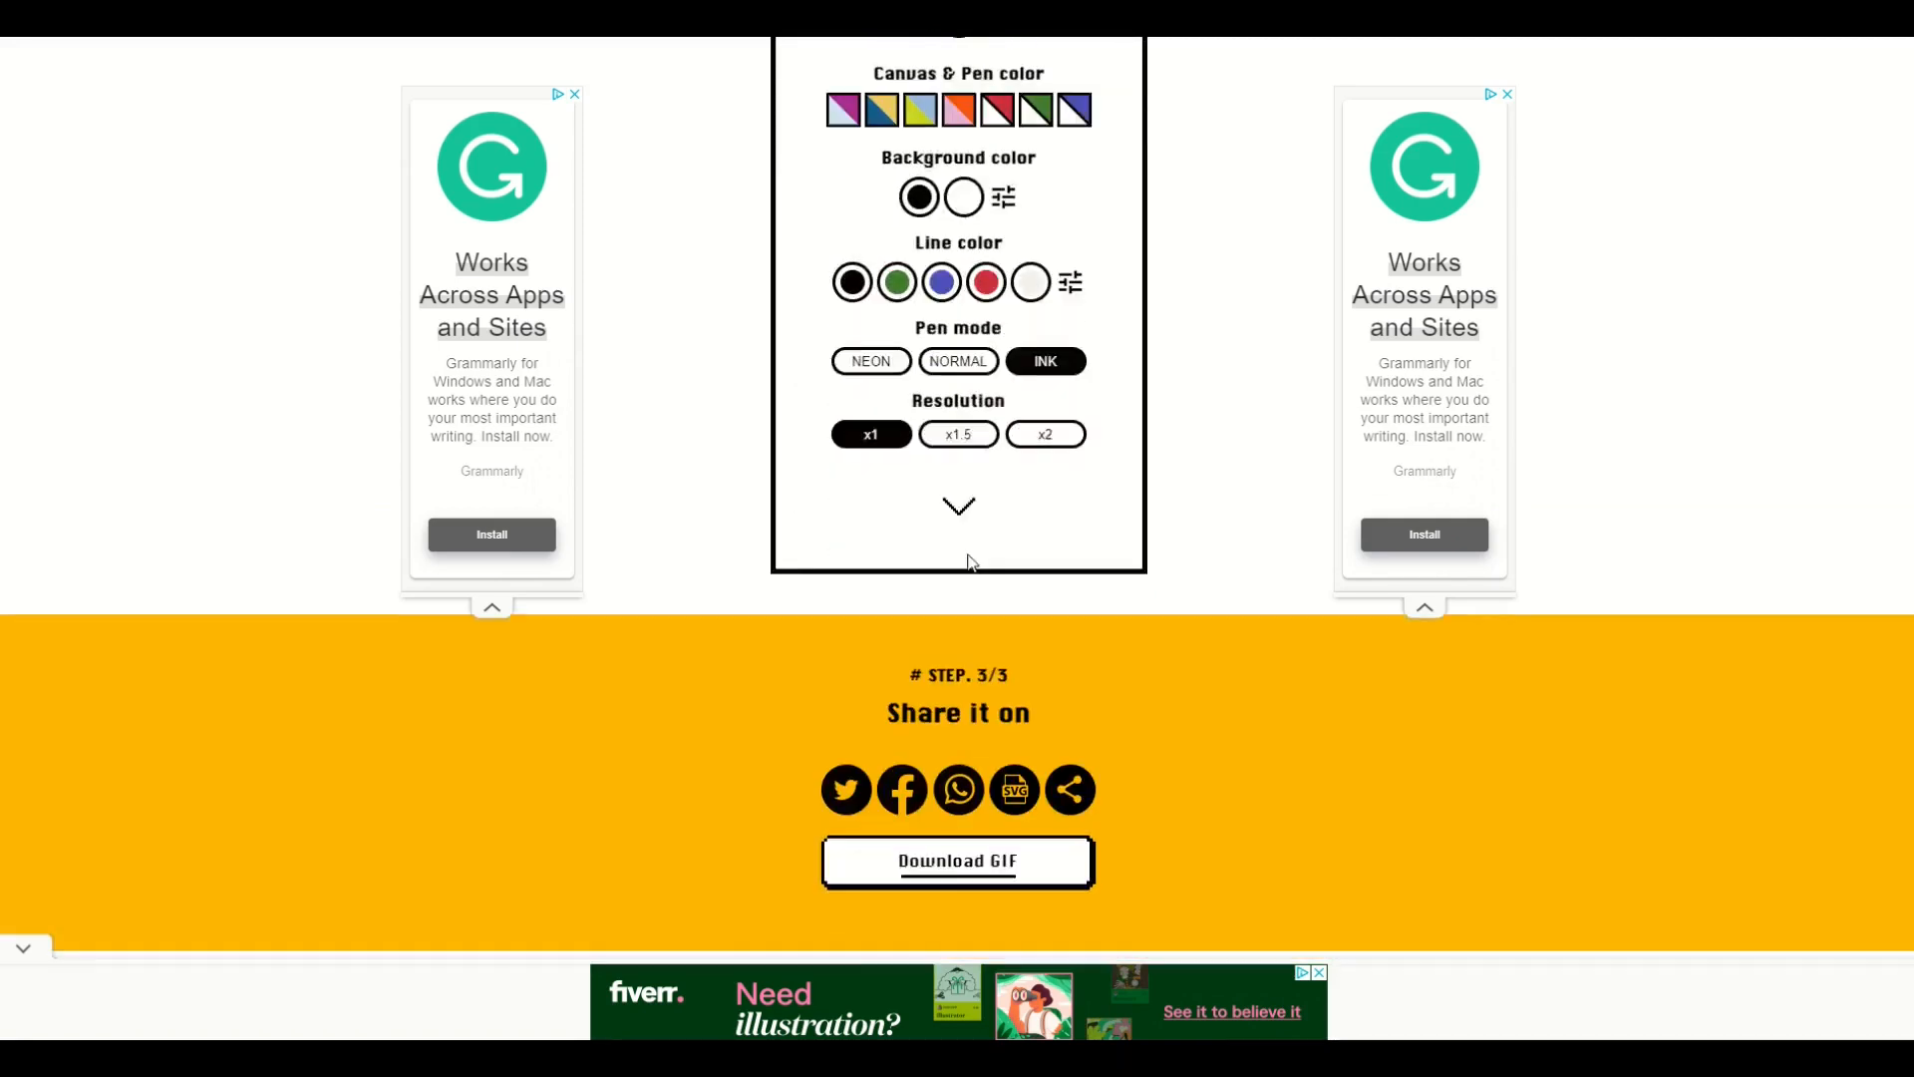
{"action": "scroll", "scroll_direction": "down", "scroll_amount": 3}
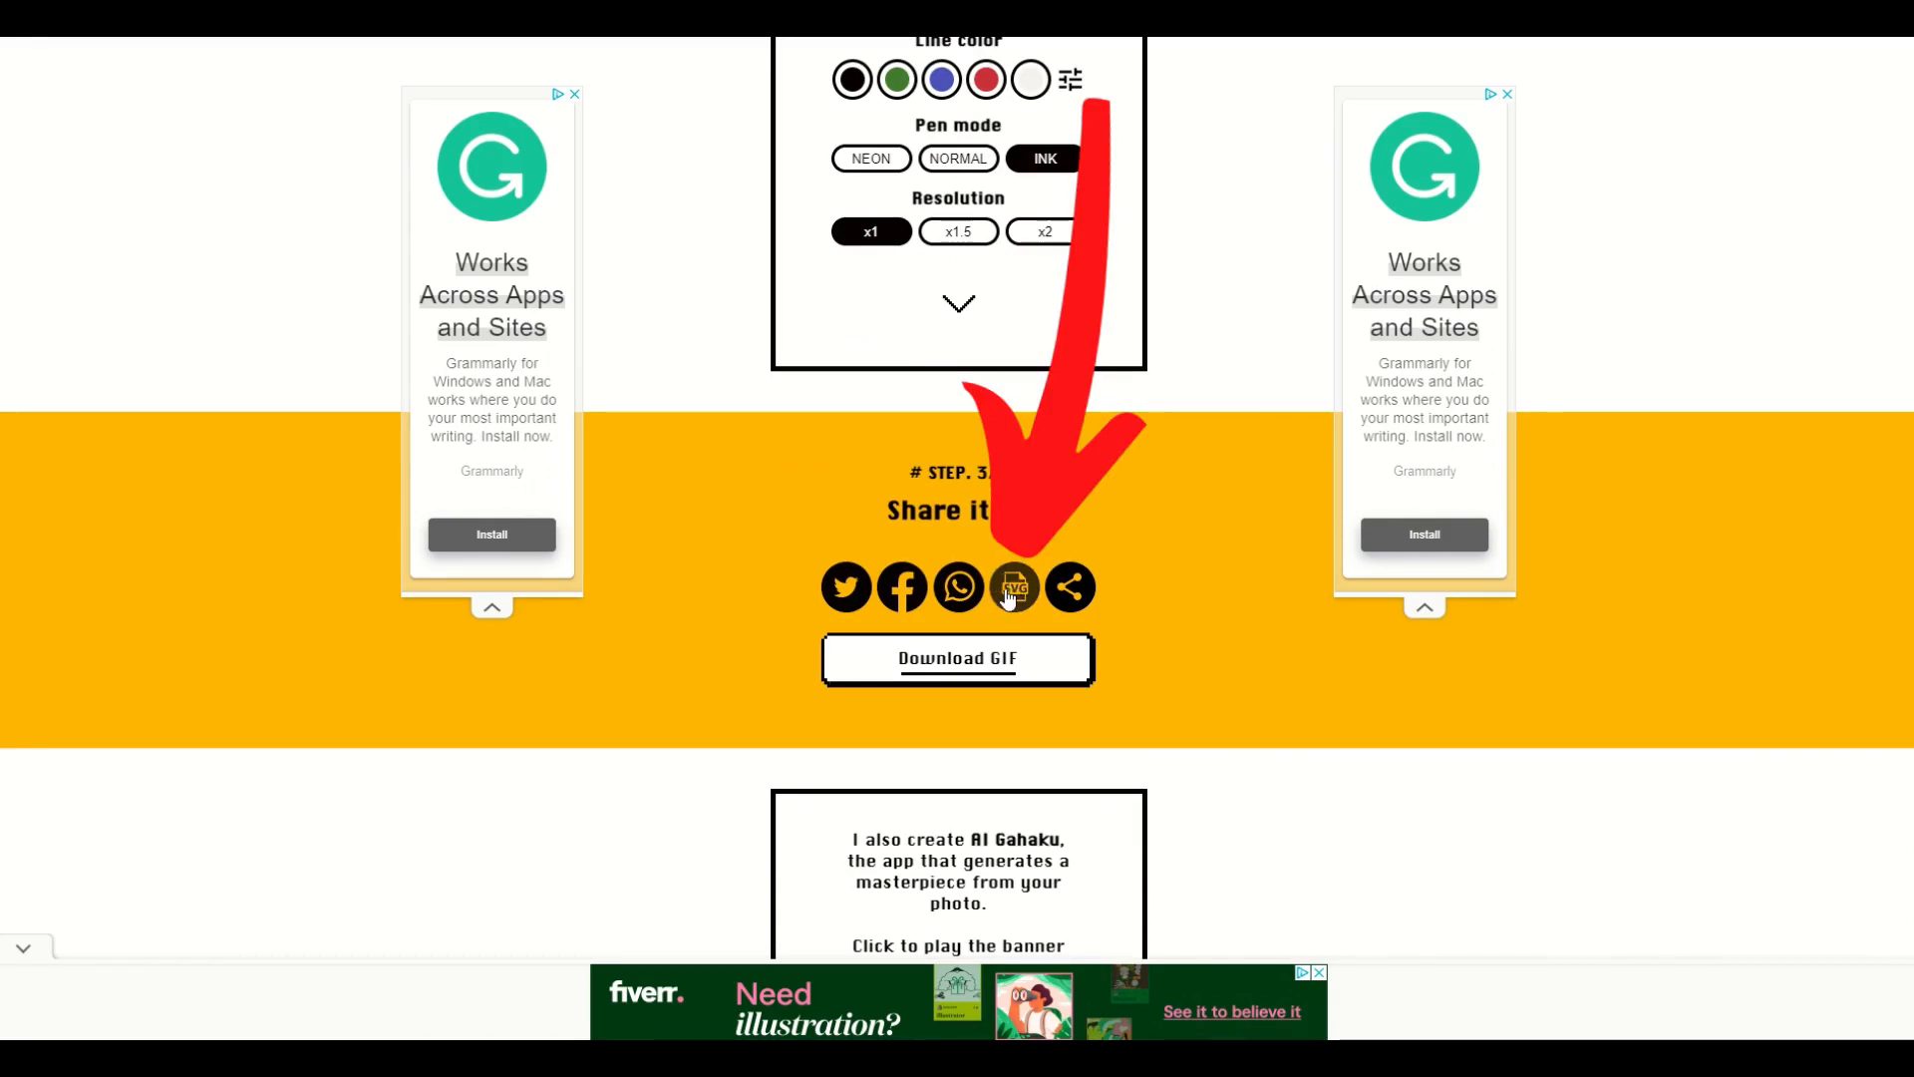
- Save the skull drawing via Save image as… as SKULL VECTOR in Scalable Vector Graphics format
{"action": "left_click", "coordinate": [1013, 586]}
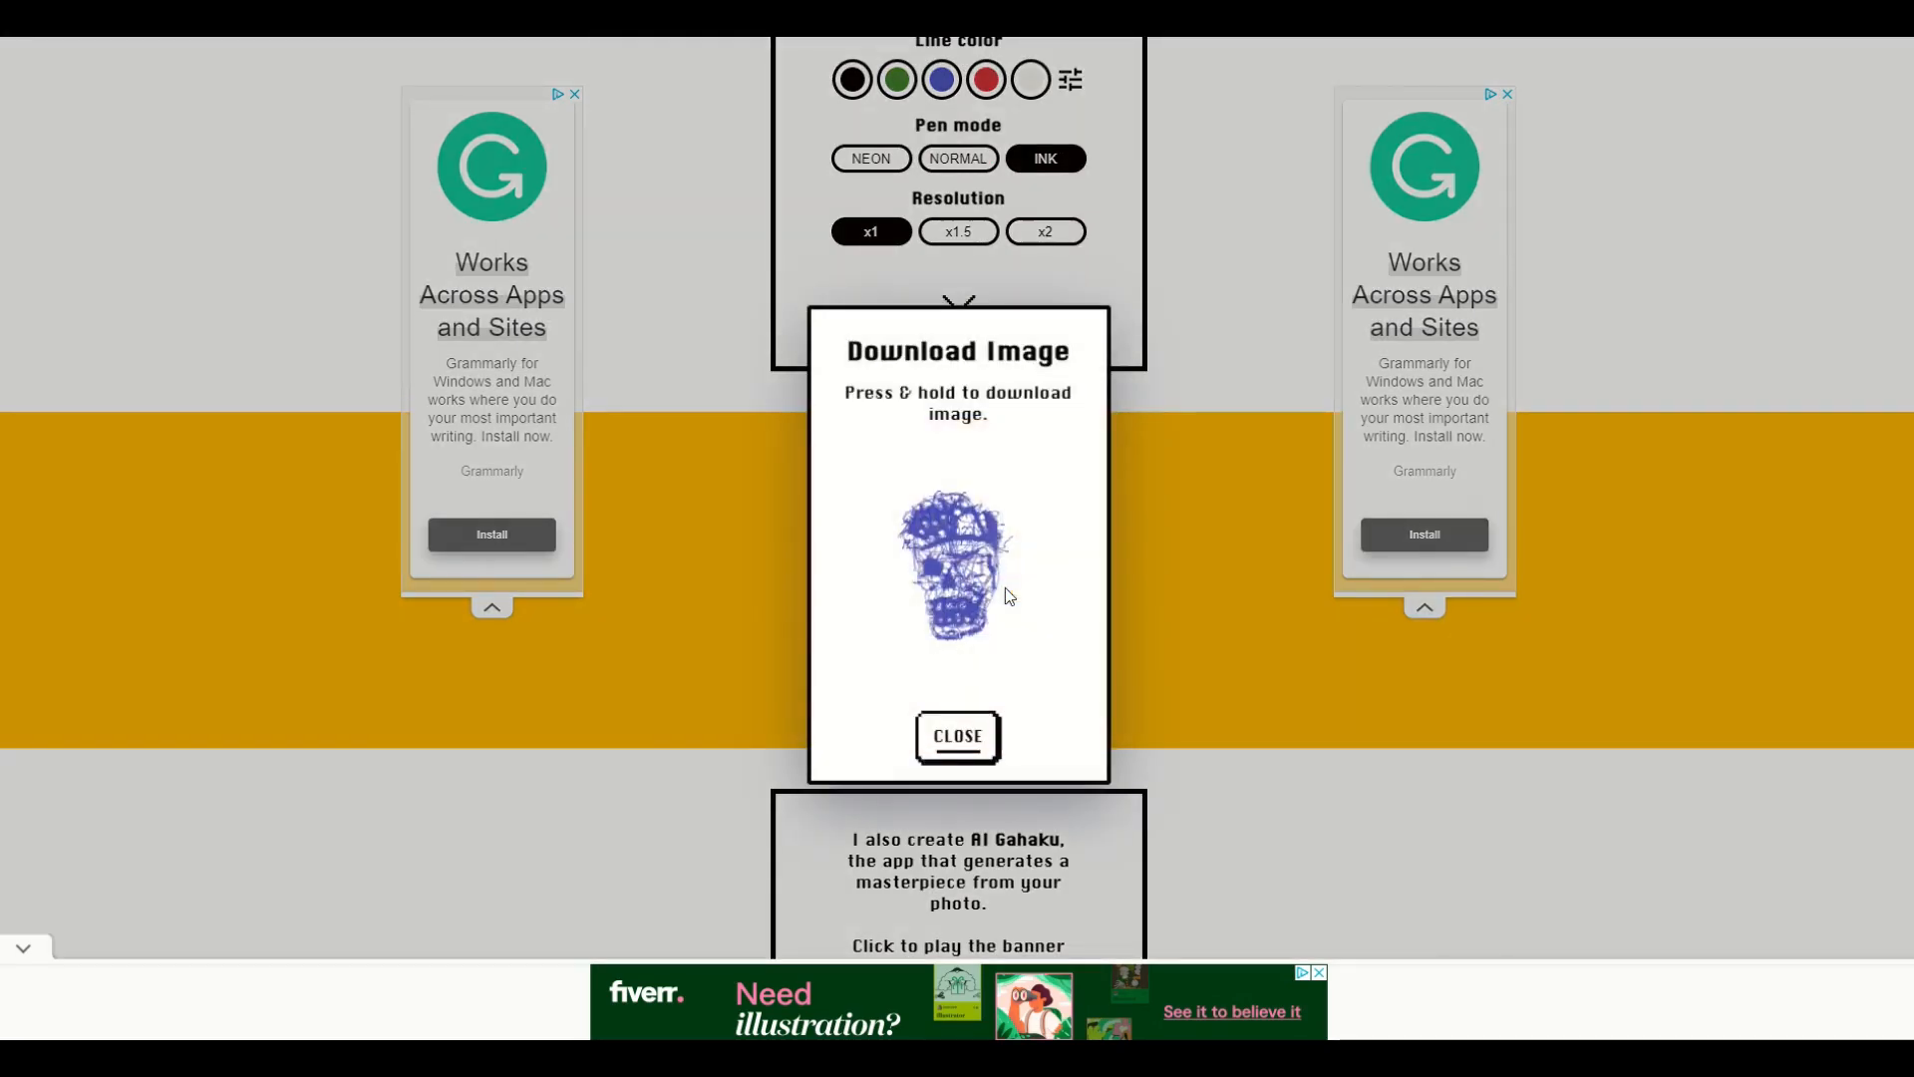
{"action": "mouse_move", "coordinate": [877, 558]}
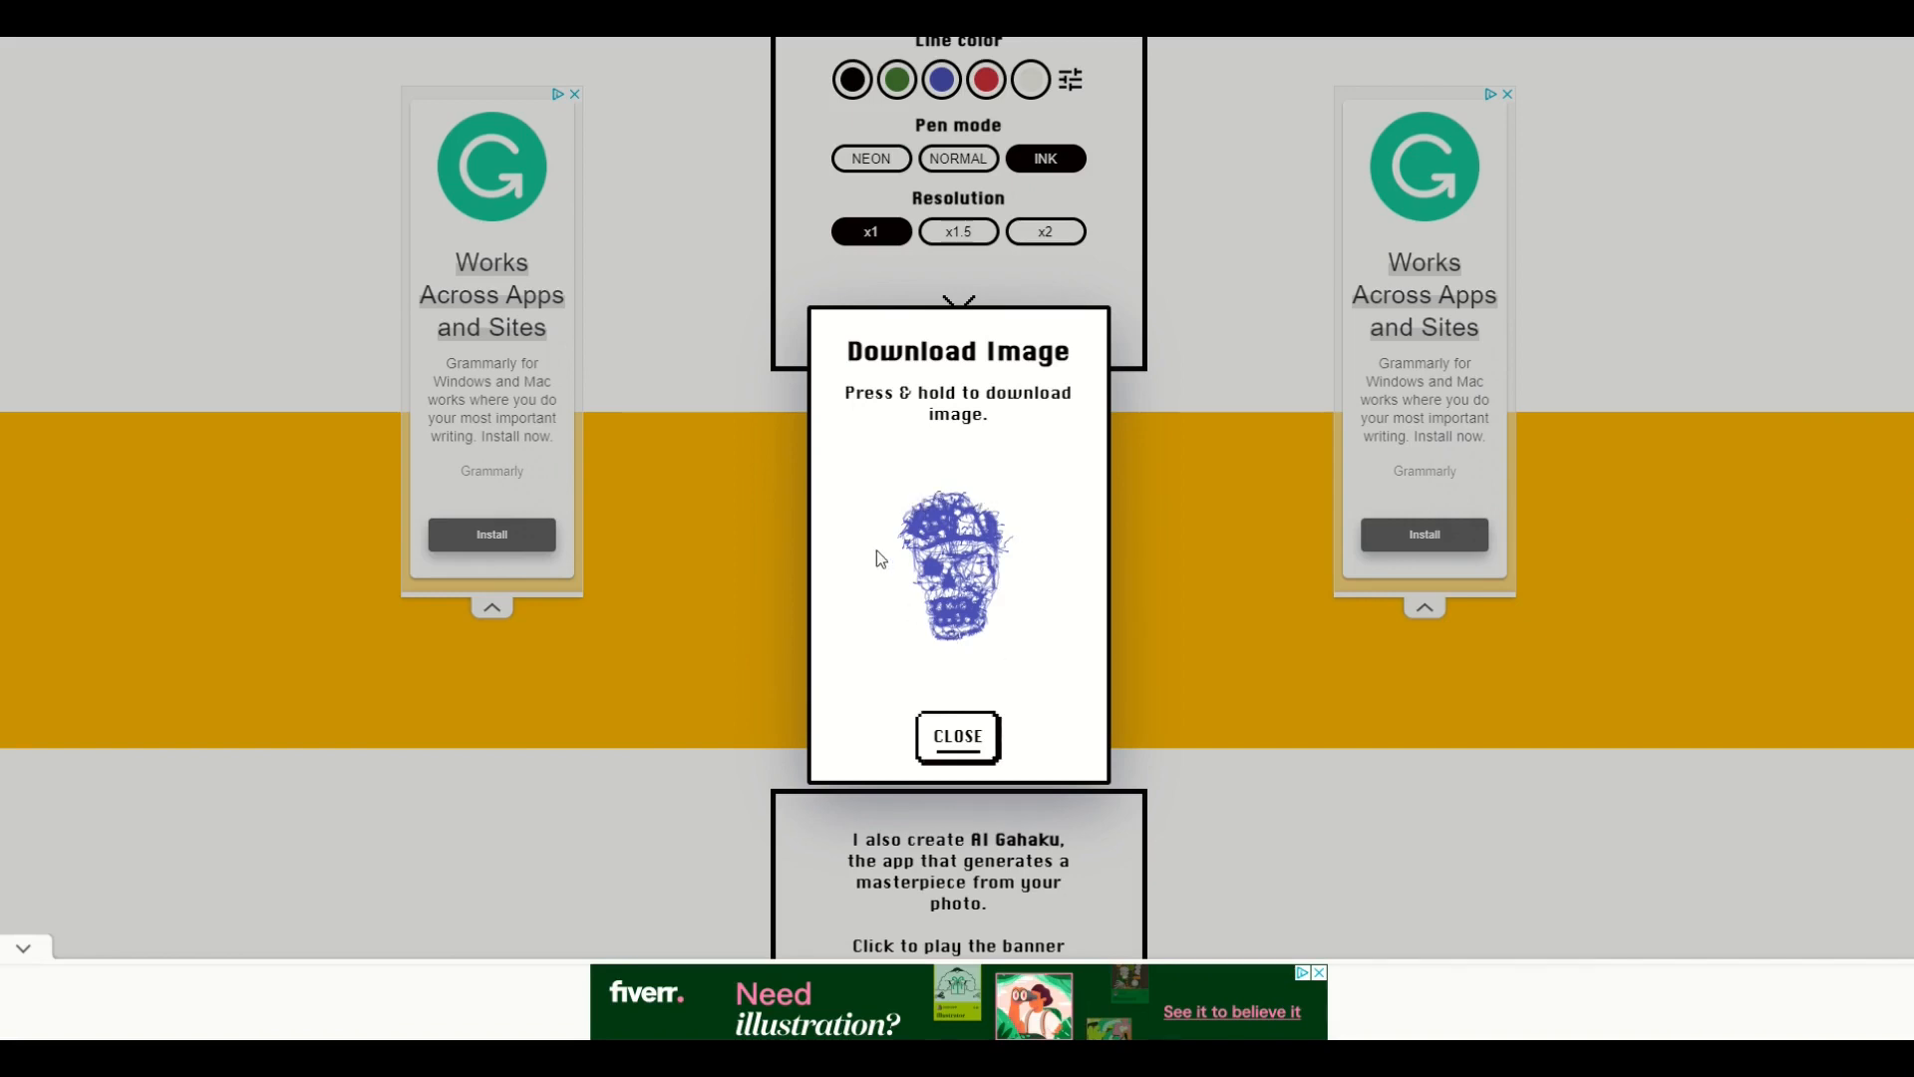
{"action": "mouse_move", "coordinate": [931, 676]}
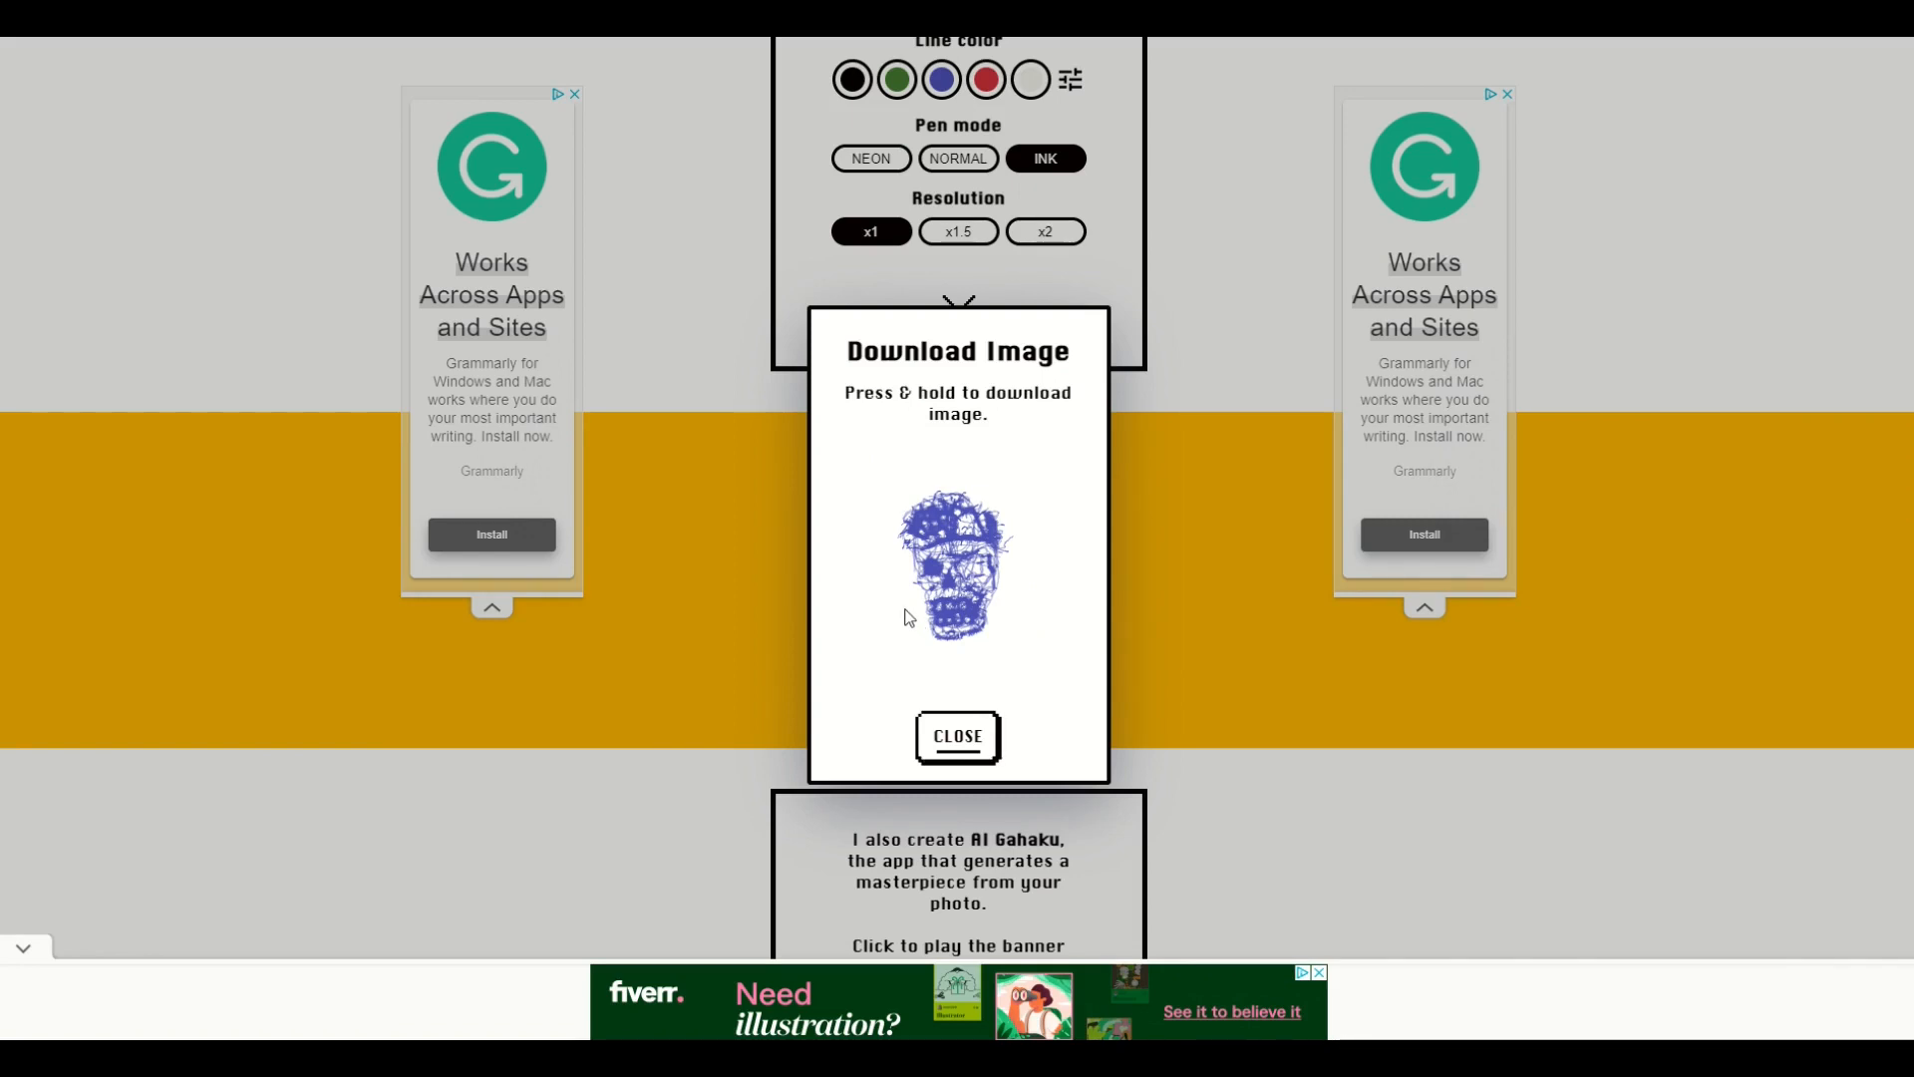
{"action": "mouse_move", "coordinate": [959, 572]}
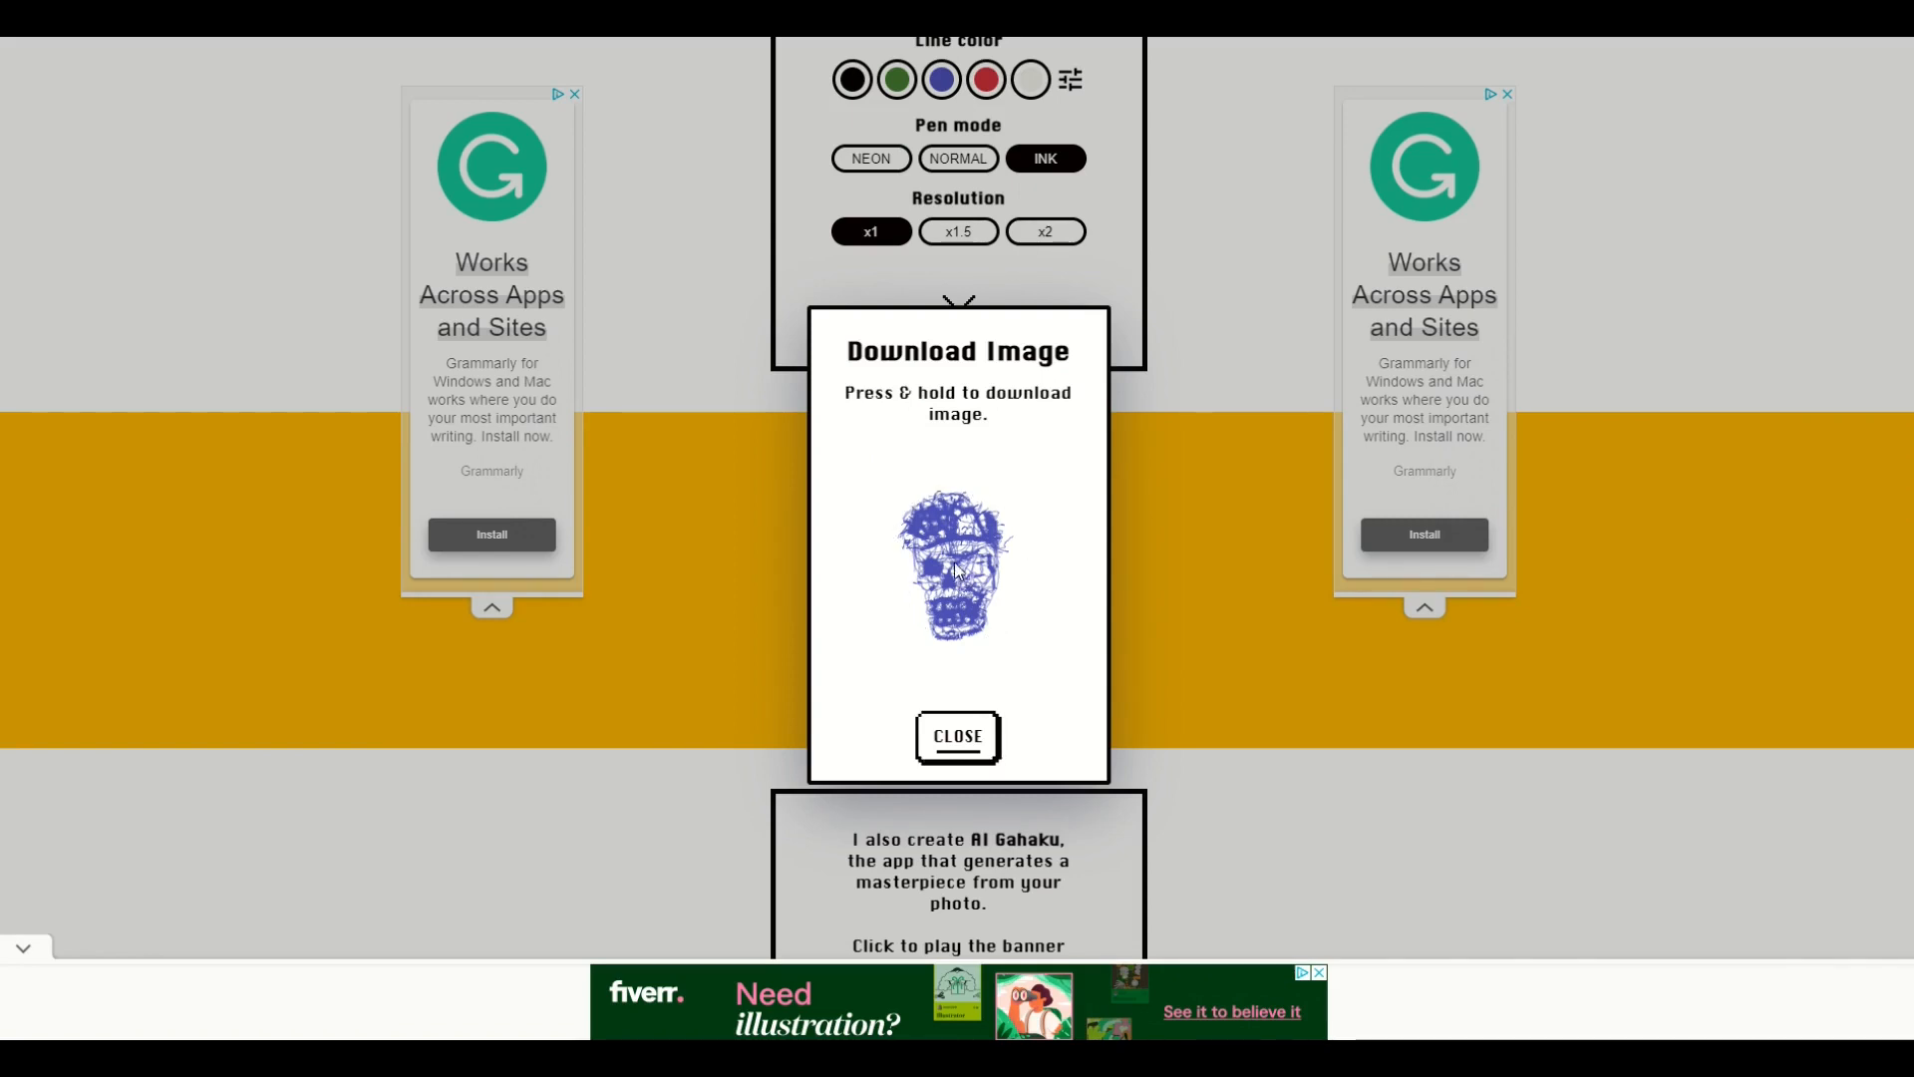
{"action": "right_click", "coordinate": [955, 569]}
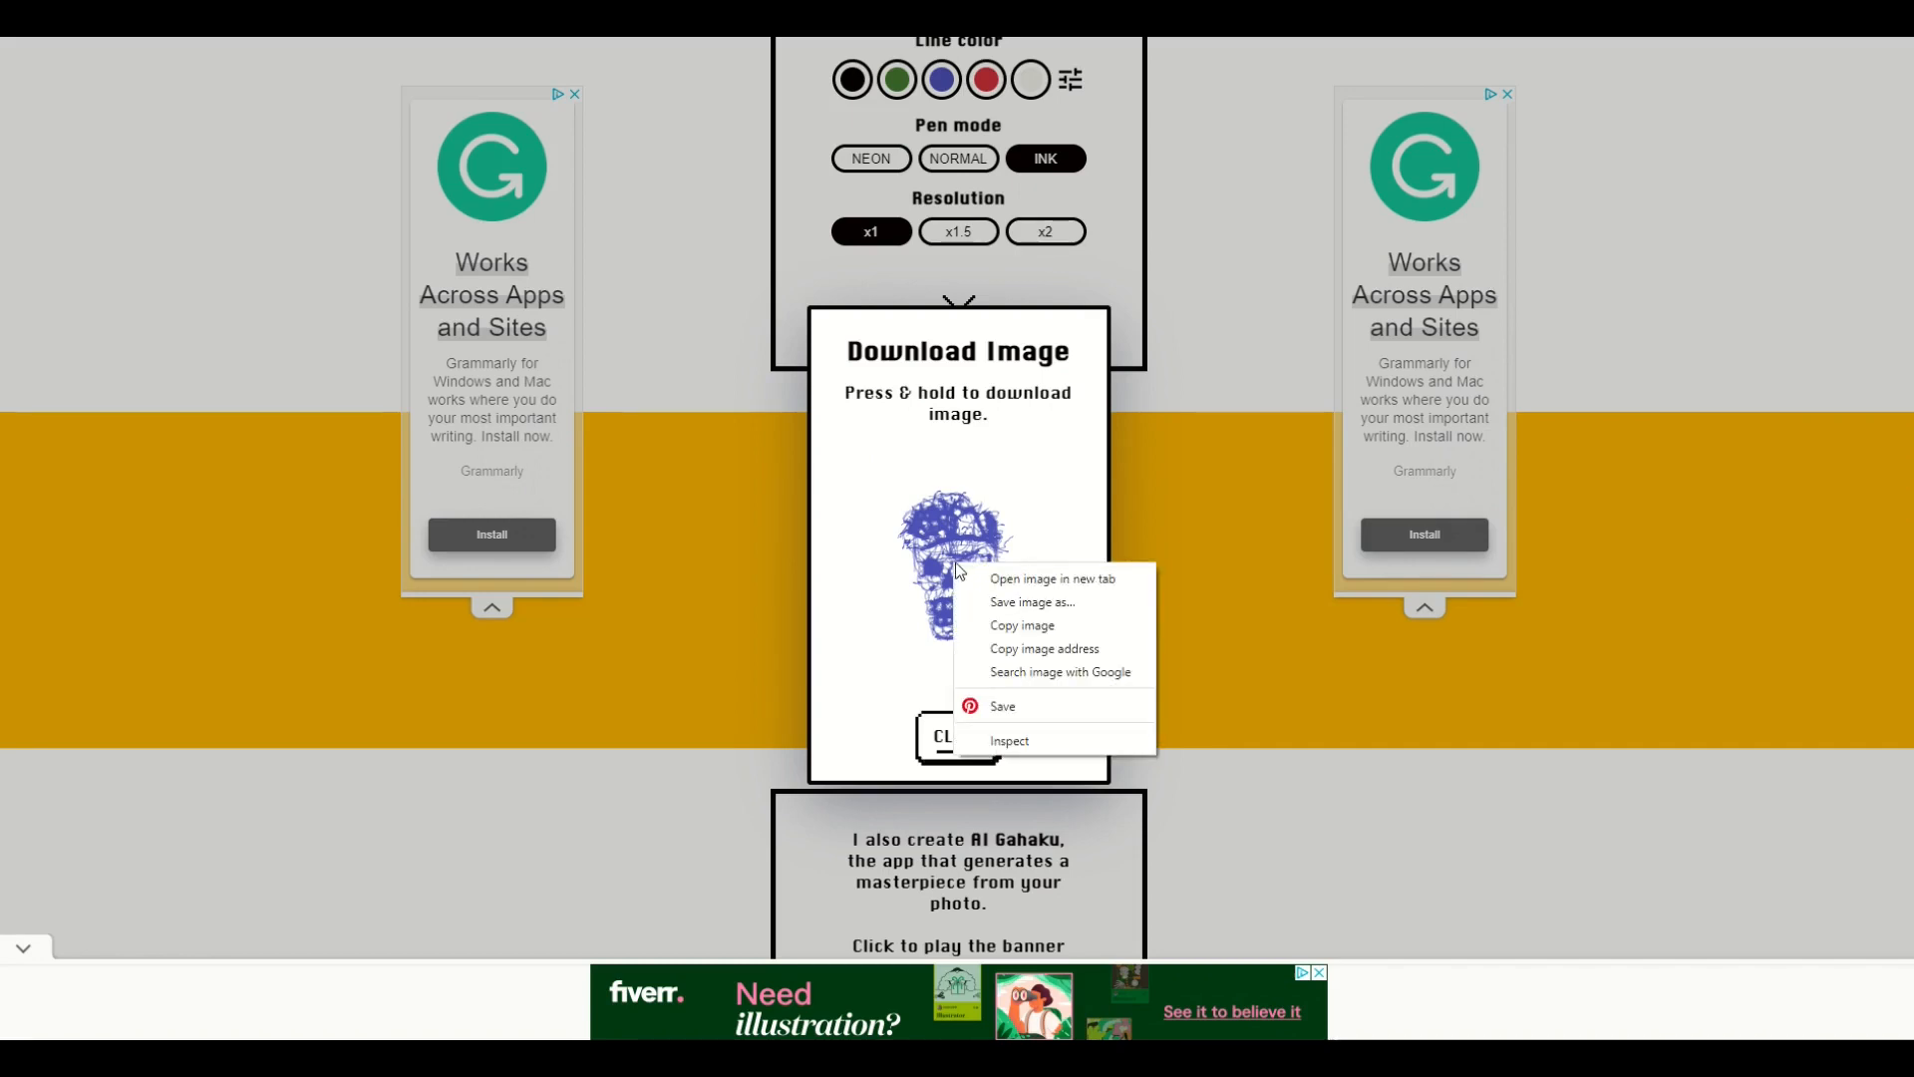
{"action": "mouse_move", "coordinate": [989, 608]}
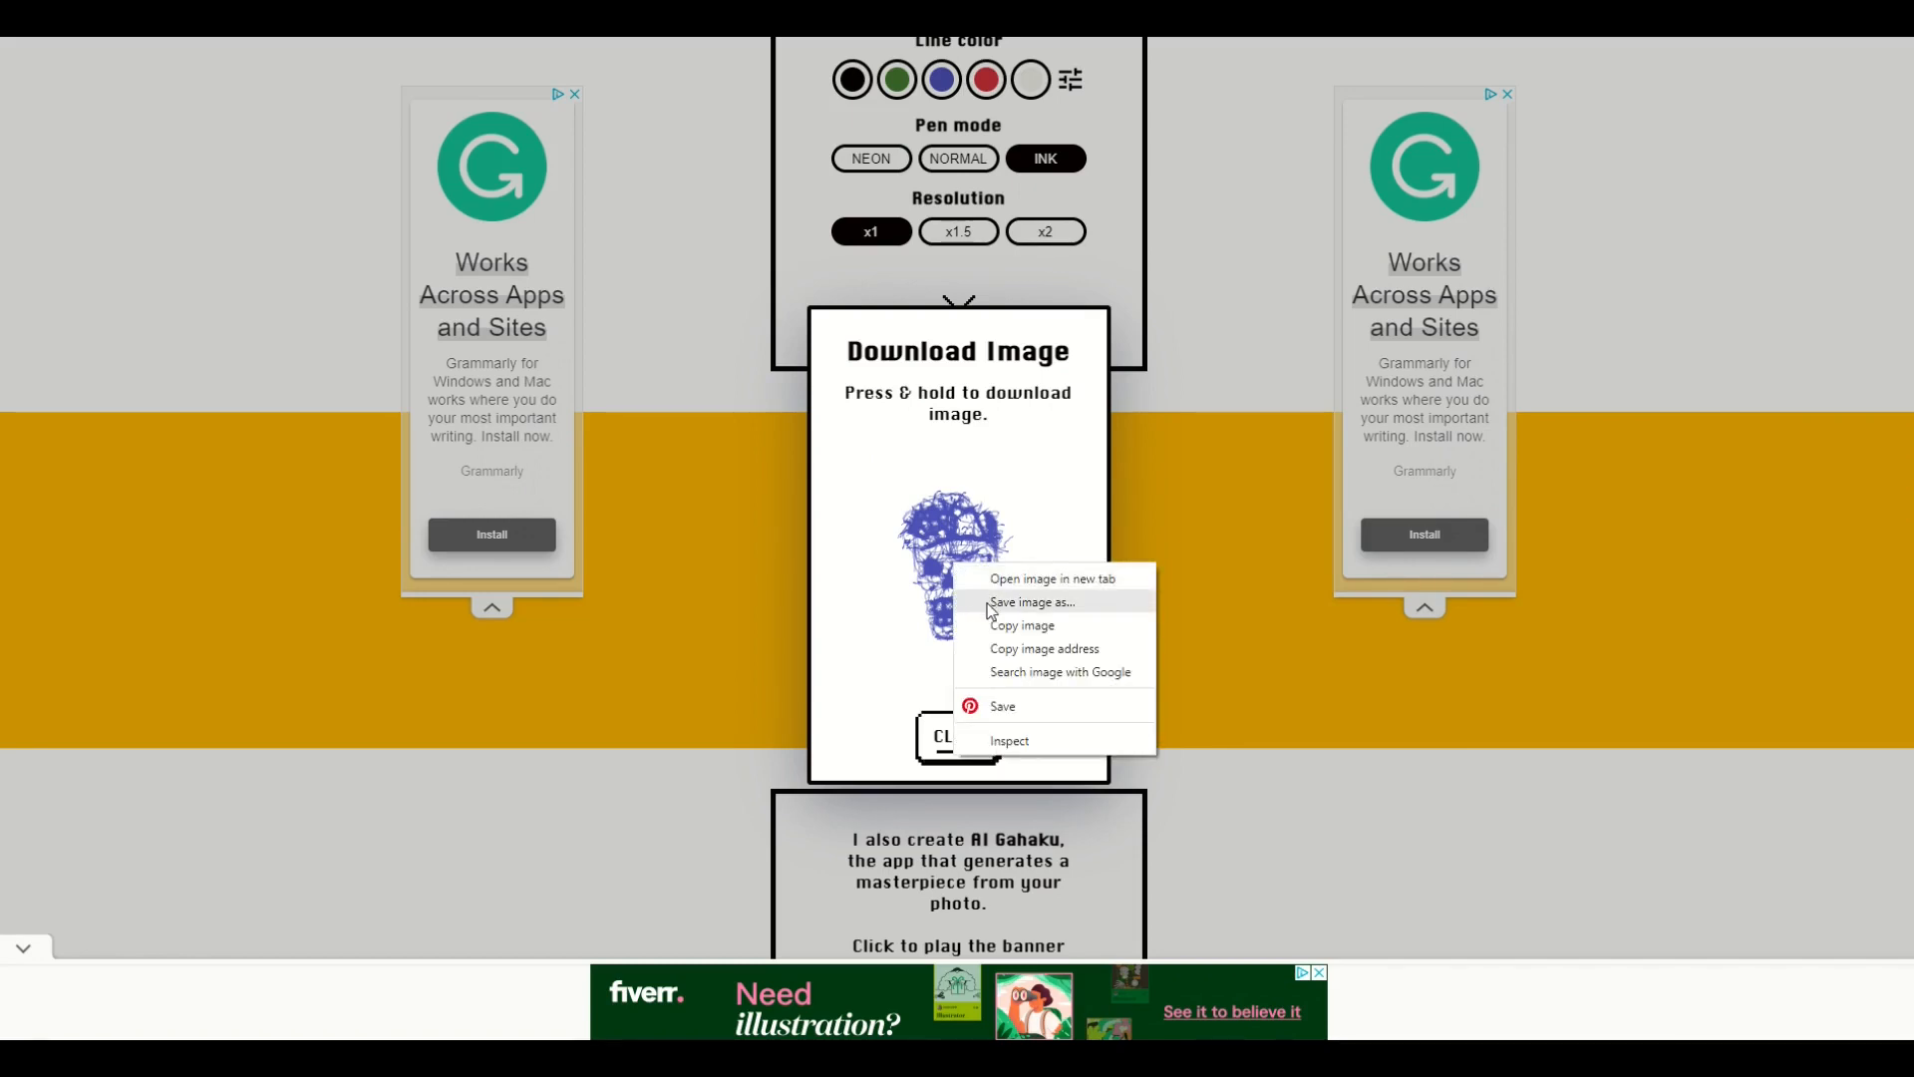
{"action": "left_click", "coordinate": [1030, 602]}
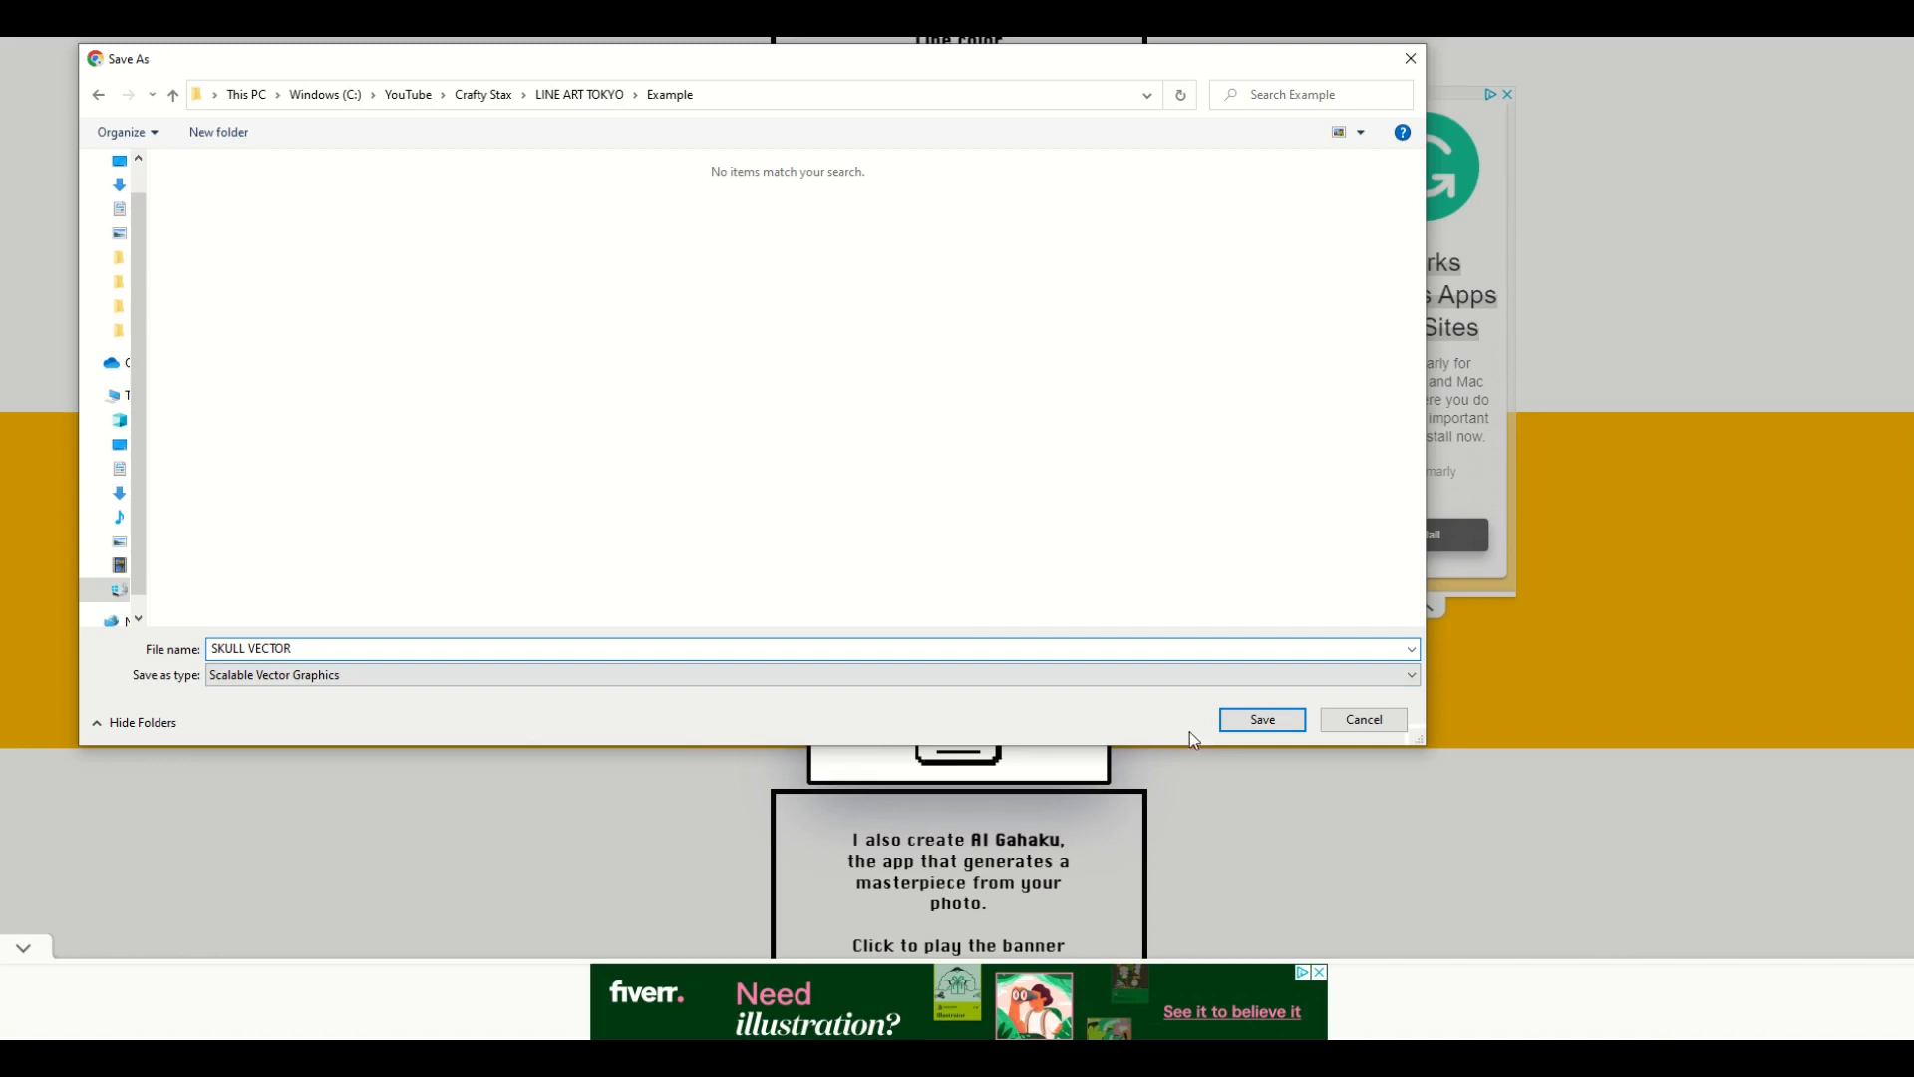
{"action": "left_click", "coordinate": [1260, 719]}
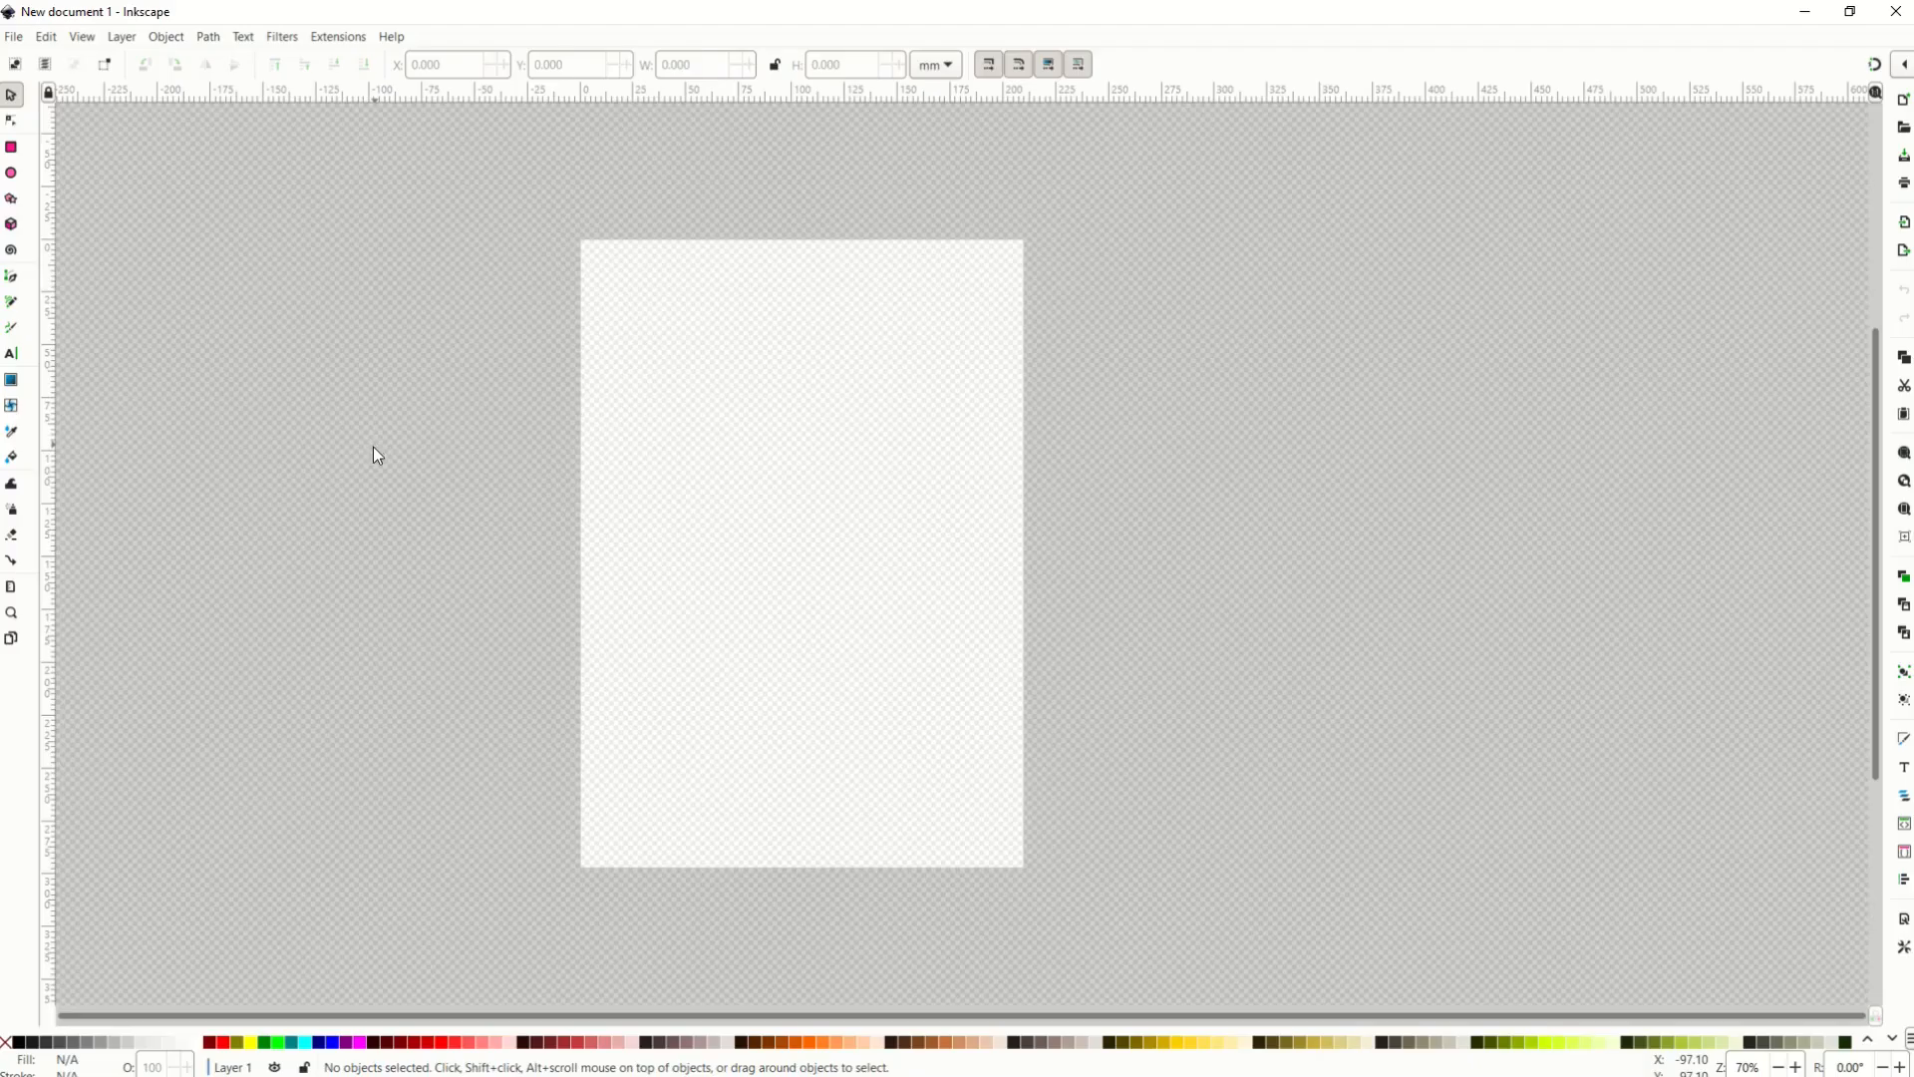
{"action": "mouse_move", "coordinate": [347, 598]}
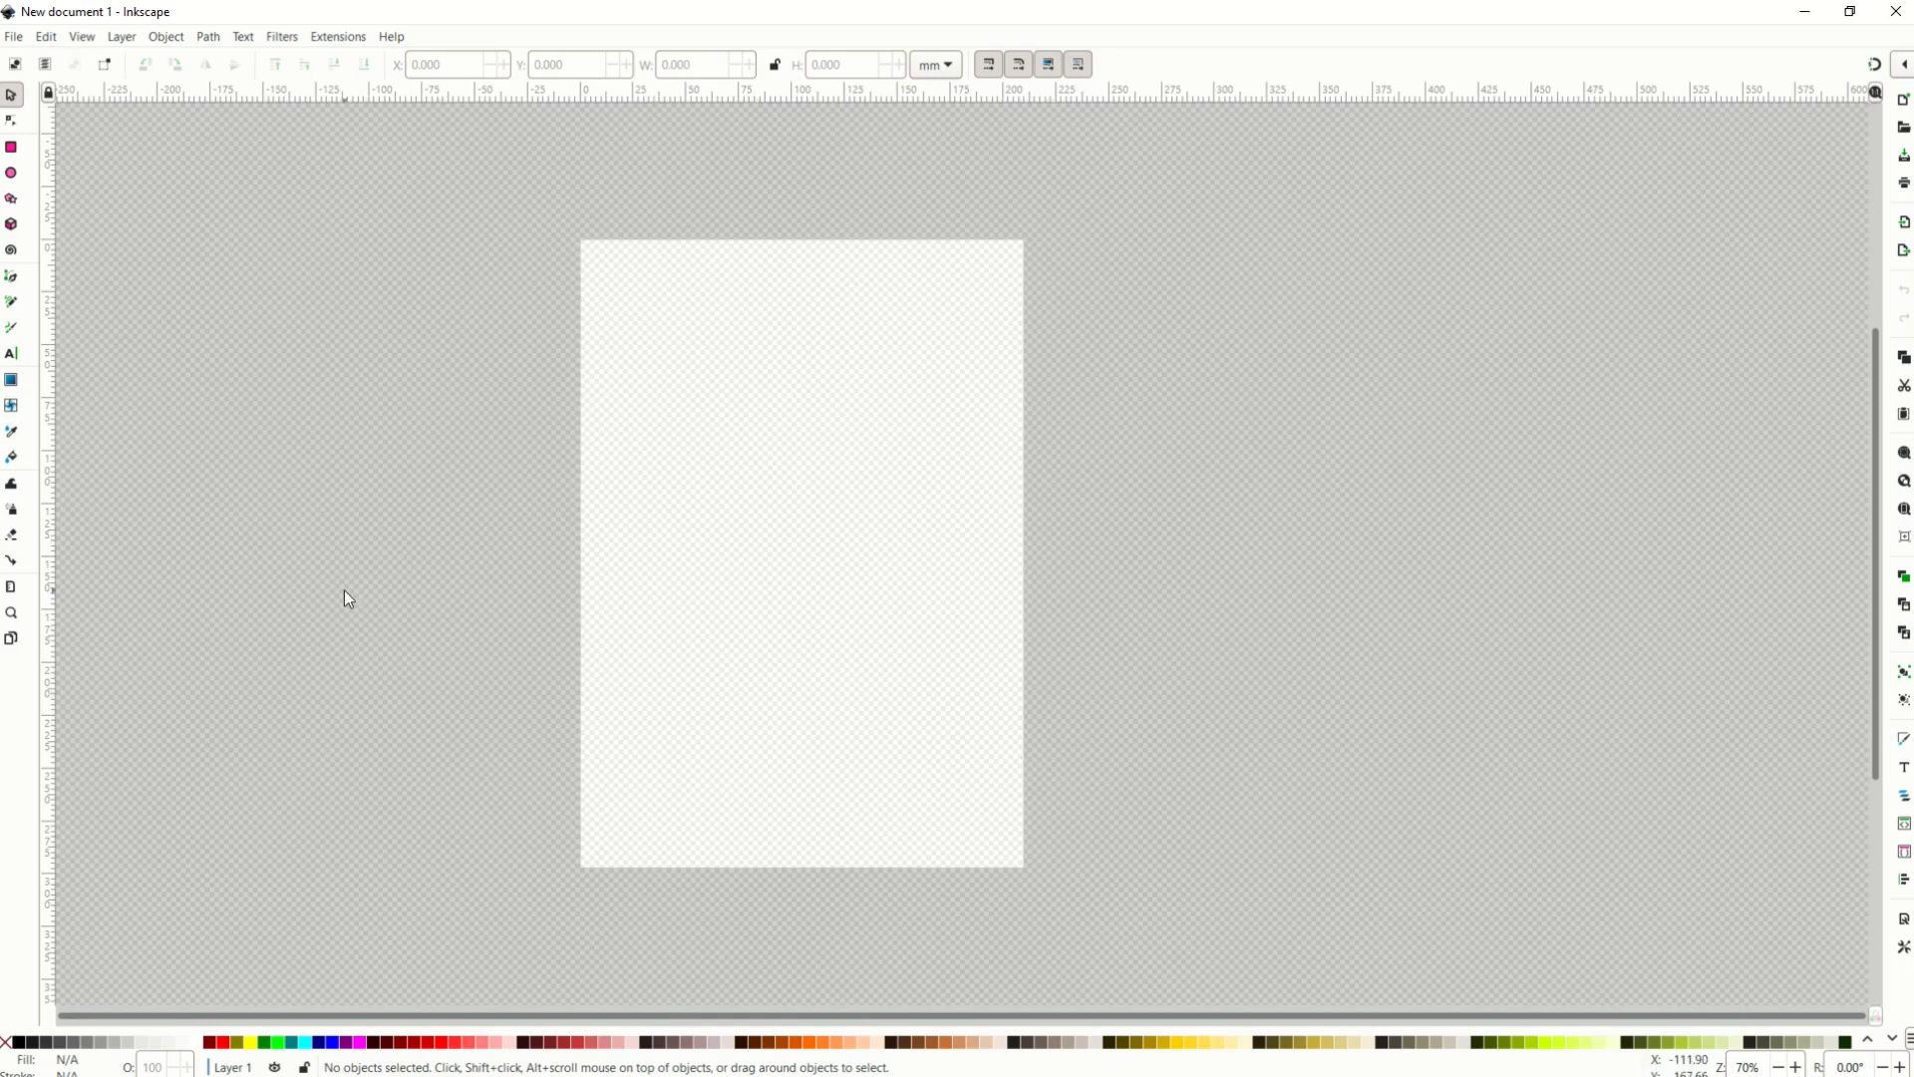
- Open the SKULL VECTOR SVG from the Example folder through File > Open
{"action": "left_click", "coordinate": [13, 36]}
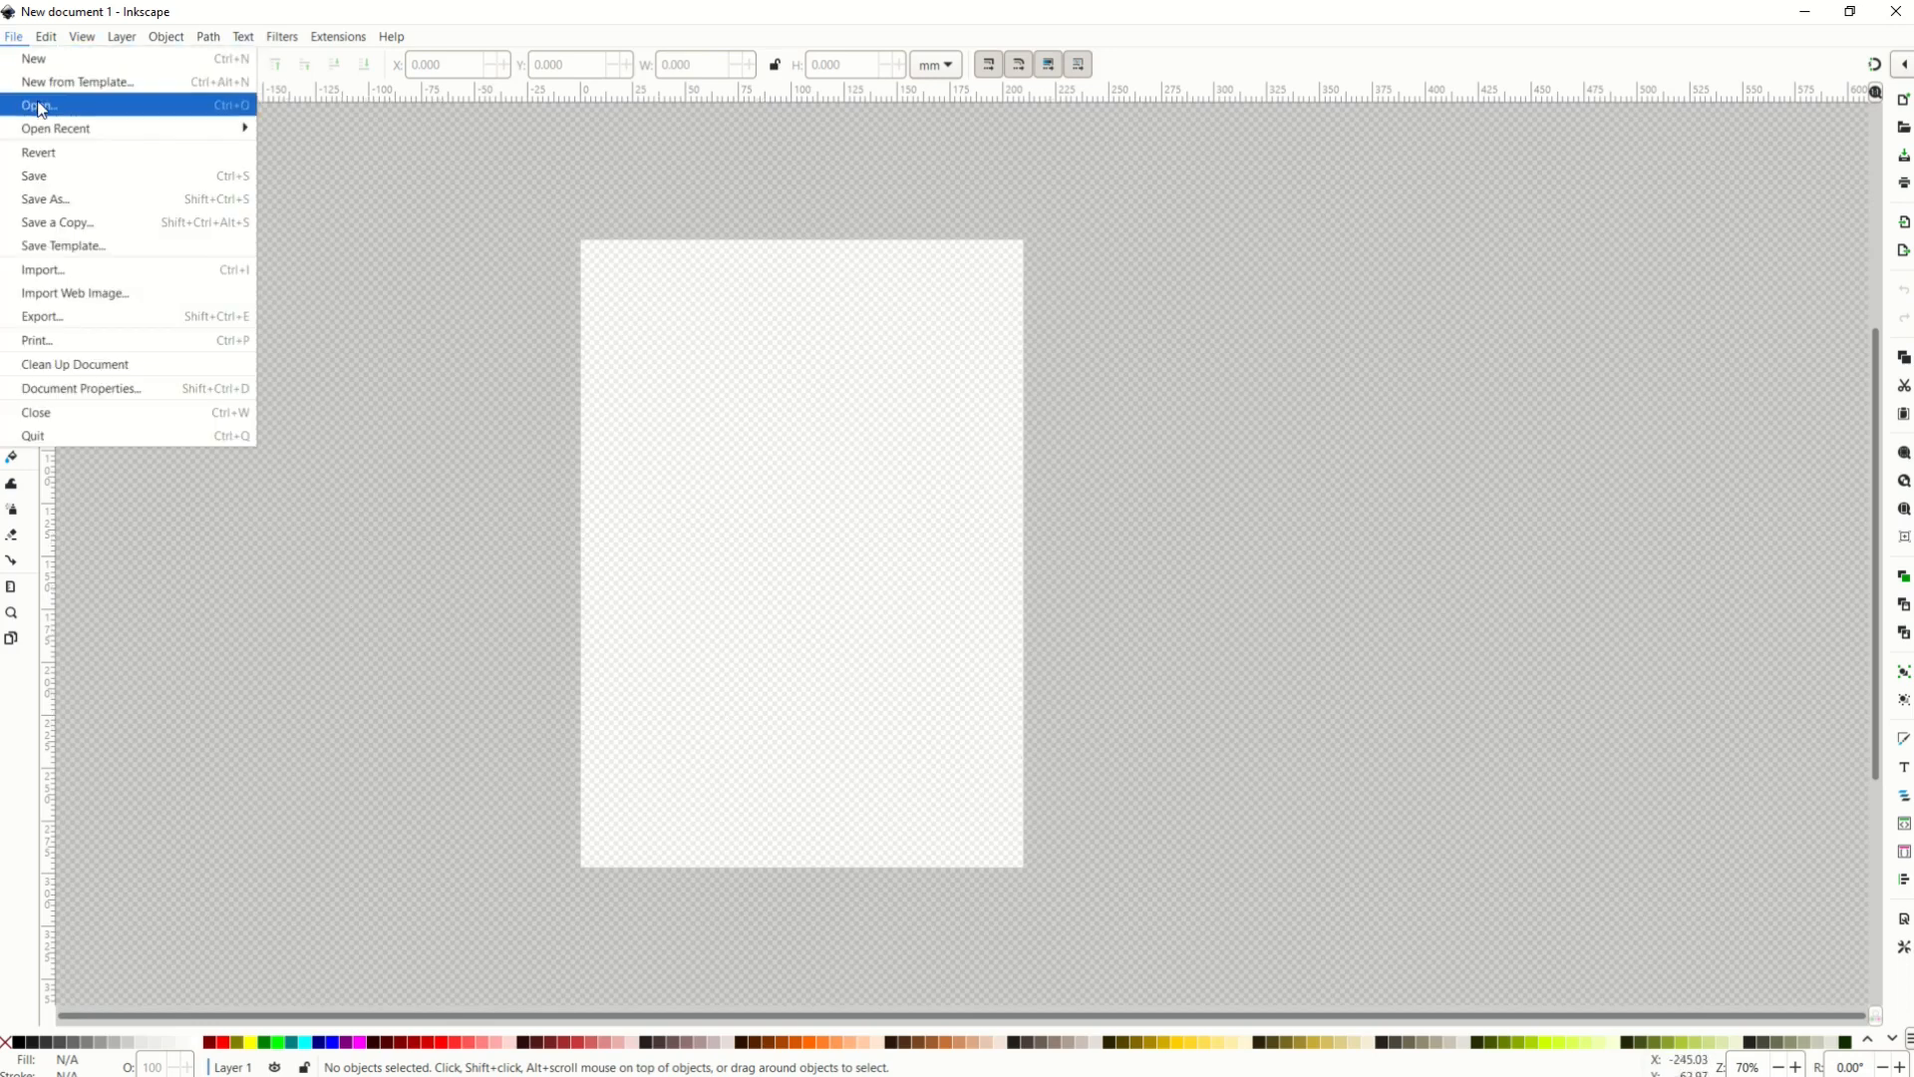
{"action": "mouse_move", "coordinate": [40, 107]}
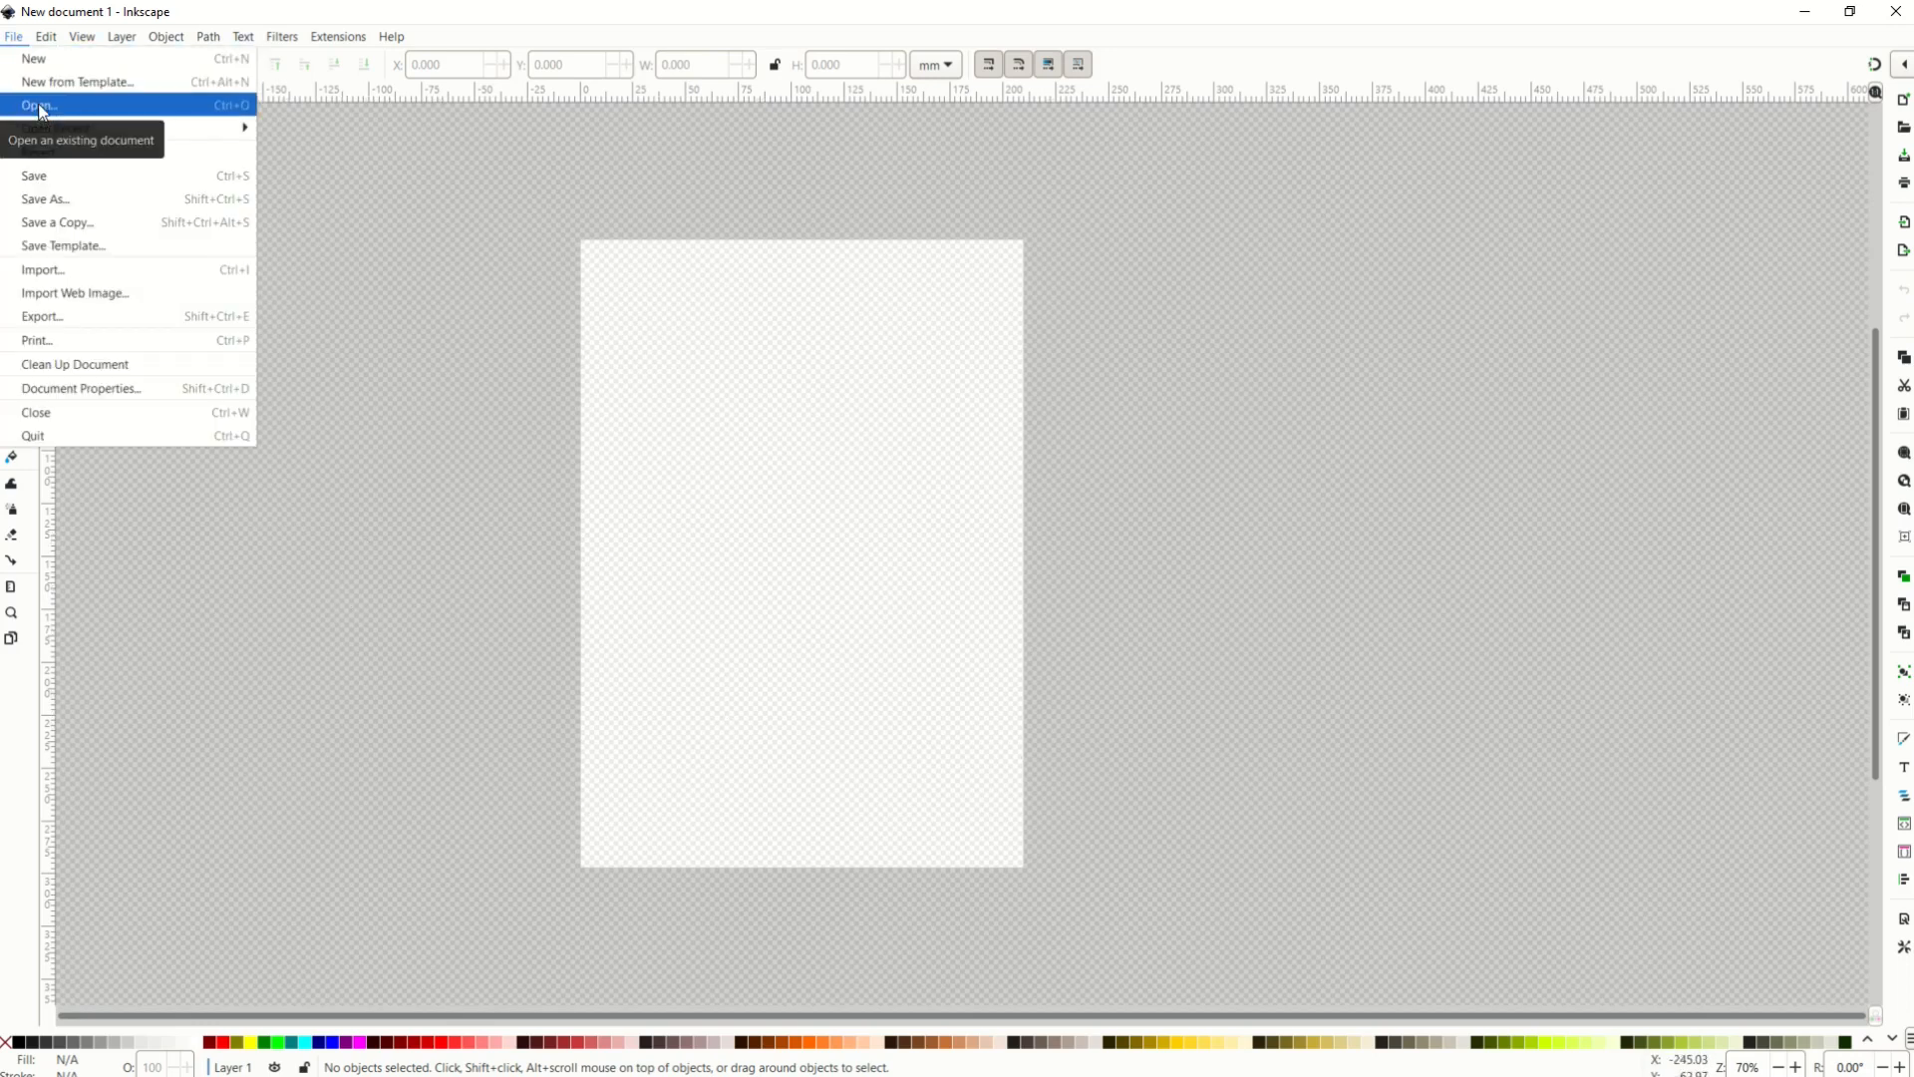
{"action": "left_click", "coordinate": [40, 106]}
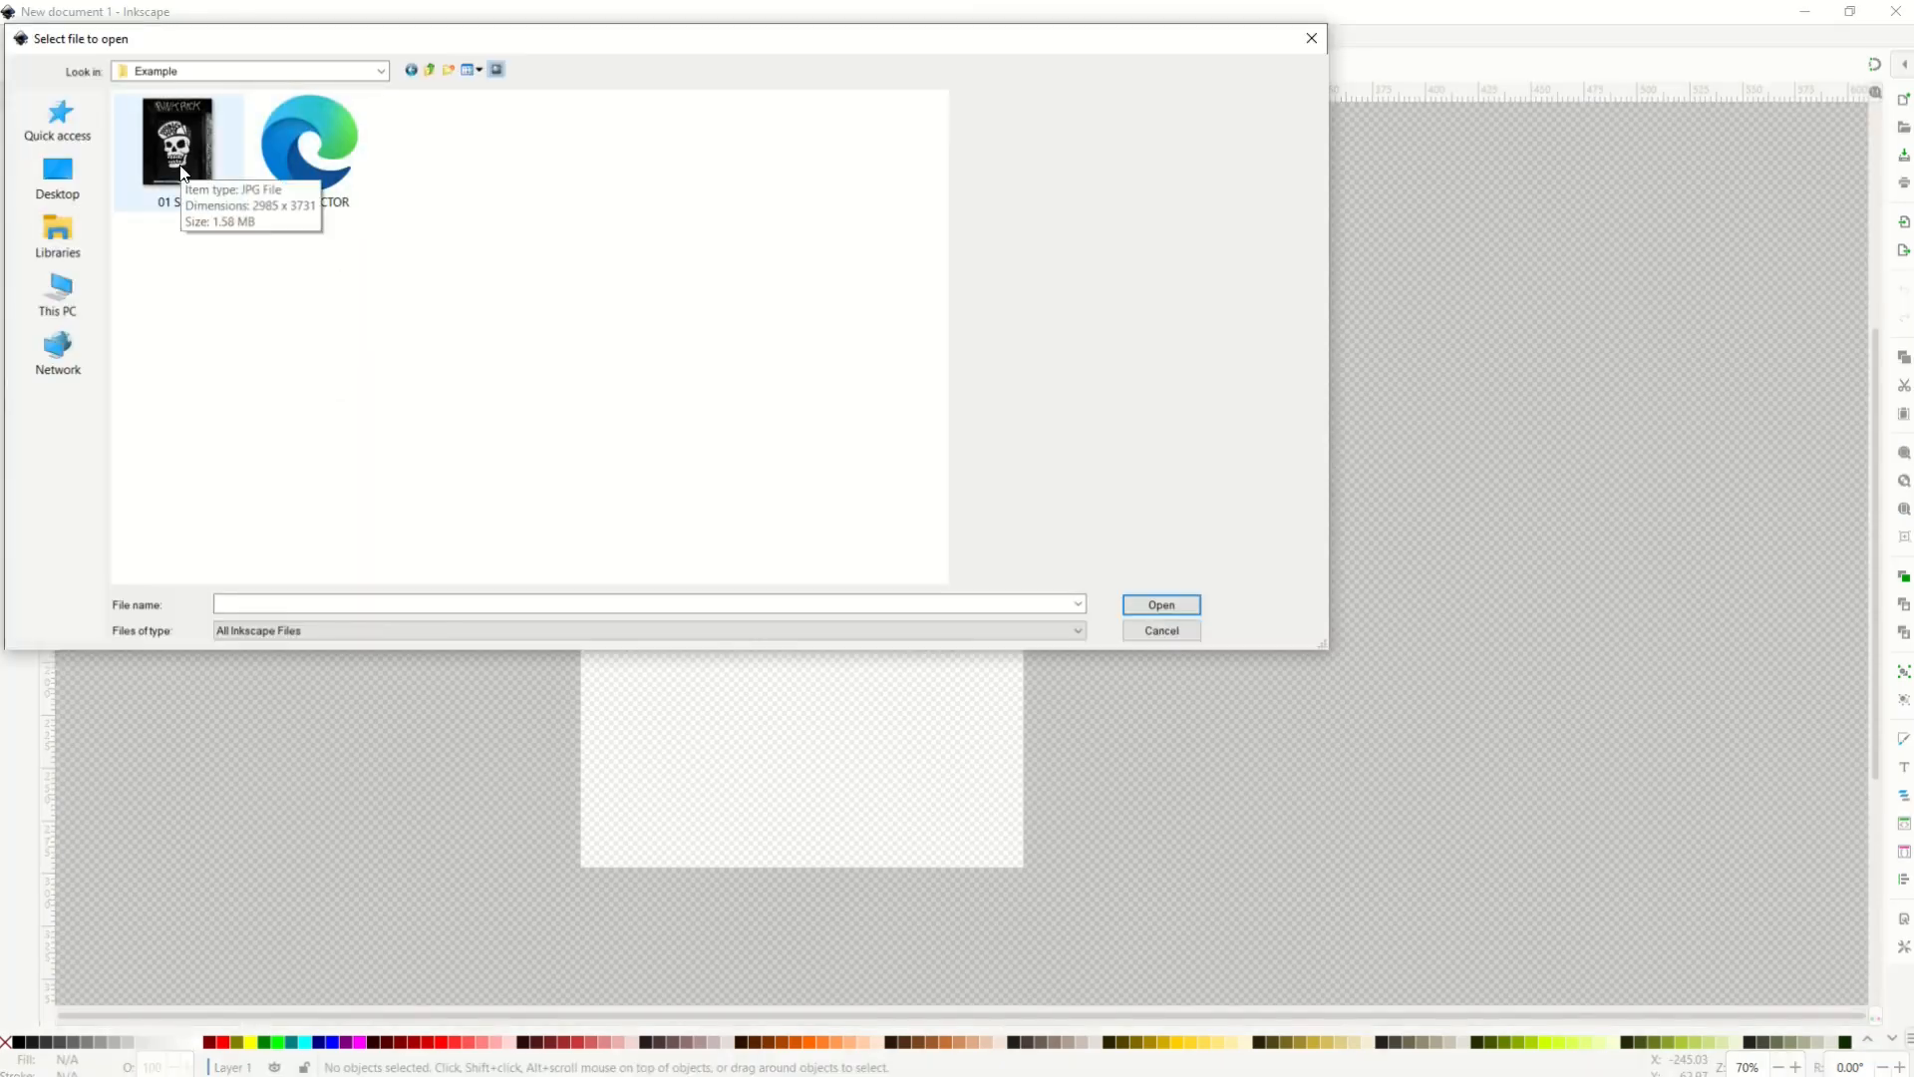
{"action": "mouse_move", "coordinate": [309, 146]}
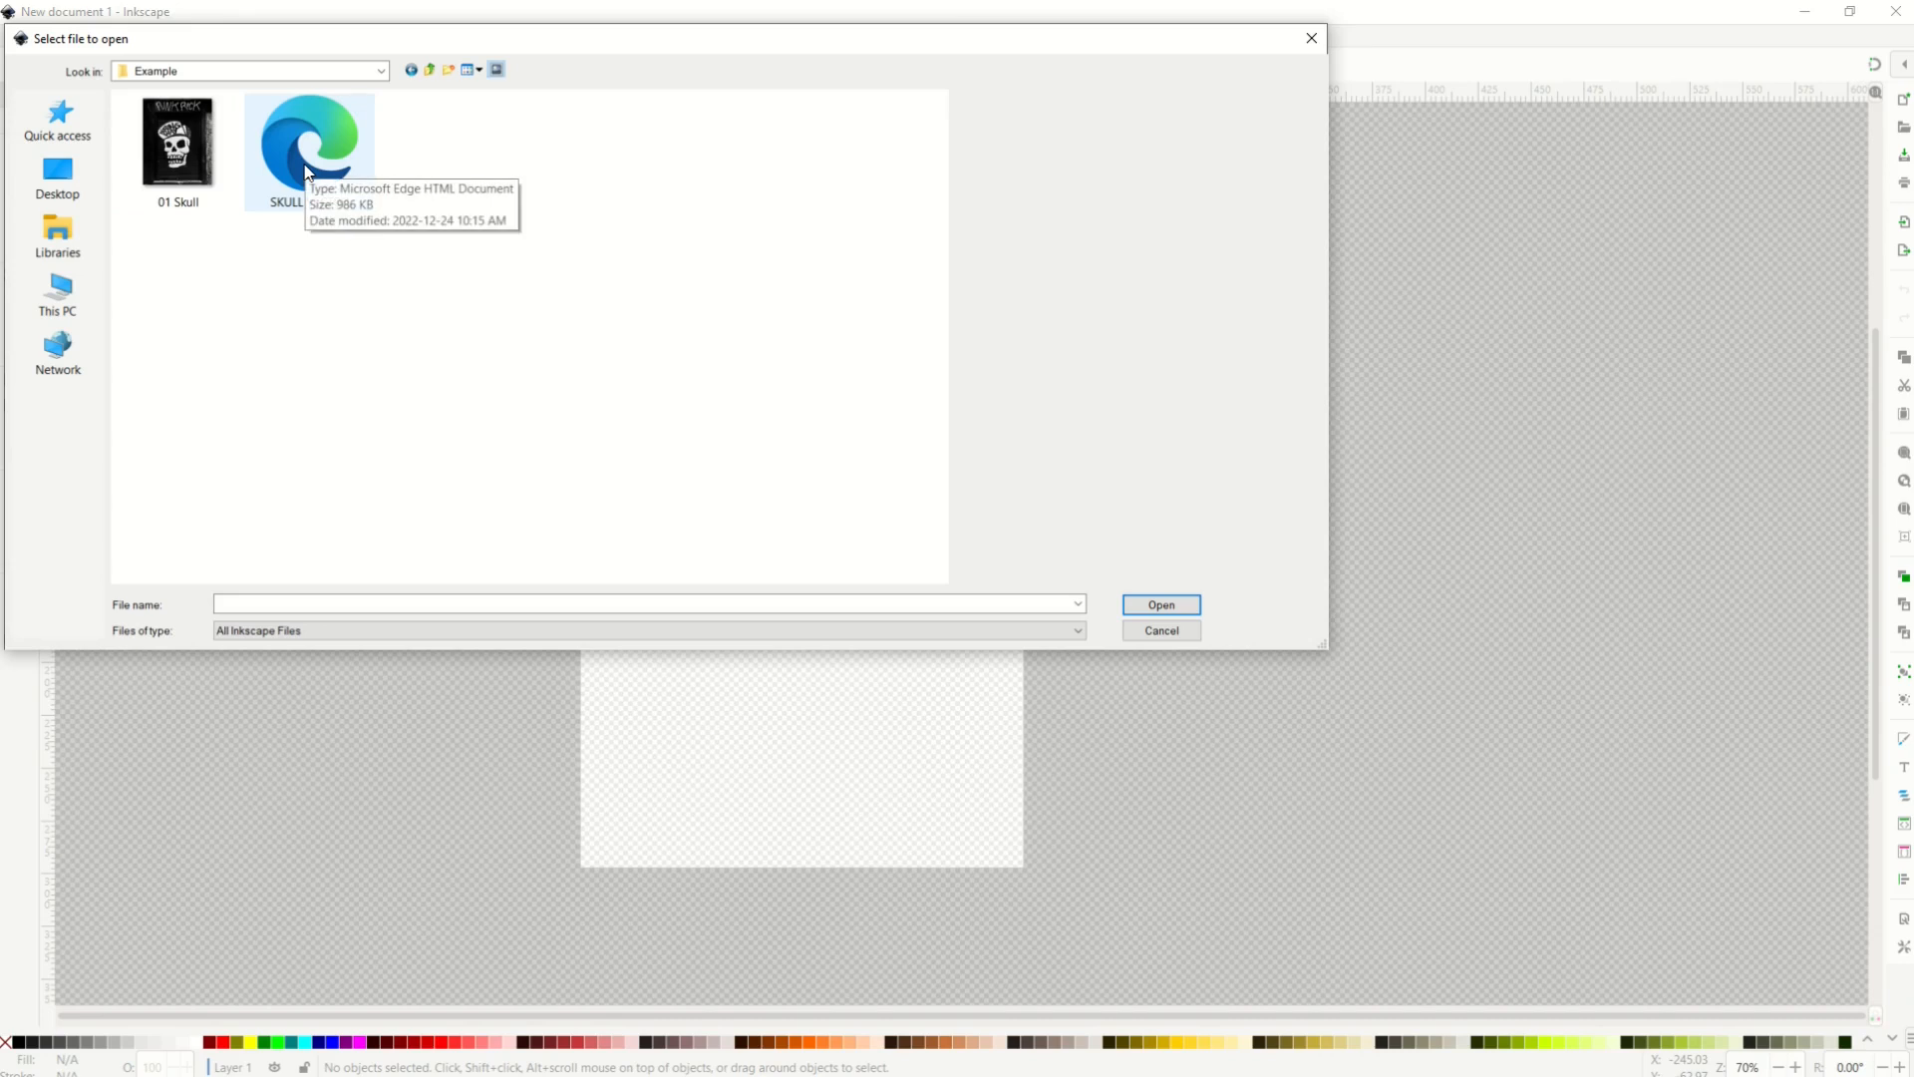
{"action": "left_click", "coordinate": [1158, 604]}
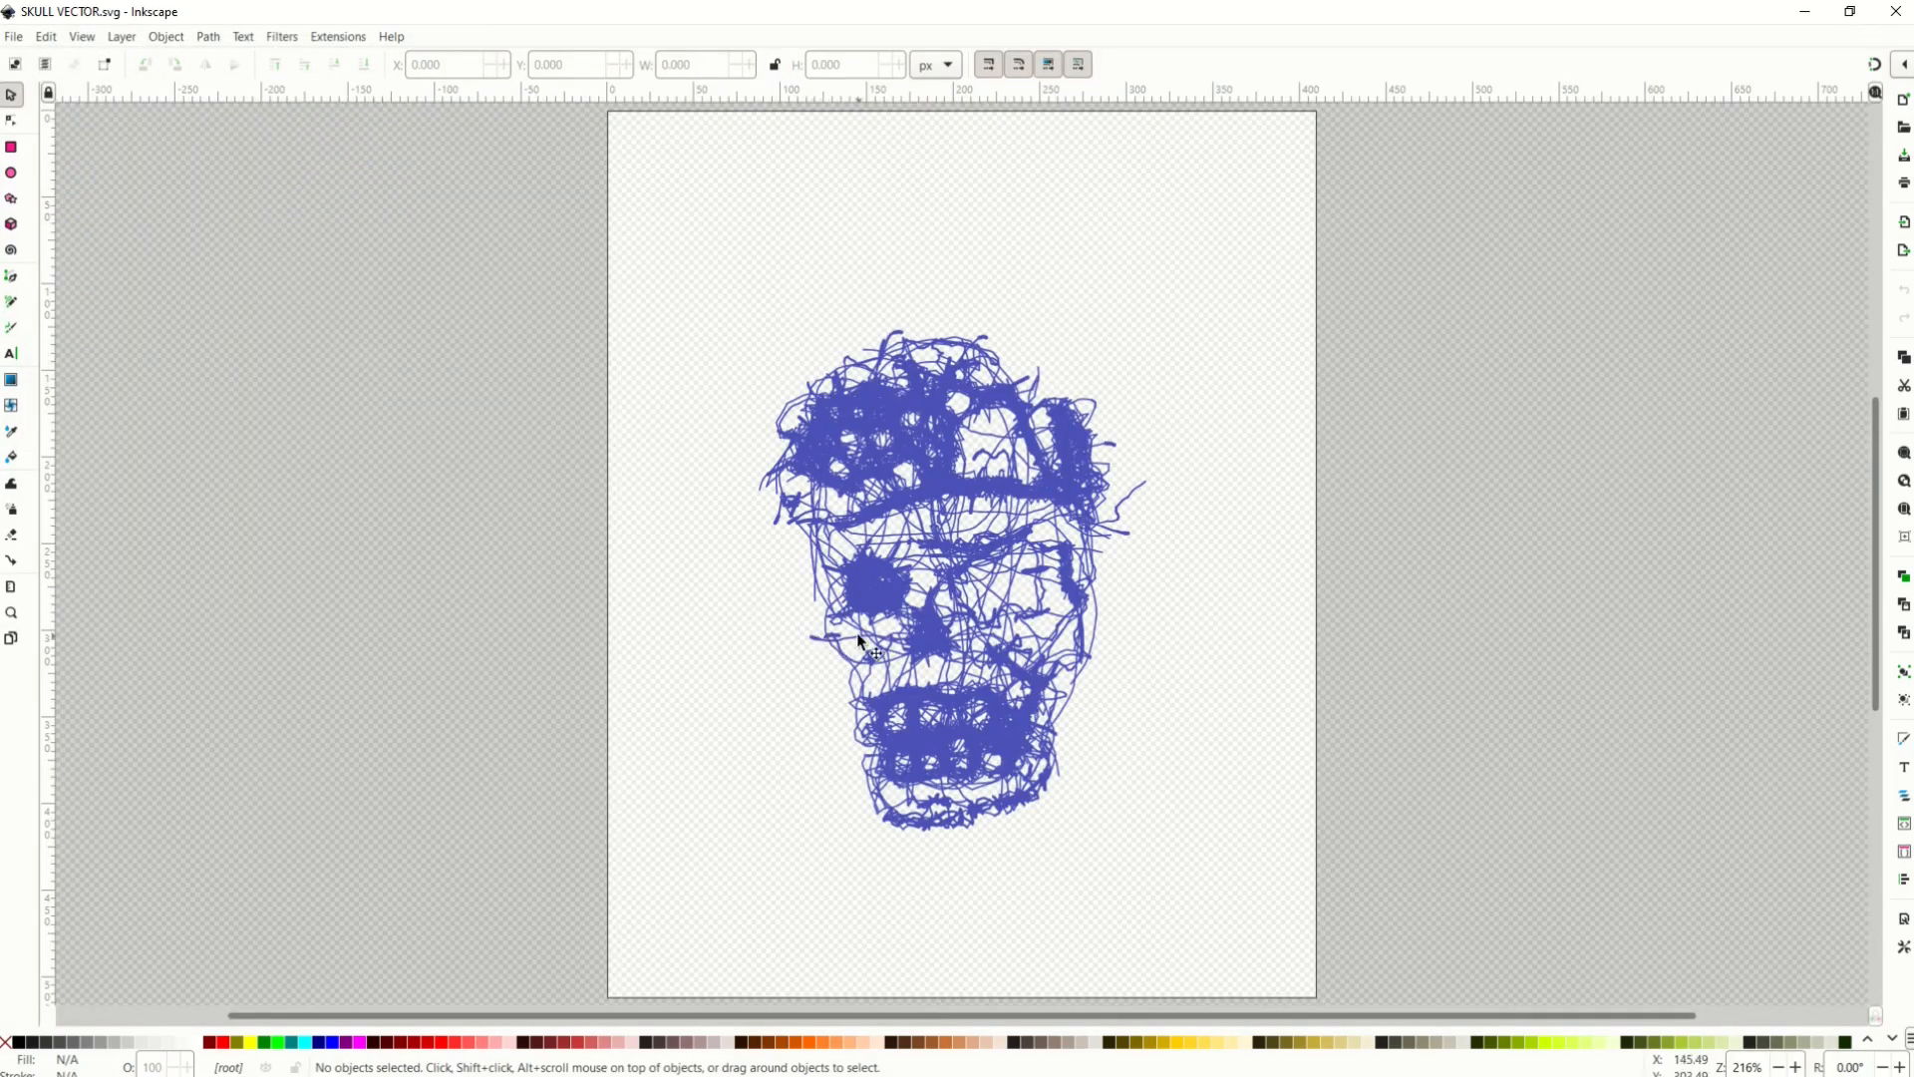
{"action": "mouse_move", "coordinate": [782, 512]}
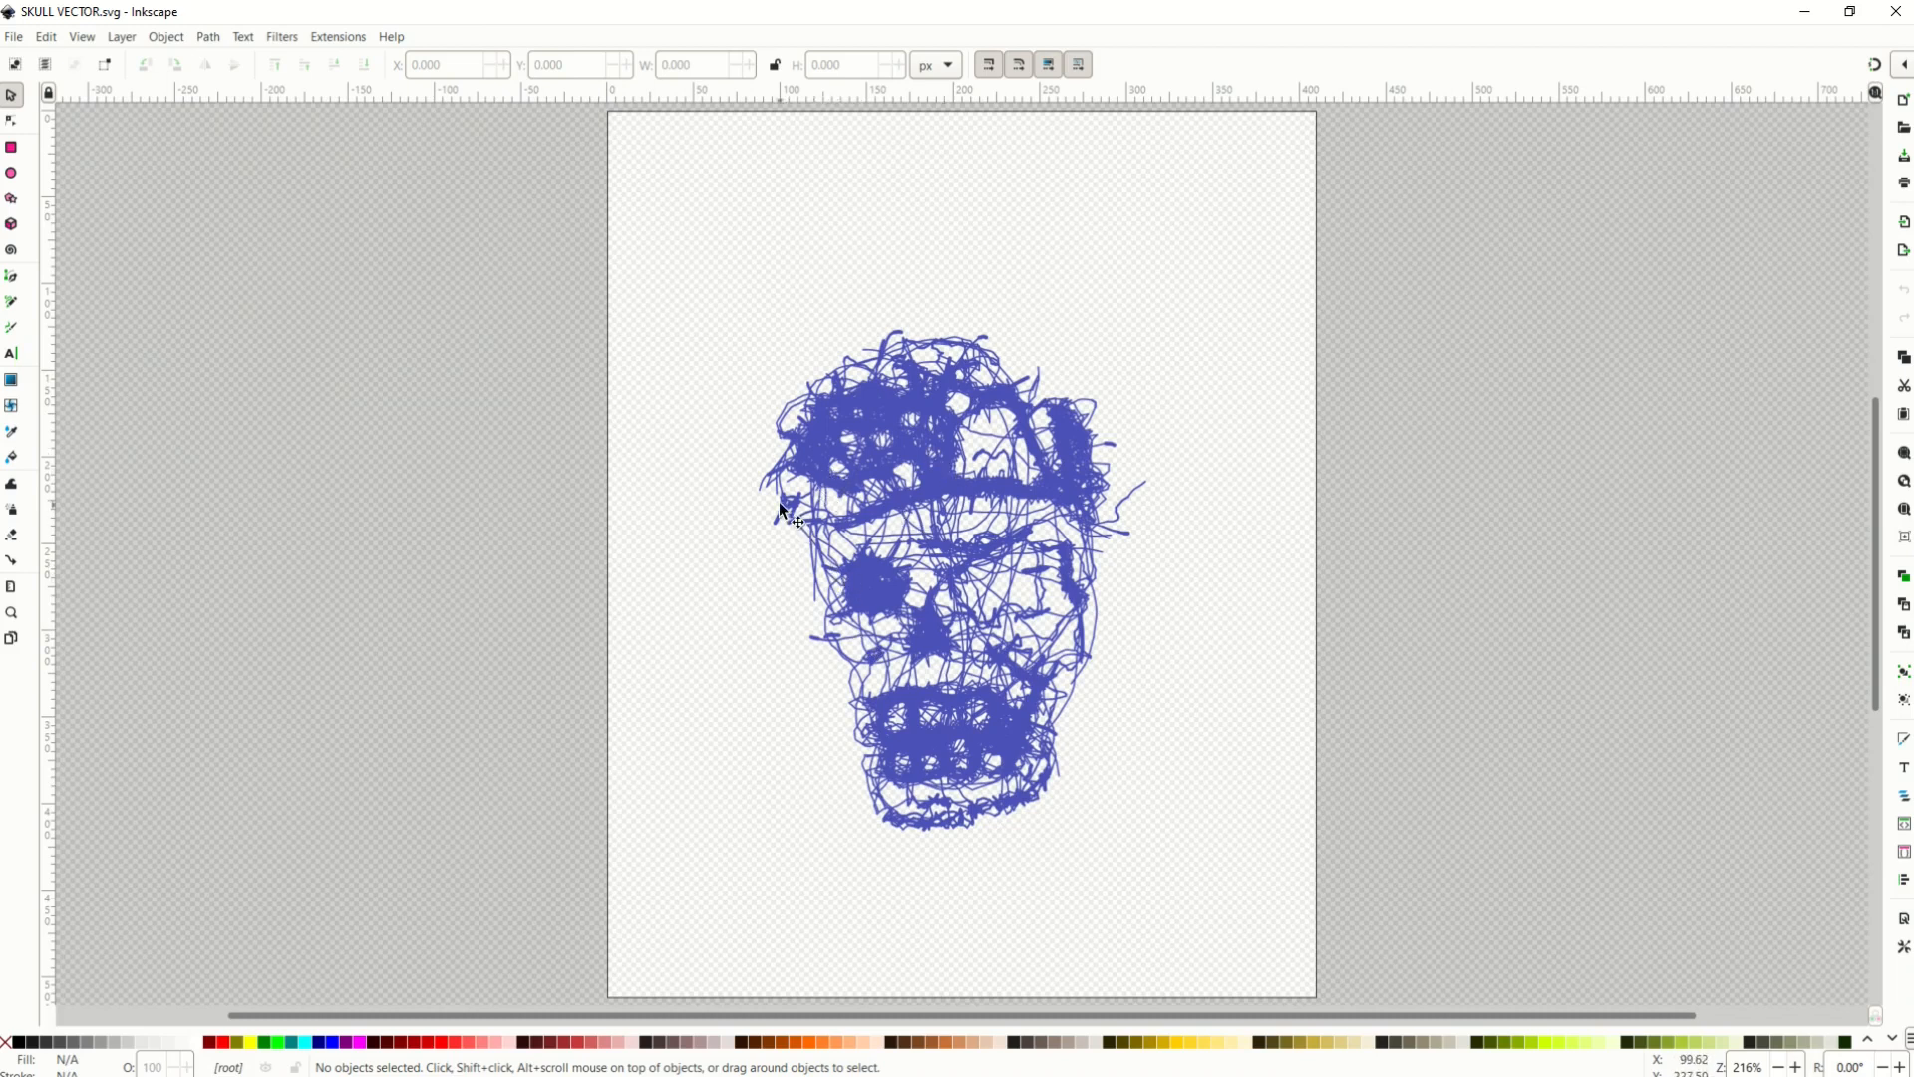
{"action": "mouse_move", "coordinate": [22, 132]}
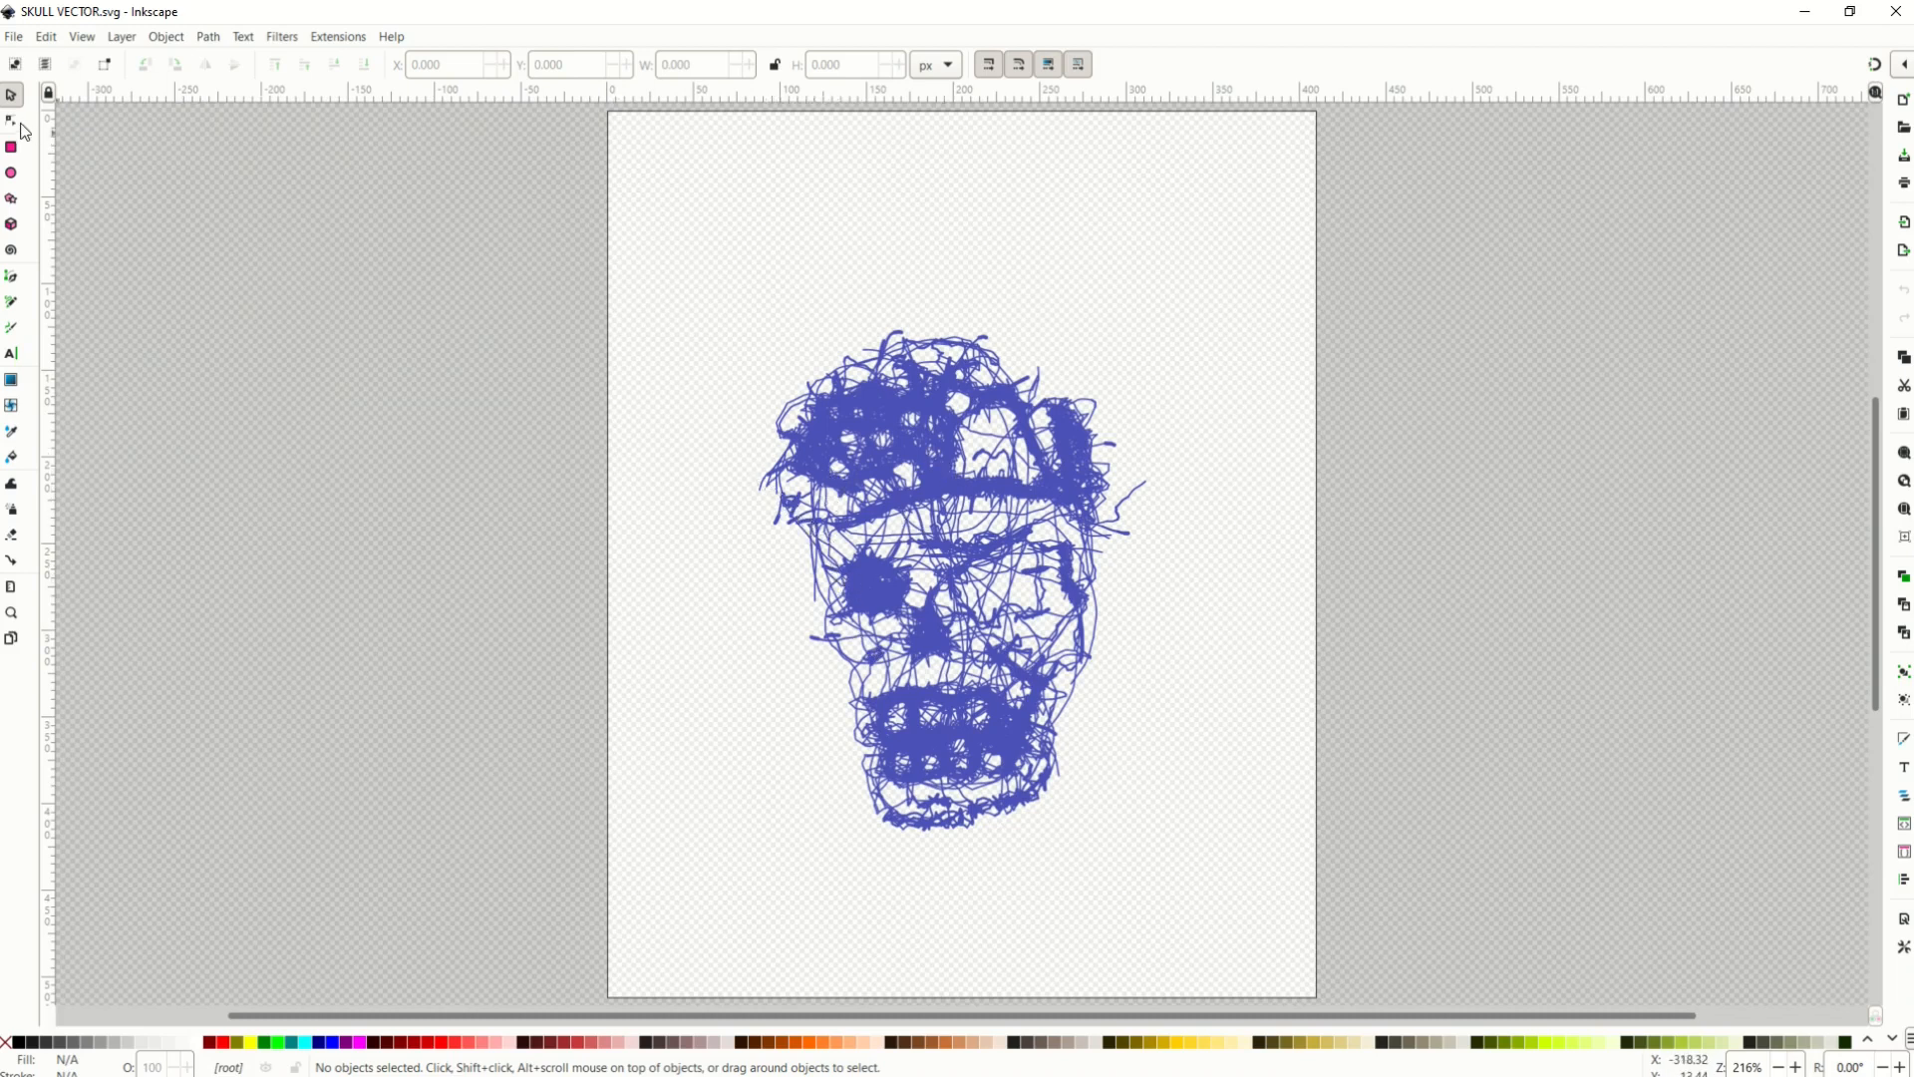
{"action": "left_click", "coordinate": [12, 119]}
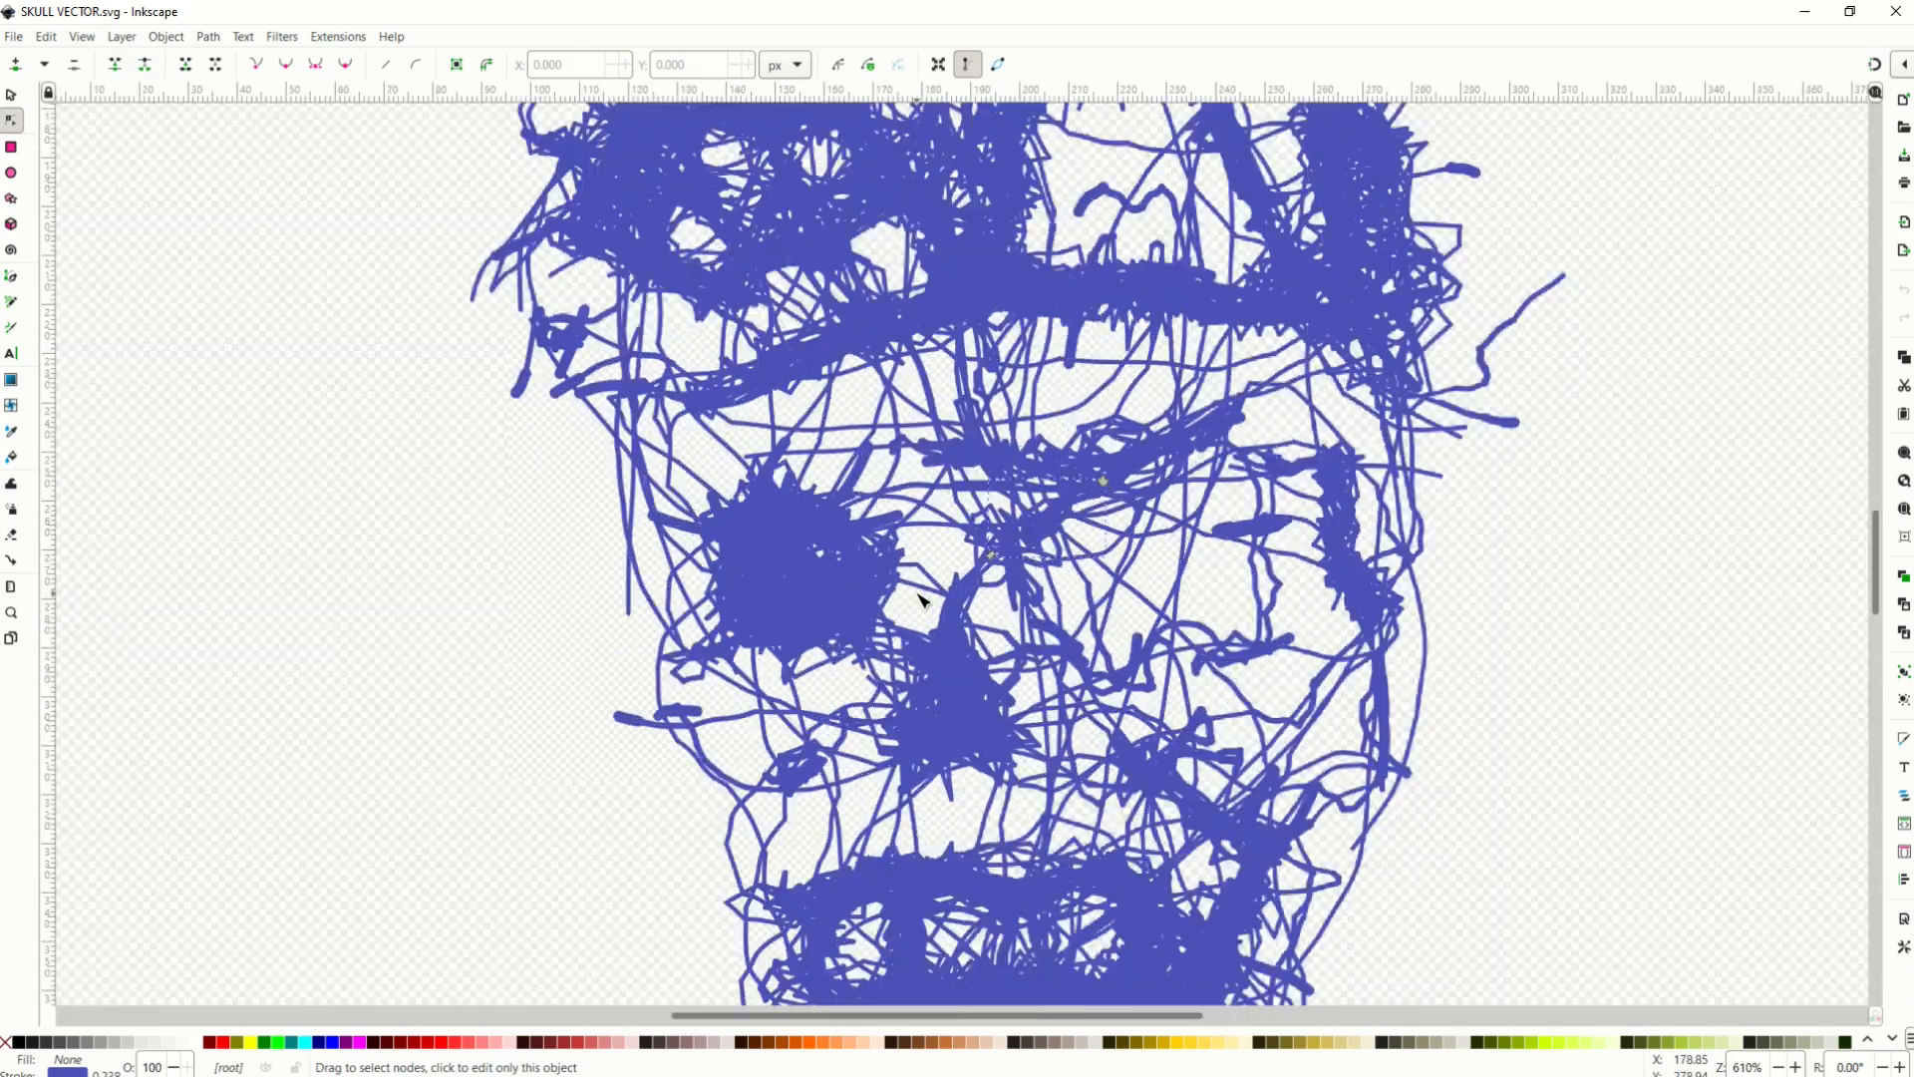
{"action": "scroll", "scroll_direction": "down", "scroll_amount": 3}
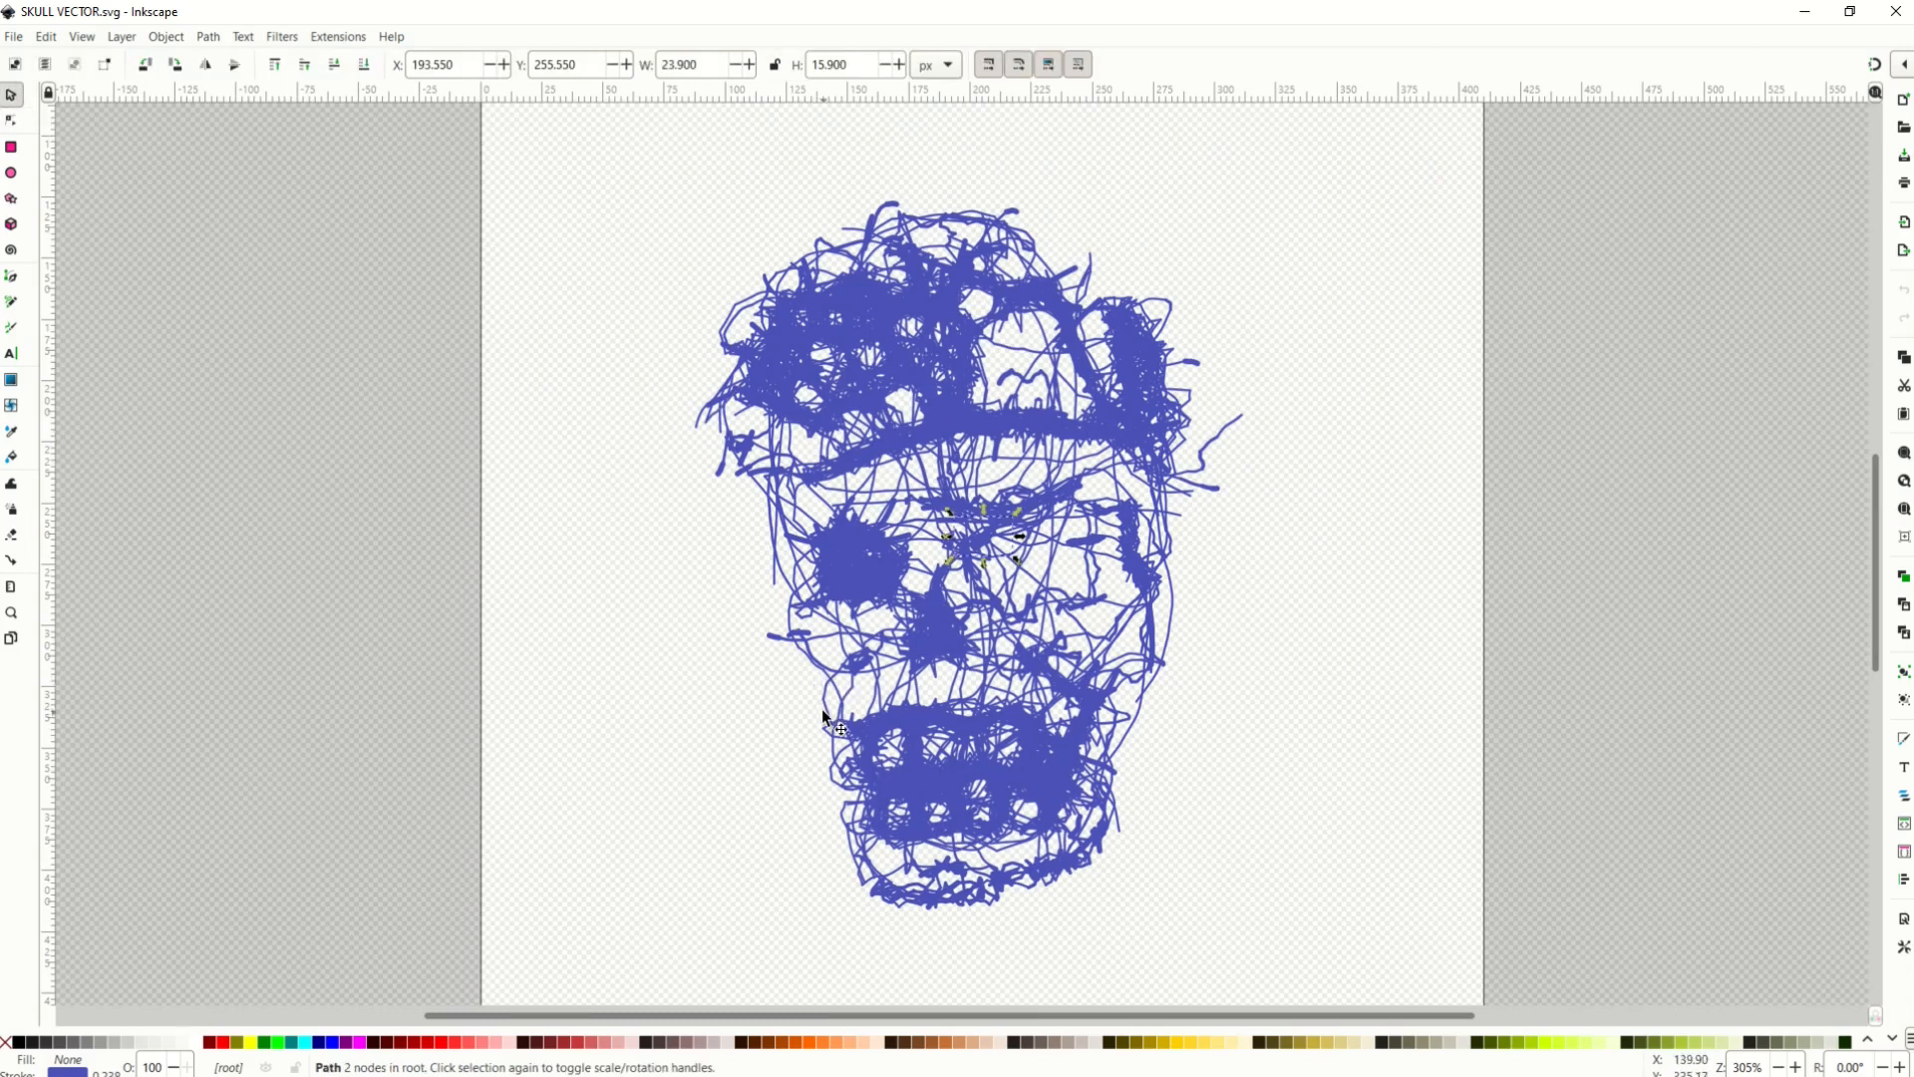
- Select all 6,392 skull paths with Ctrl+A and fill them with the magenta swatch
{"action": "key", "text": "ctrl+a"}
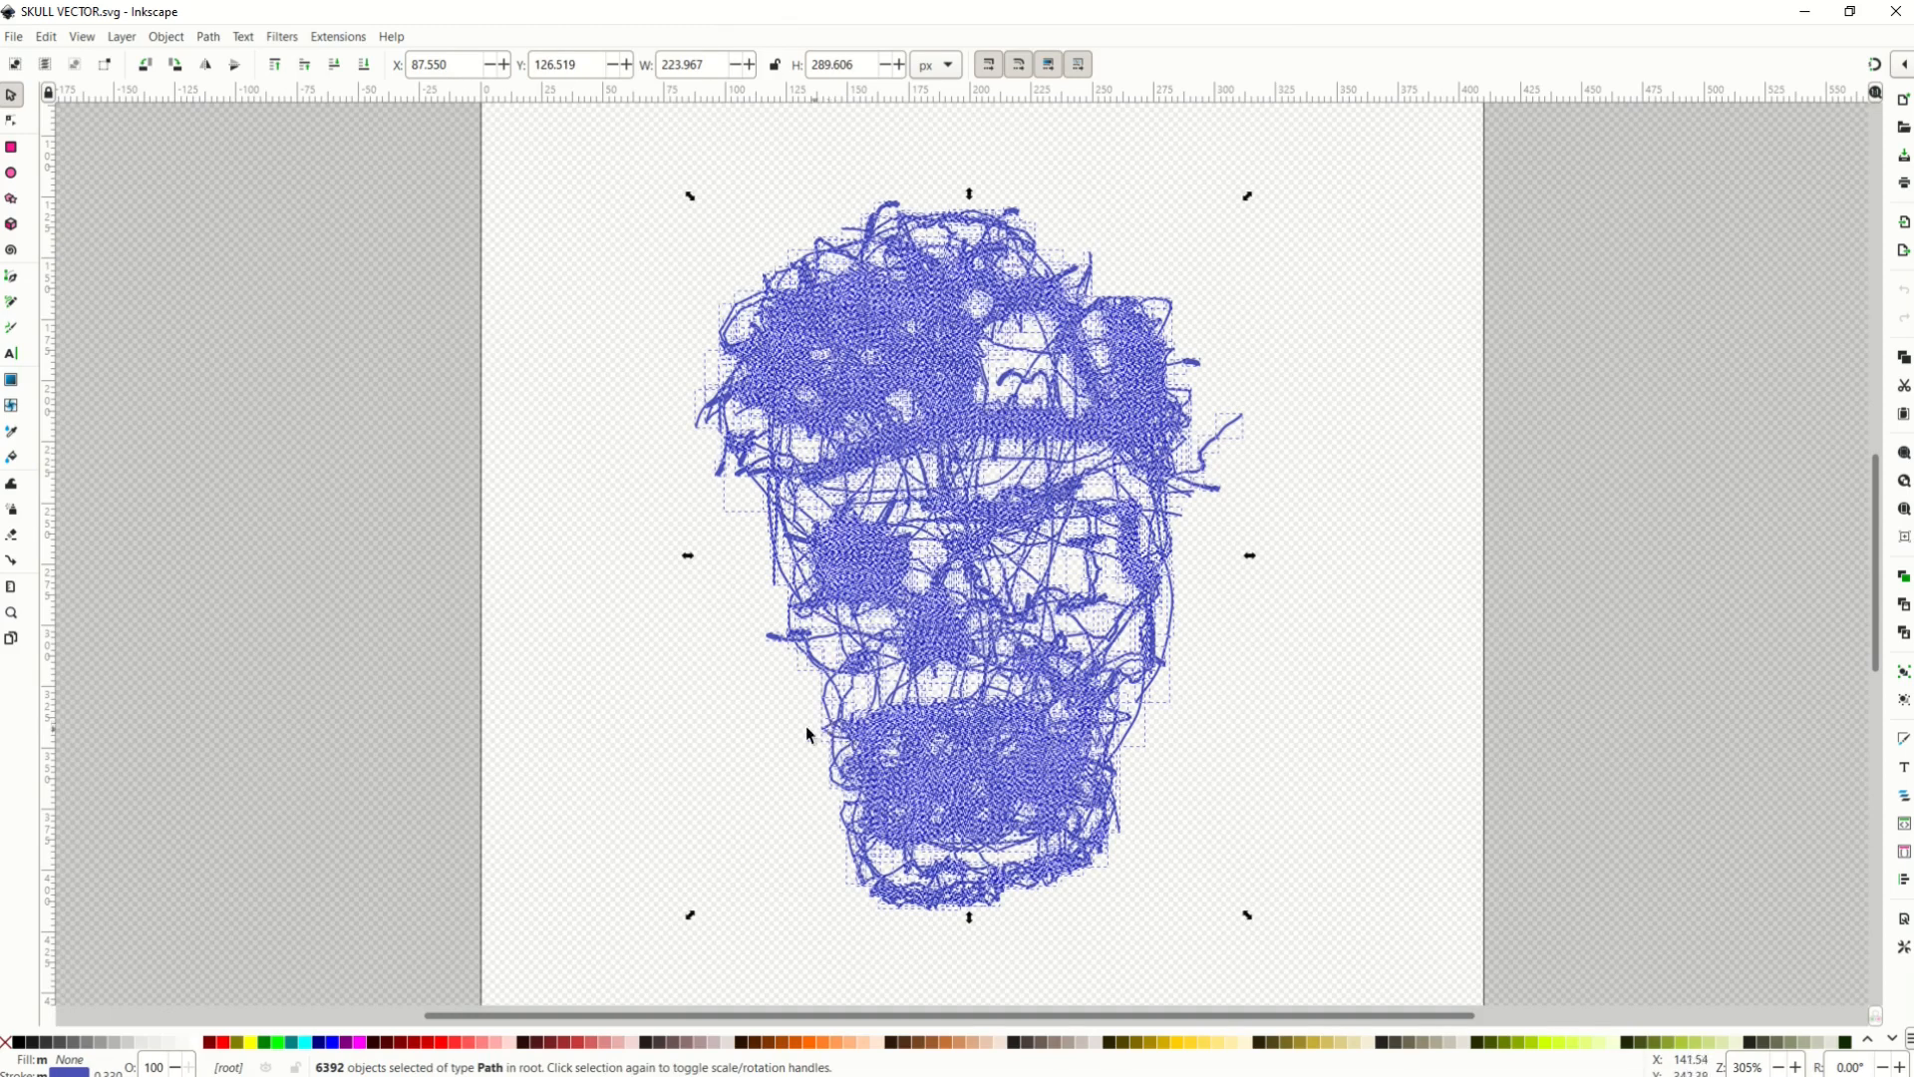
{"action": "mouse_move", "coordinate": [565, 813]}
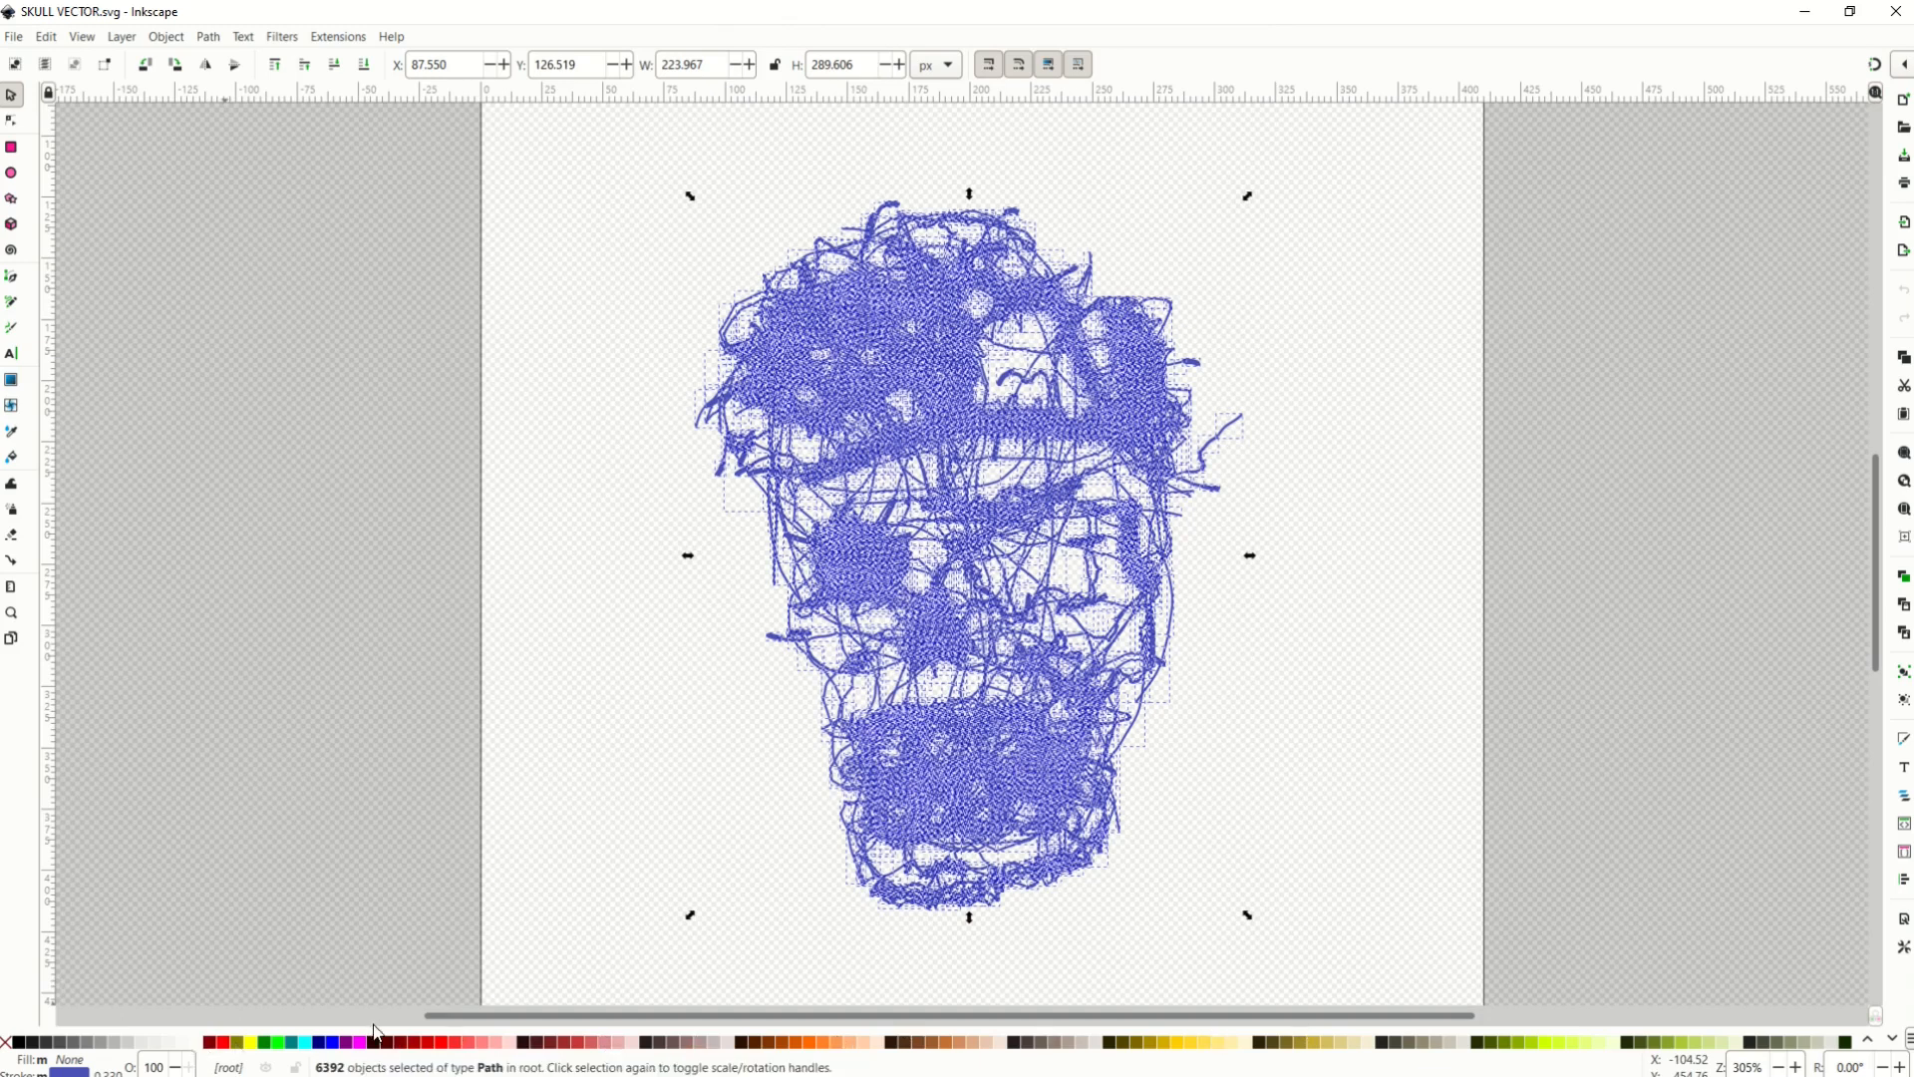
{"action": "left_click", "coordinate": [357, 1041]}
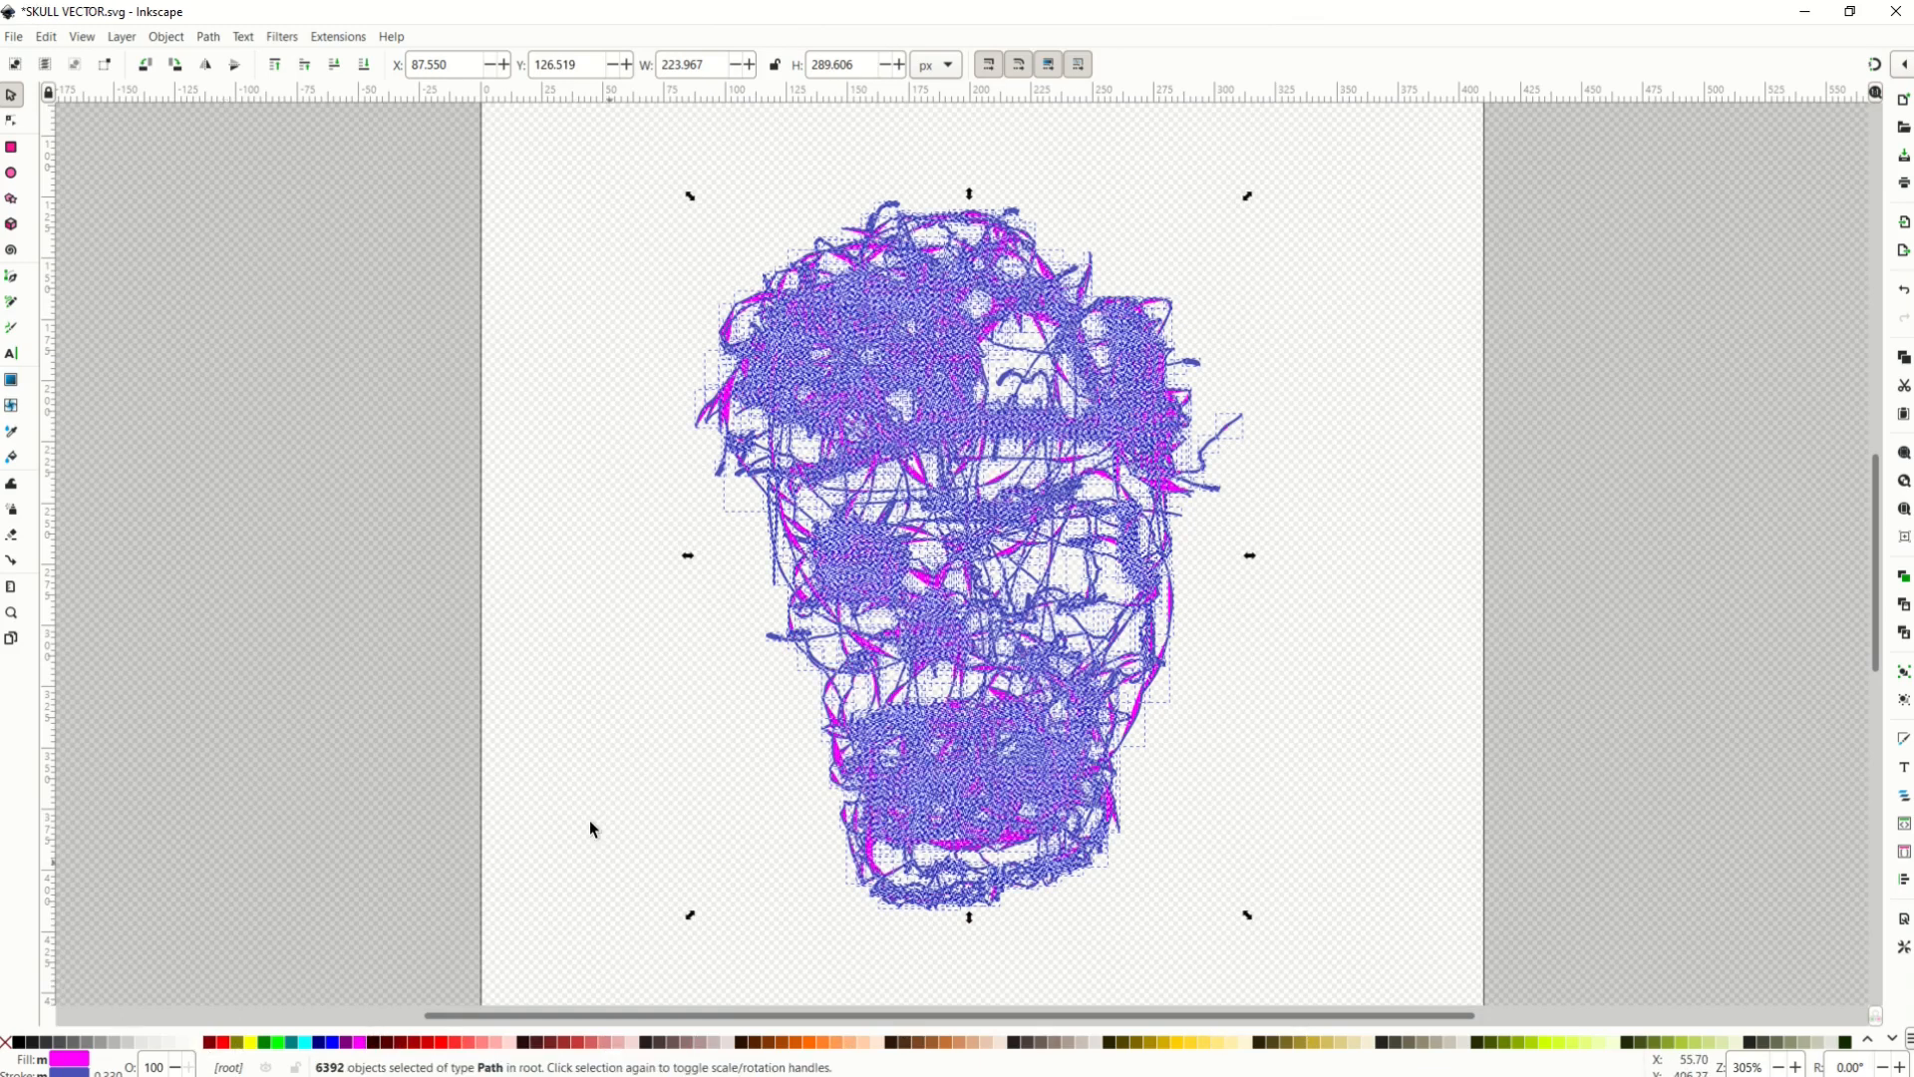
{"action": "left_click", "coordinate": [580, 586]}
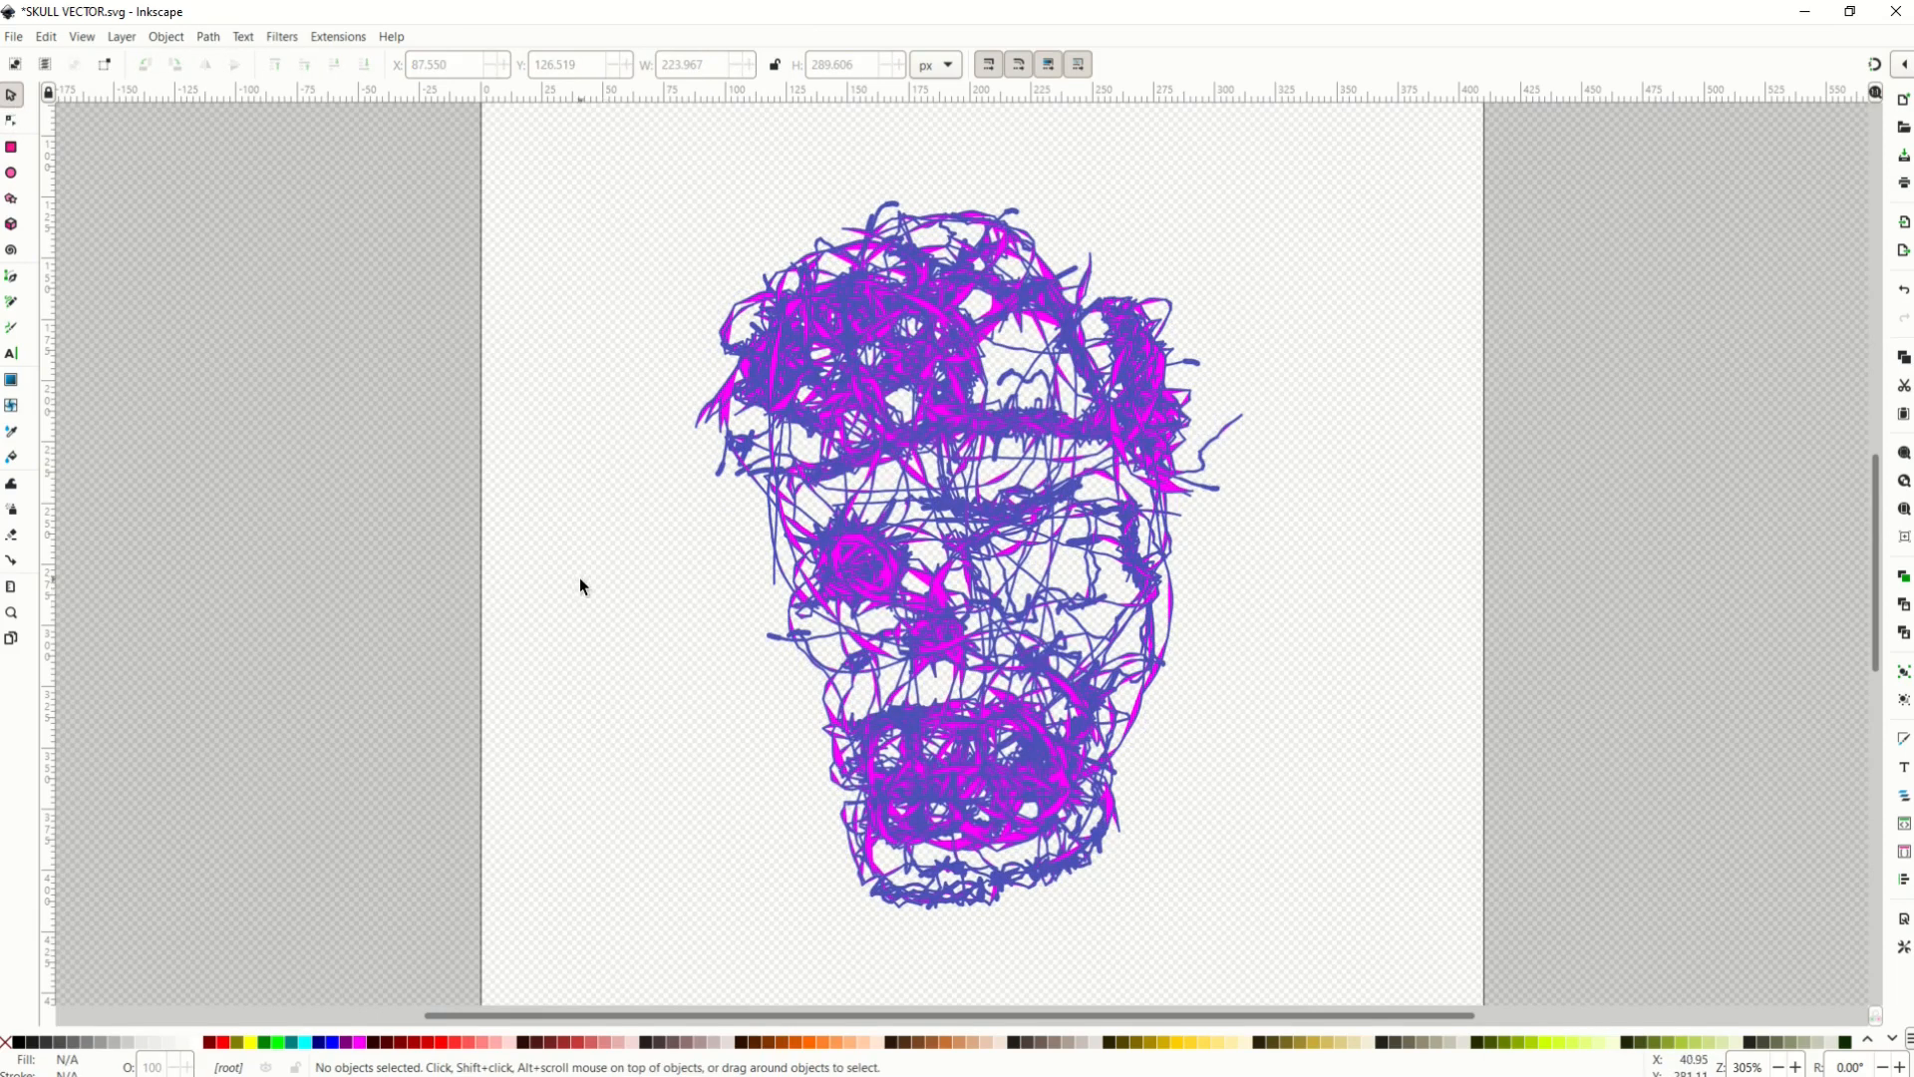
{"action": "mouse_move", "coordinate": [921, 782]}
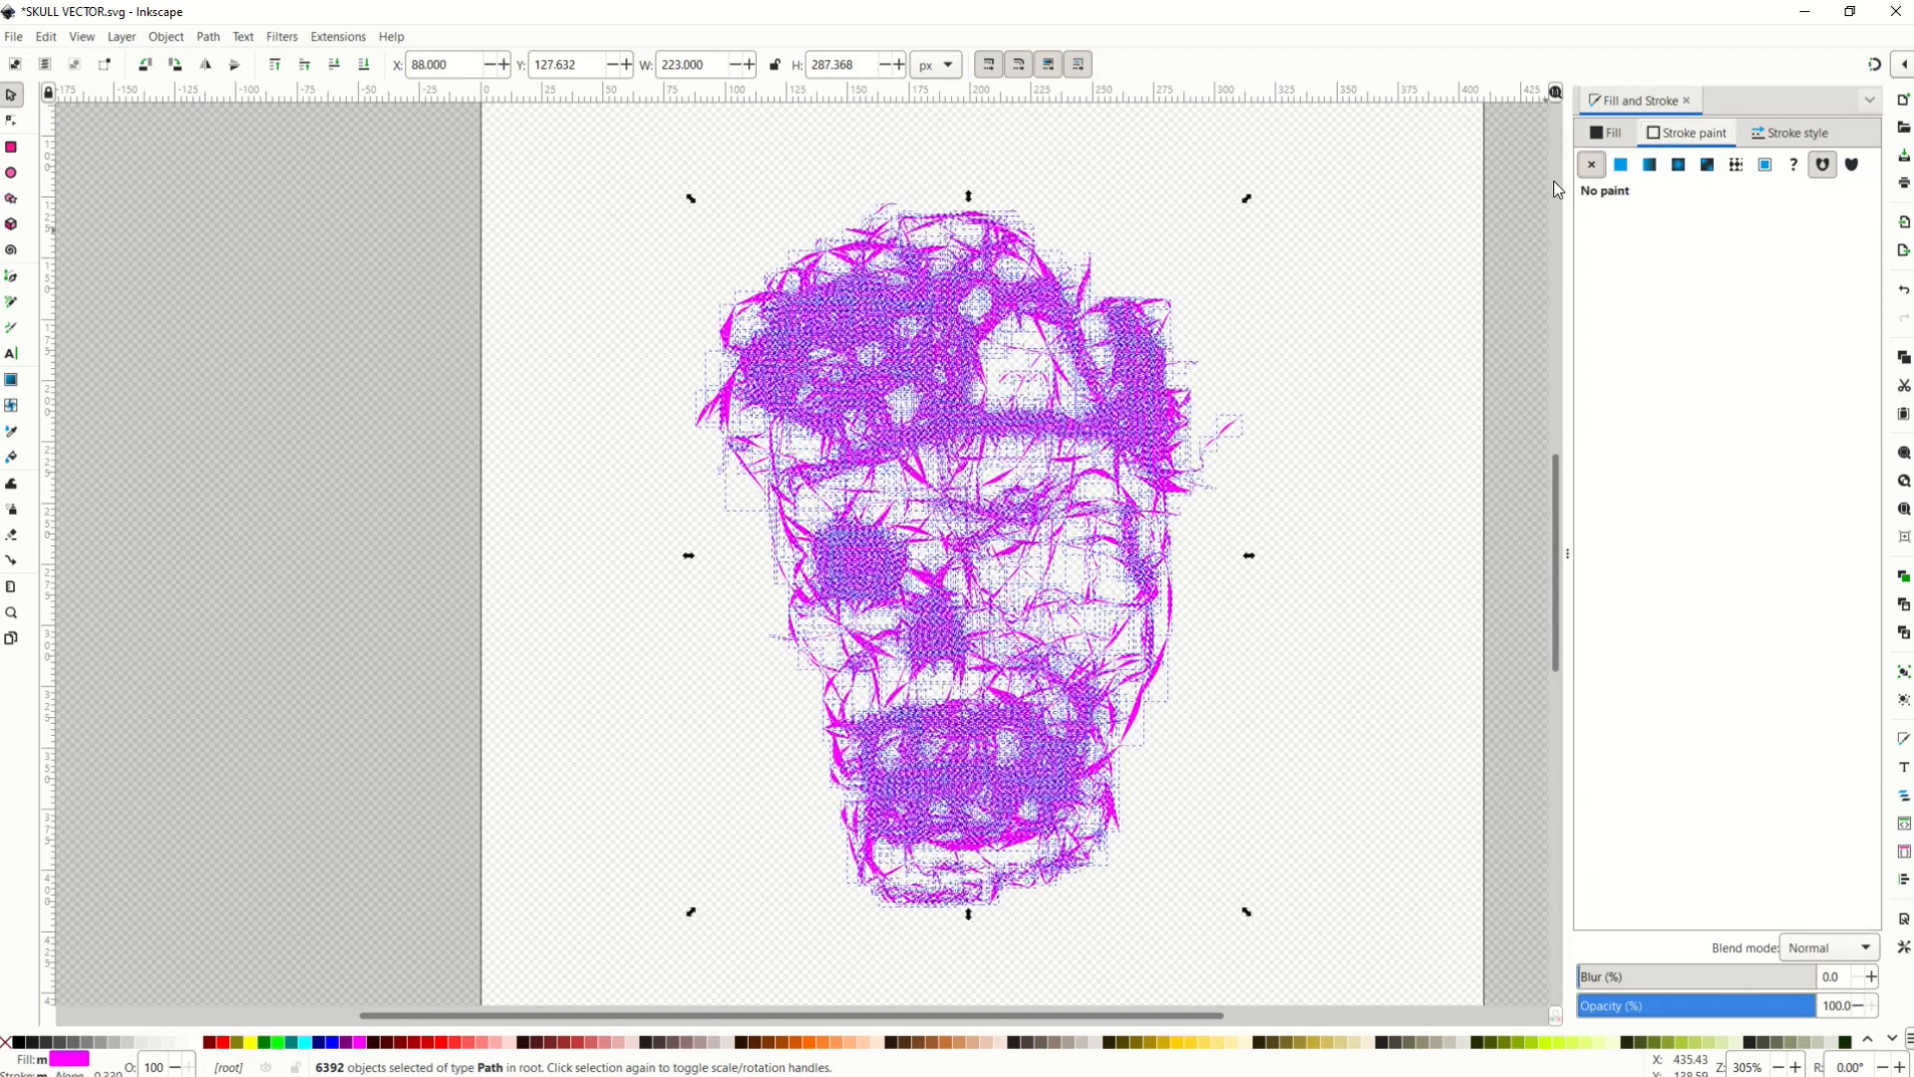
- Set the Stroke paint of all skull paths to No paint, removing the blue outlines
{"action": "left_click", "coordinate": [1404, 339]}
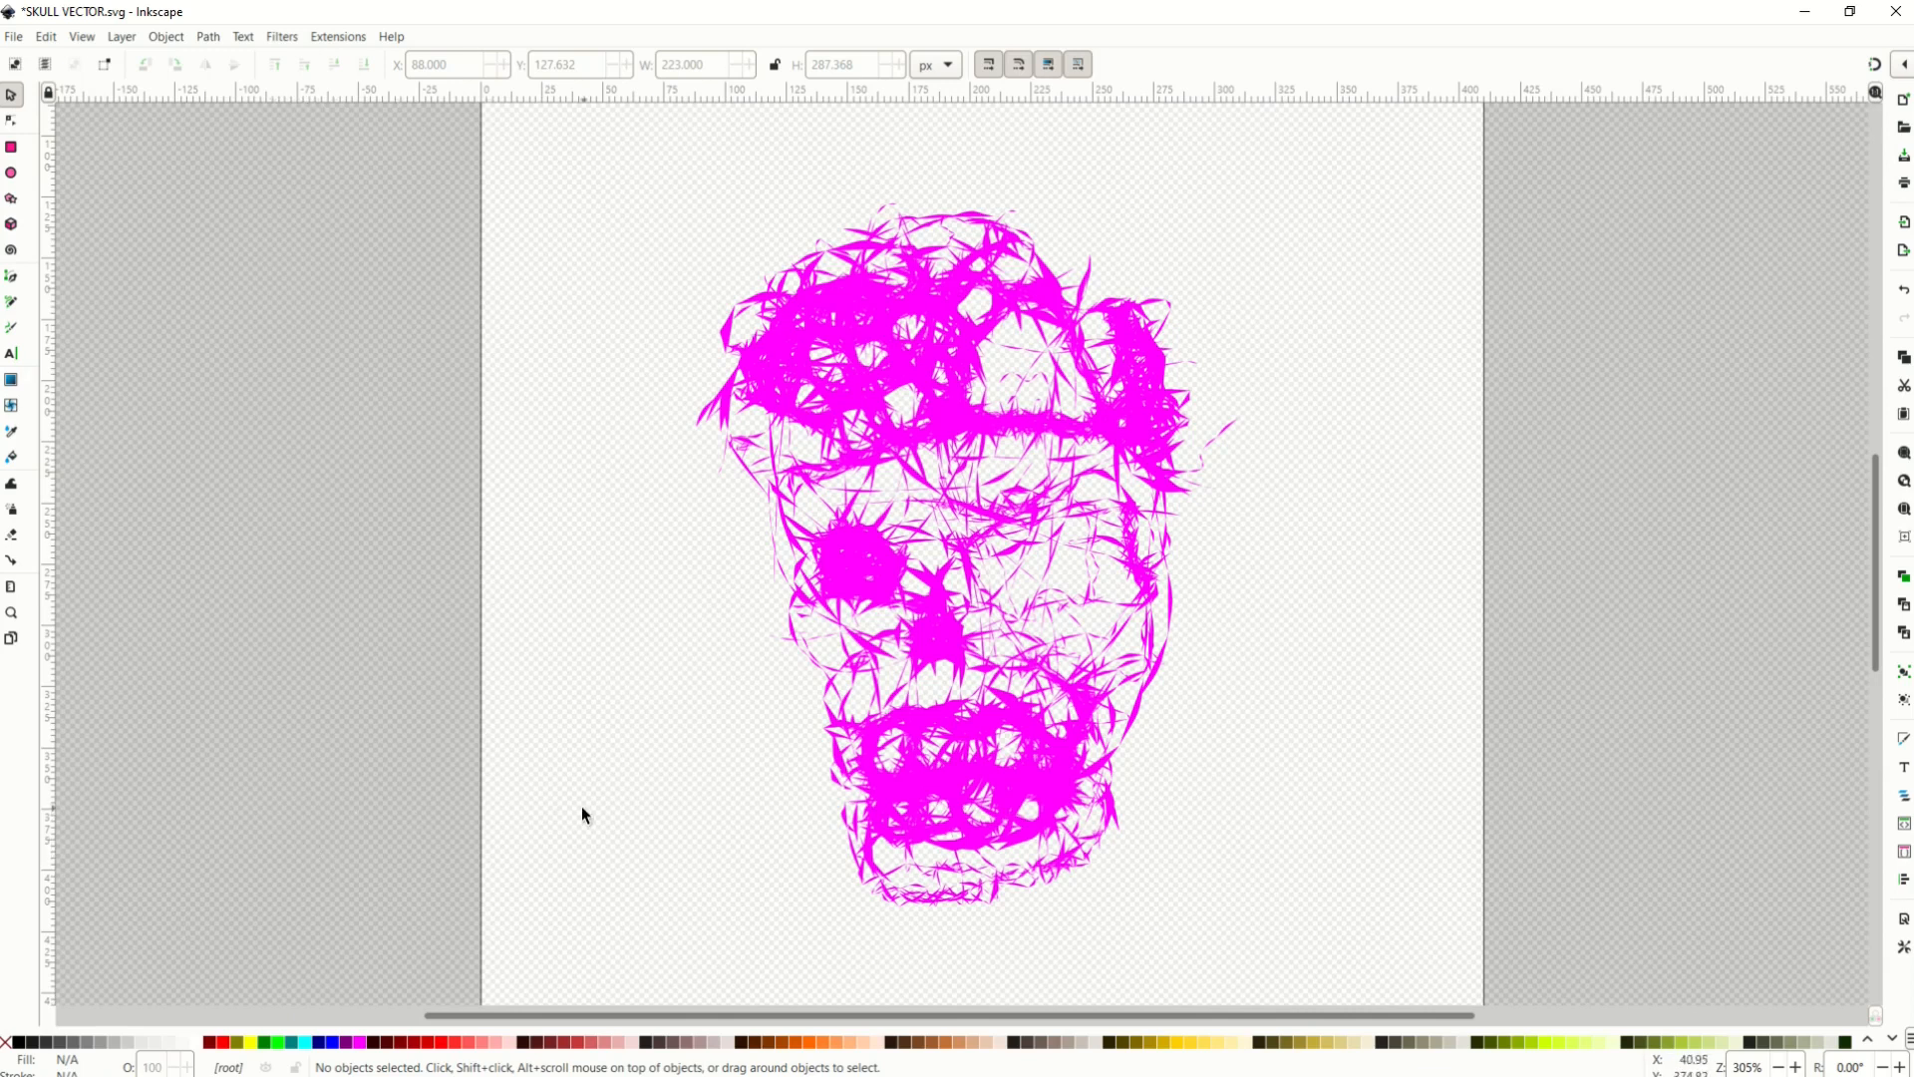
{"action": "mouse_move", "coordinate": [738, 730]}
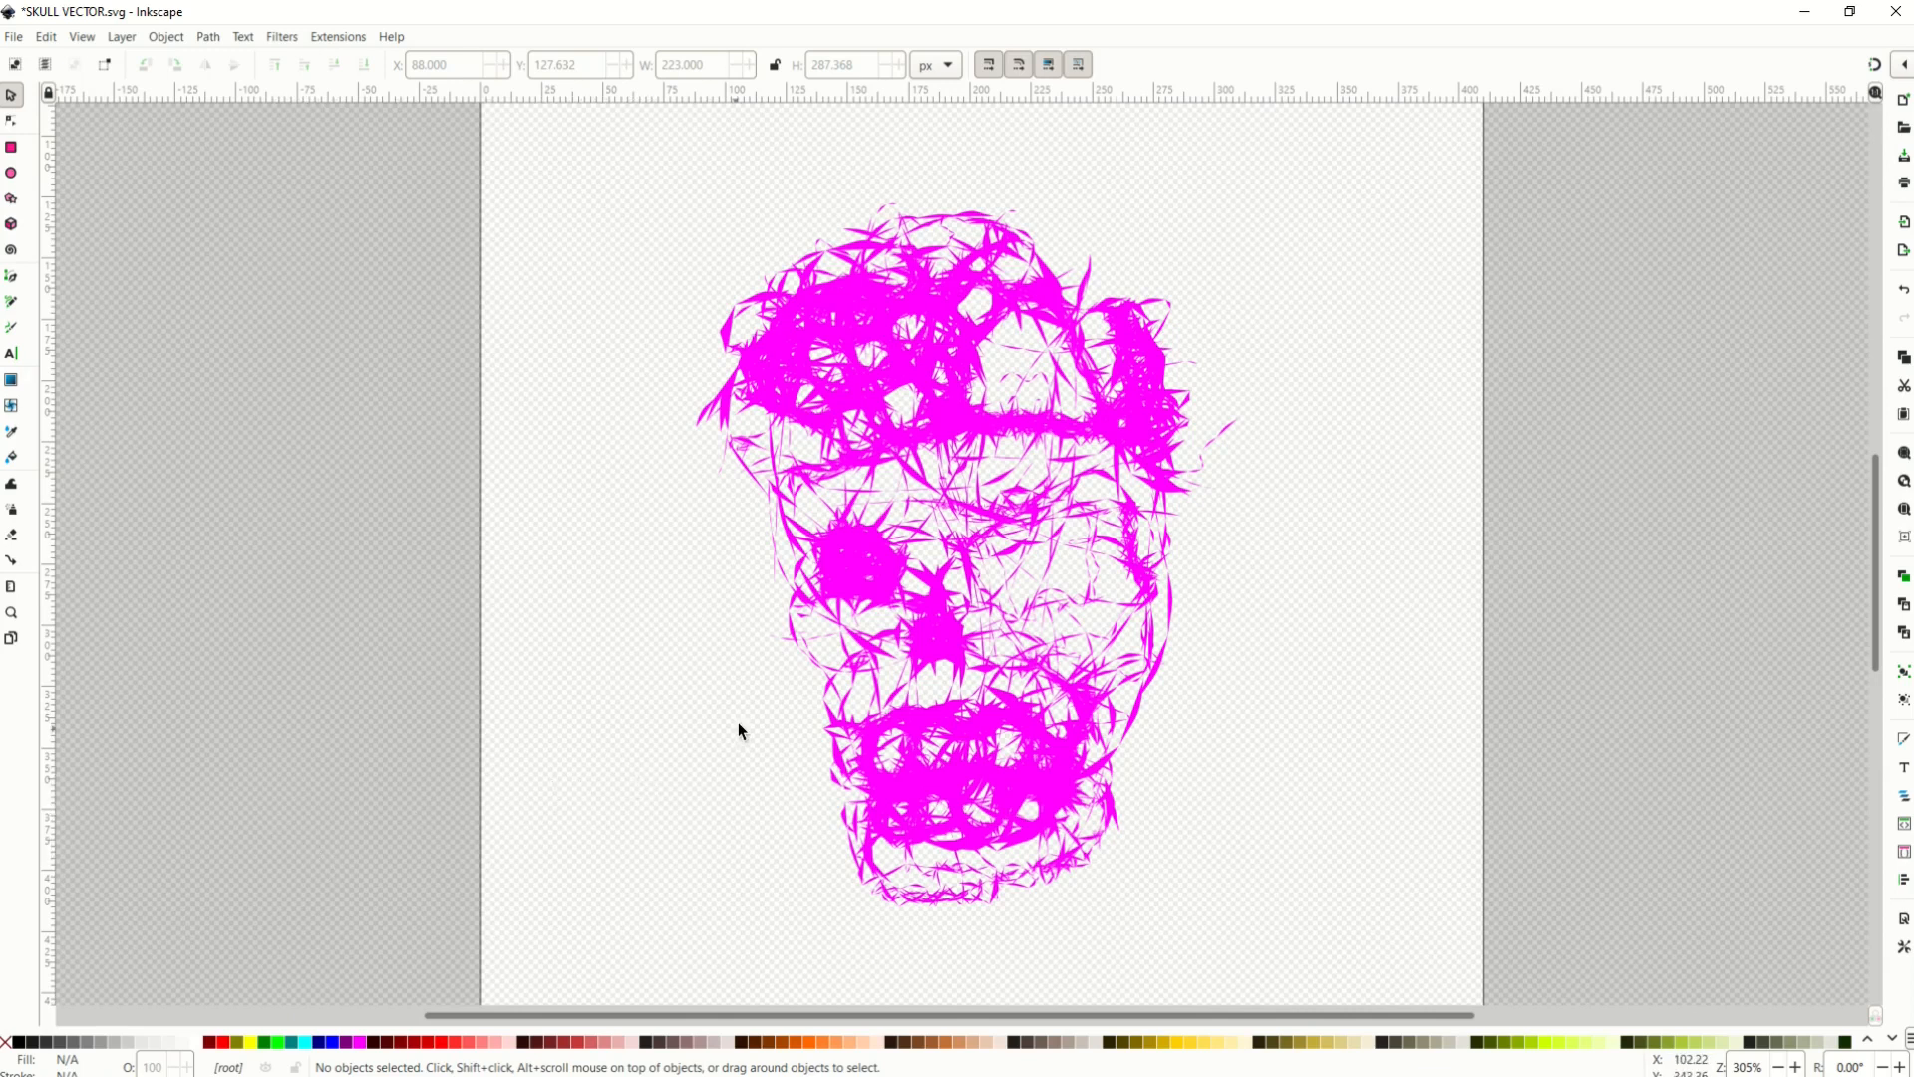
{"action": "mouse_move", "coordinate": [733, 670]}
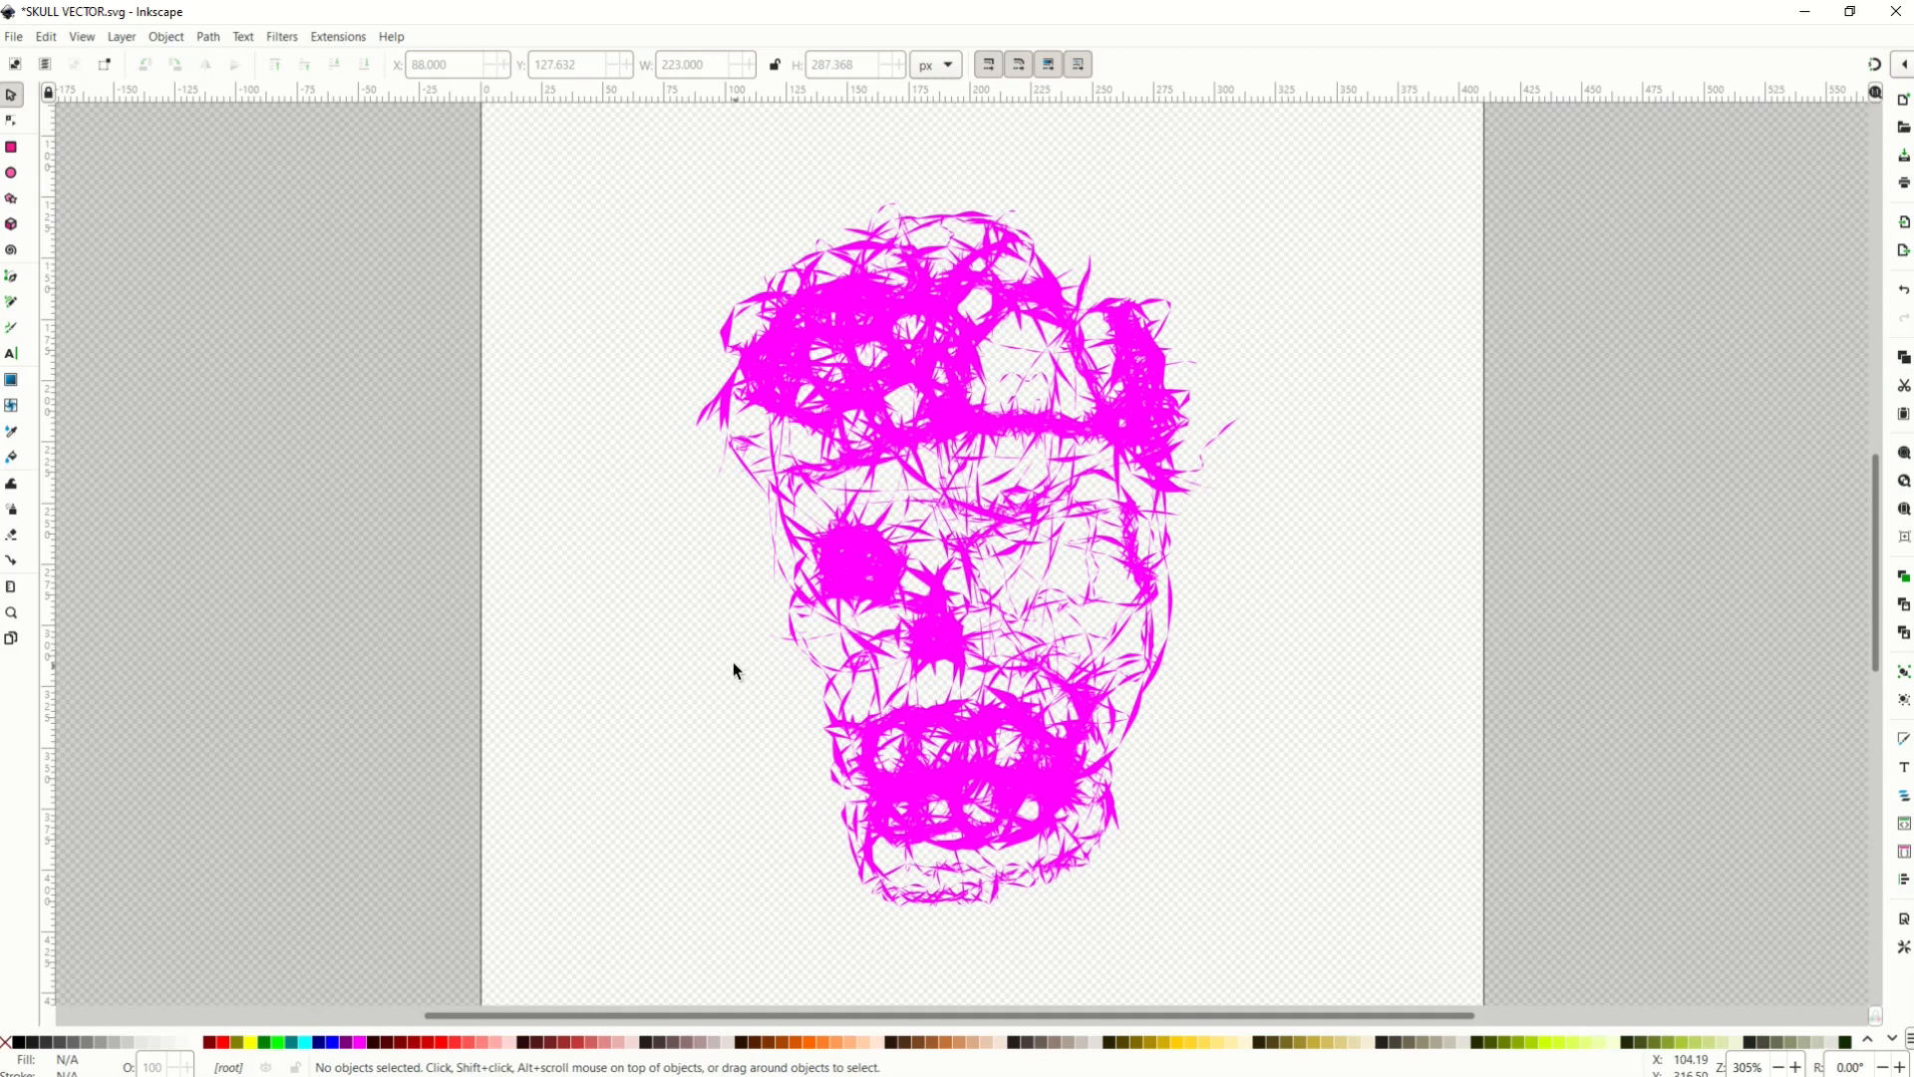
{"action": "mouse_move", "coordinate": [225, 182]}
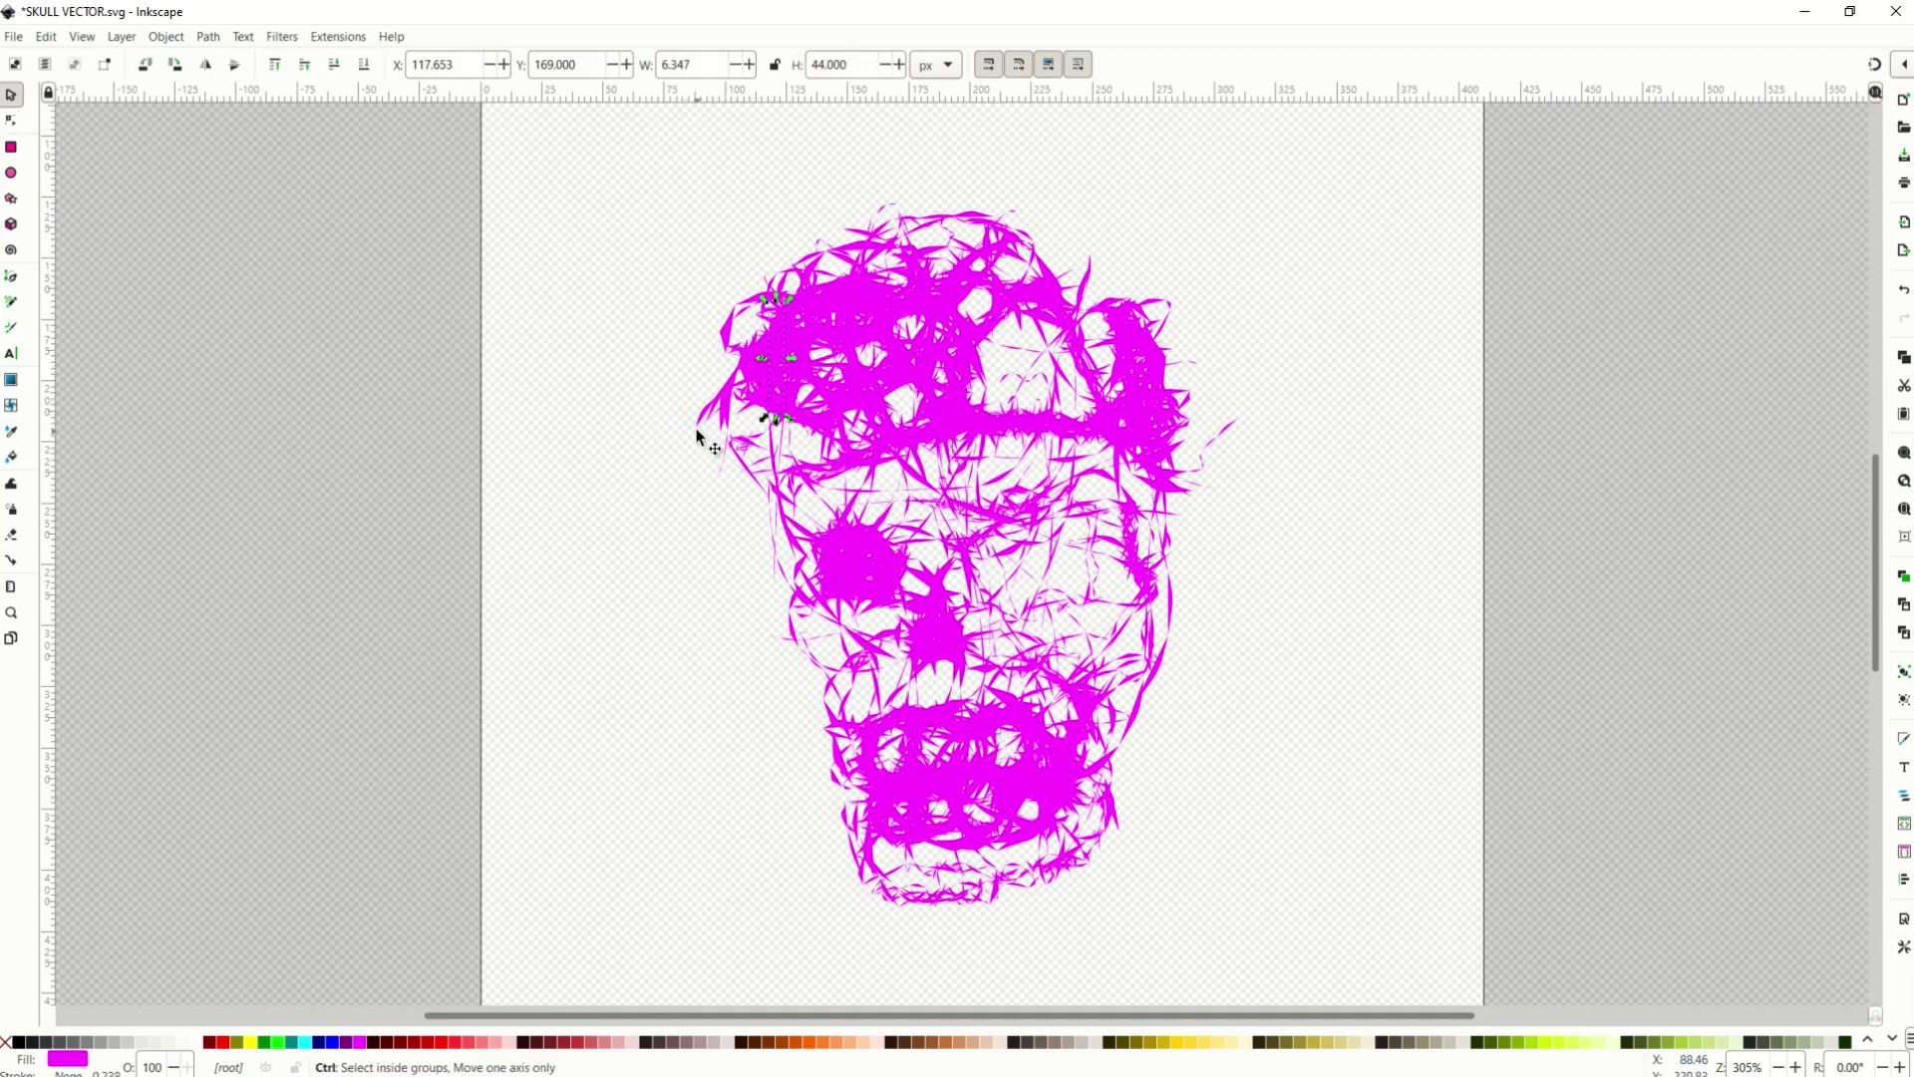
- Reselect all skull paths, apply a black (000000ff) flat fill, and deselect
{"action": "key", "text": "ctrl+a"}
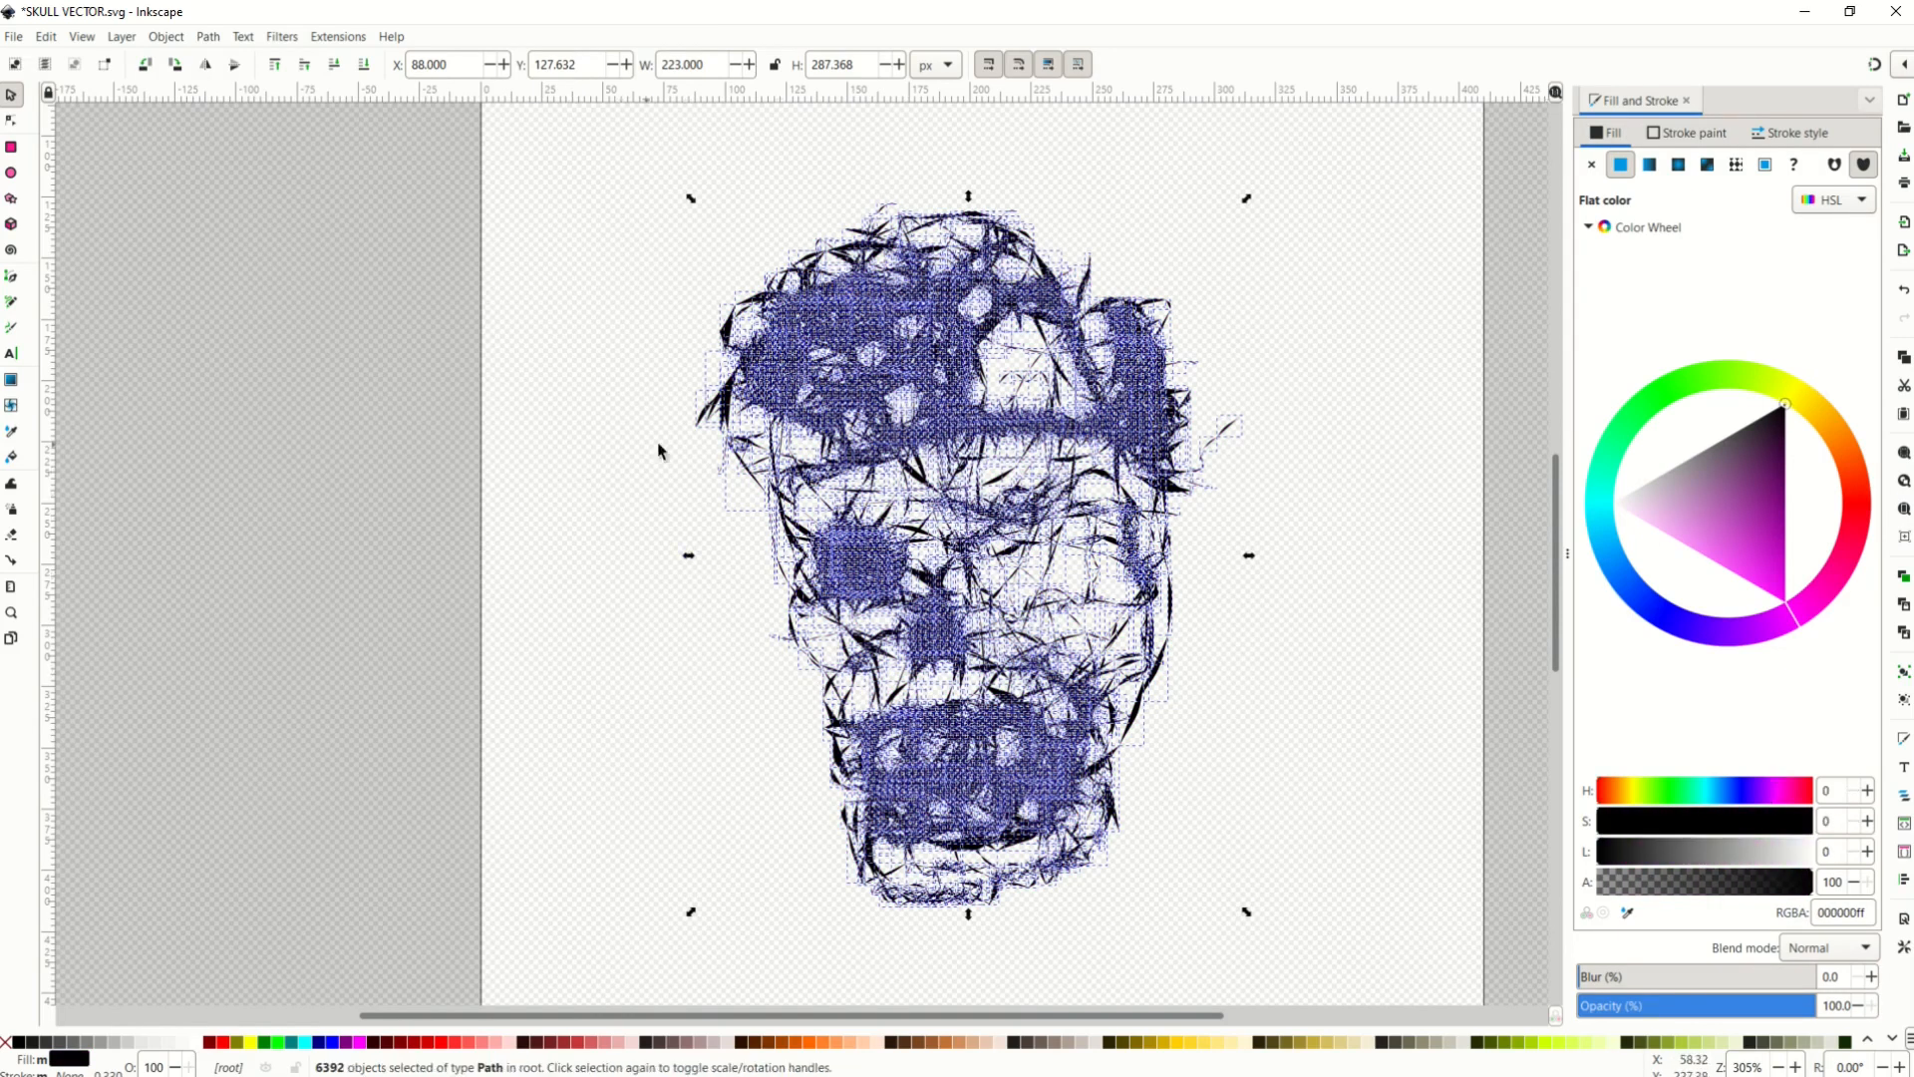
{"action": "mouse_move", "coordinate": [1046, 398]}
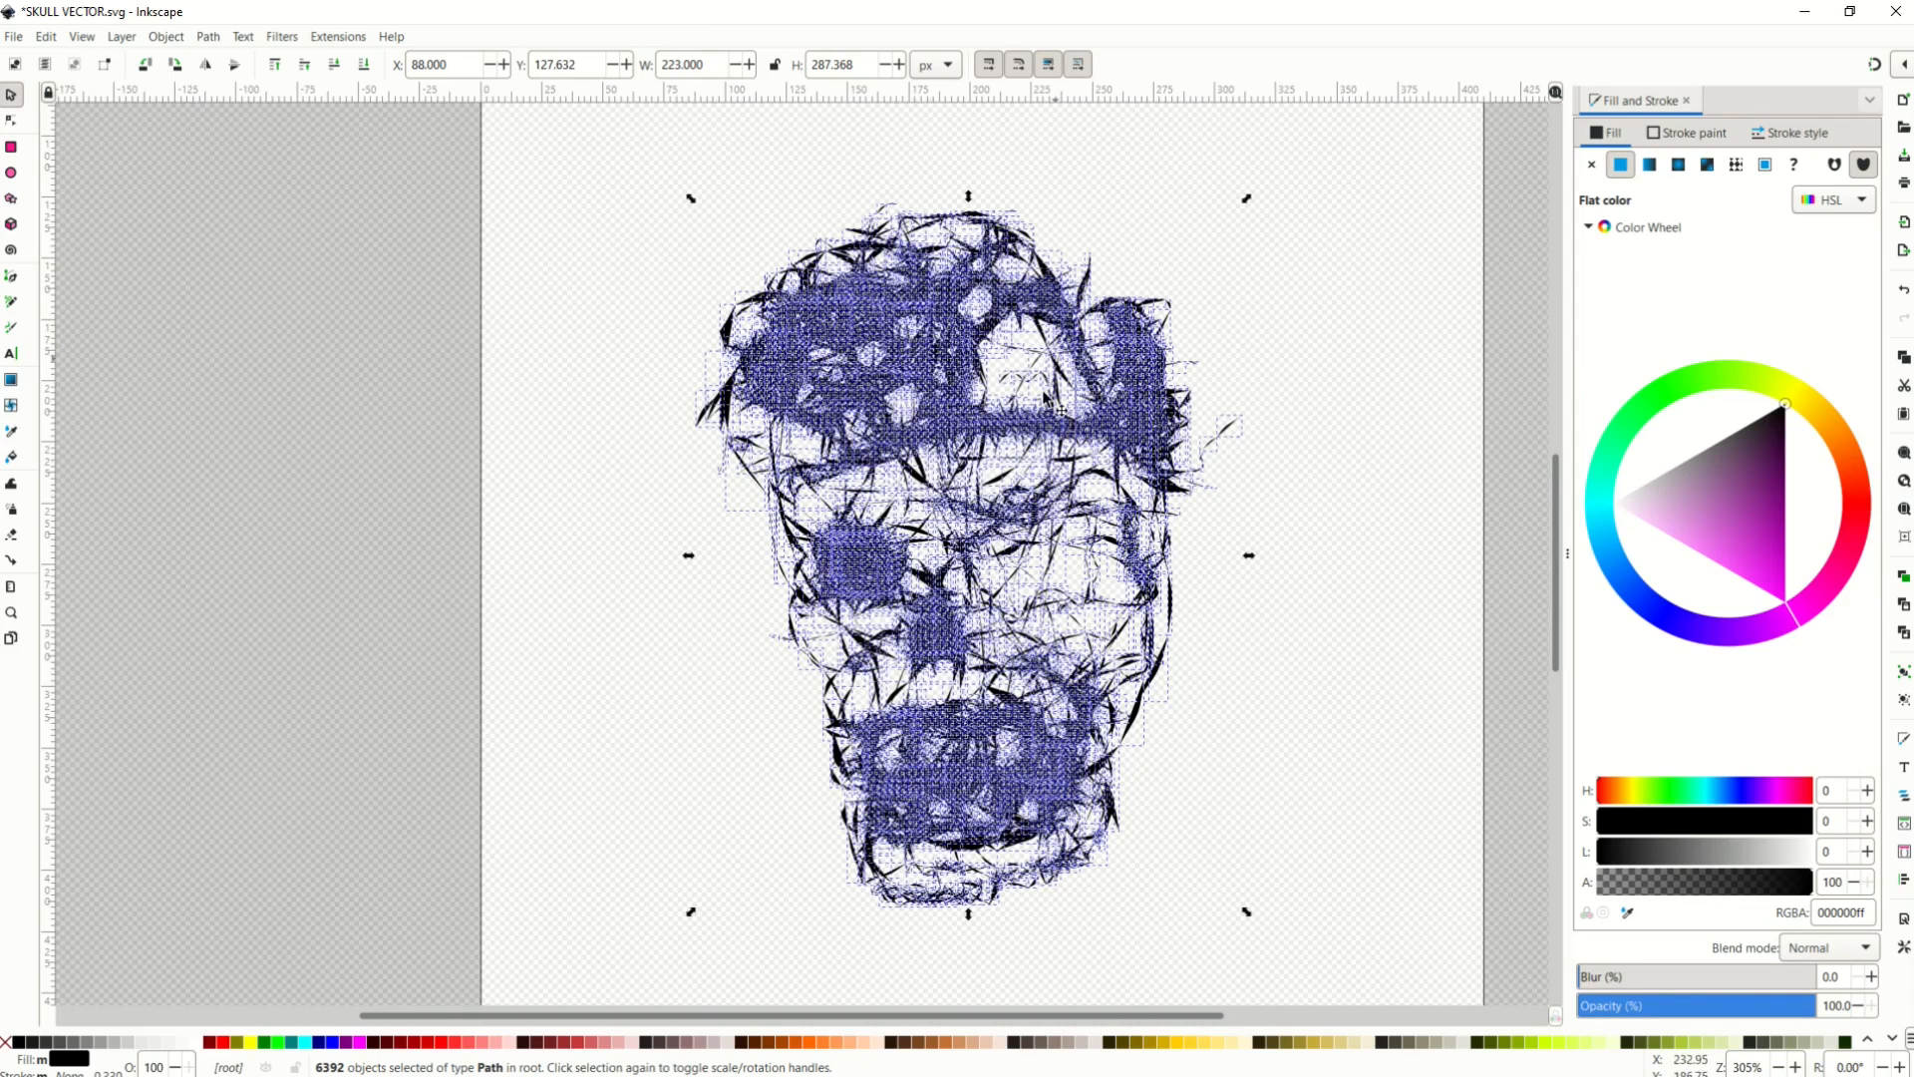
{"action": "mouse_move", "coordinate": [485, 823]}
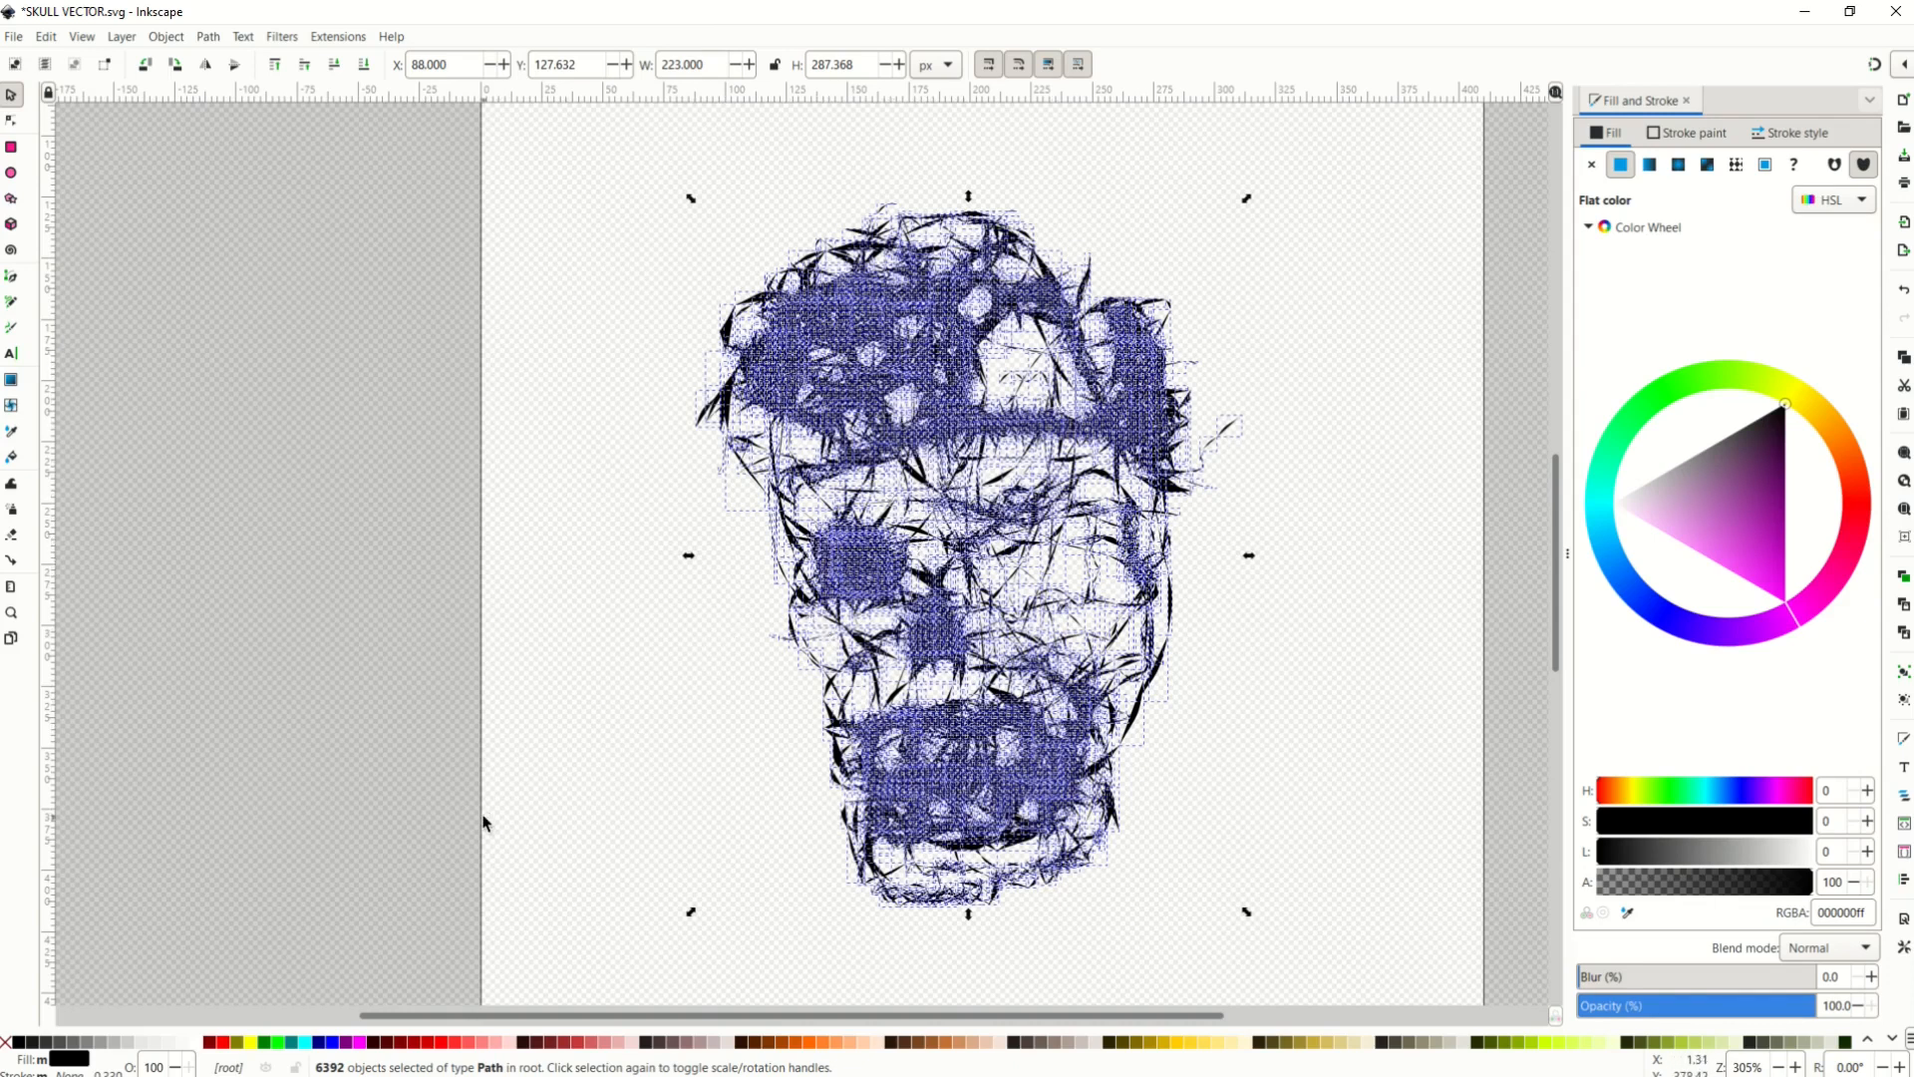
{"action": "mouse_move", "coordinate": [303, 868]}
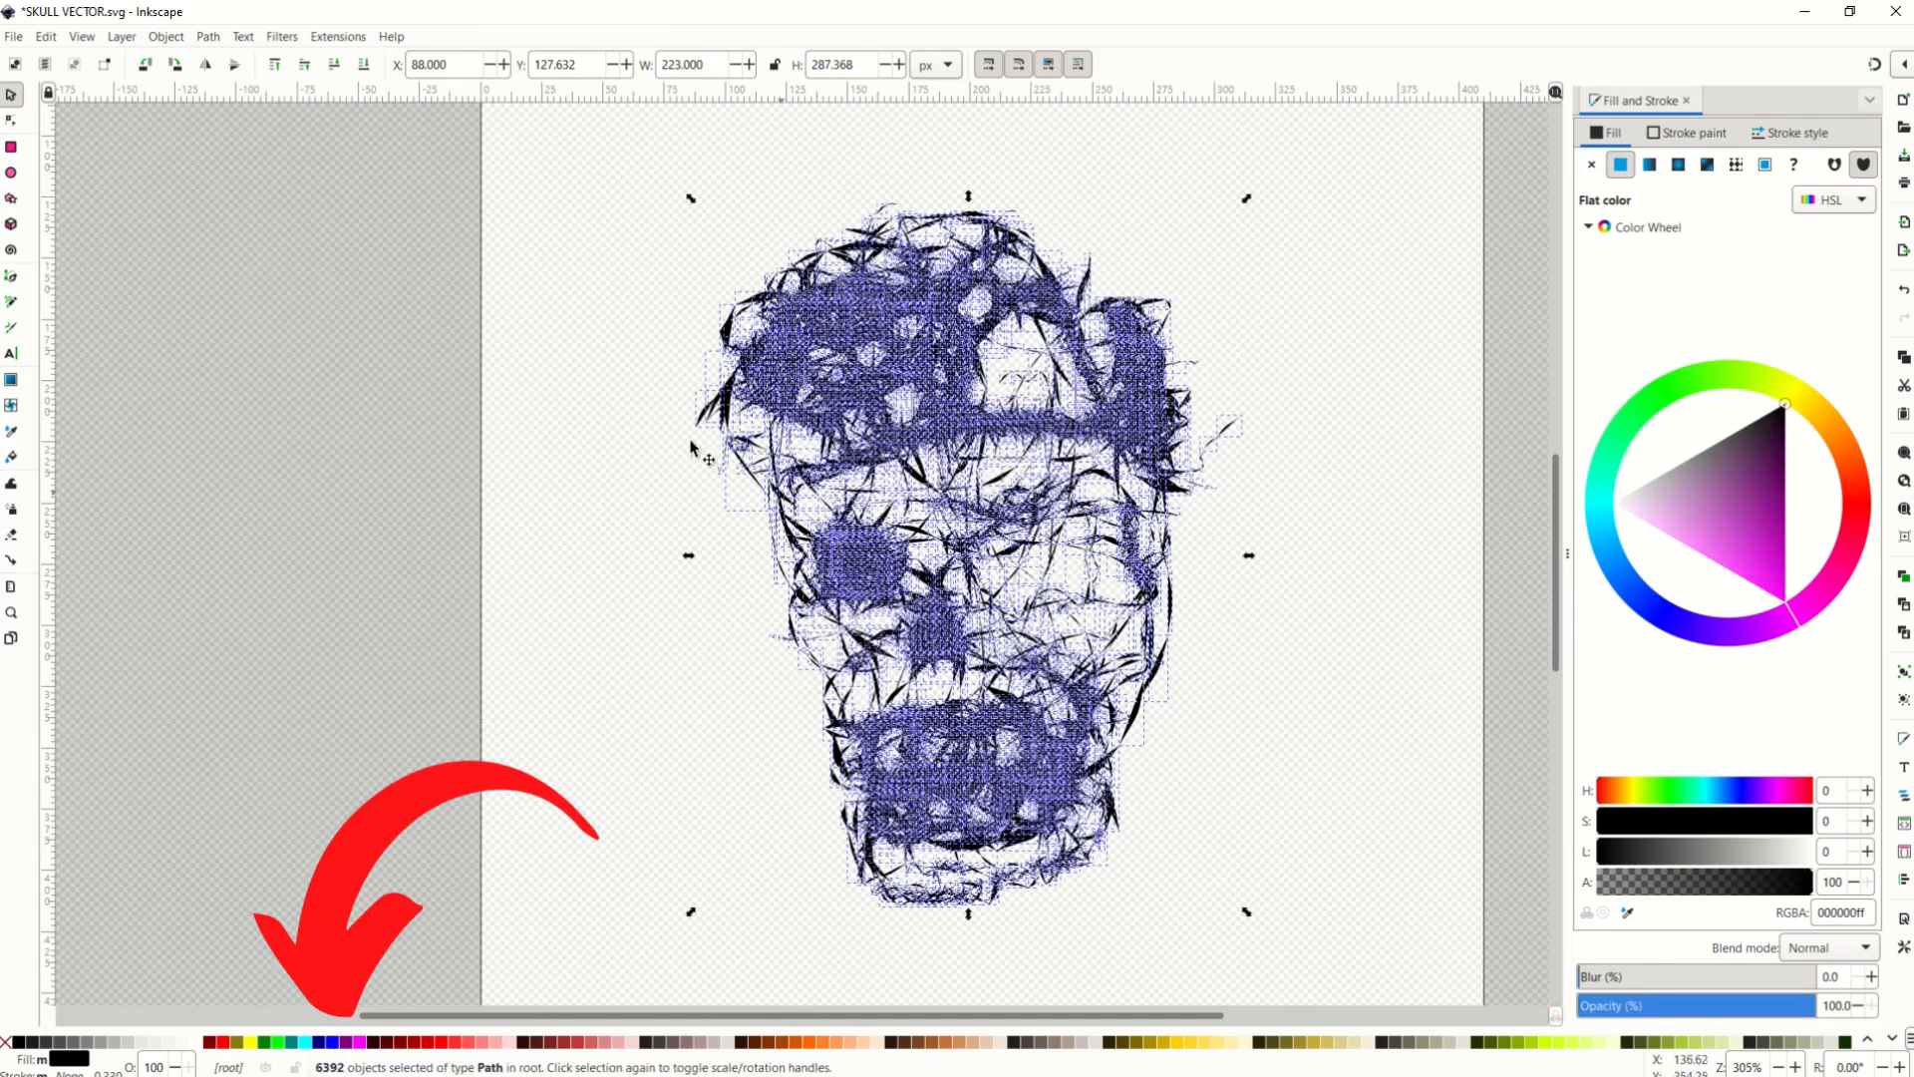
{"action": "left_click", "coordinate": [565, 277]}
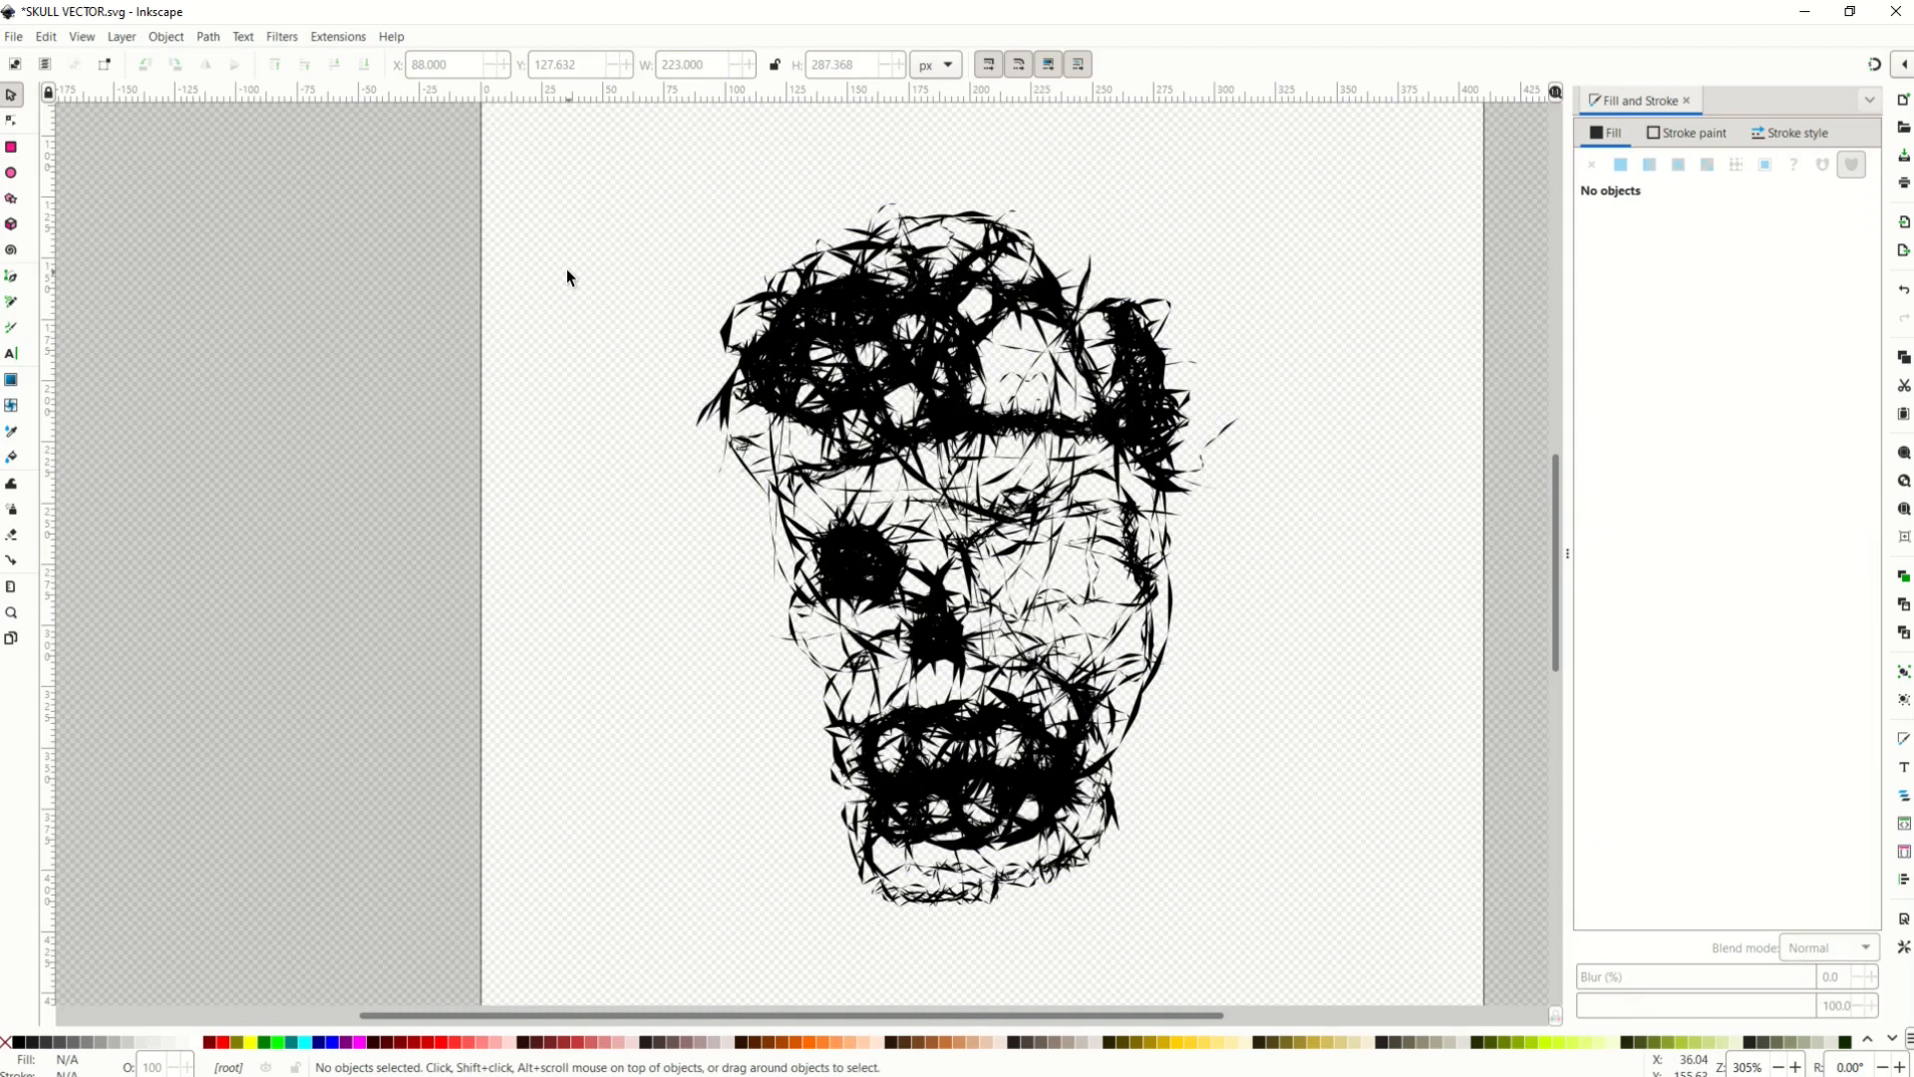
{"action": "mouse_move", "coordinate": [578, 303]}
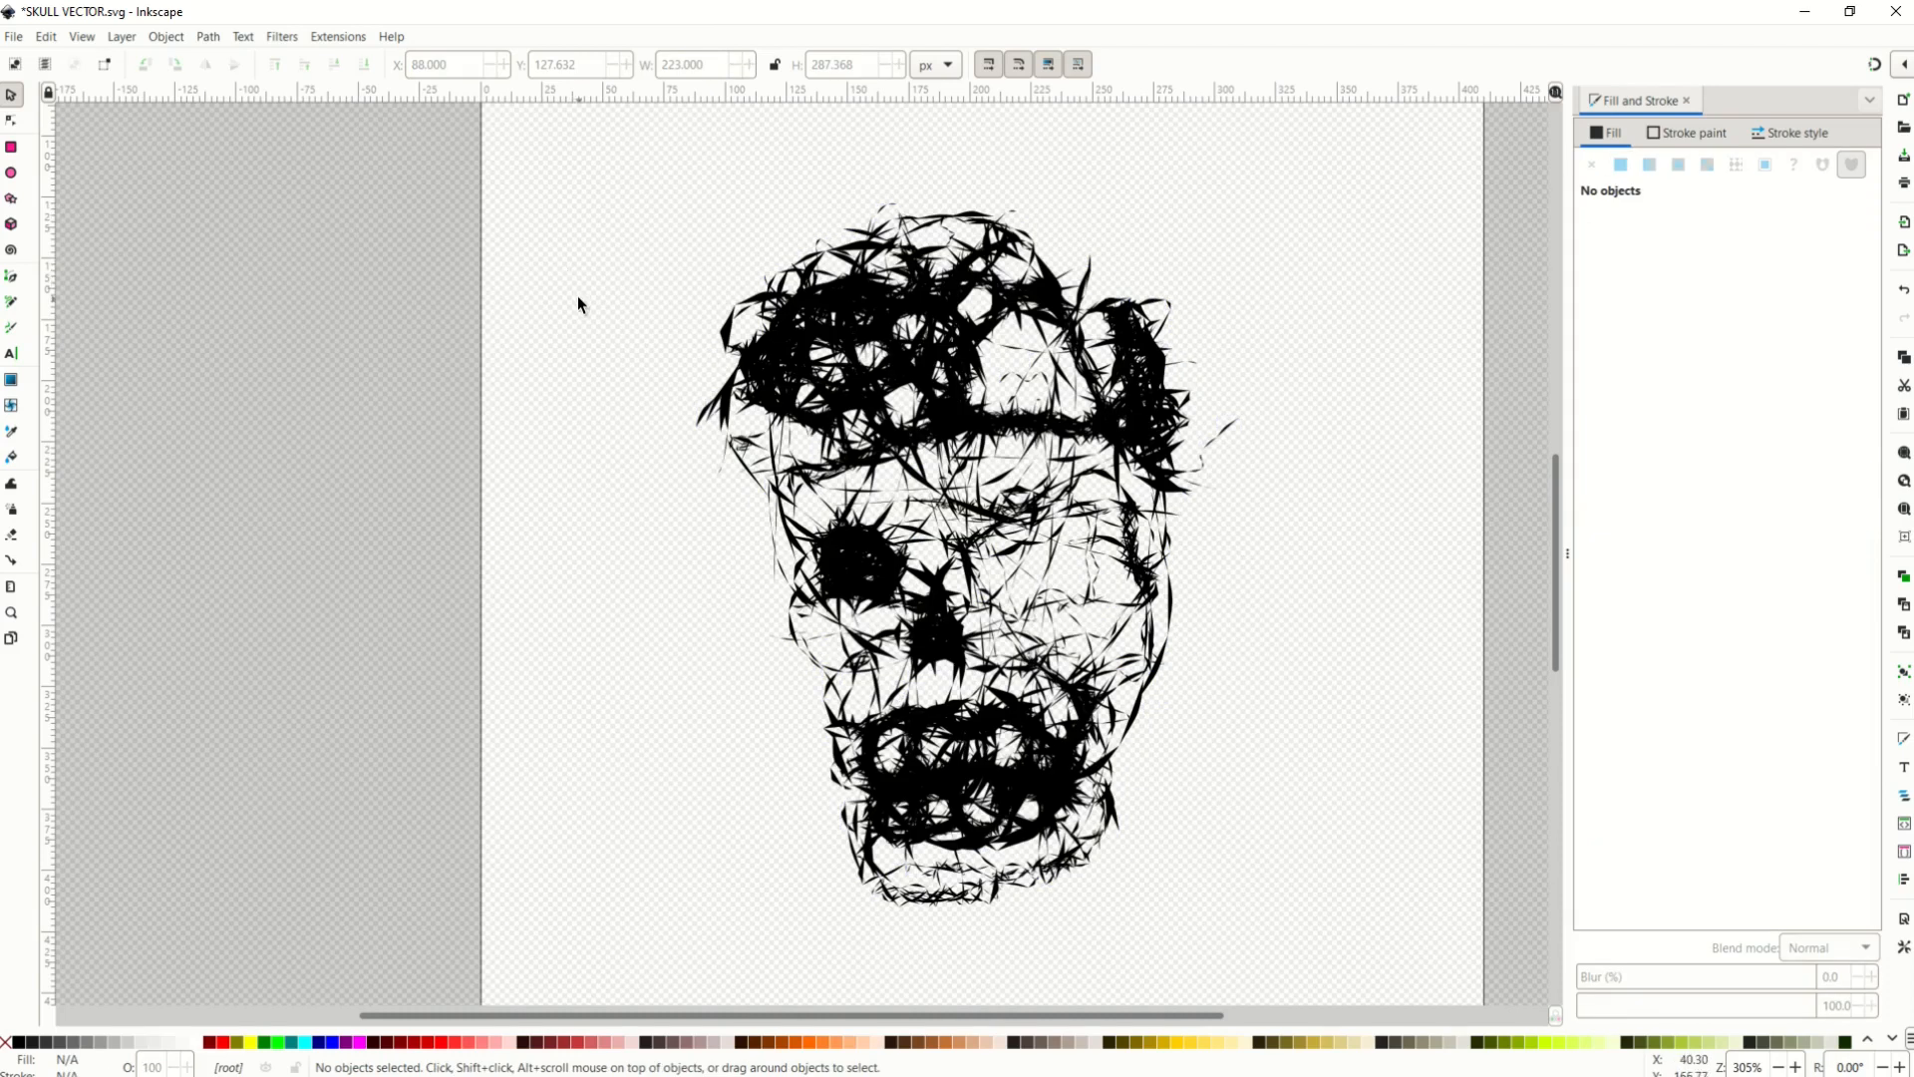
{"action": "mouse_move", "coordinate": [1071, 530]}
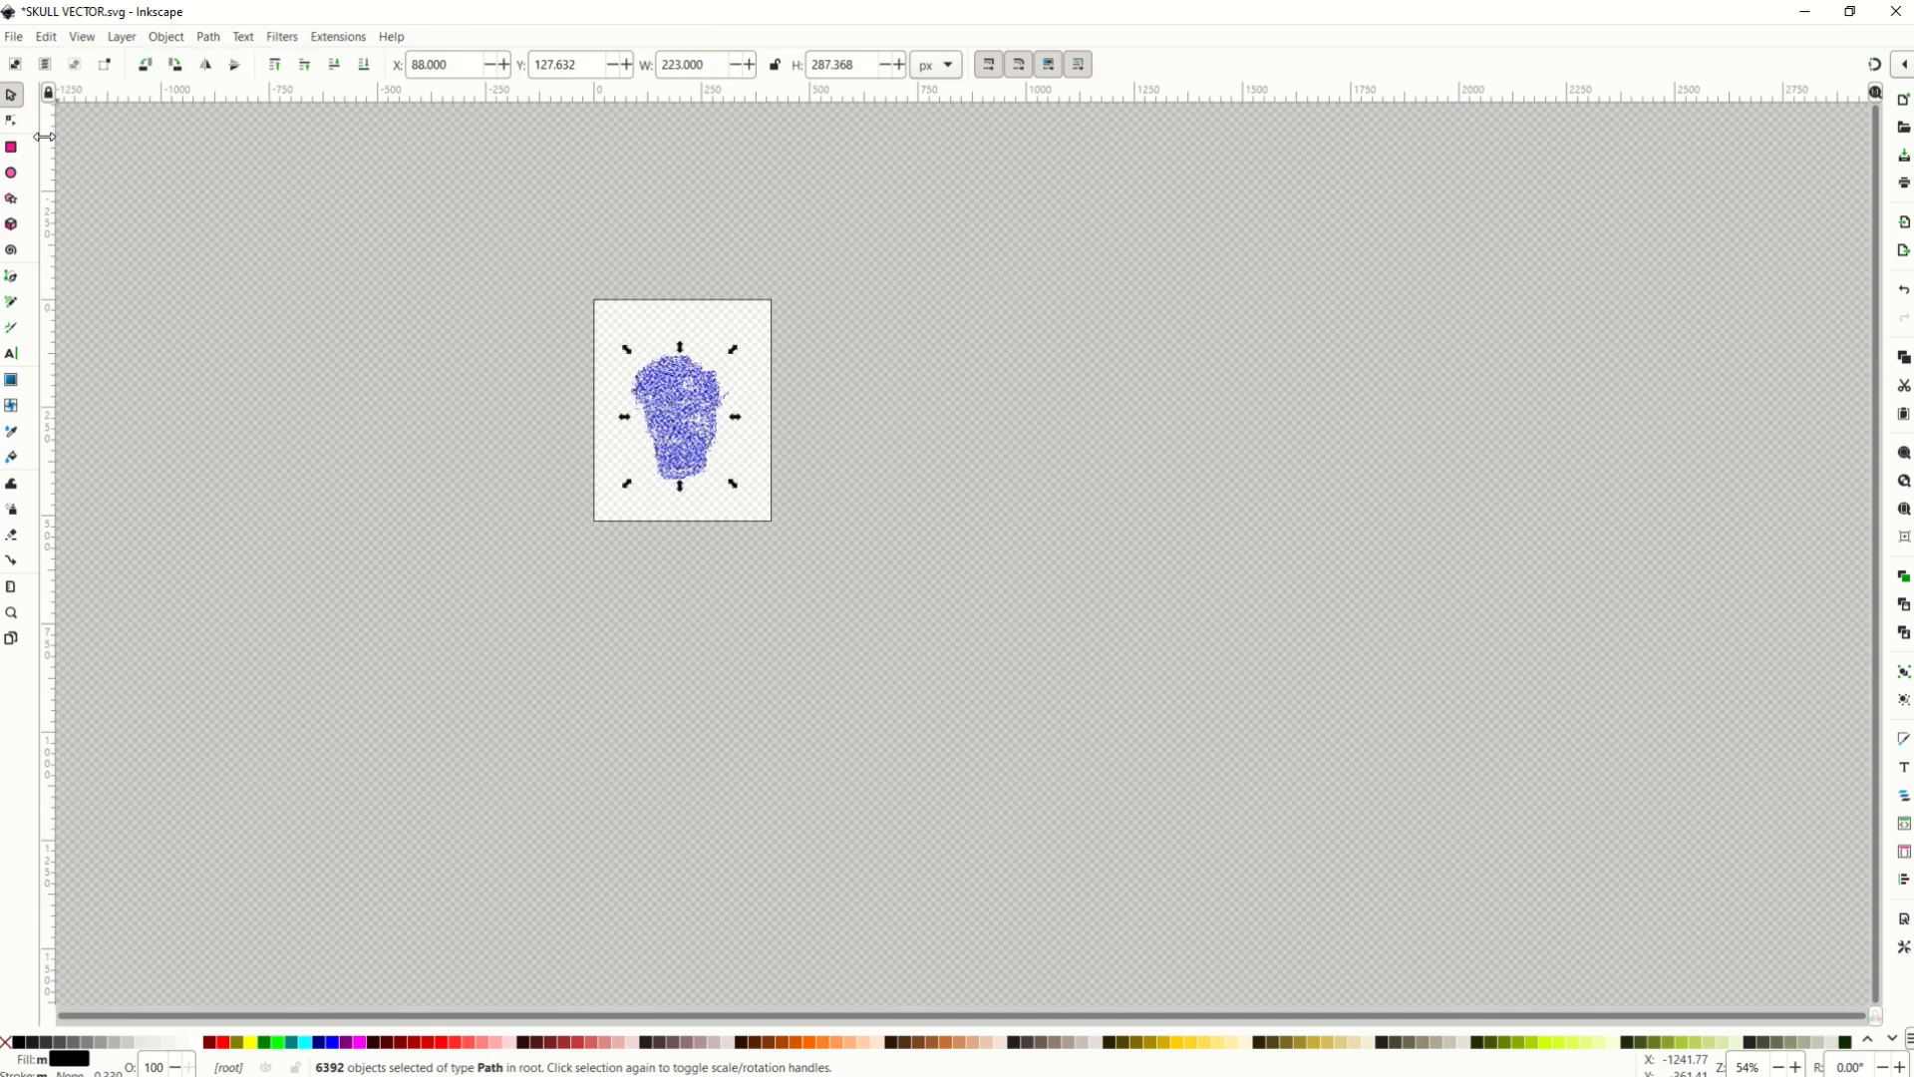
{"action": "mouse_move", "coordinate": [672, 453]}
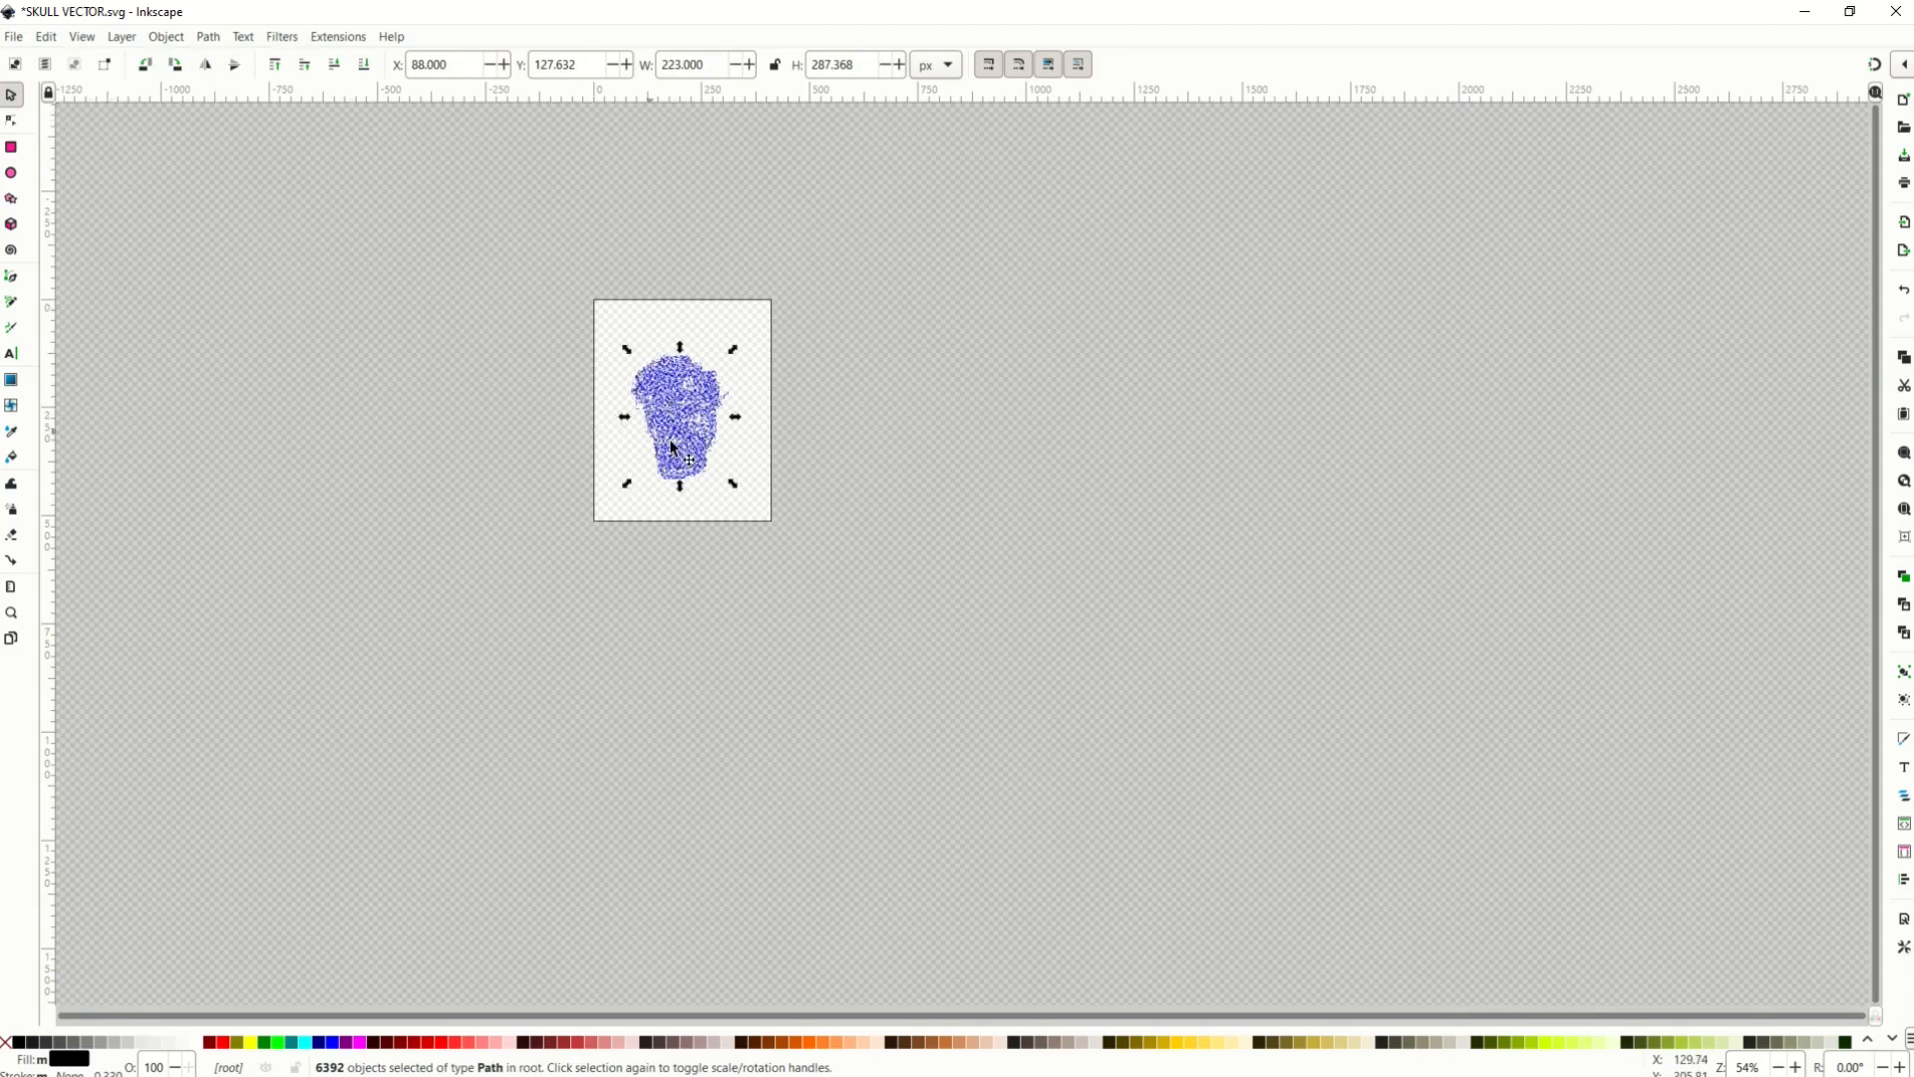
{"action": "mouse_move", "coordinate": [1902, 217]}
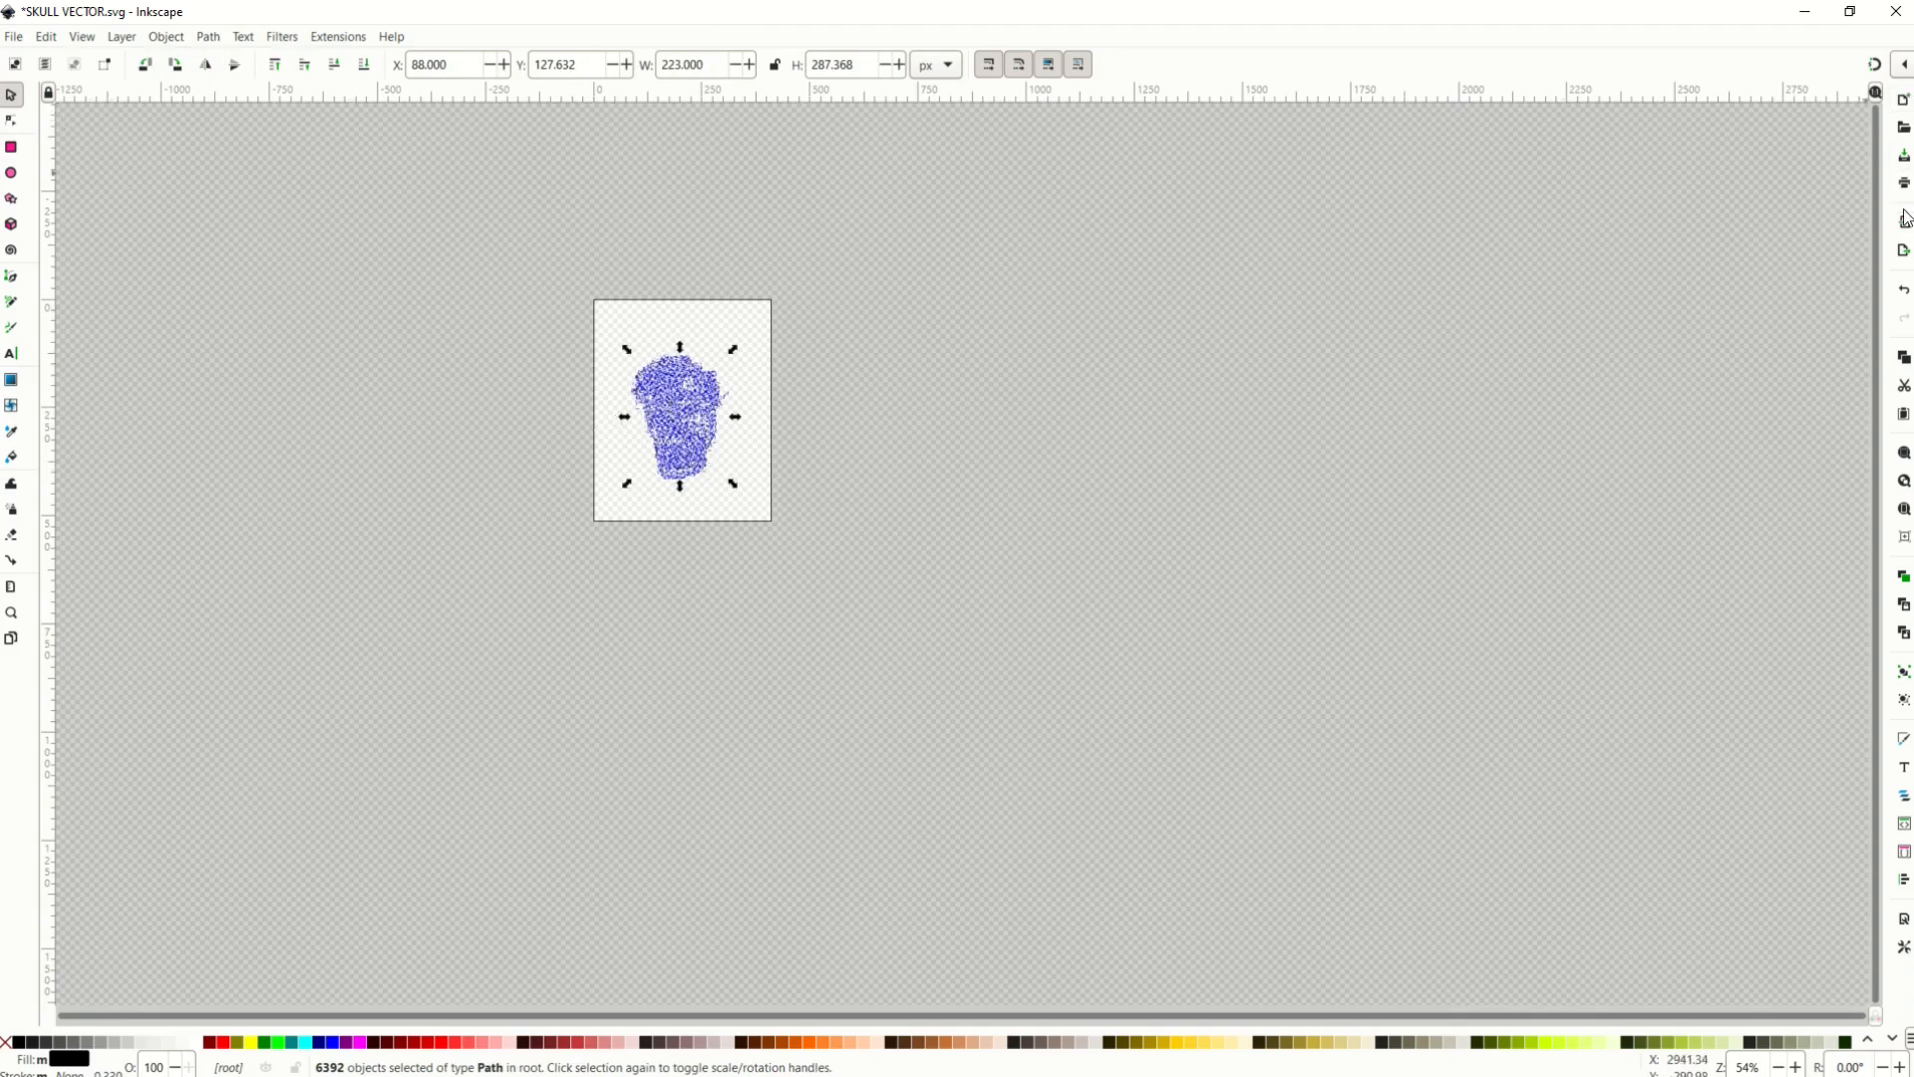
{"action": "mouse_move", "coordinate": [1900, 253]}
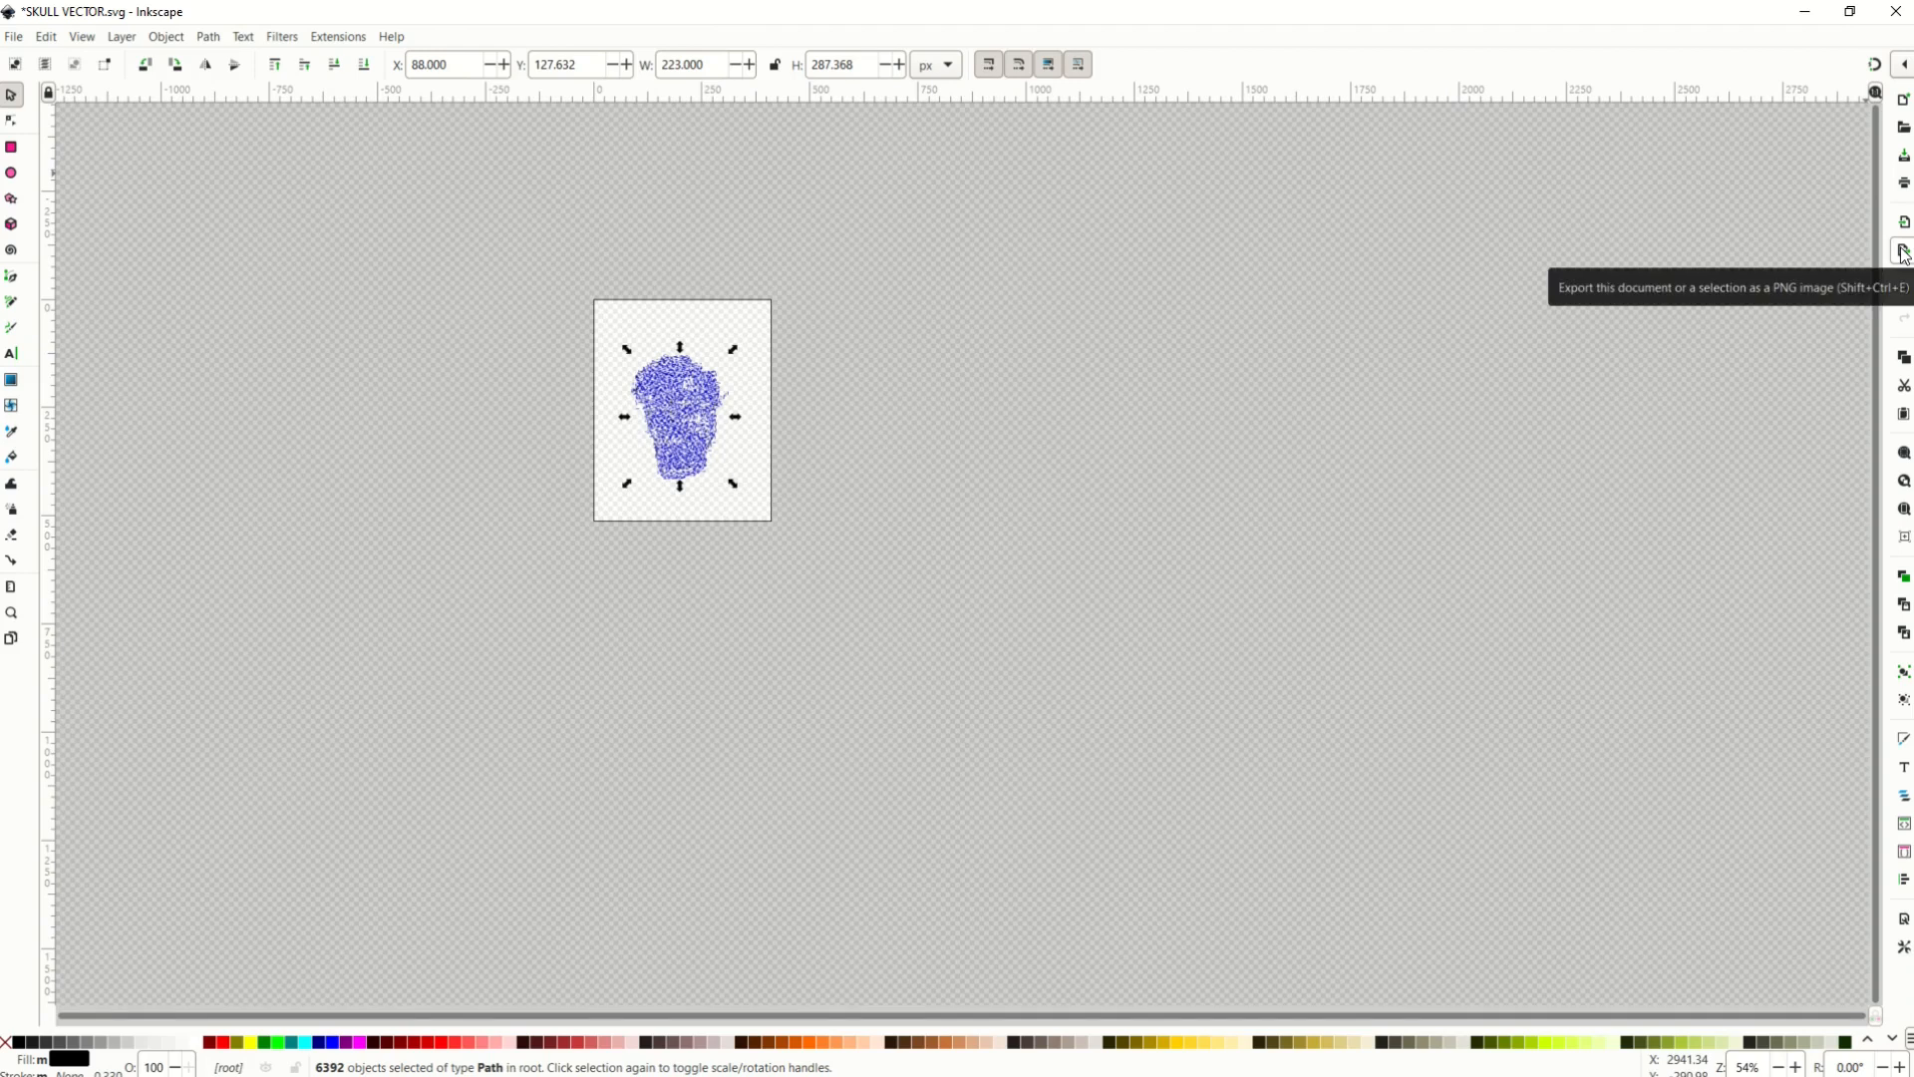
- Show the Export PNG Image panel for the selected black skull
{"action": "left_click", "coordinate": [1900, 253]}
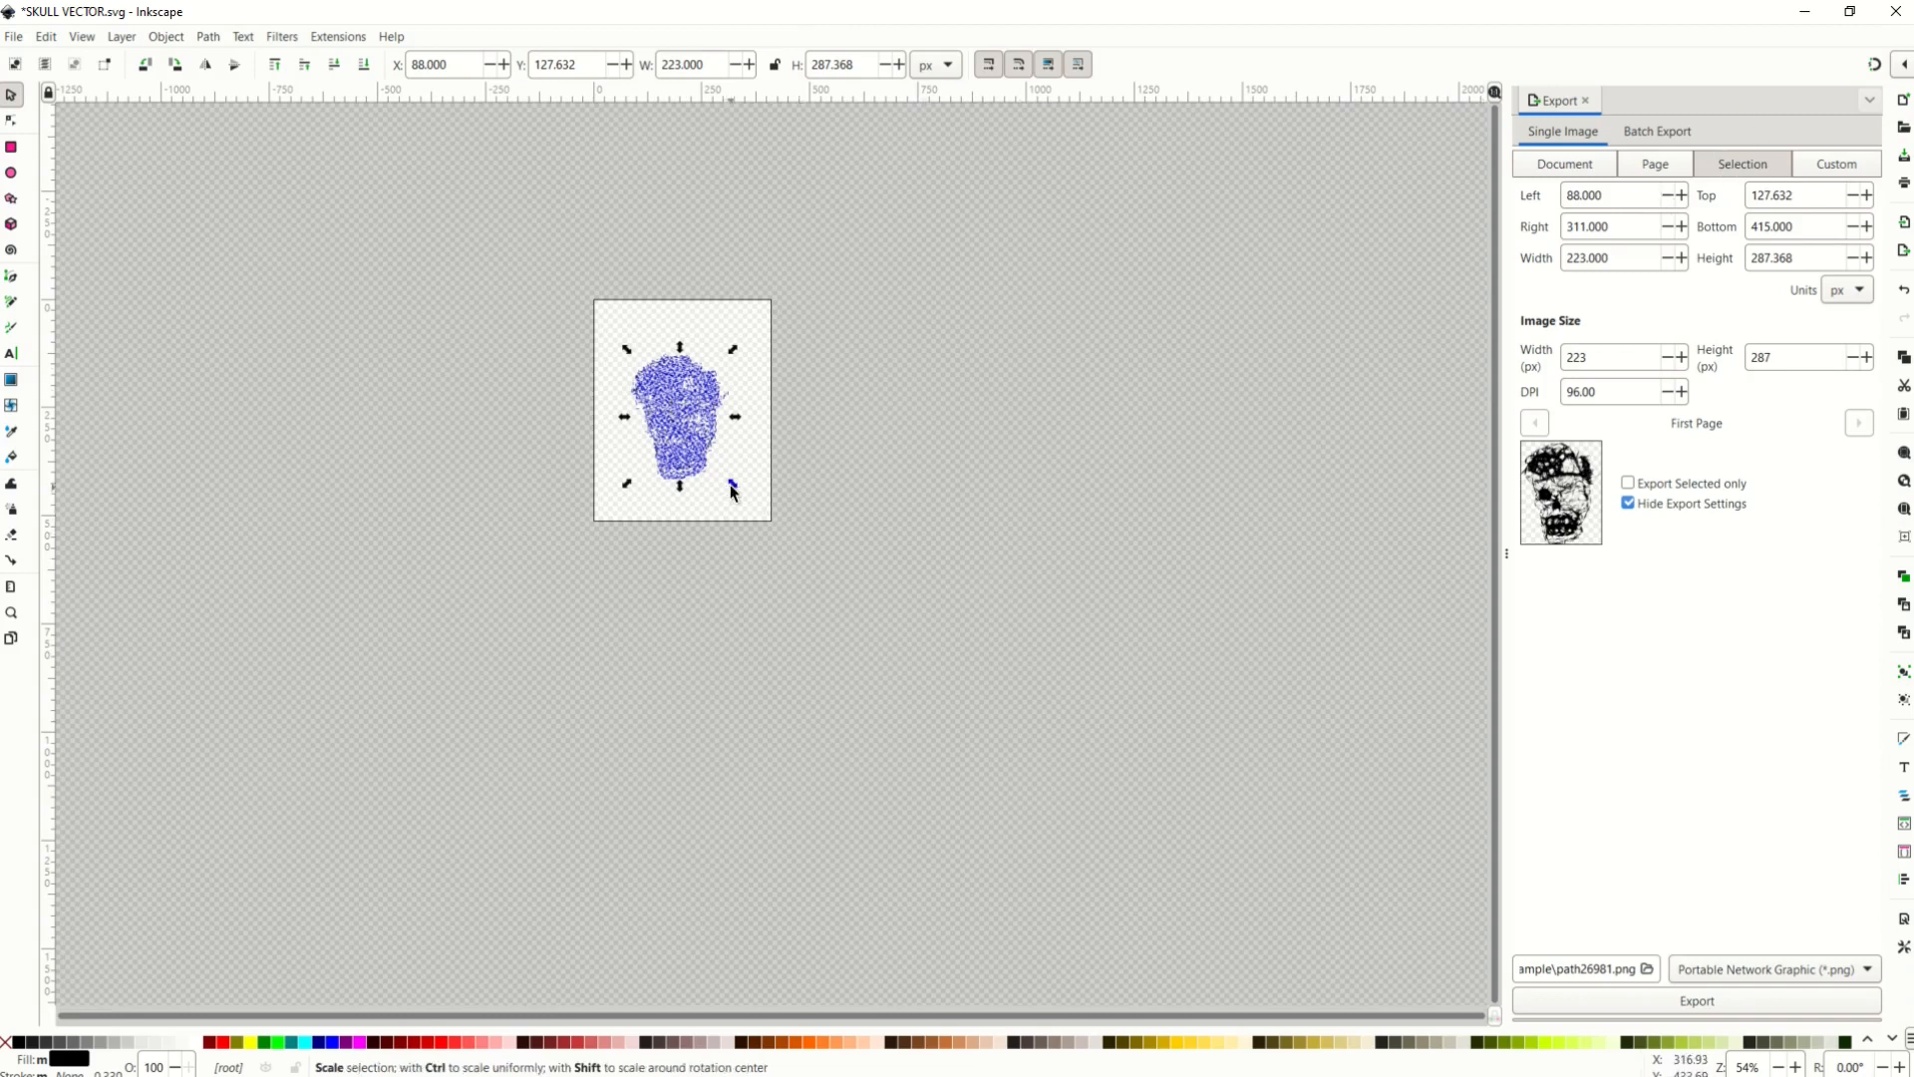
- Scale the skull to about 1946 × 2507 px and set export DPI to 300
{"action": "left_click_drag", "start_coordinate": [732, 487], "coordinate": [827, 610]}
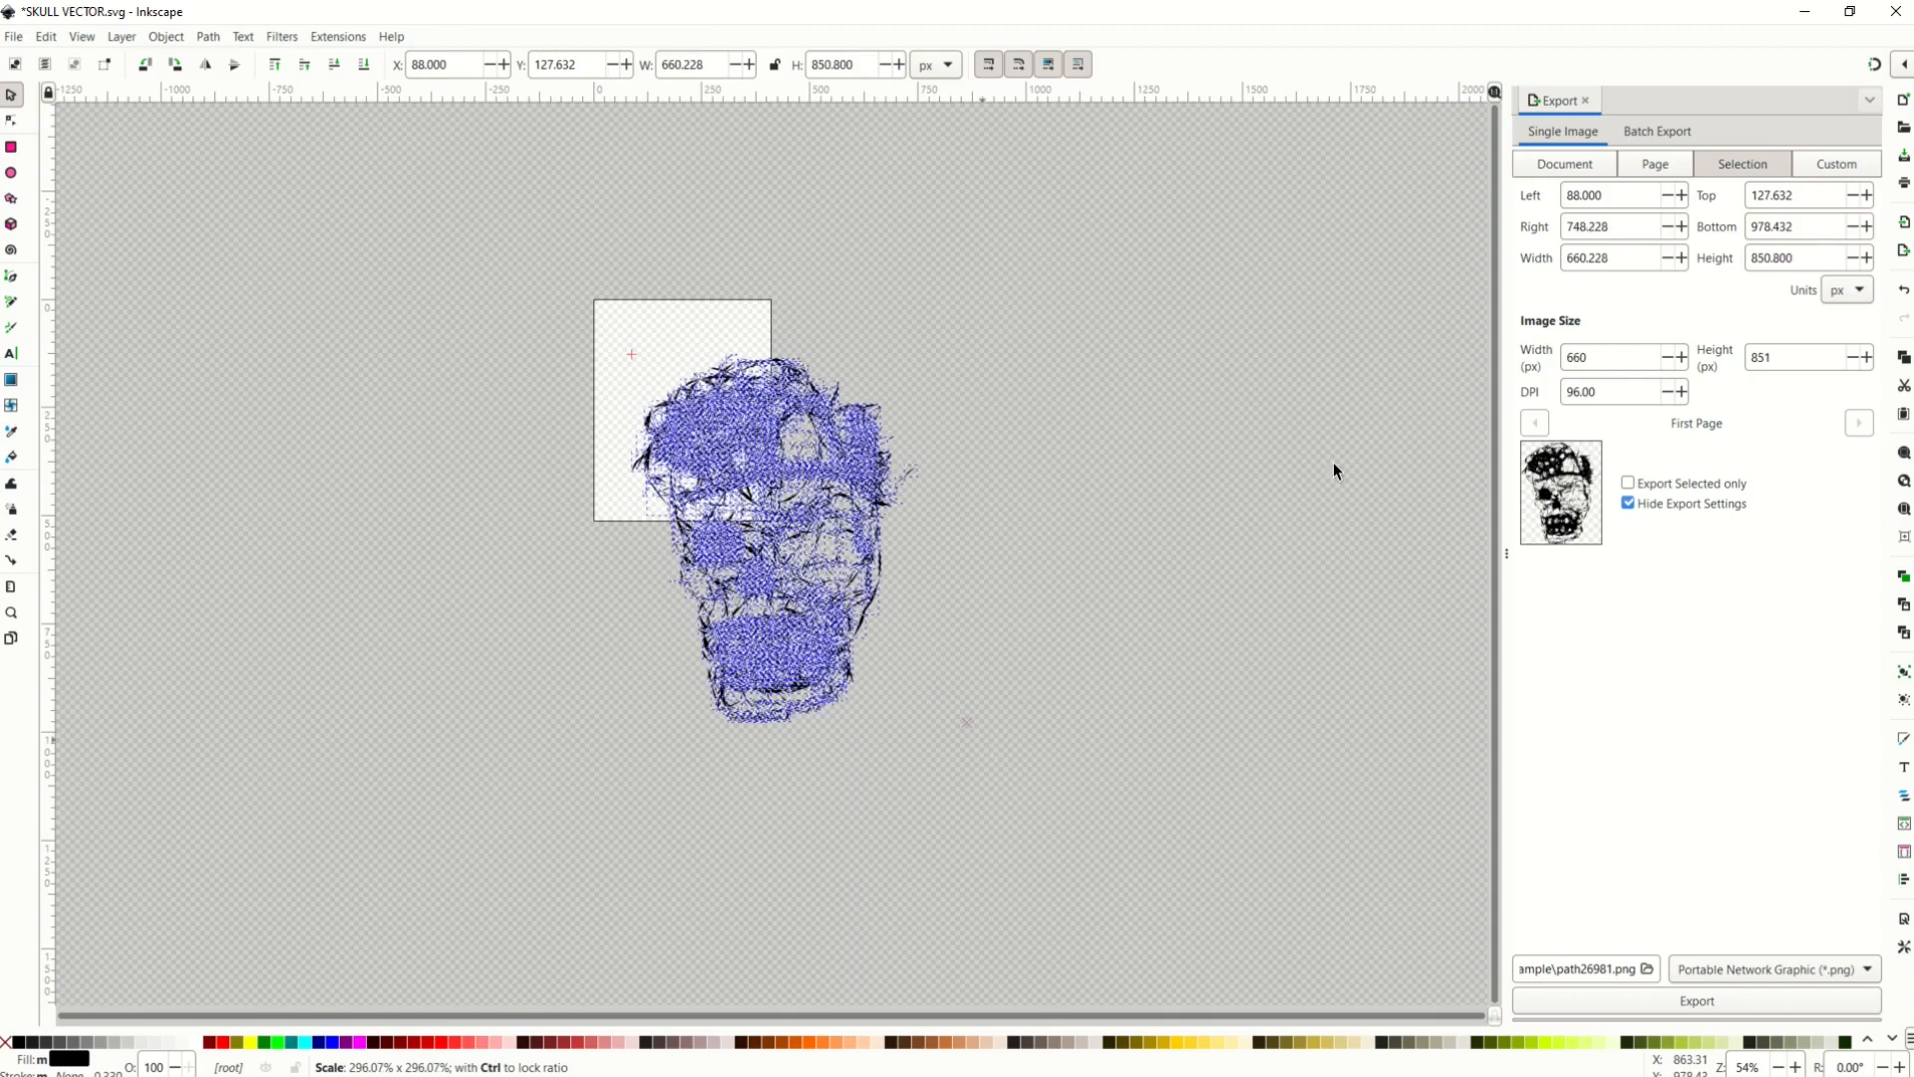
{"action": "left_click", "coordinate": [769, 536]}
{"action": "type", "text": "300"}
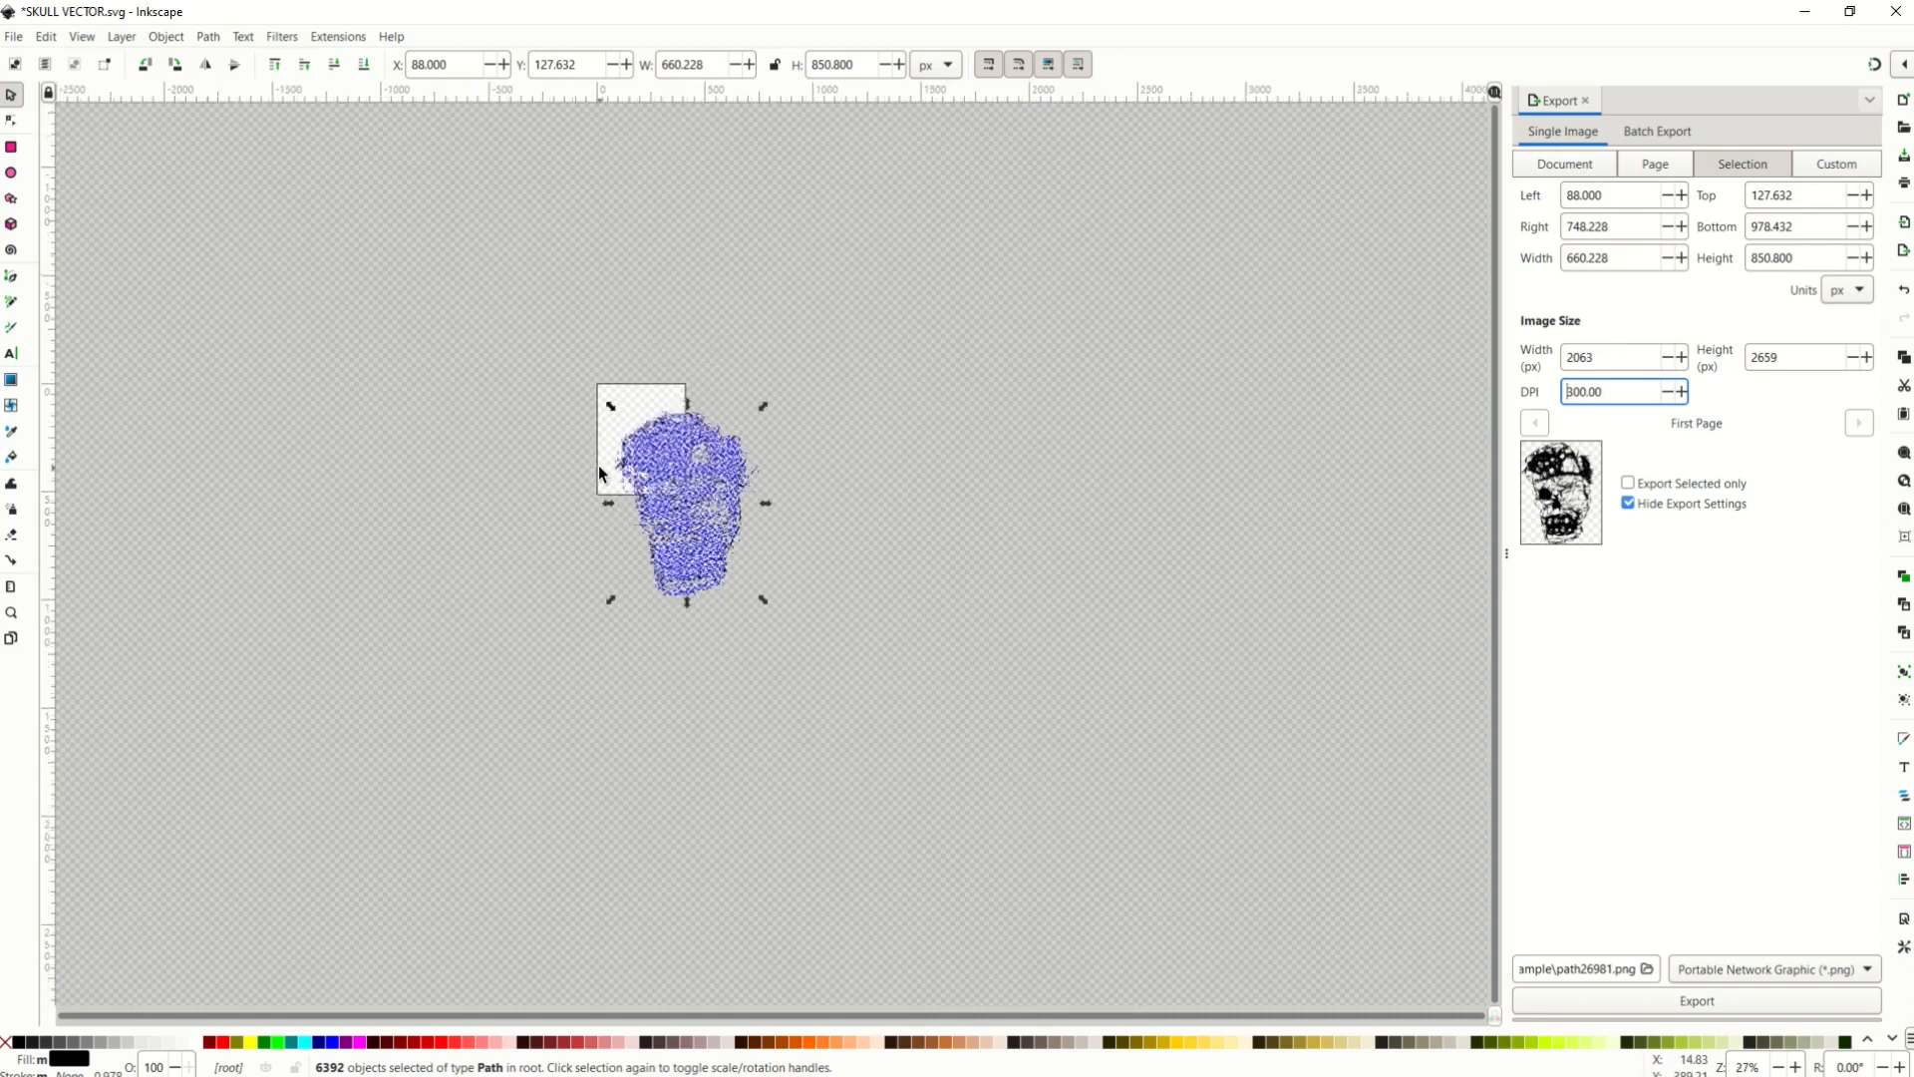
{"action": "scroll", "scroll_direction": "down", "scroll_amount": 3}
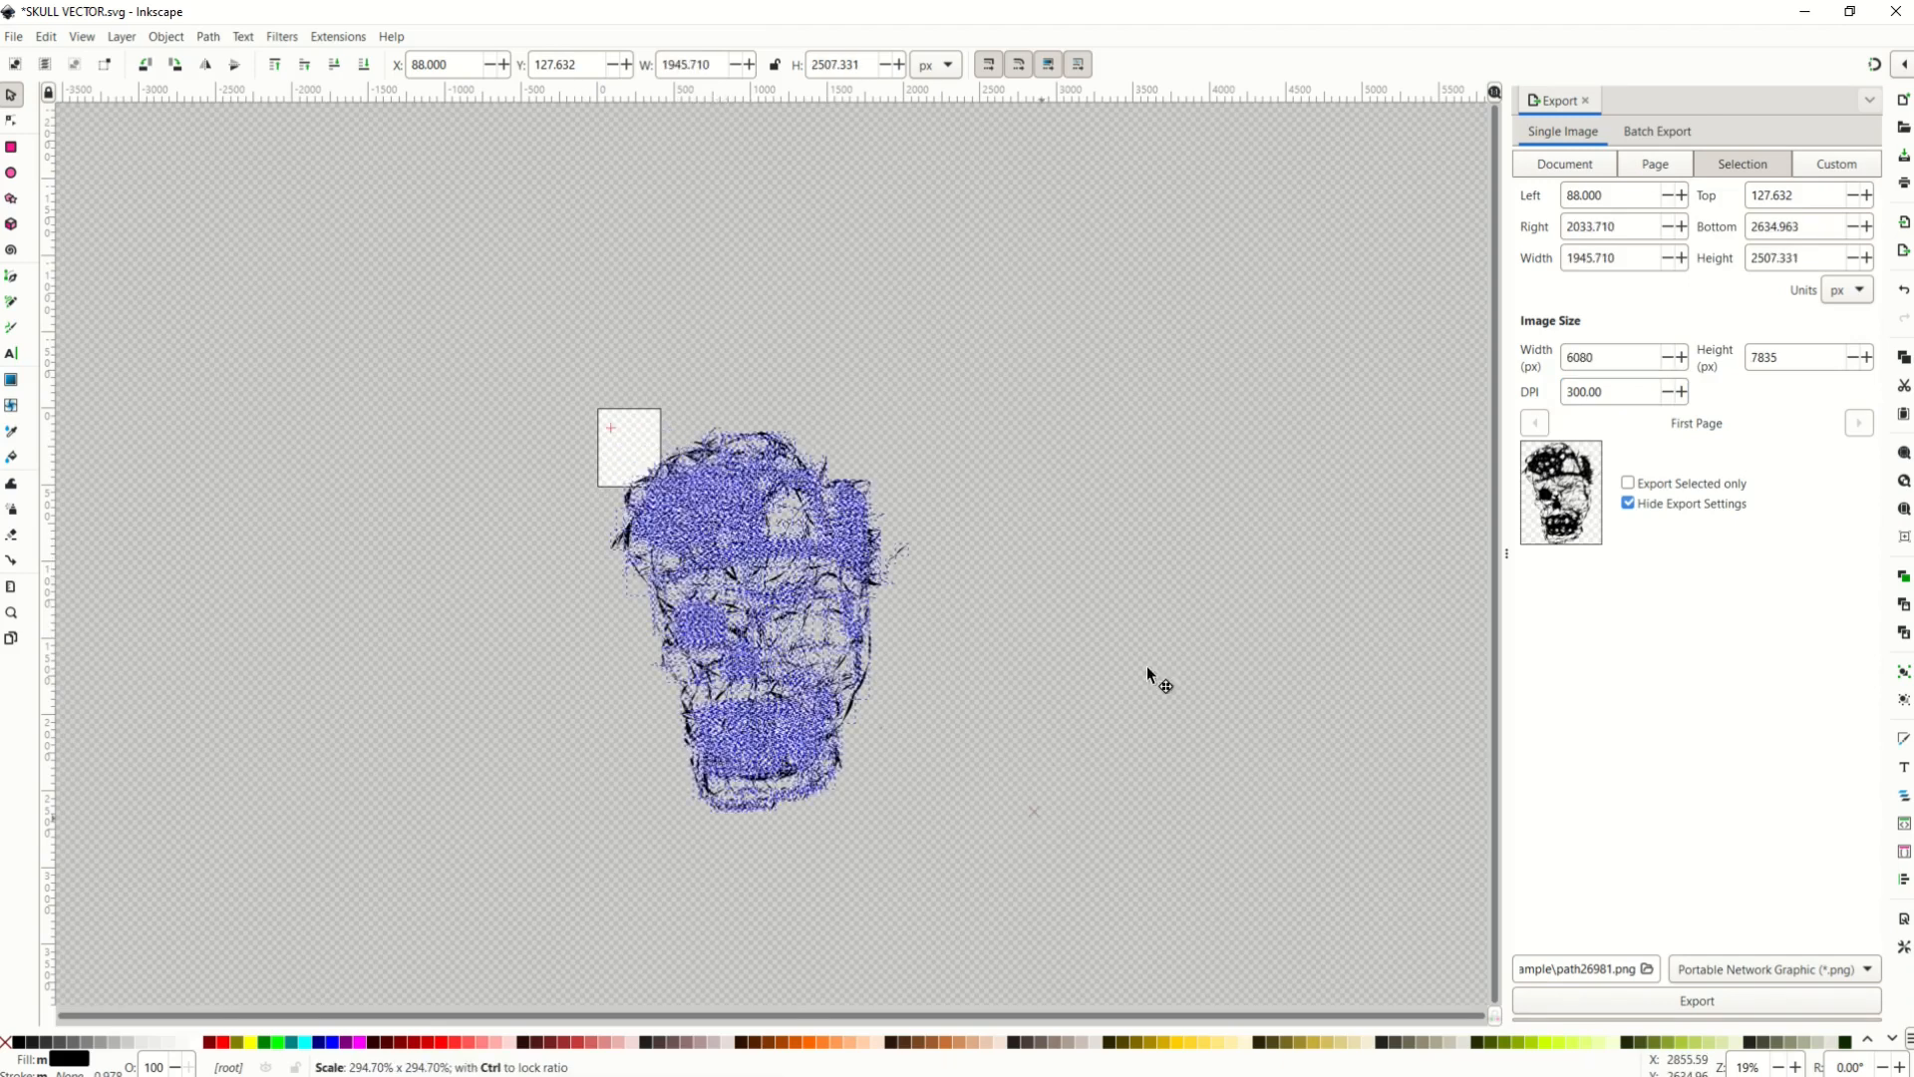
{"action": "left_click", "coordinate": [757, 622]}
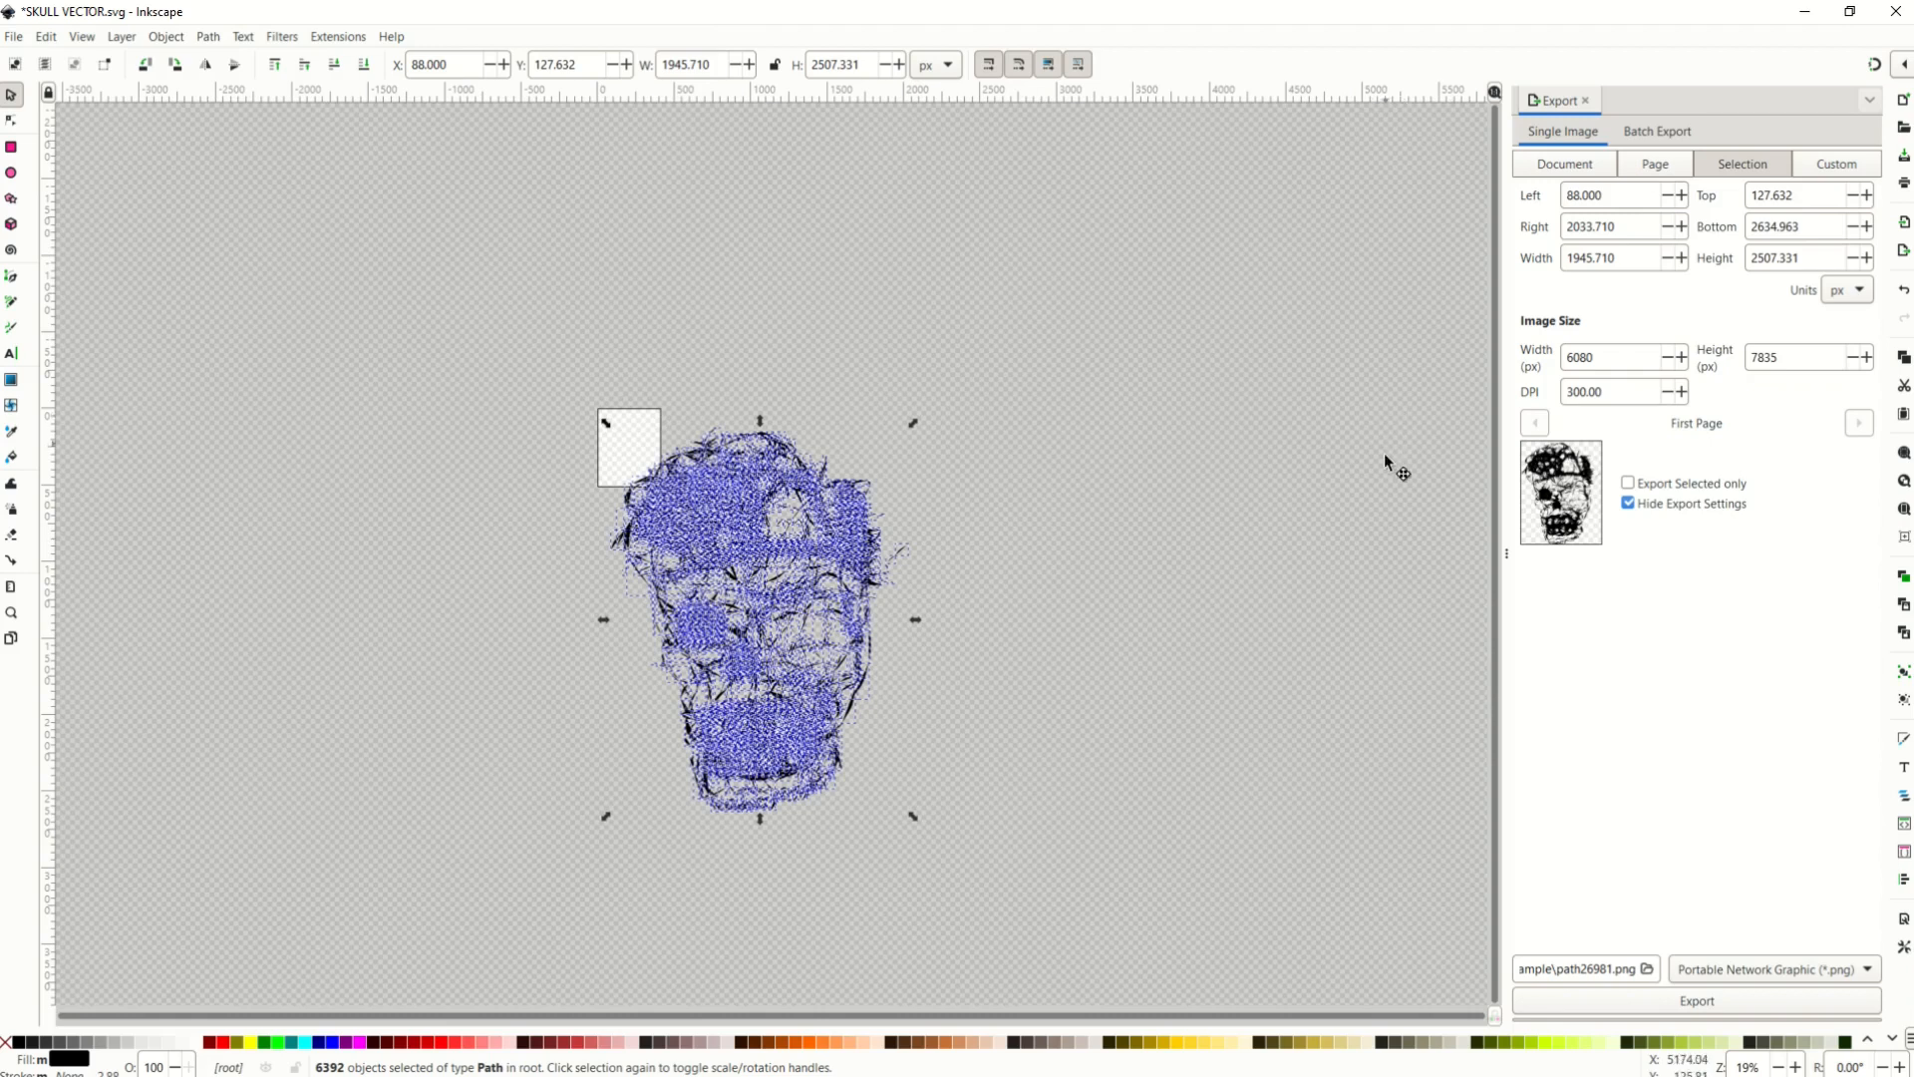
{"action": "mouse_move", "coordinate": [1057, 782]}
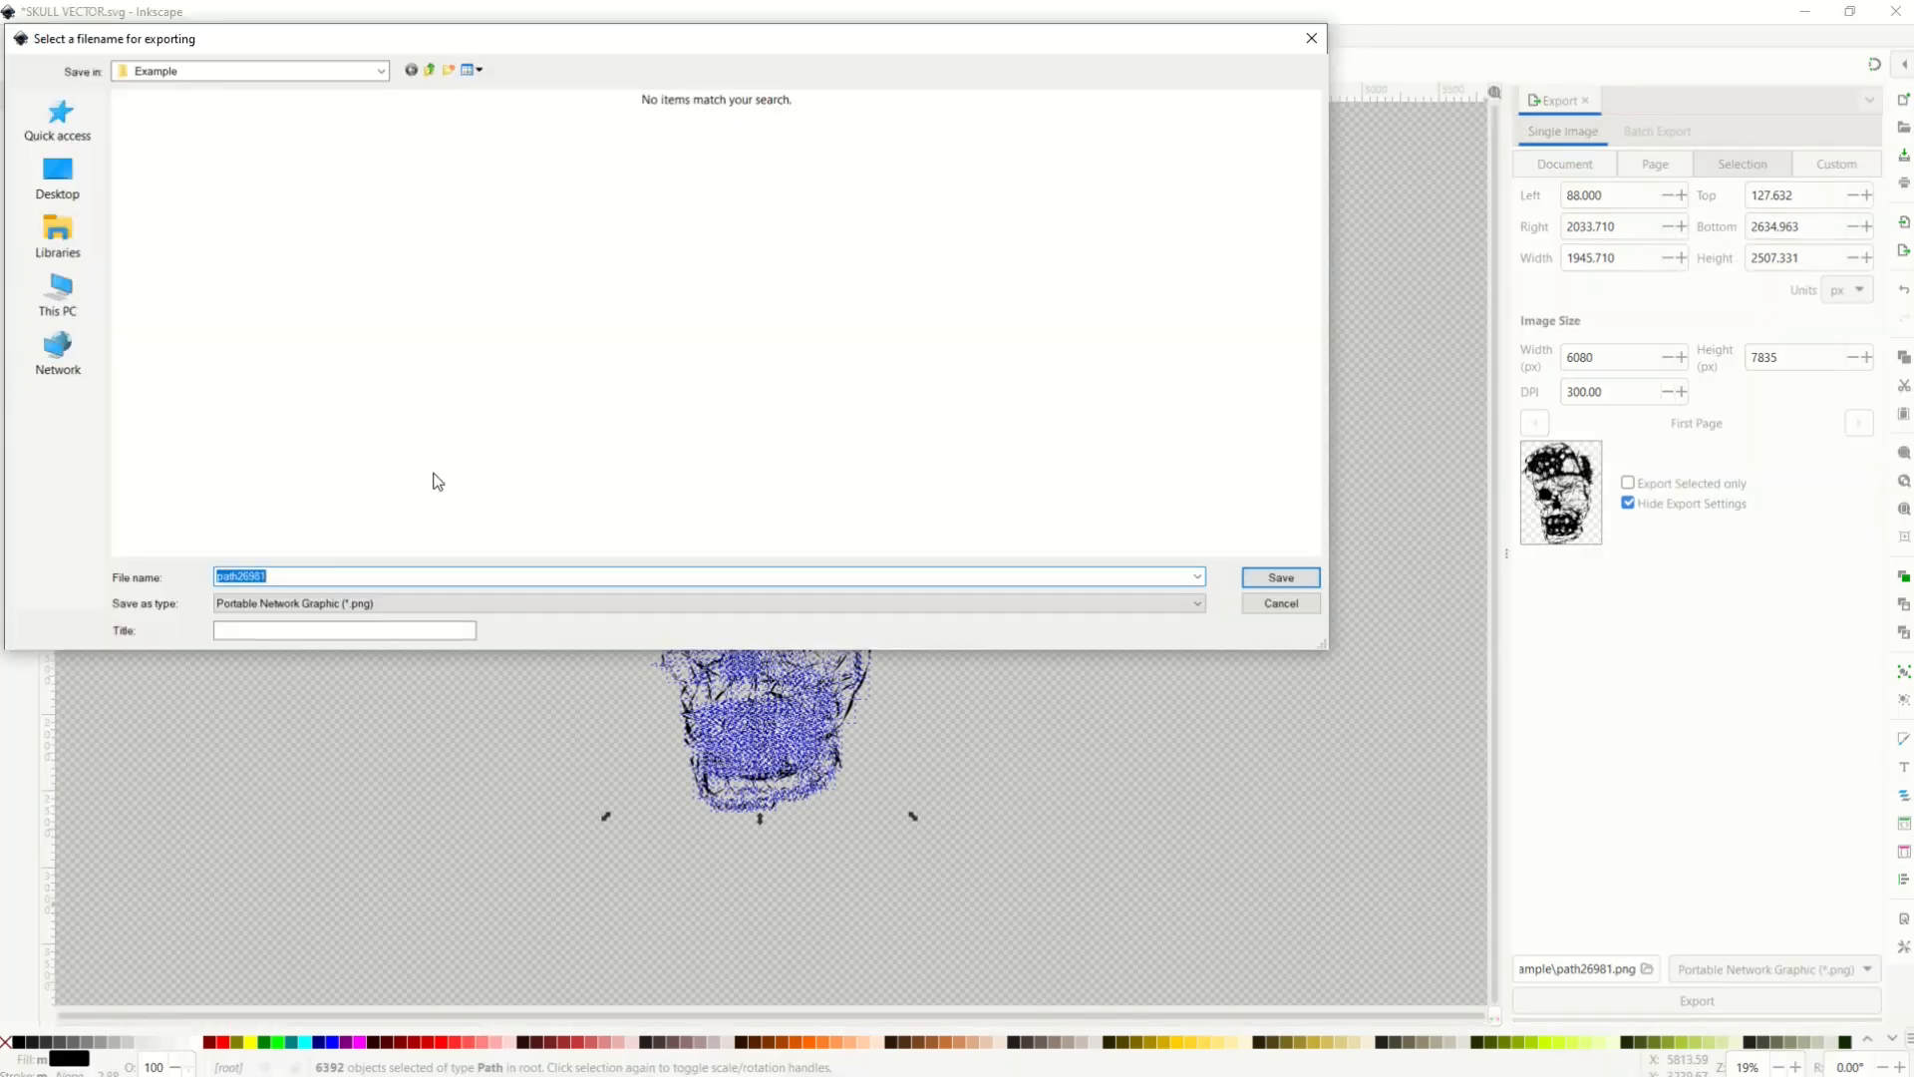
- Export the enlarged skull as SKULL BIG.png into the Example folder
{"action": "type", "text": "SKULL BIG"}
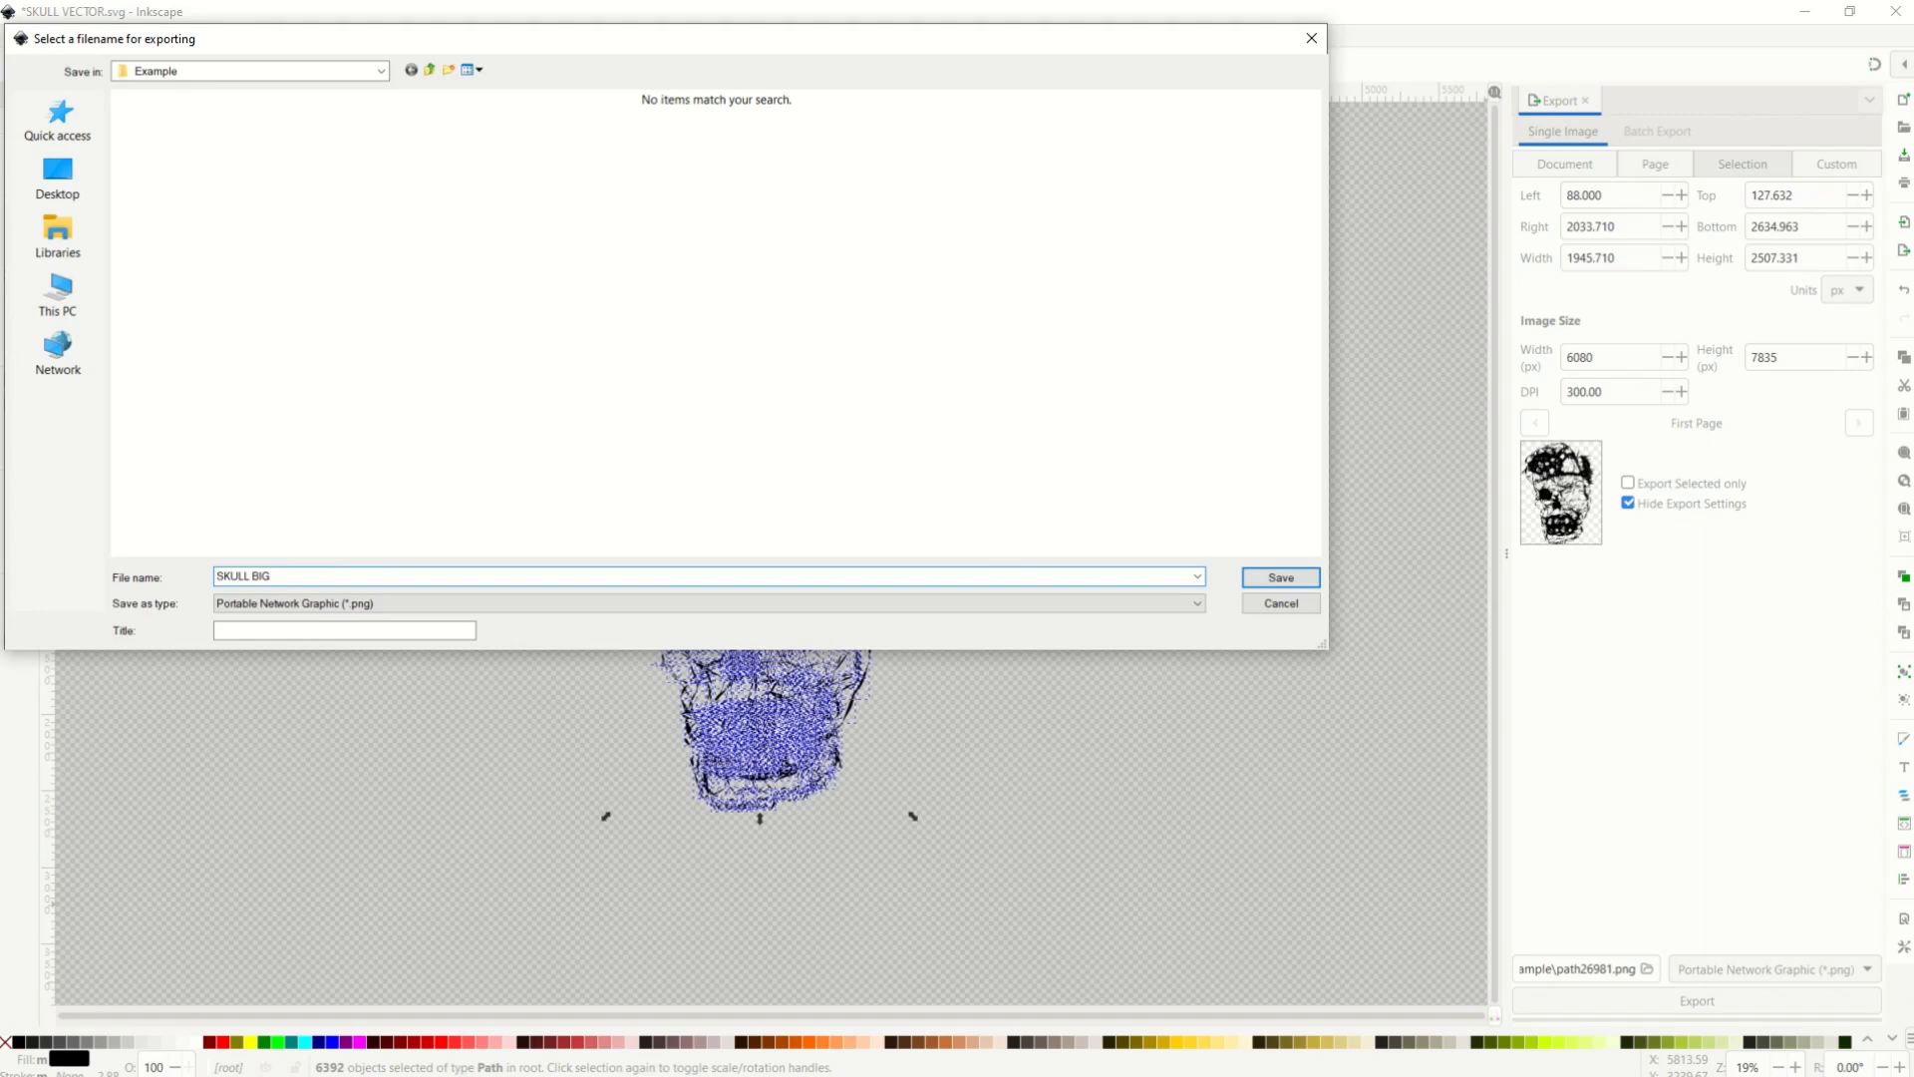
{"action": "left_click", "coordinate": [1278, 576]}
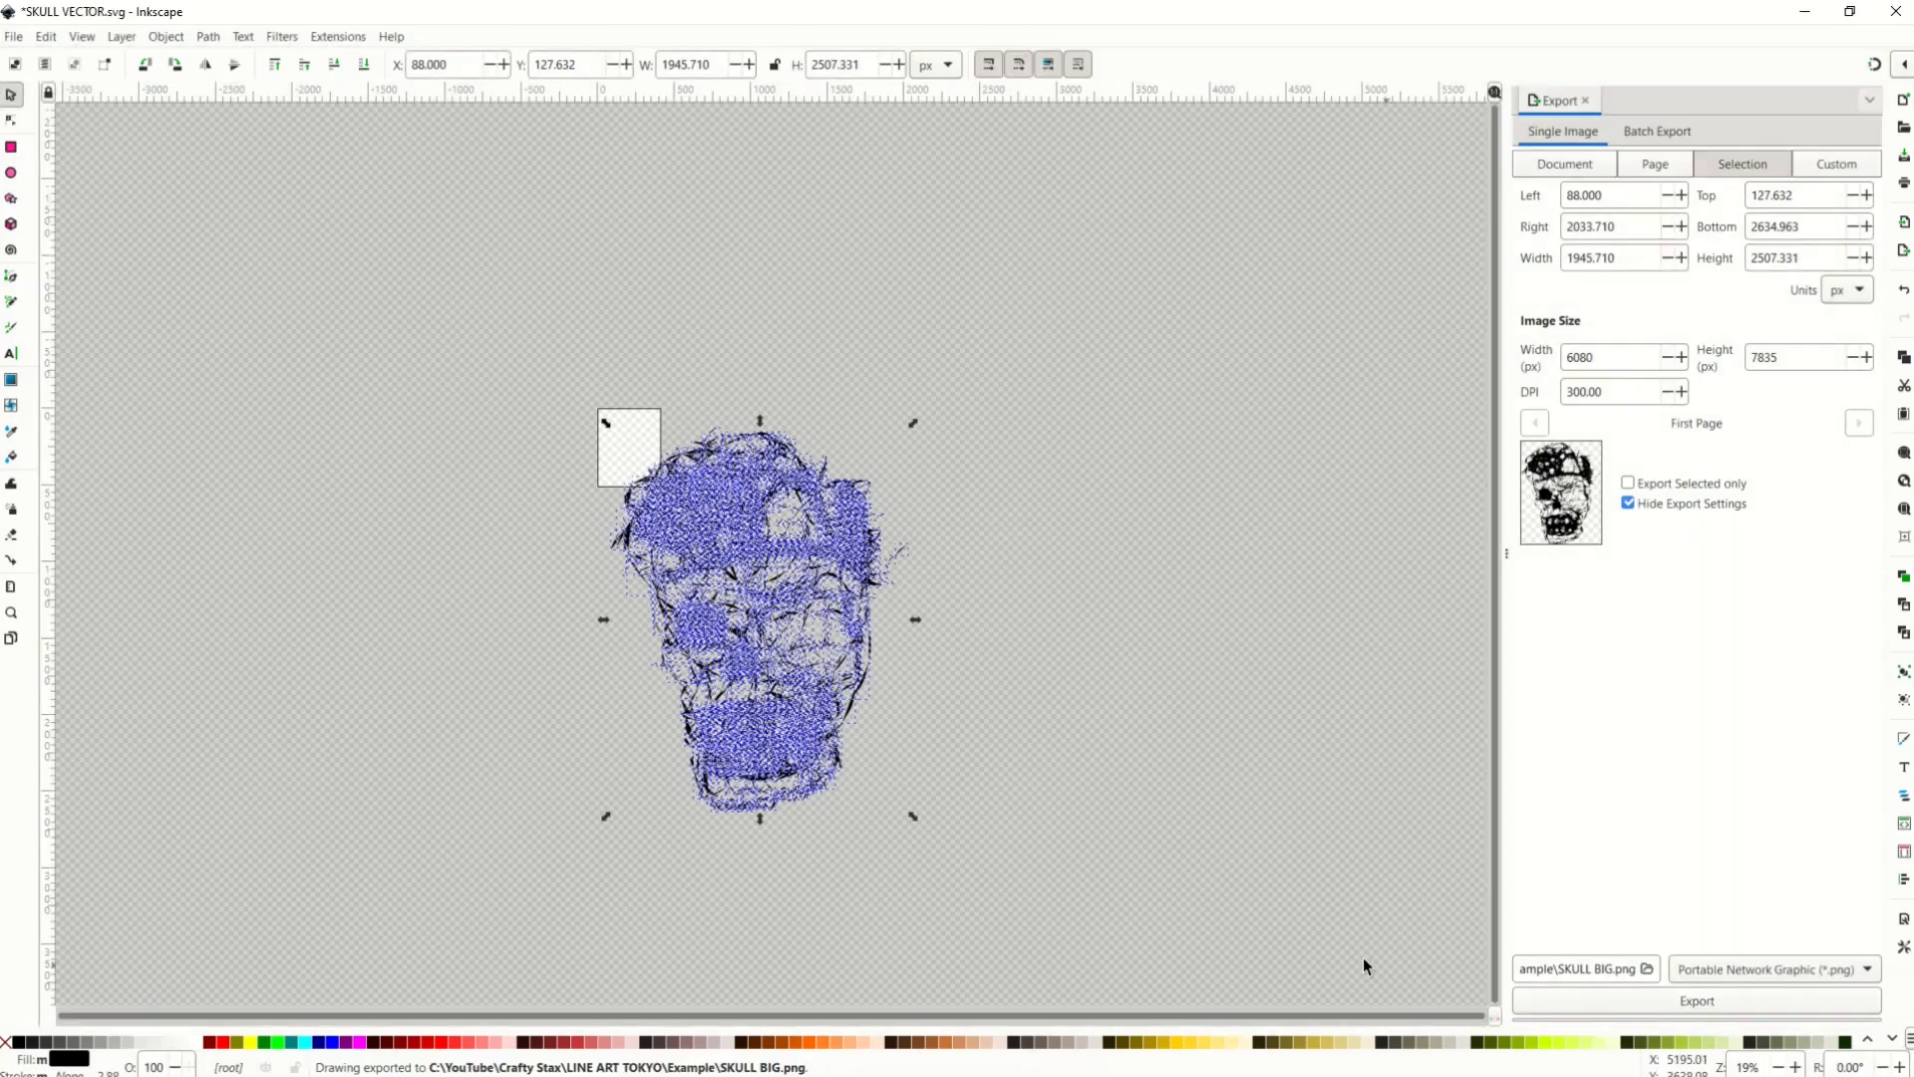
{"action": "mouse_move", "coordinate": [437, 540]}
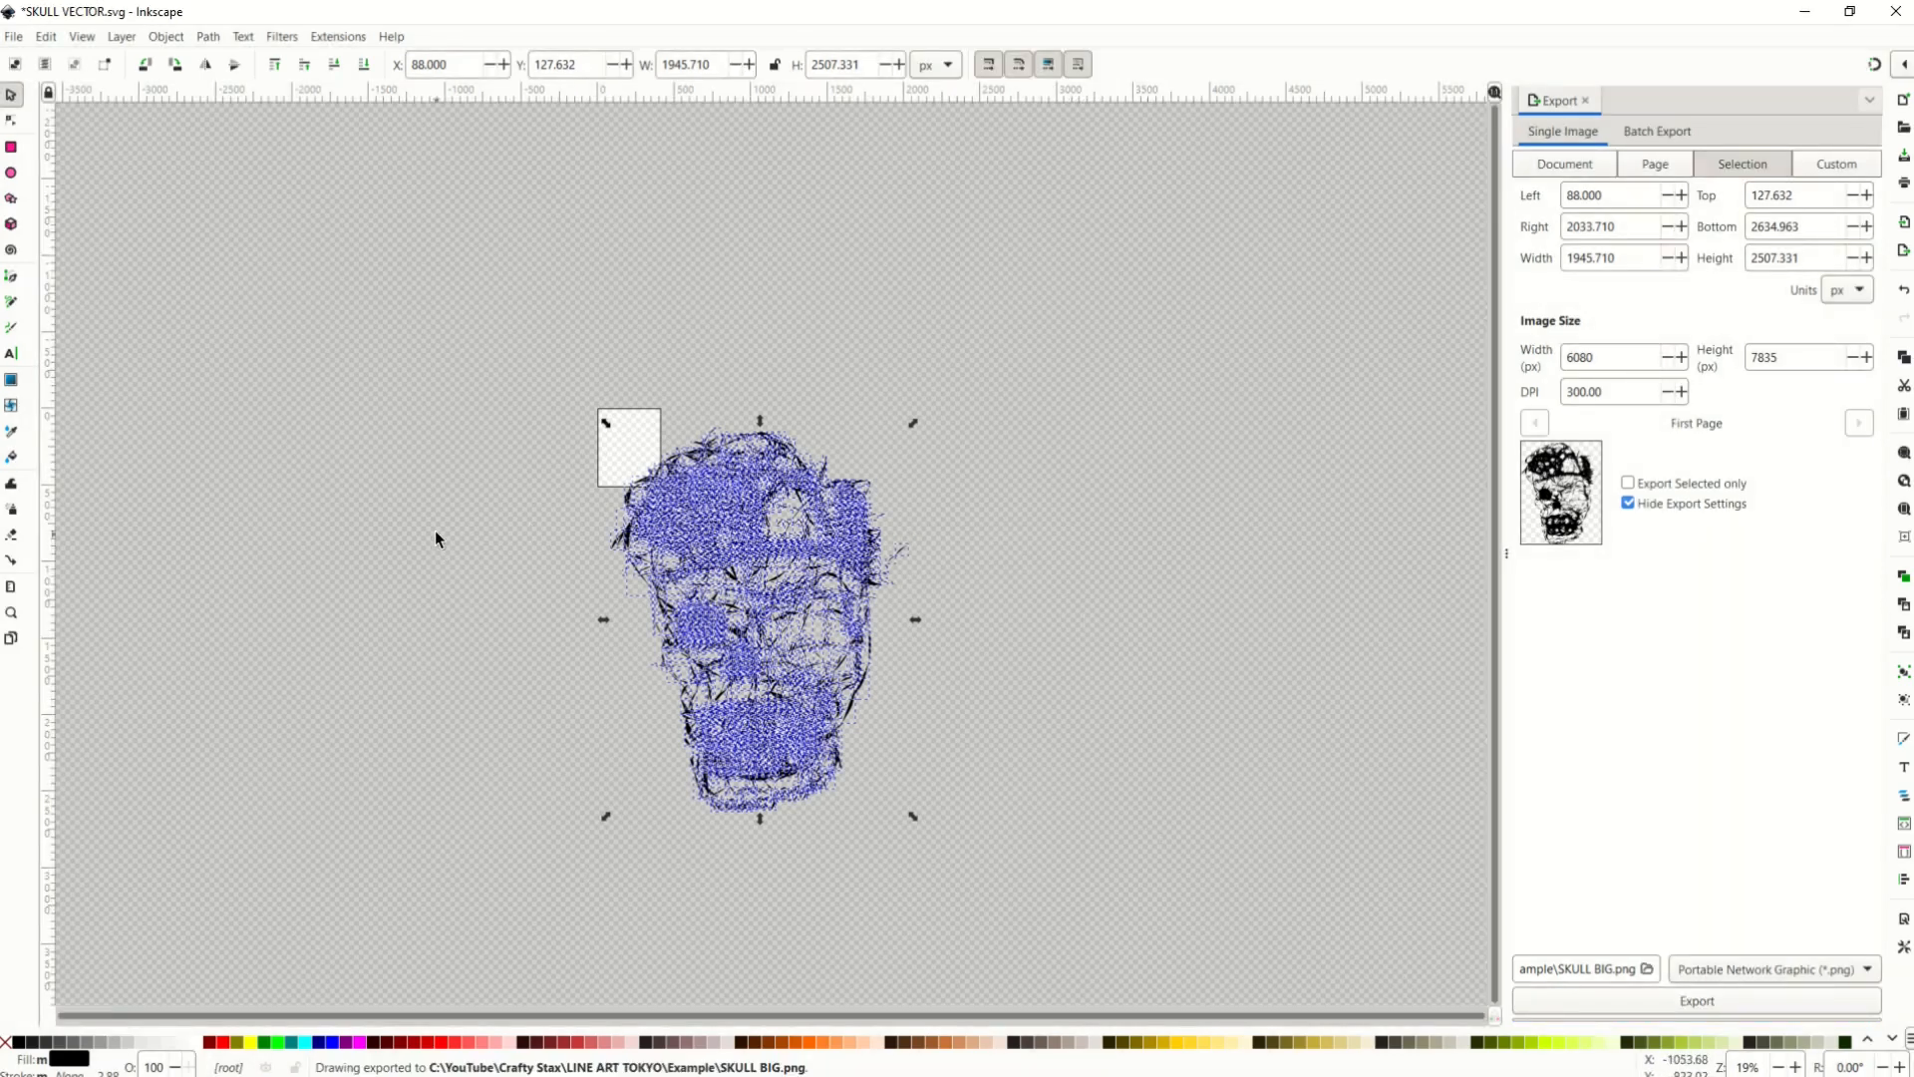
{"action": "mouse_move", "coordinate": [445, 569]}
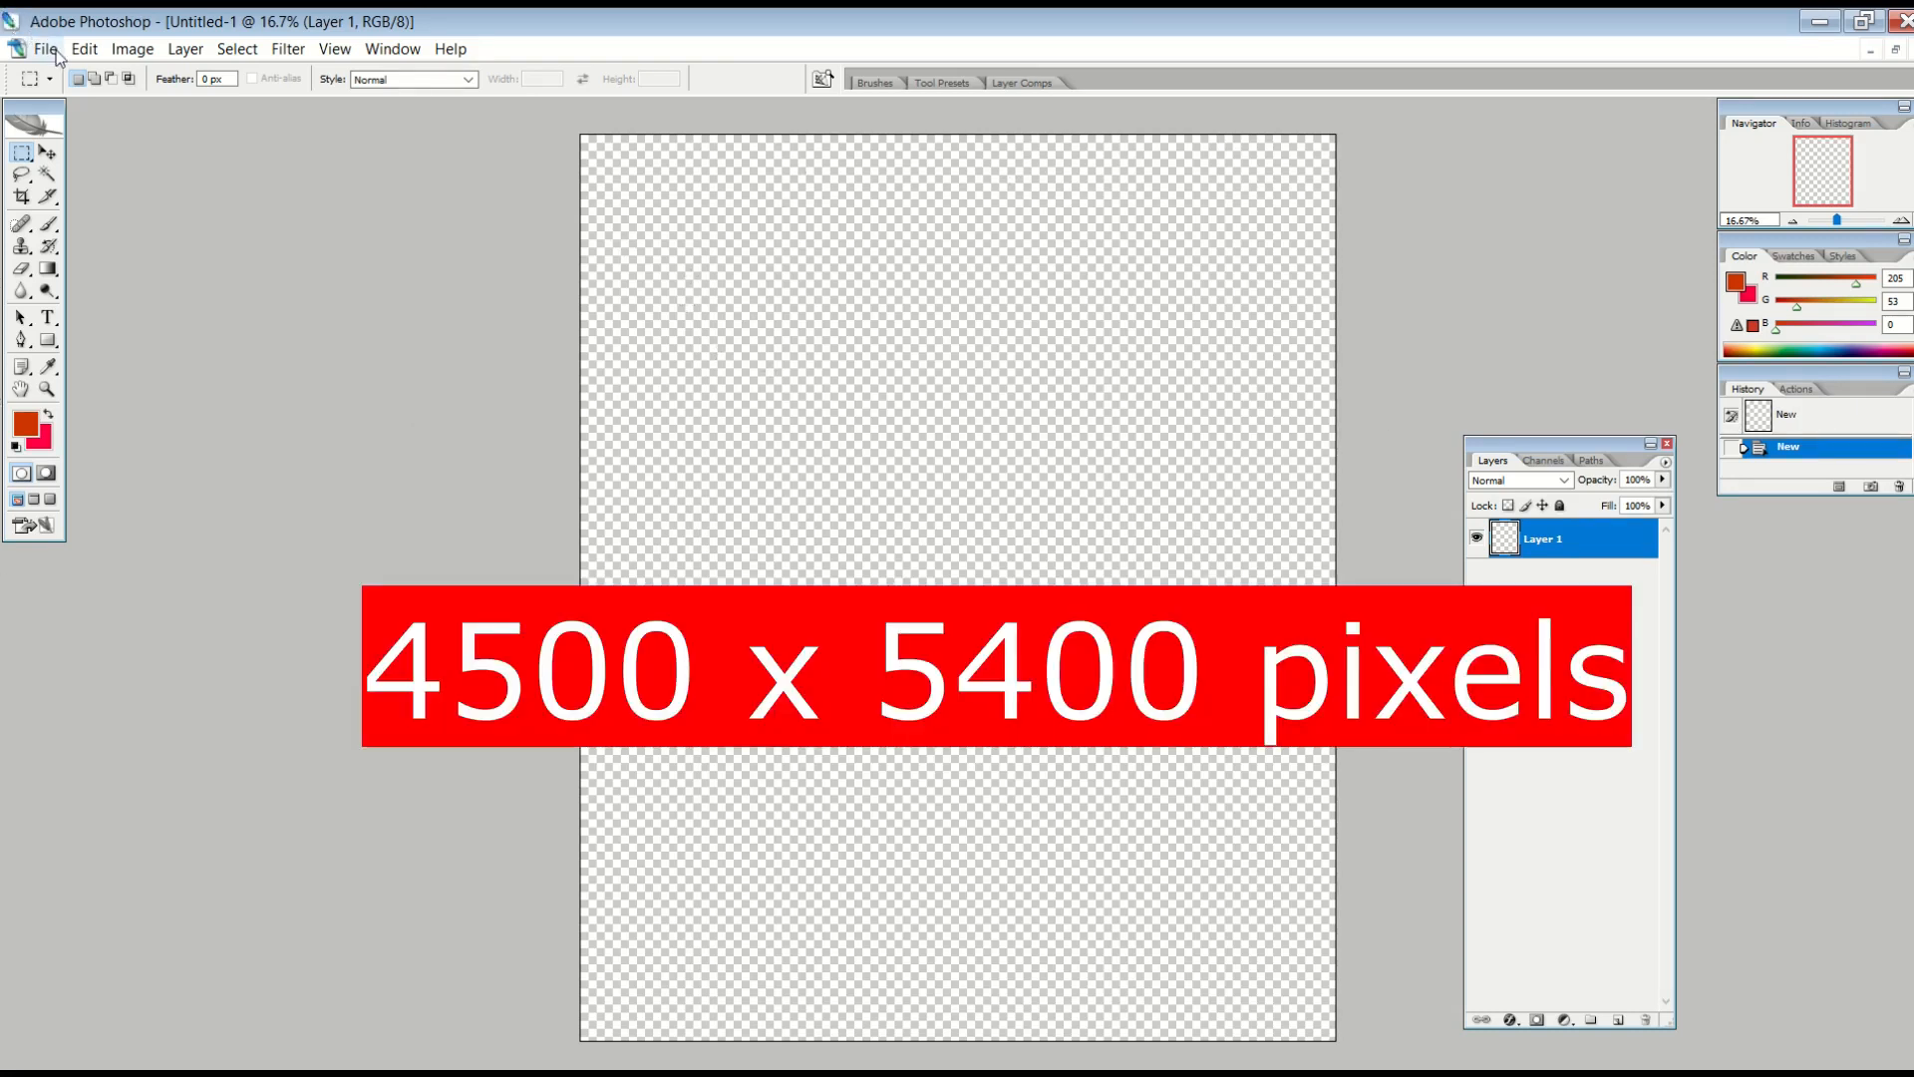
- Bring up the File menu of the new 4500 × 5400 transparent document
{"action": "left_click", "coordinate": [46, 48]}
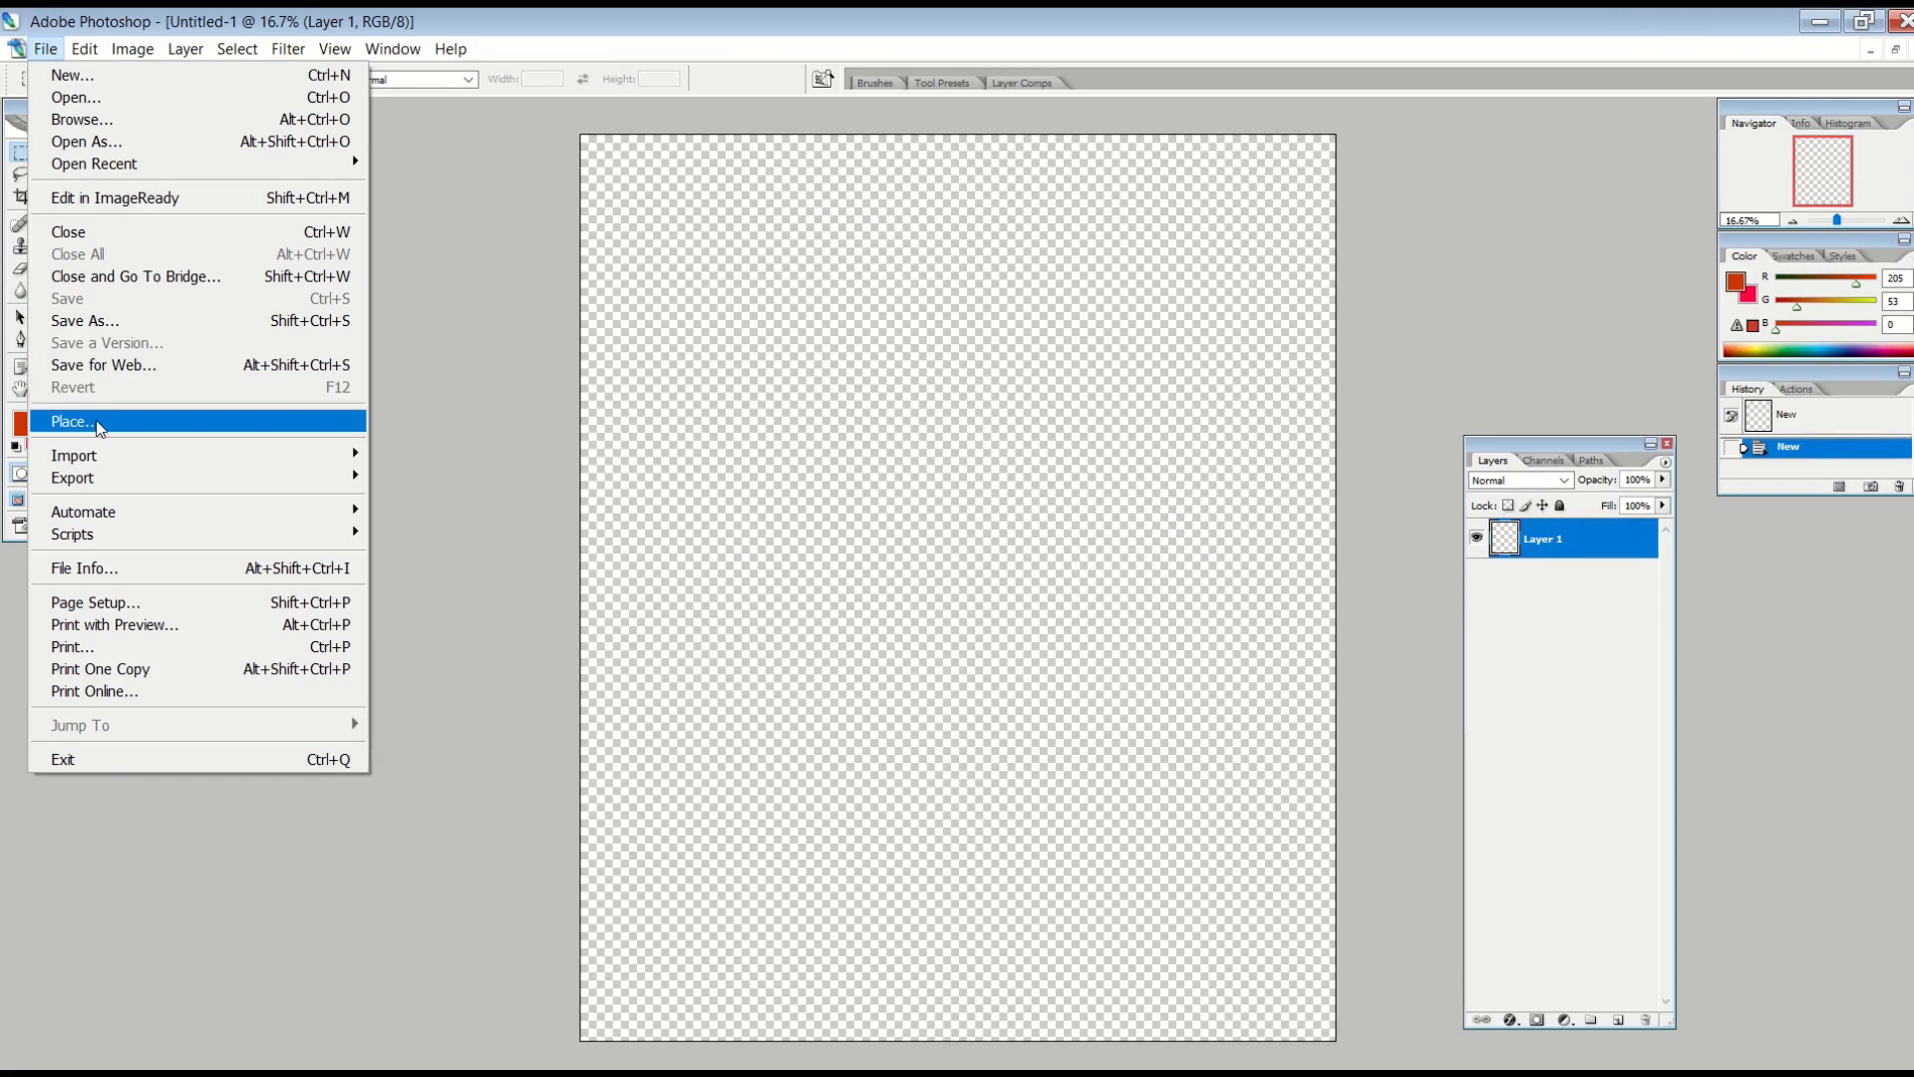
- Place SKULL BIG.png onto the canvas and commit it scaled down to fill the page
{"action": "left_click", "coordinate": [74, 420]}
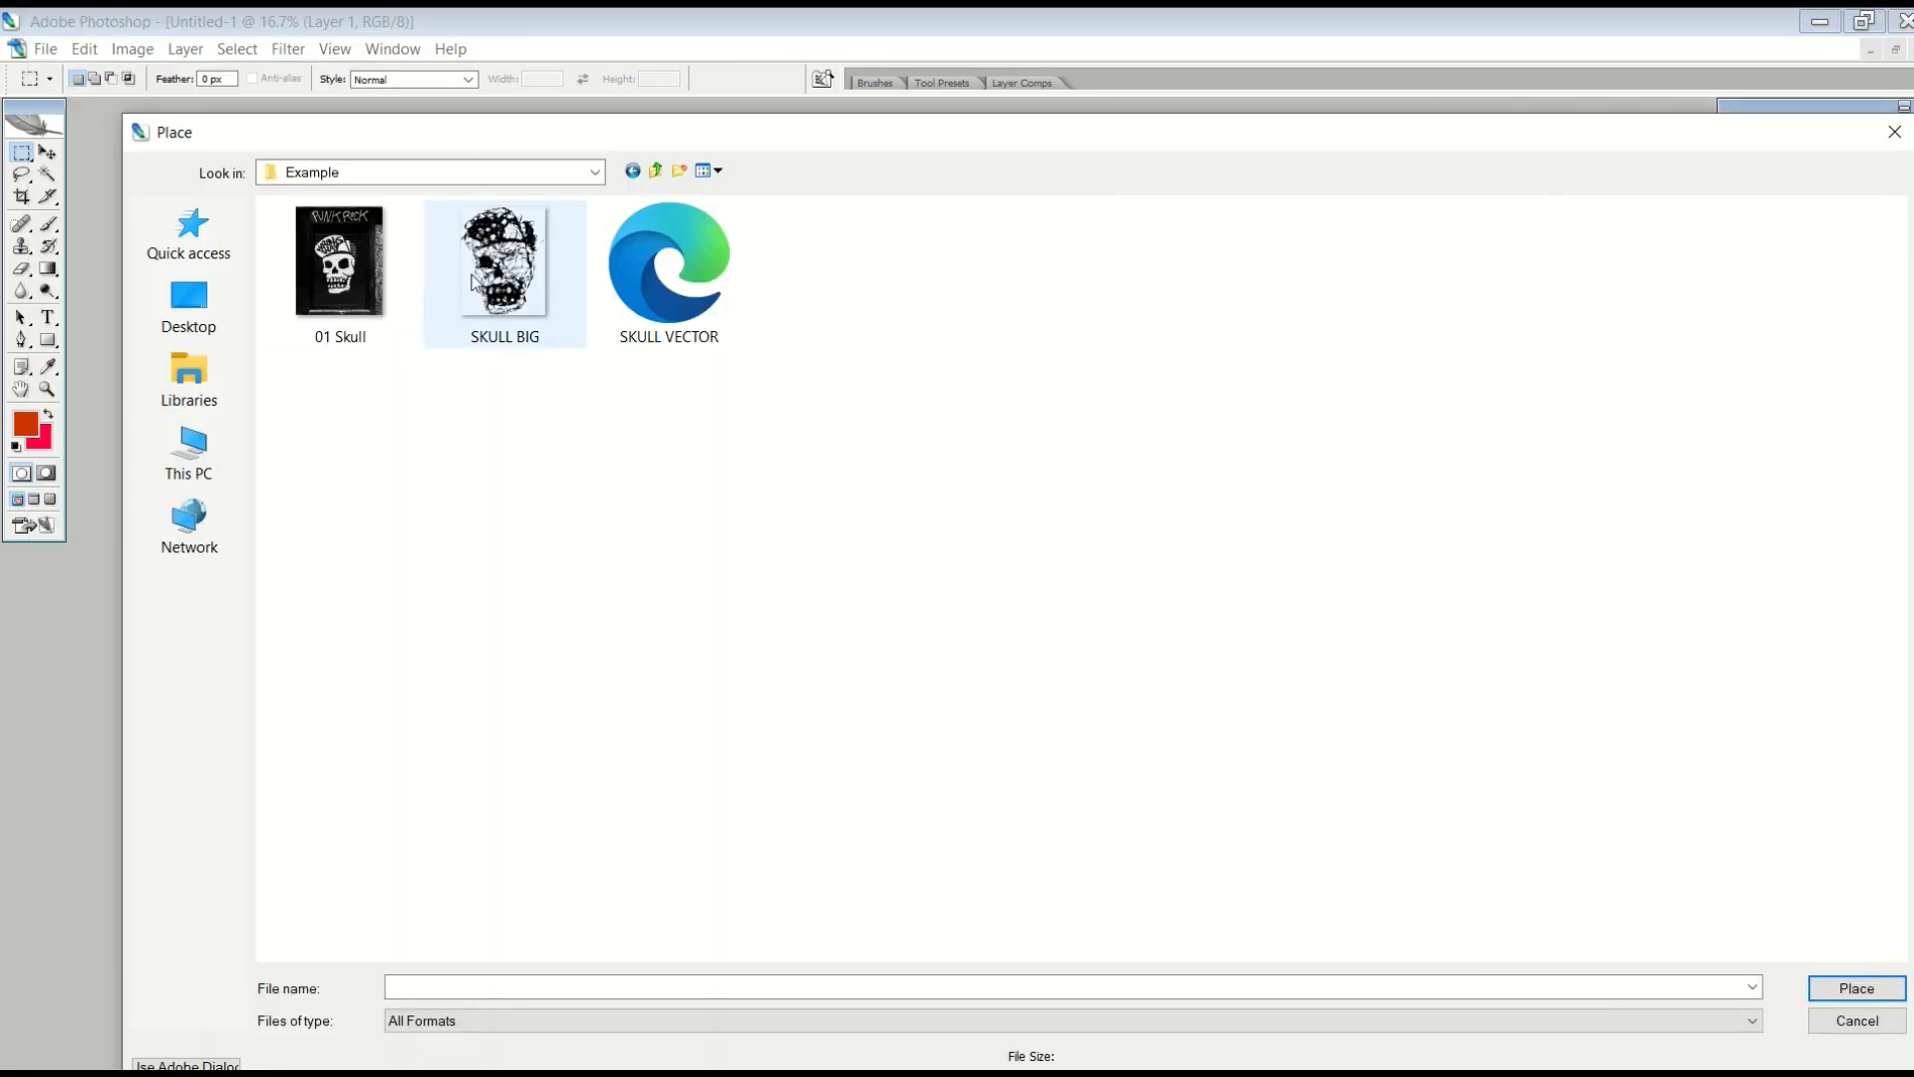
{"action": "mouse_move", "coordinate": [502, 257]}
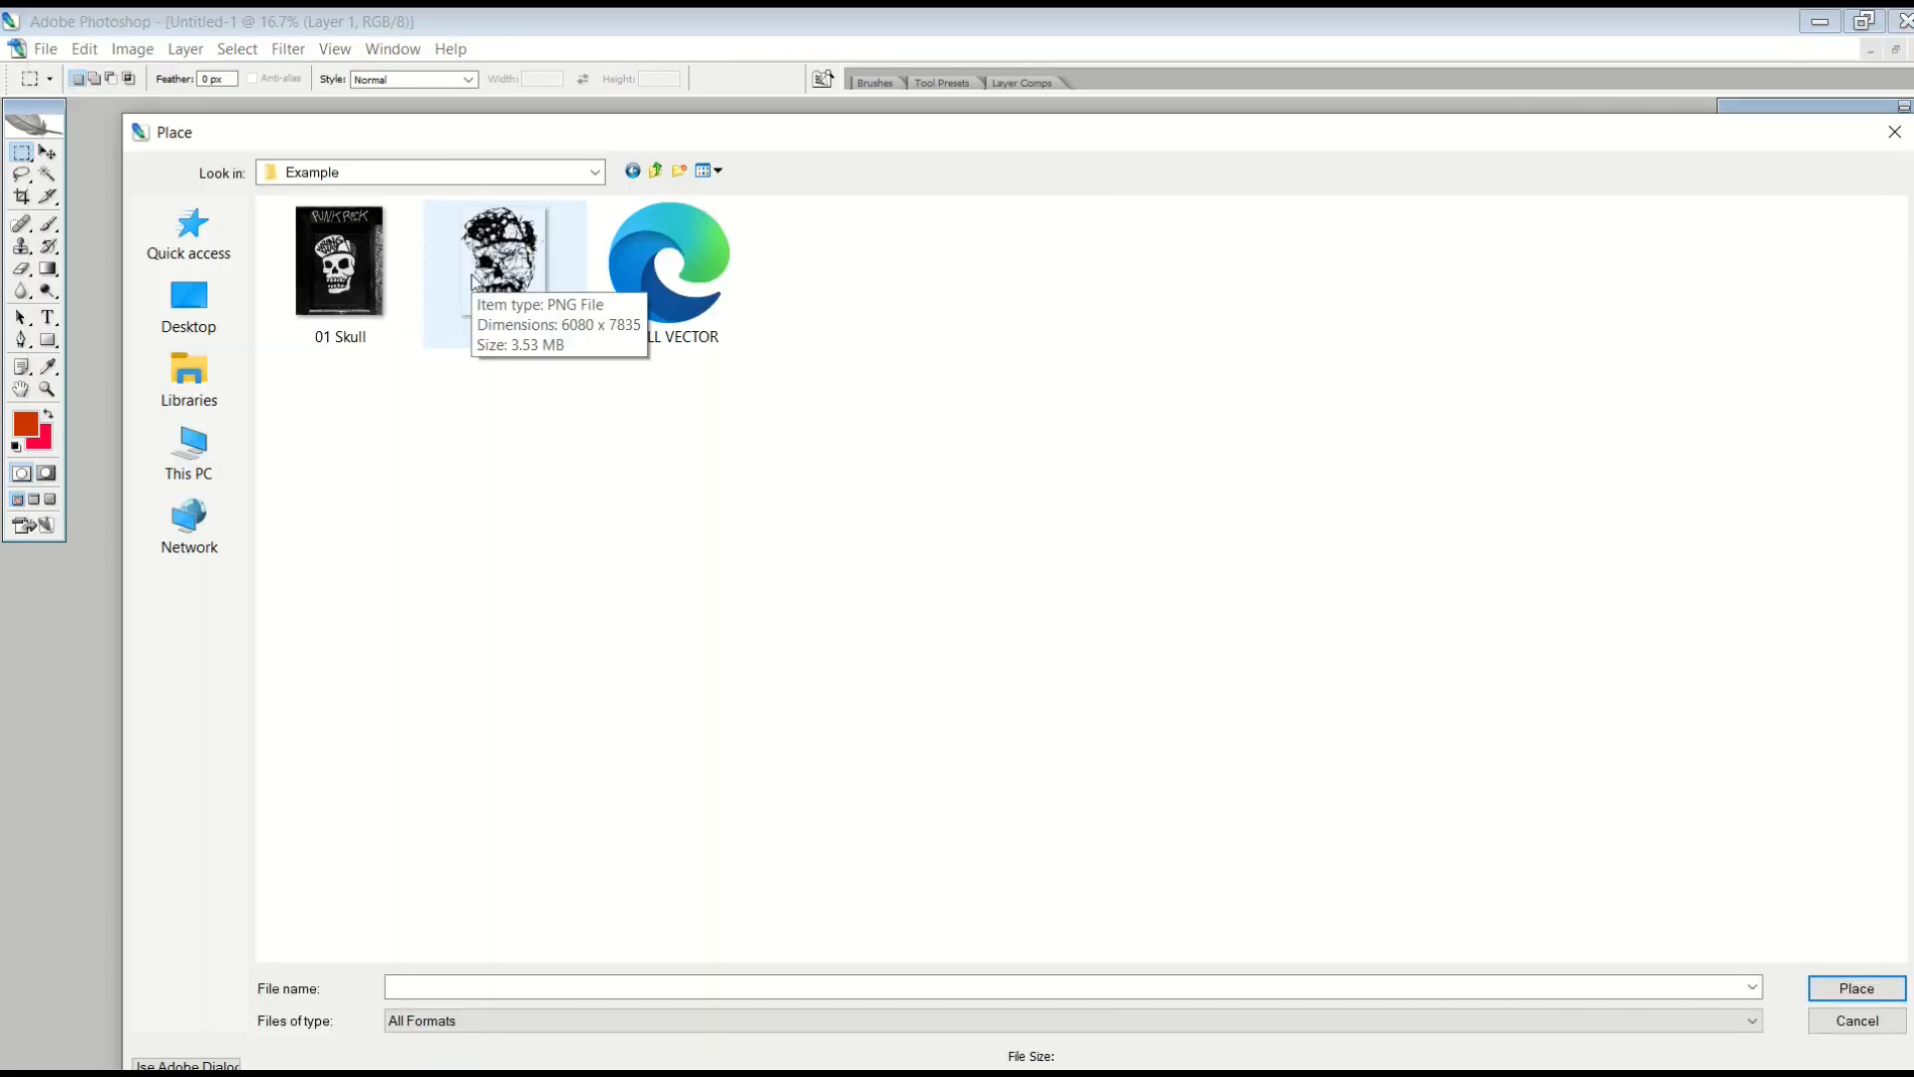
{"action": "double_click", "coordinate": [500, 257]}
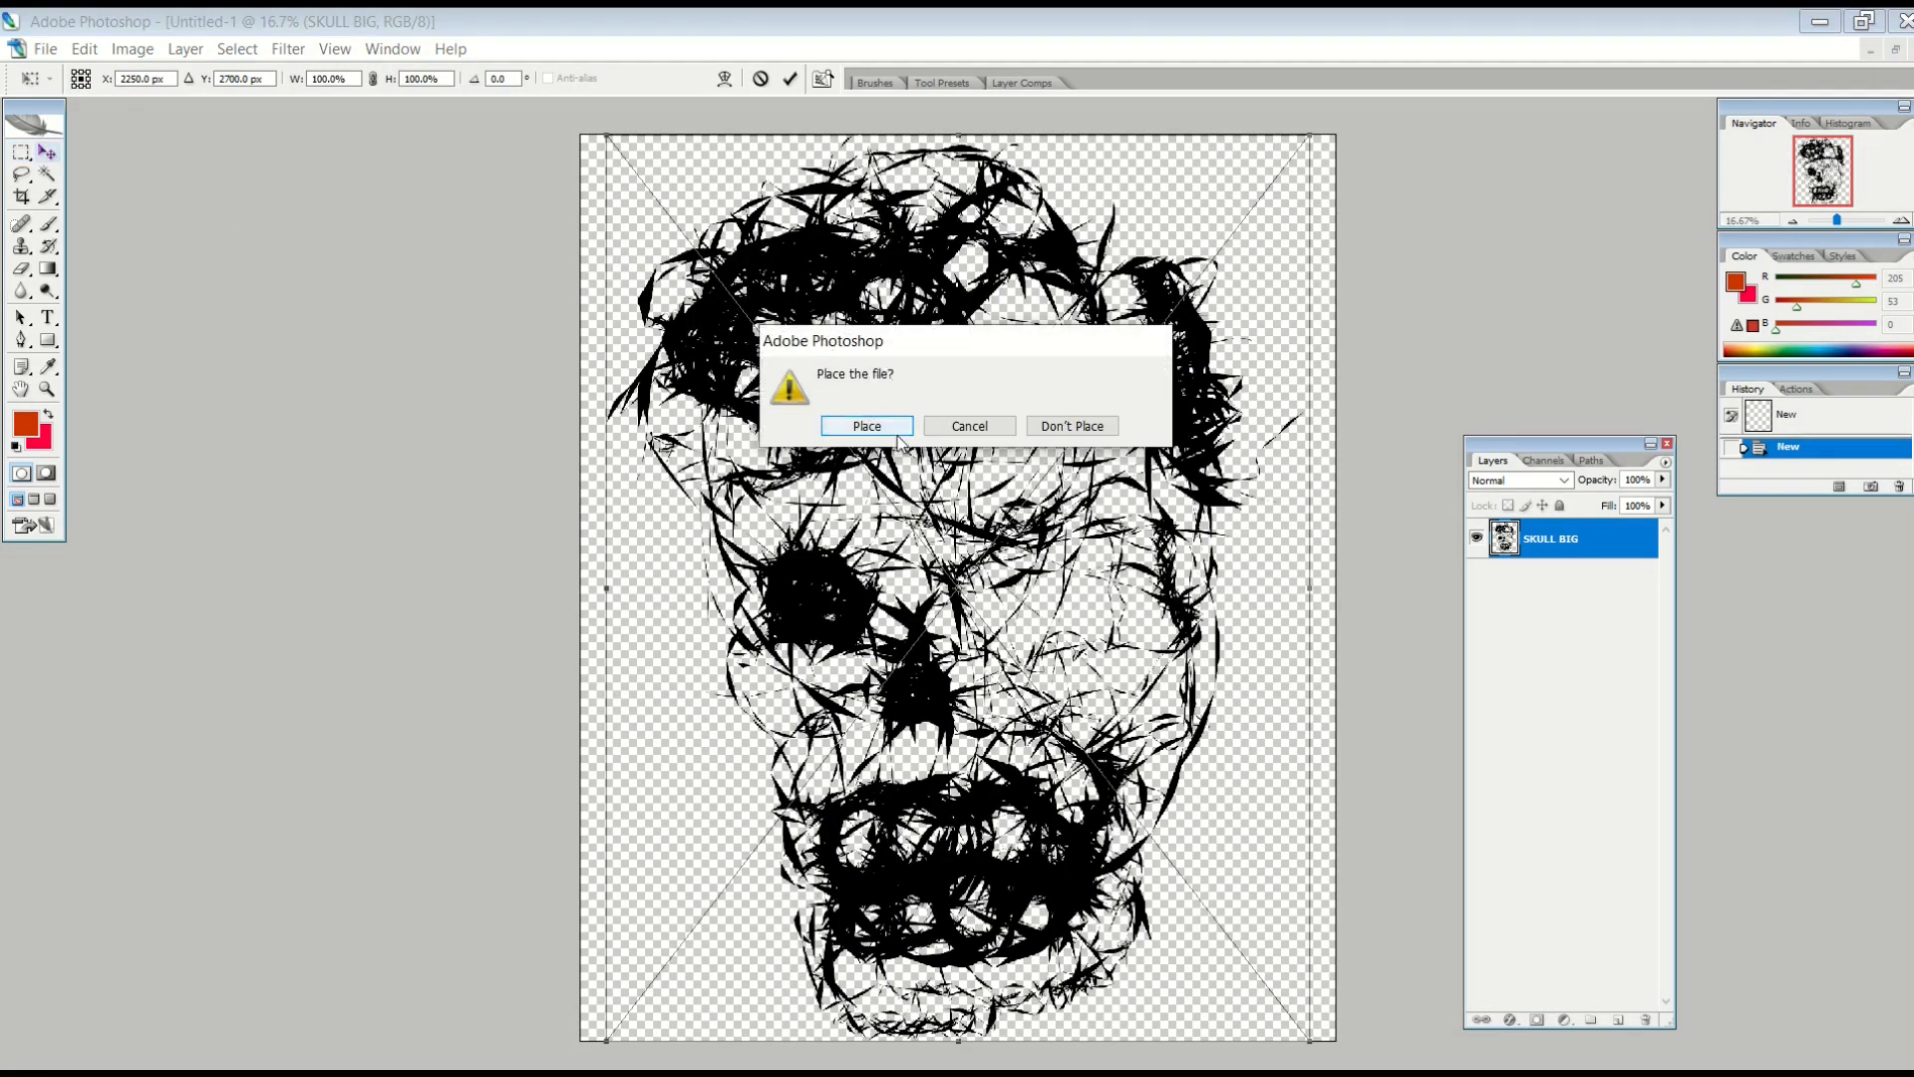
{"action": "left_click", "coordinate": [867, 424]}
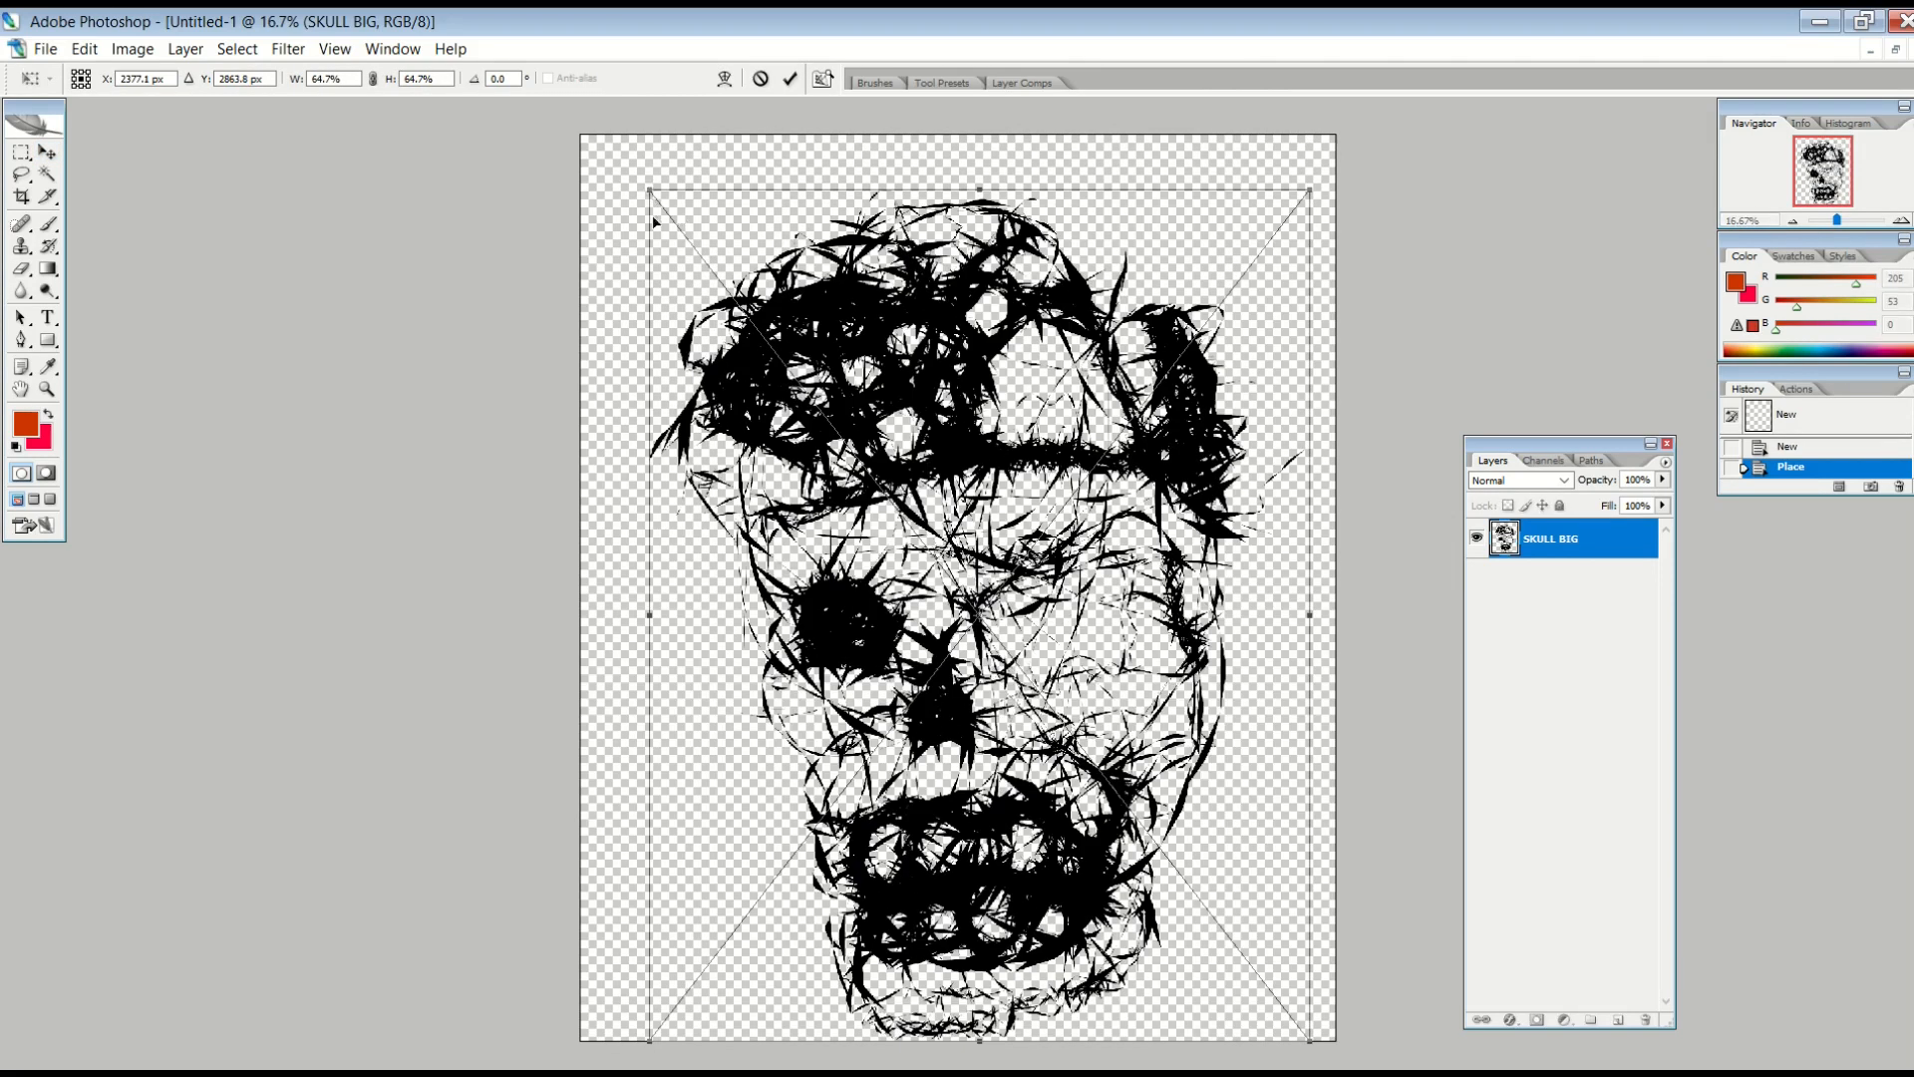
{"action": "left_click", "coordinate": [20, 152]}
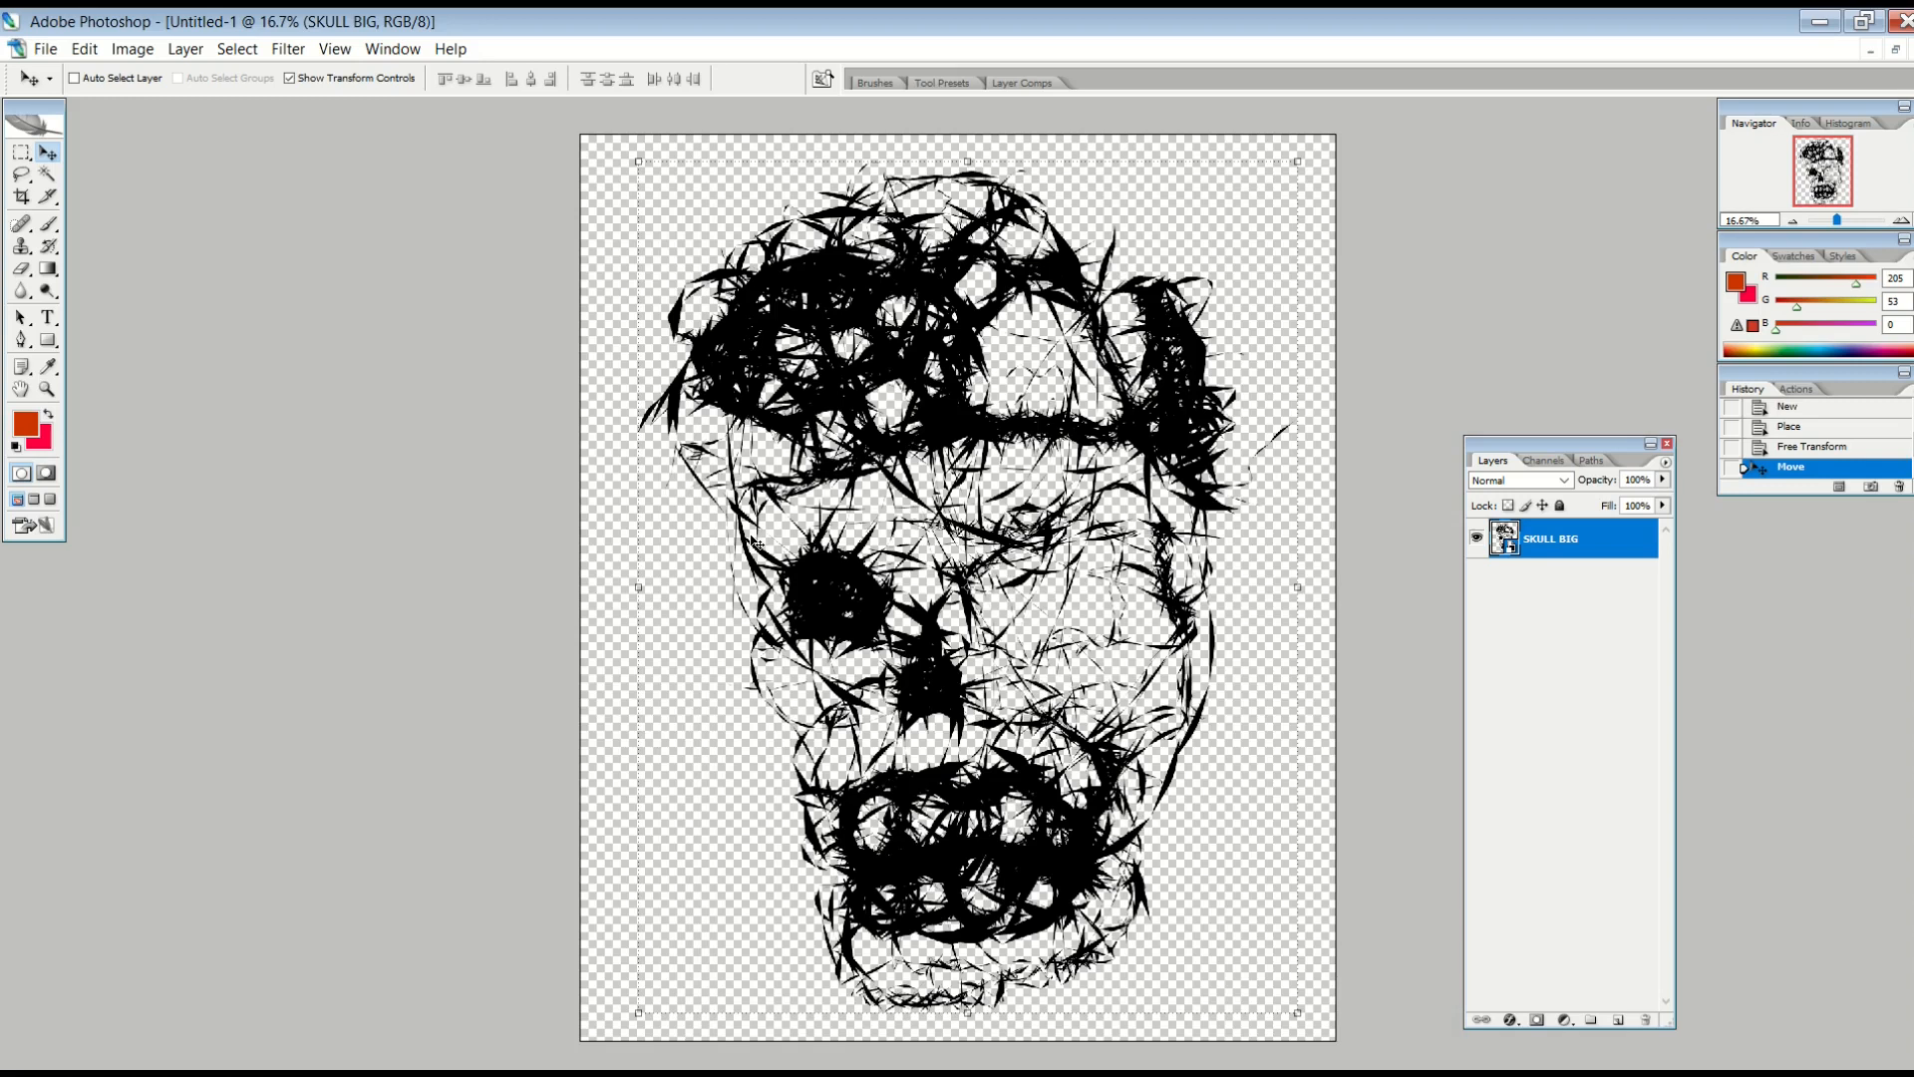
{"action": "mouse_move", "coordinate": [682, 196]}
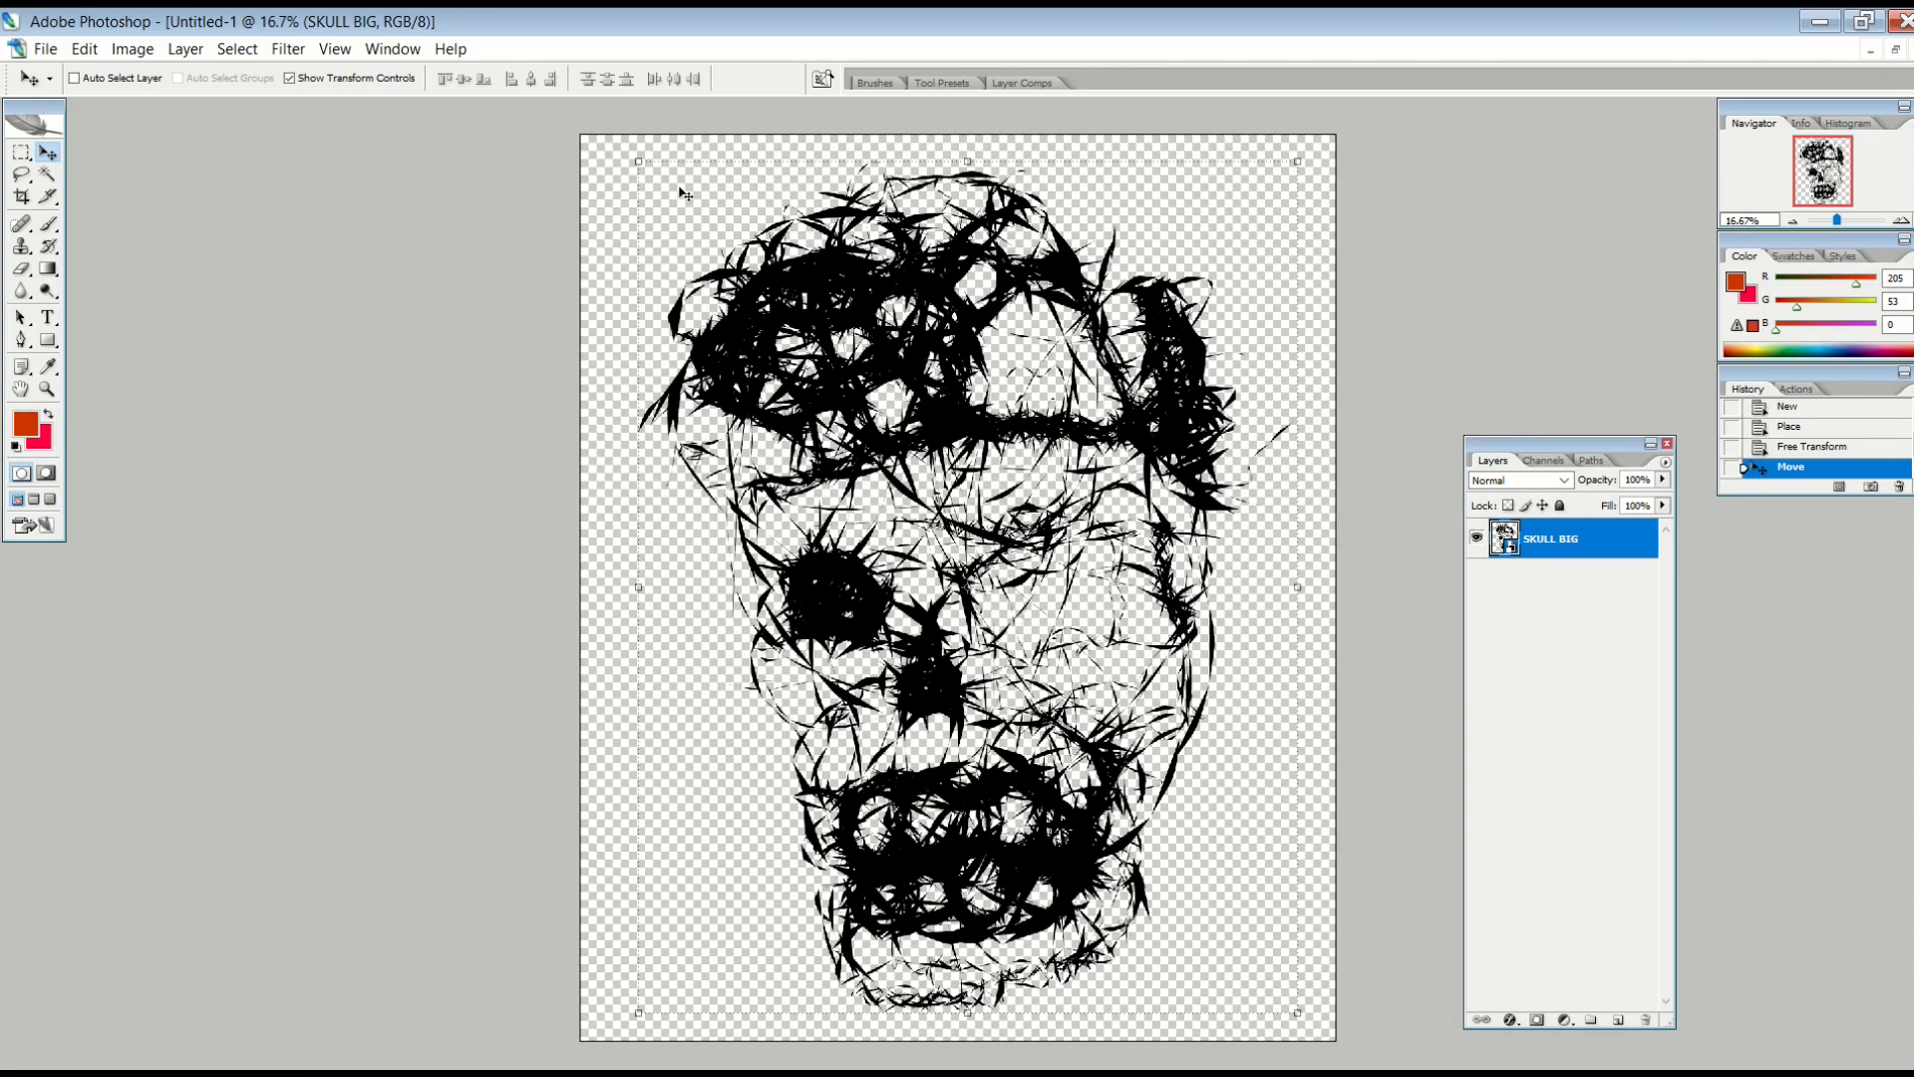
{"action": "left_click", "coordinate": [46, 48]}
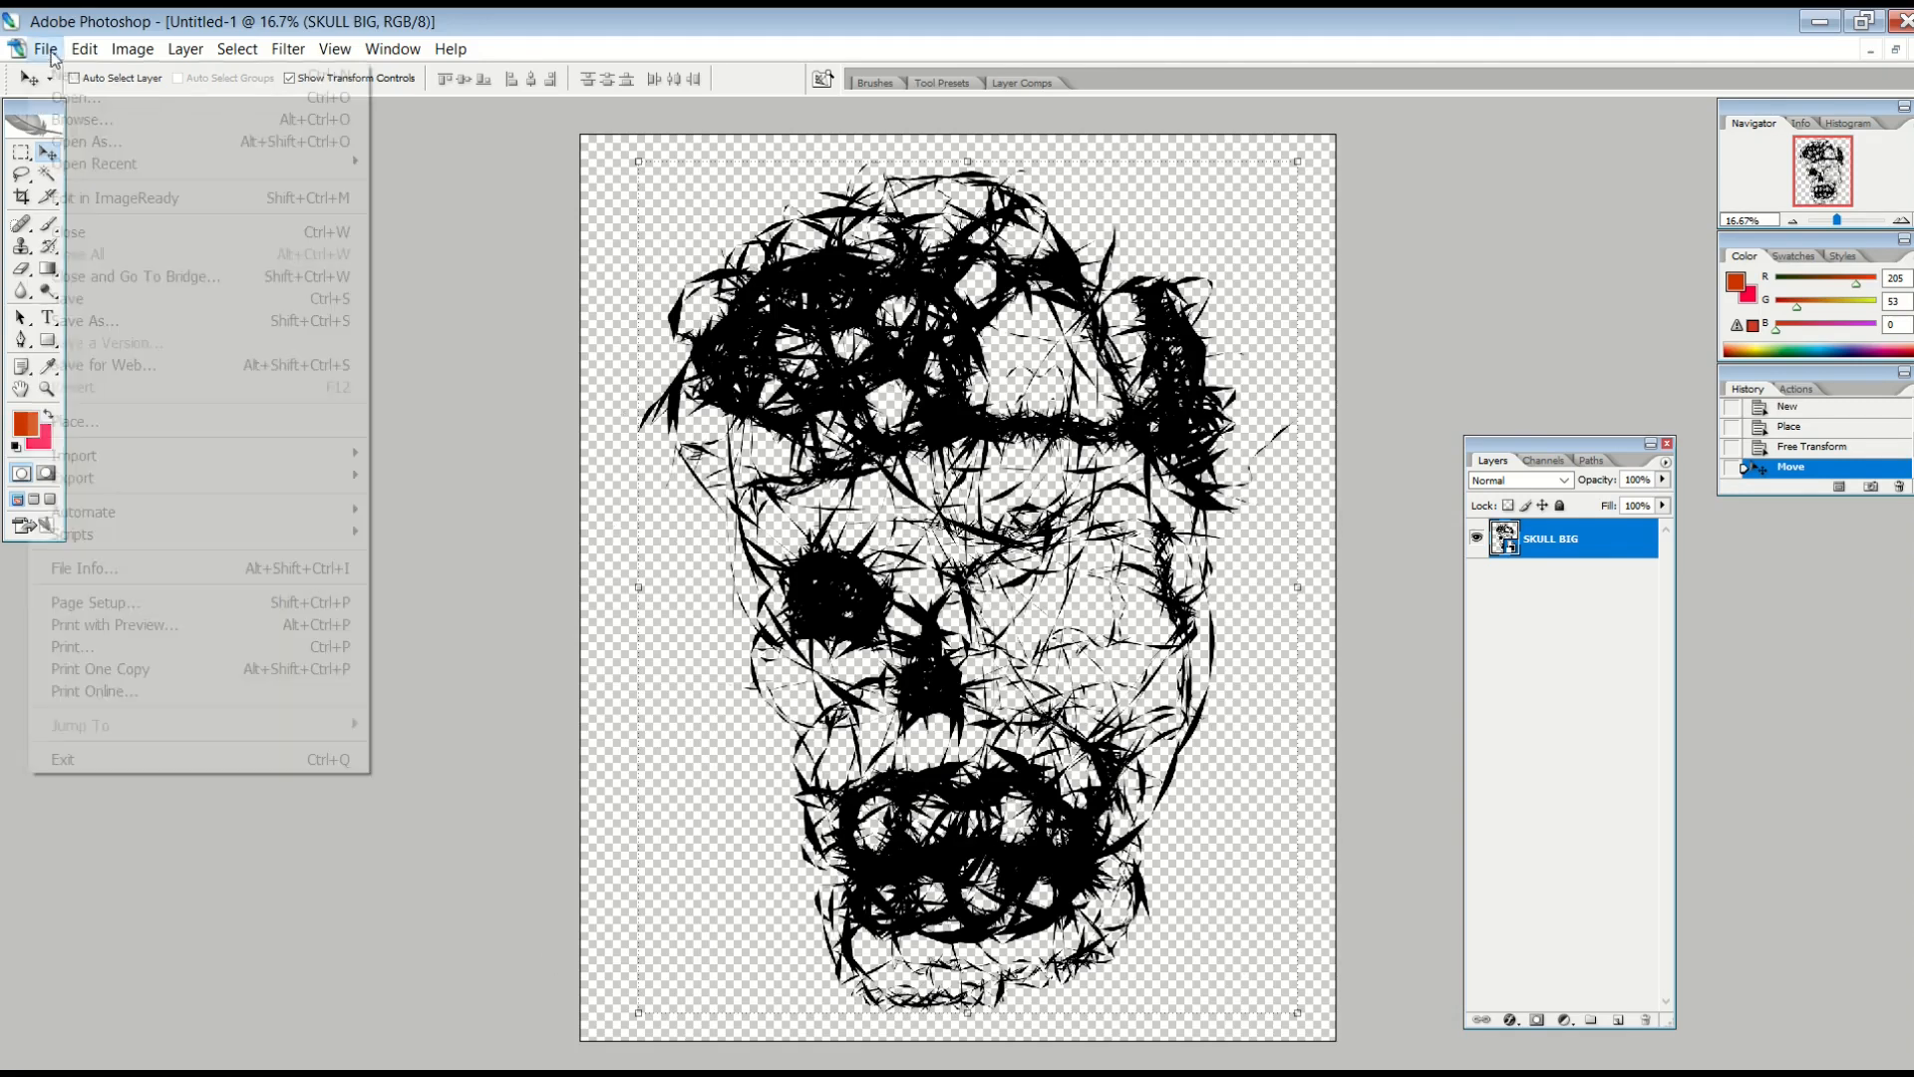
- Place a Canvas texture beneath the skull and set the SKULL BIG layer to Soft Light
{"action": "left_click", "coordinate": [74, 421]}
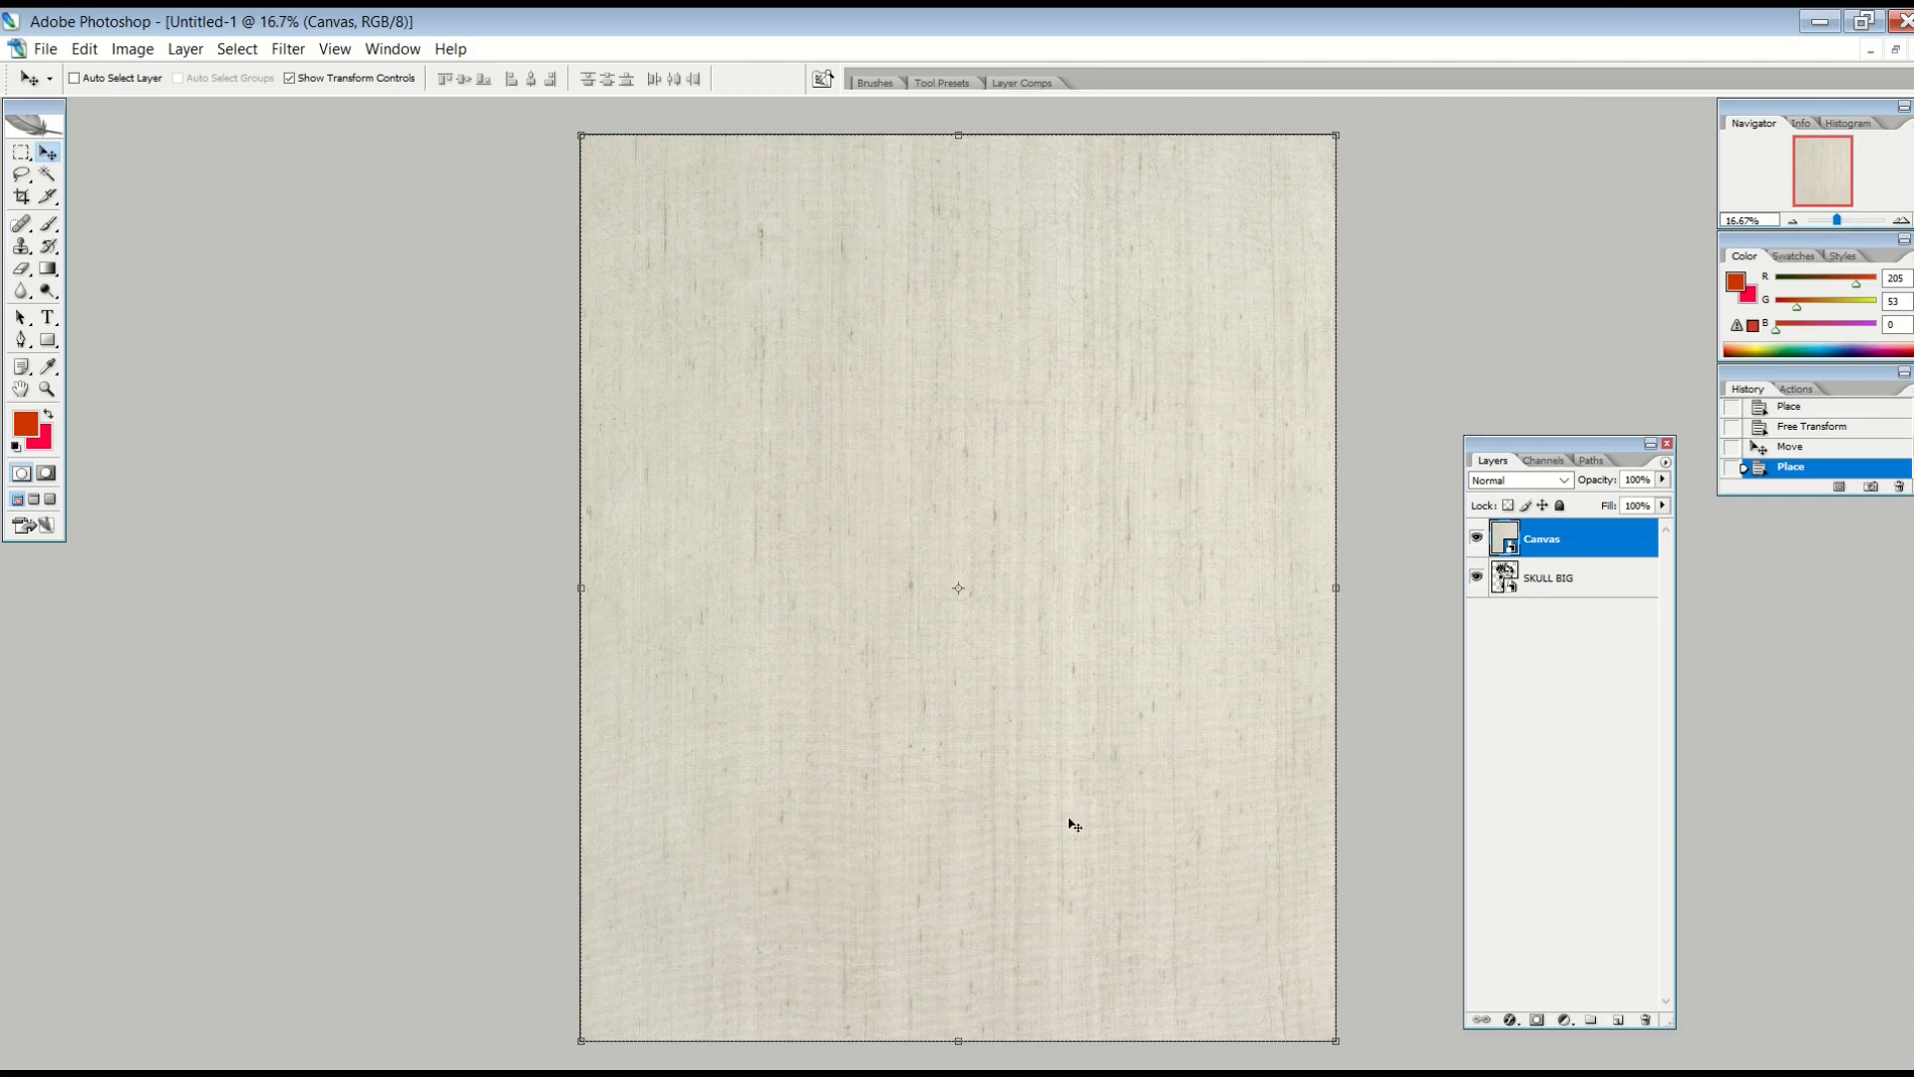
{"action": "mouse_move", "coordinate": [884, 612]}
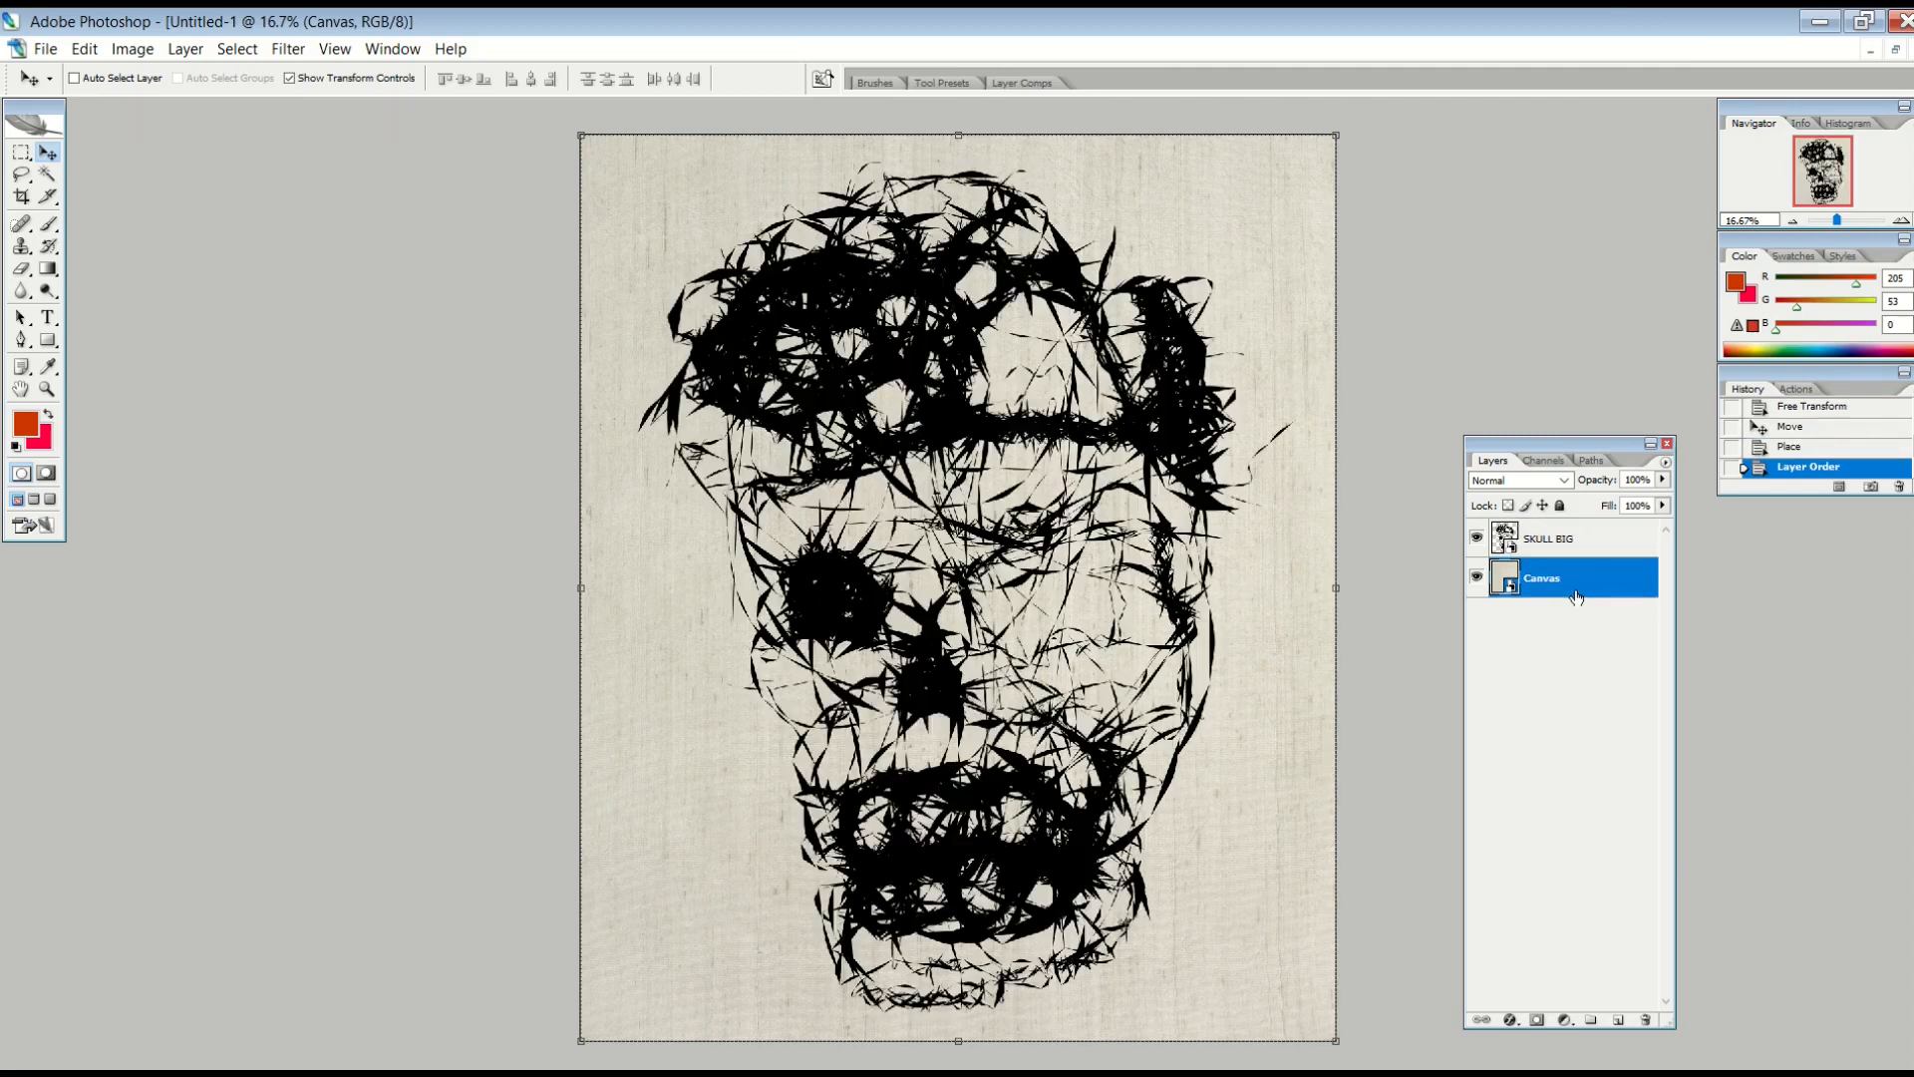
{"action": "left_click", "coordinate": [1549, 538]}
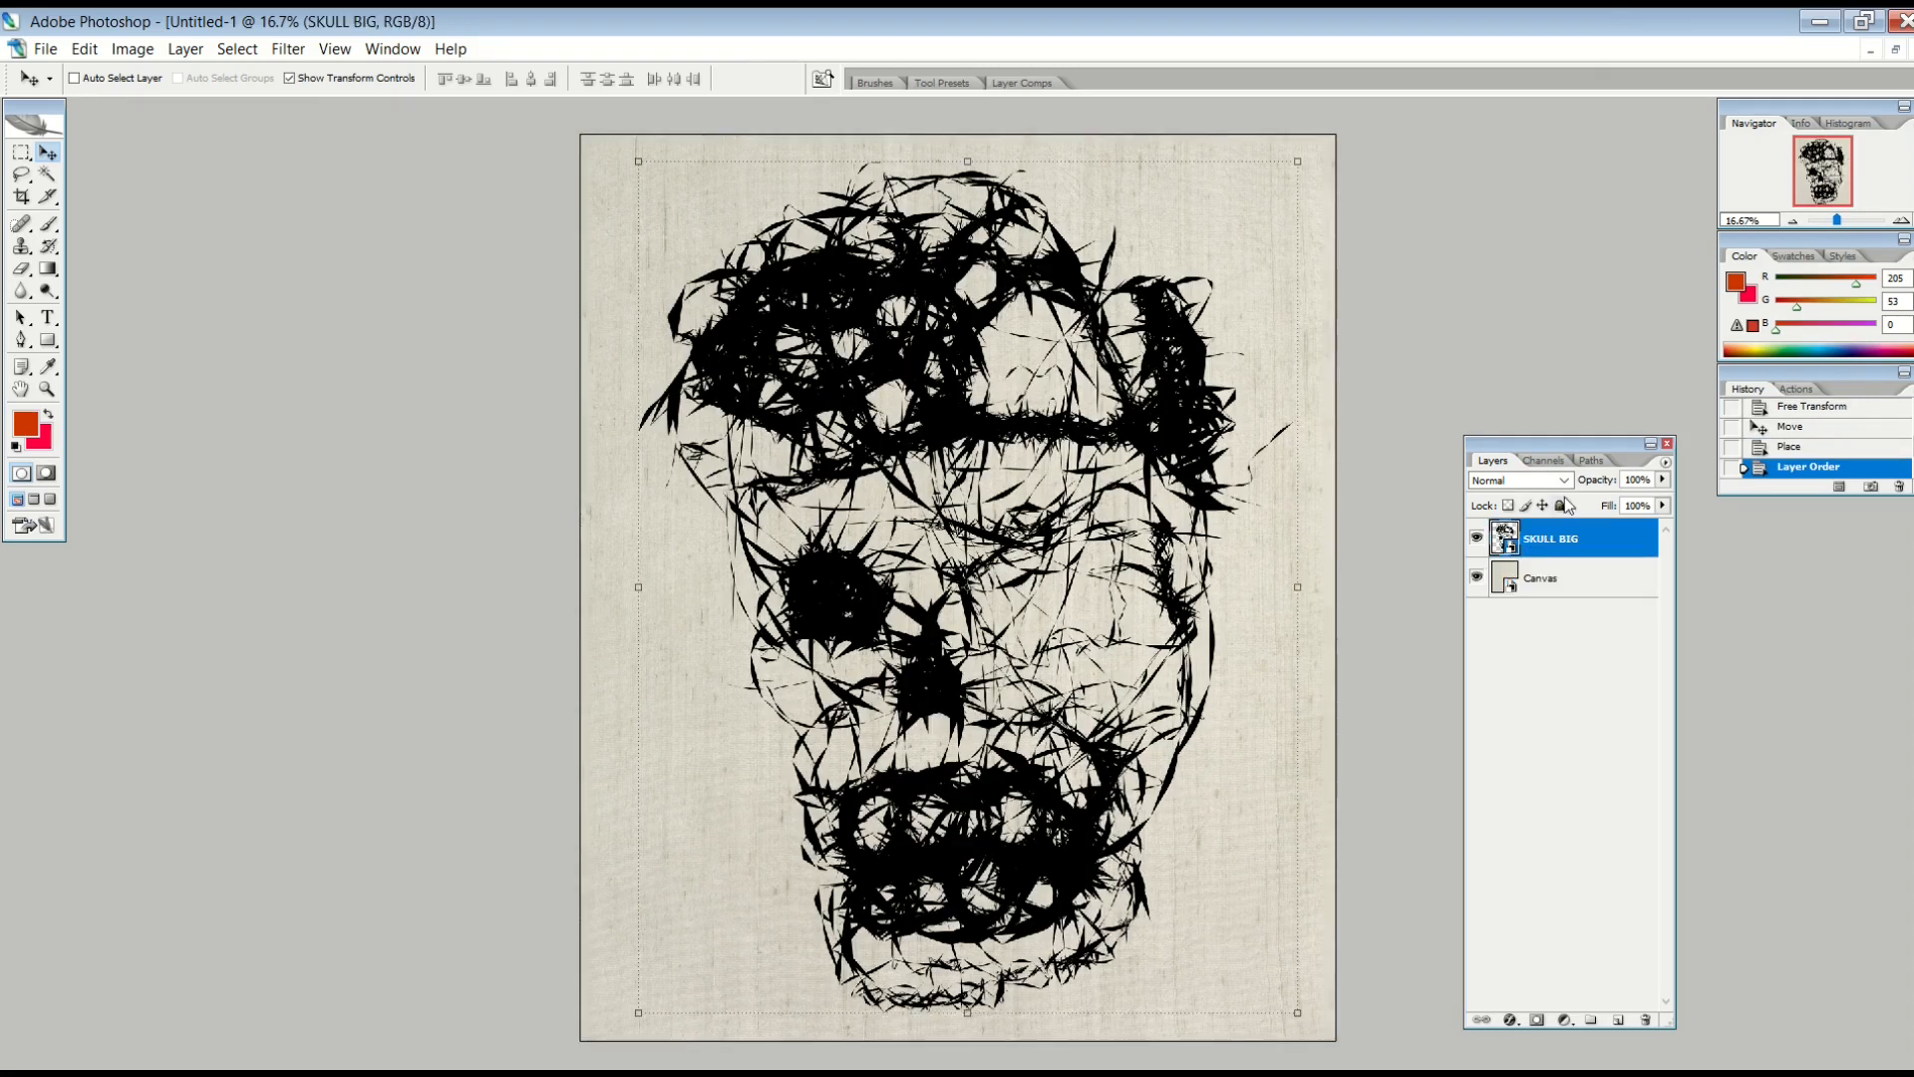
{"action": "left_click", "coordinate": [1519, 481]}
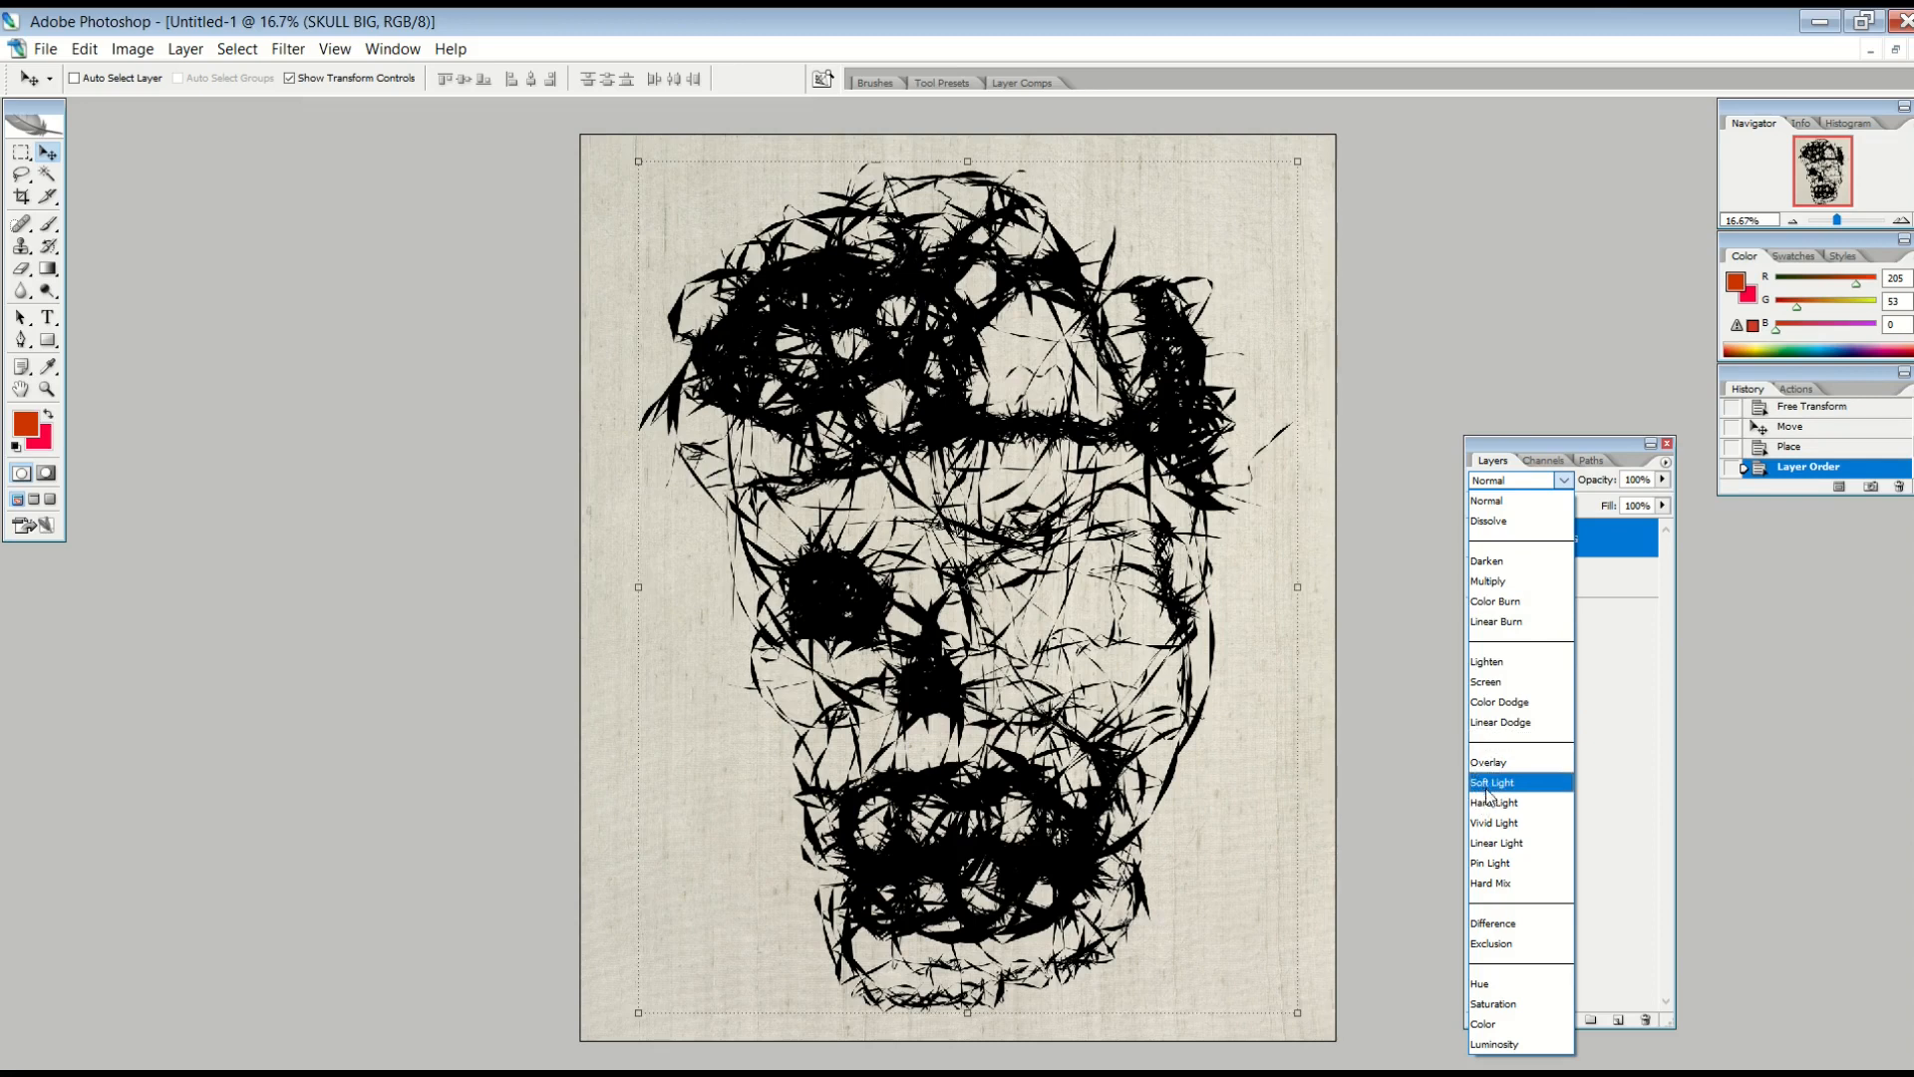
{"action": "left_click", "coordinate": [1492, 781]}
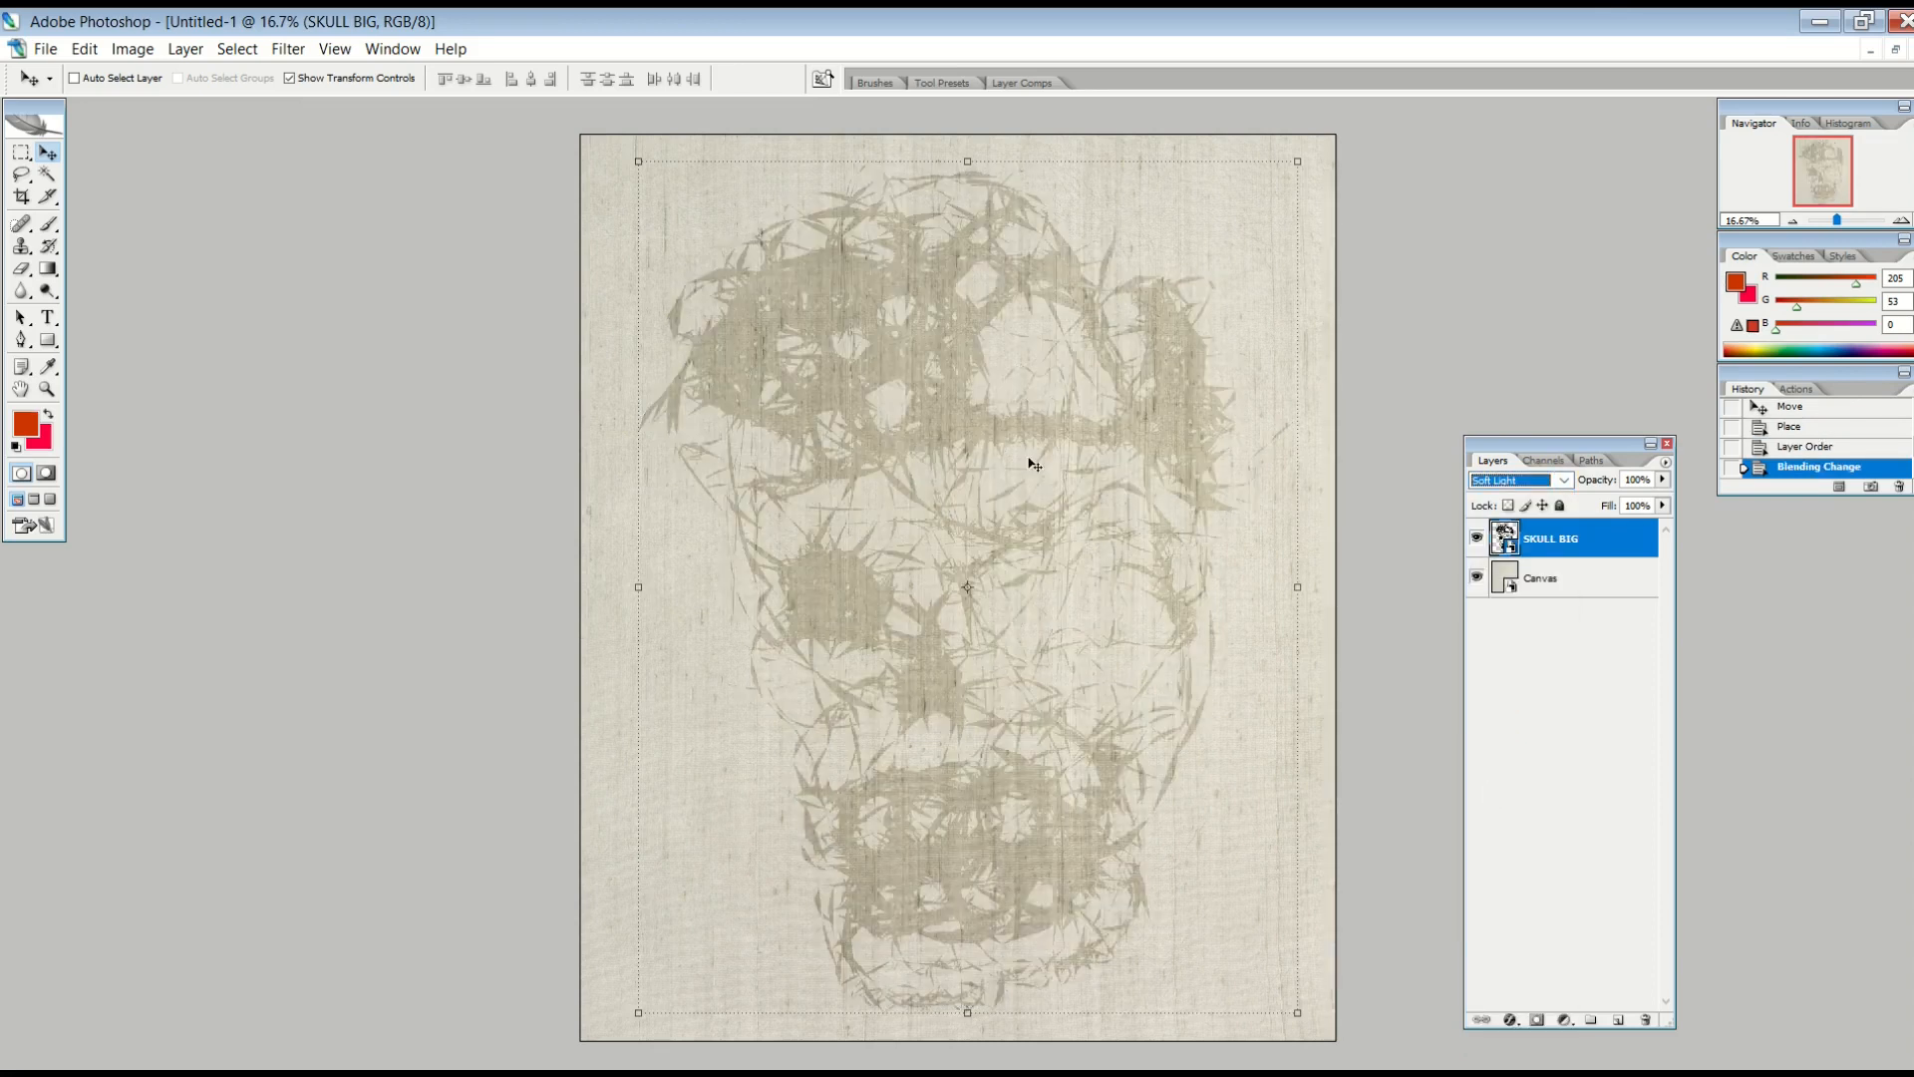
{"action": "mouse_move", "coordinate": [1081, 714]}
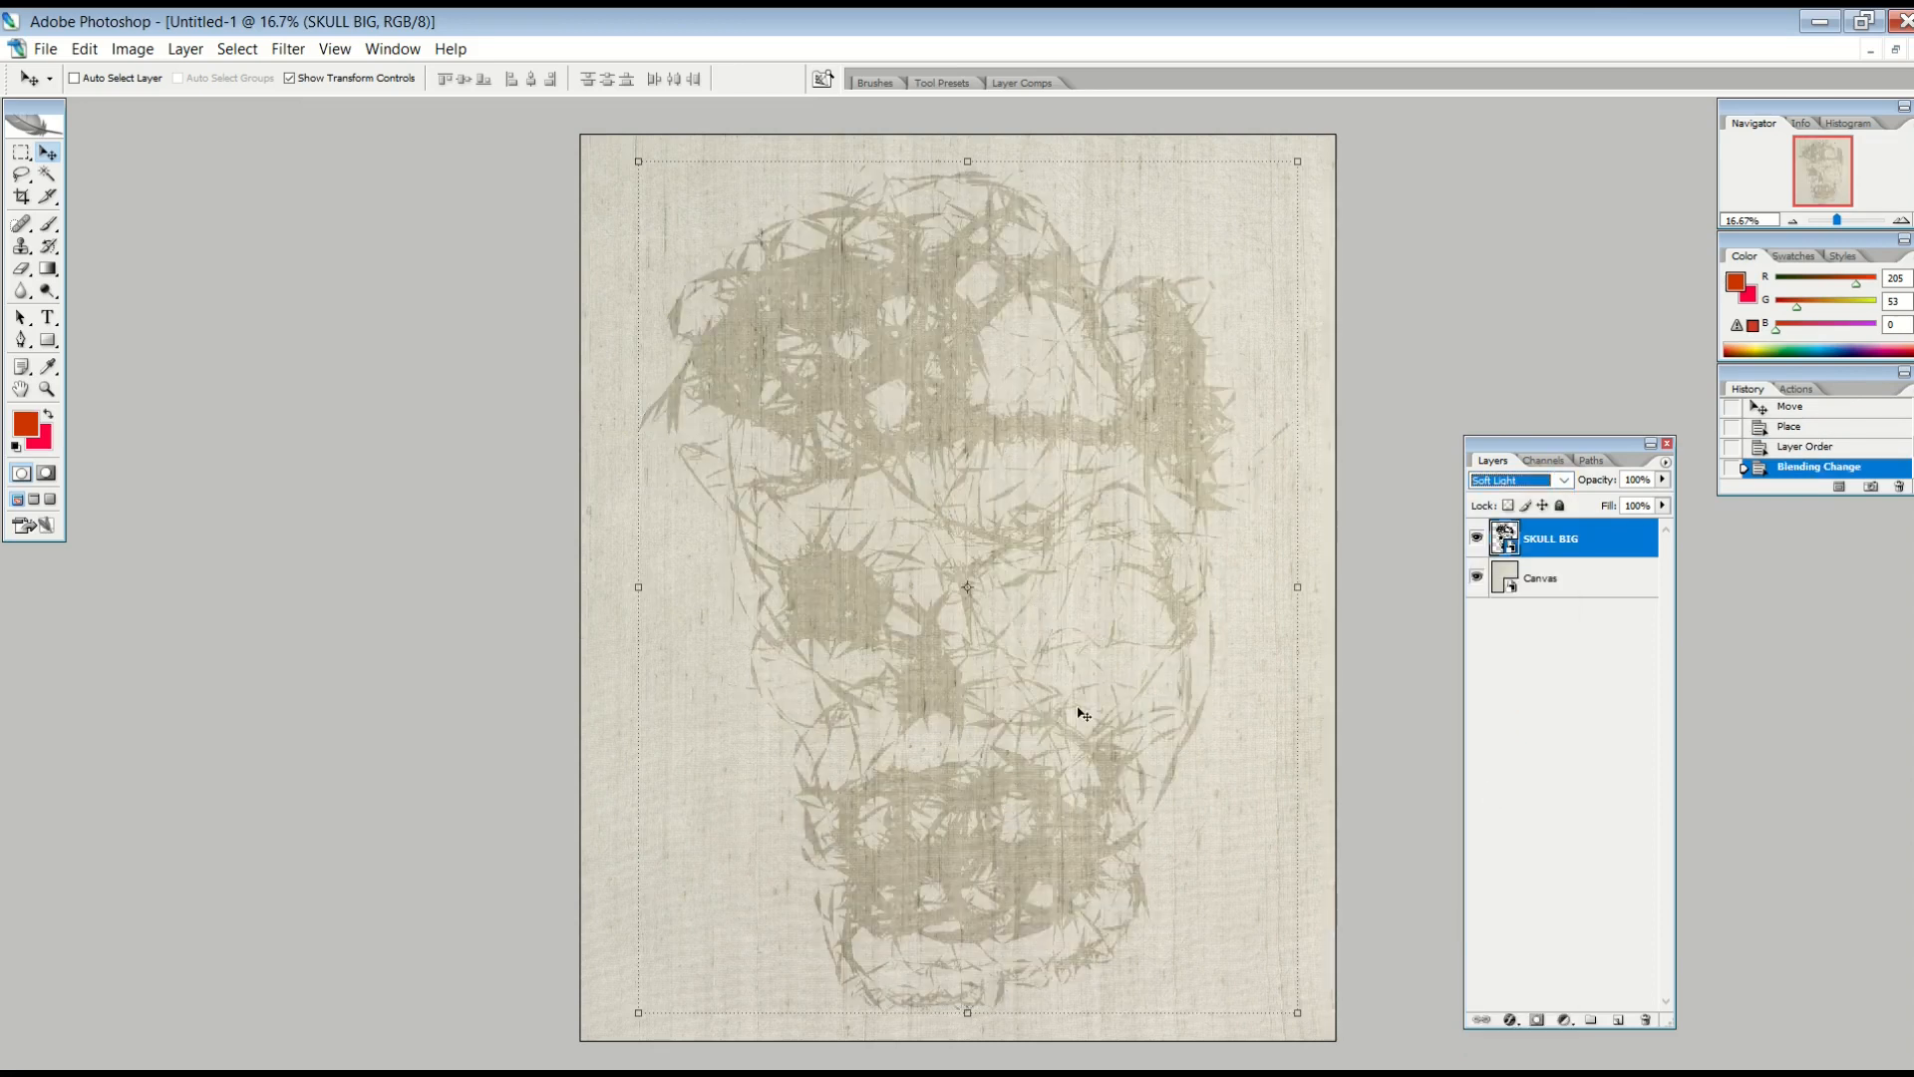
{"action": "left_click", "coordinate": [1541, 579]}
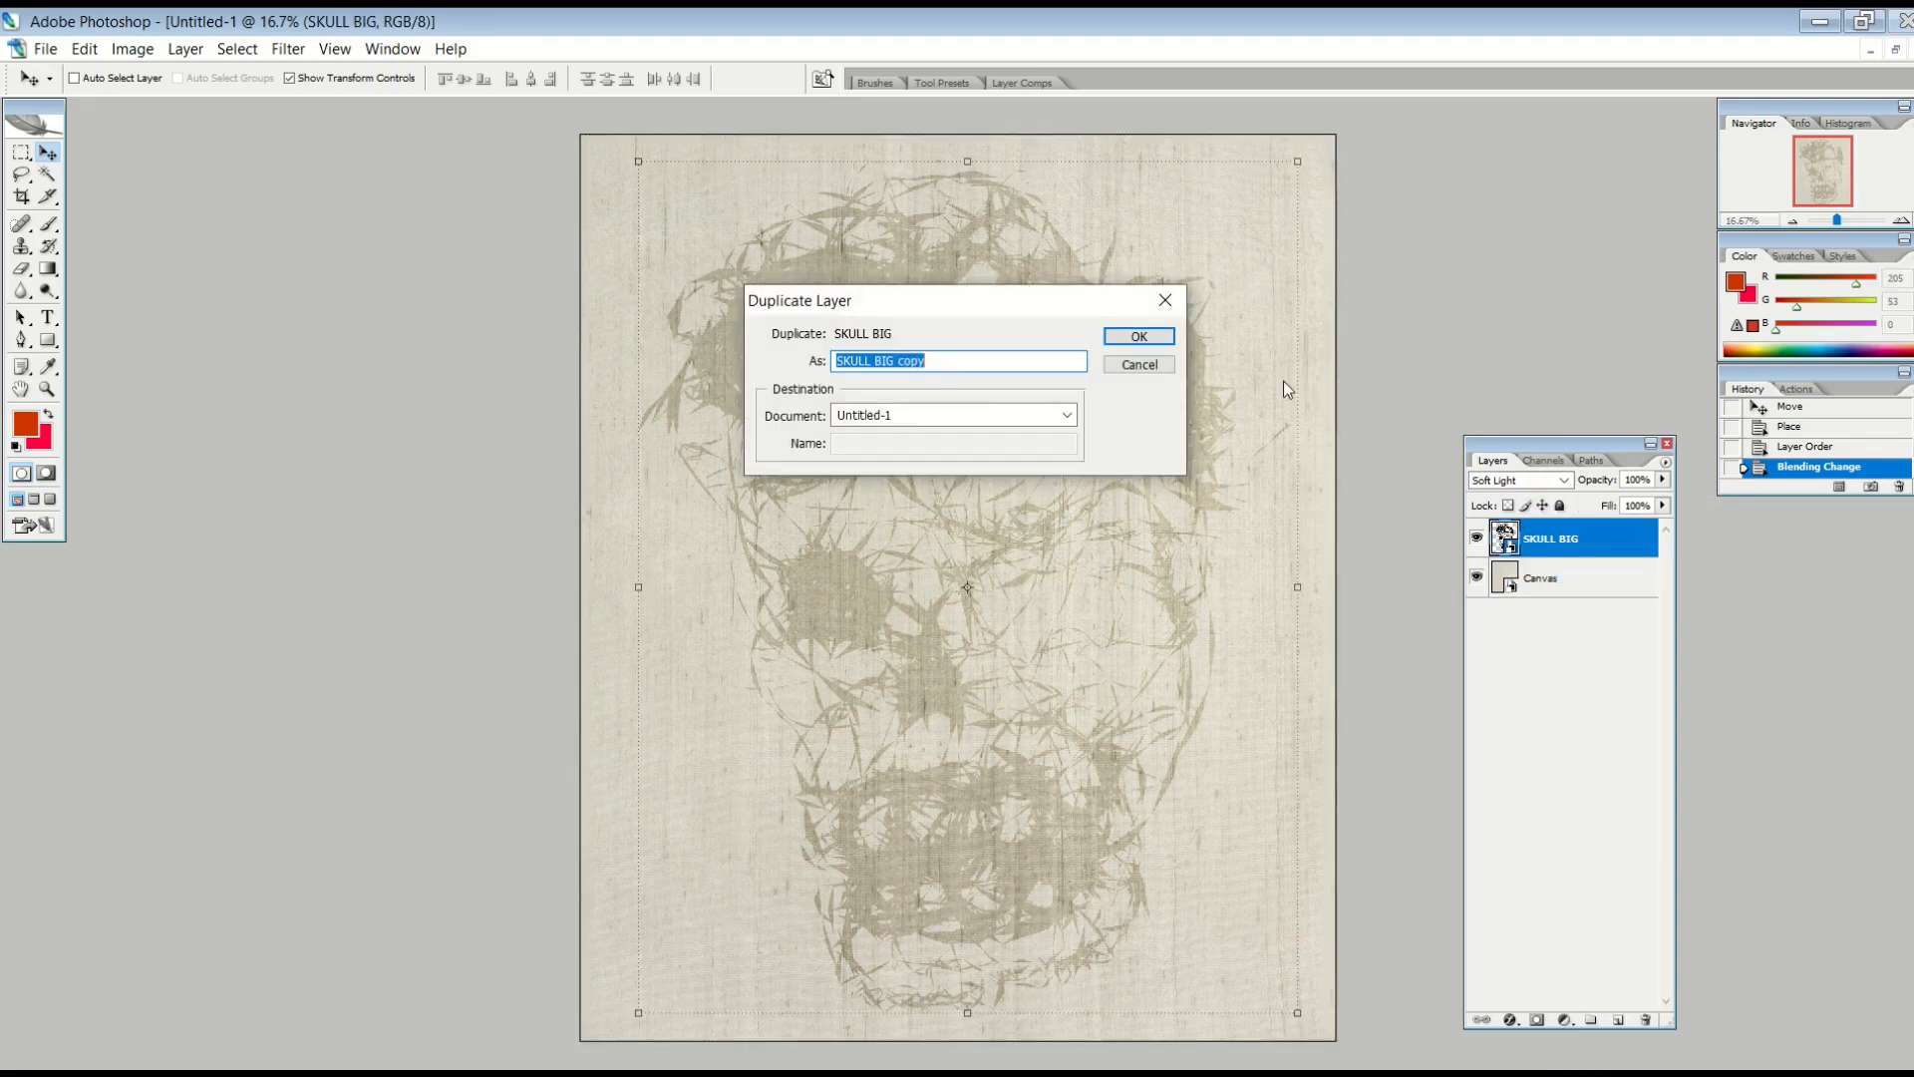
- Duplicate the Soft Light skull layer into SKULL BIG copy and copy 2, then start placing Concrete Weathered
{"action": "left_click", "coordinate": [1135, 335]}
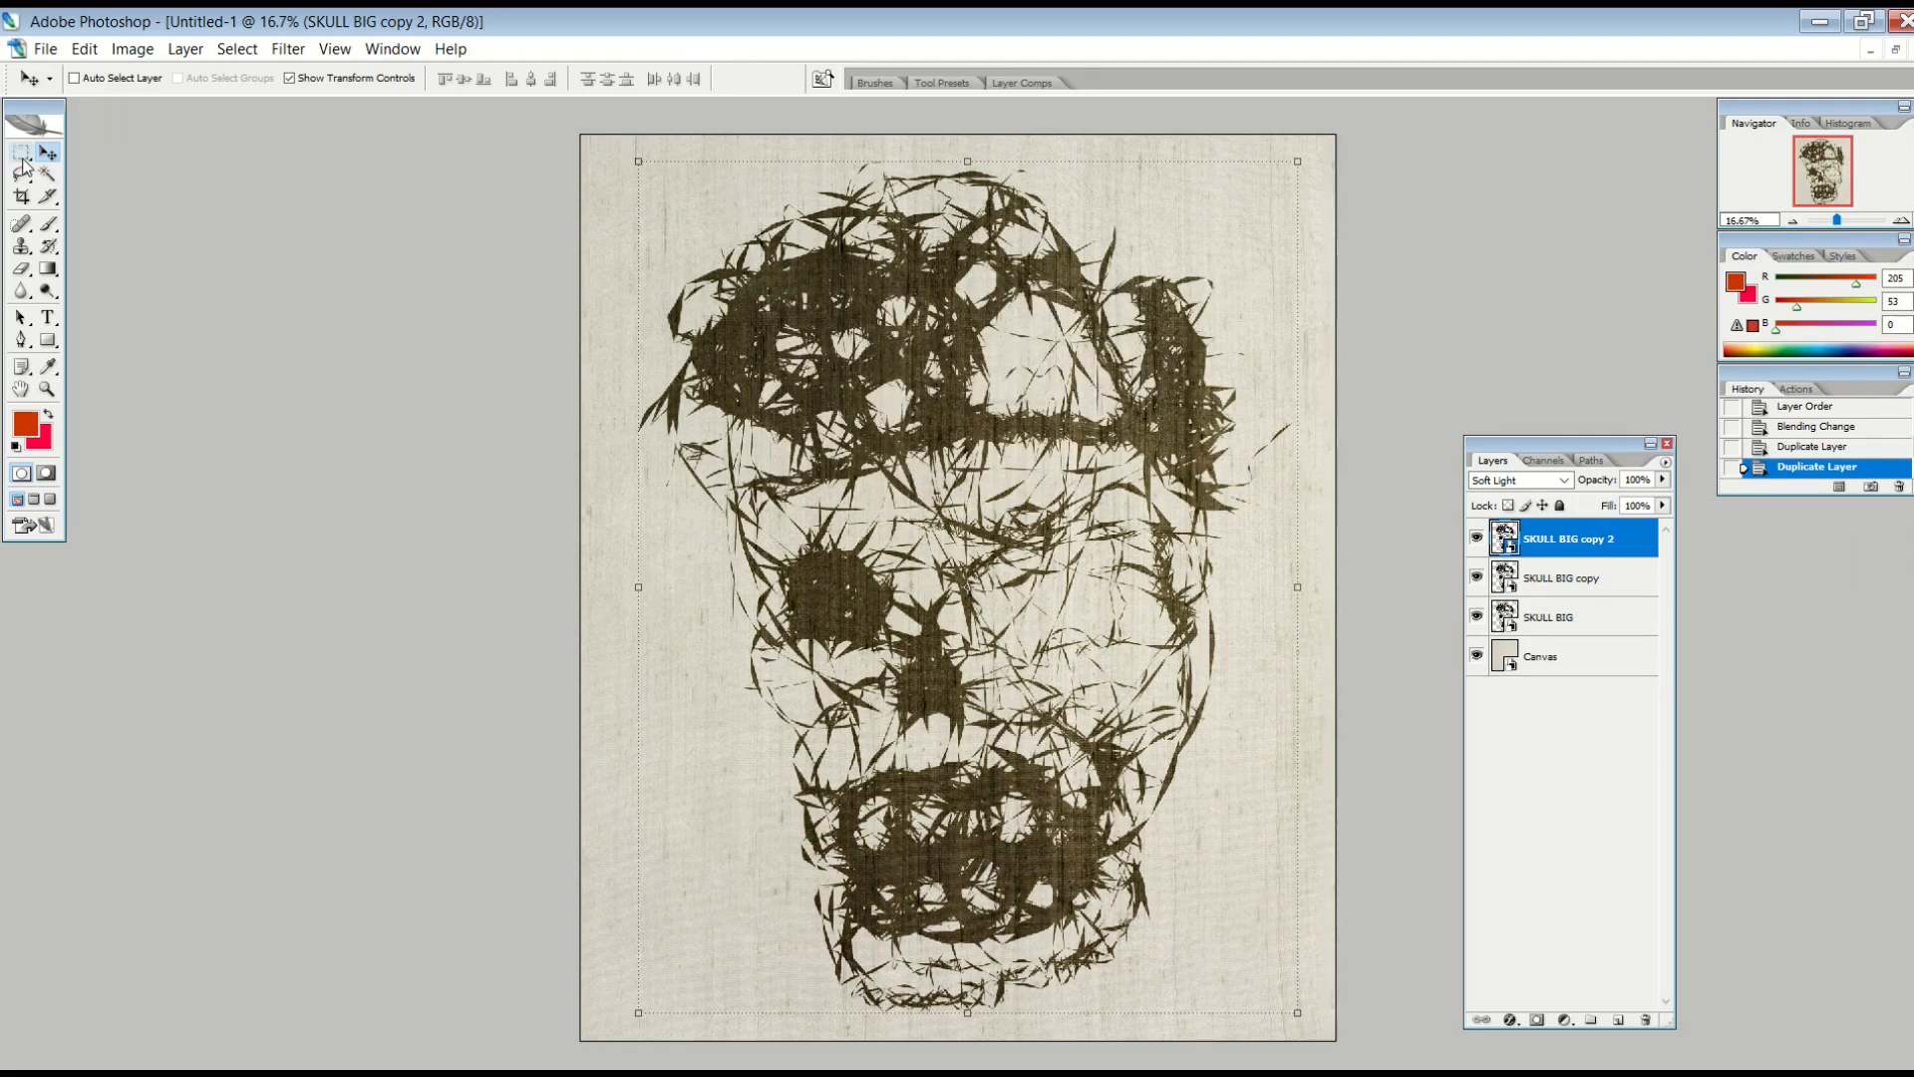
{"action": "left_click", "coordinate": [22, 151]}
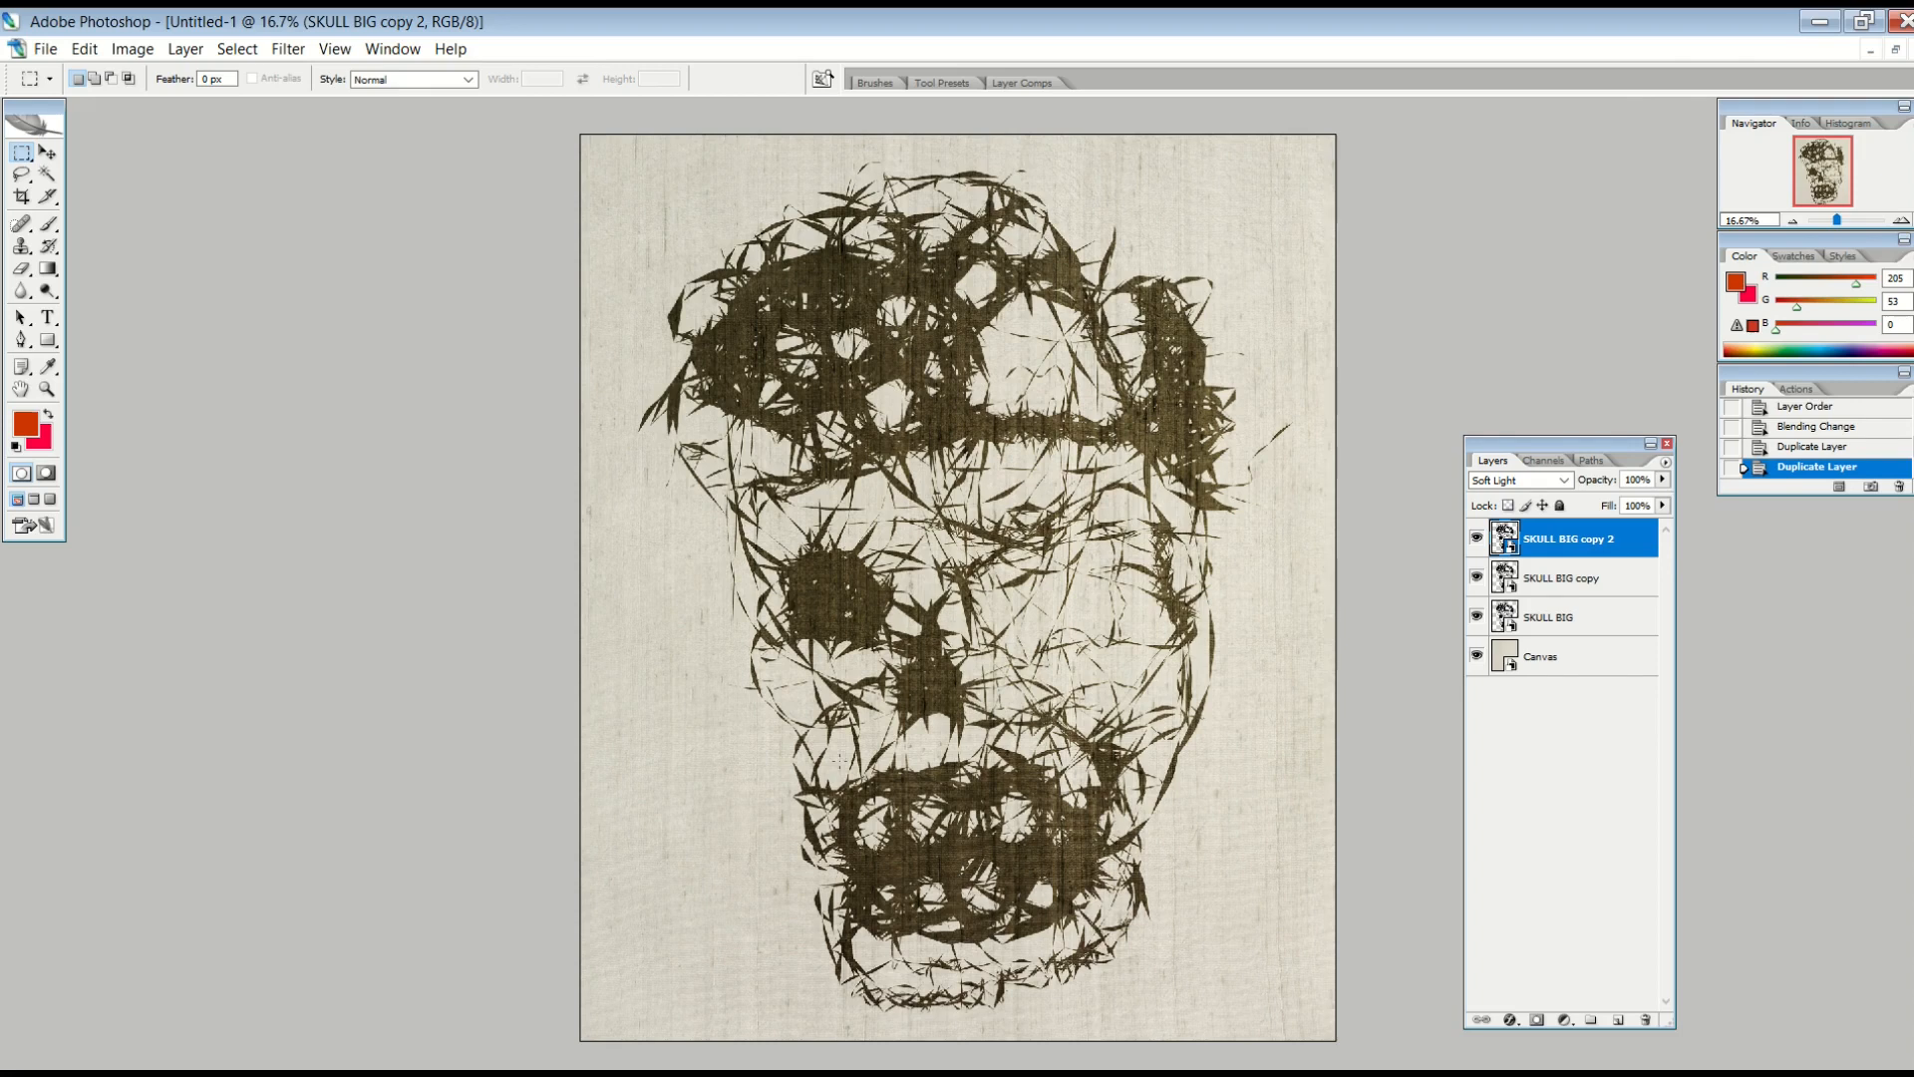
{"action": "left_click", "coordinate": [1541, 656]}
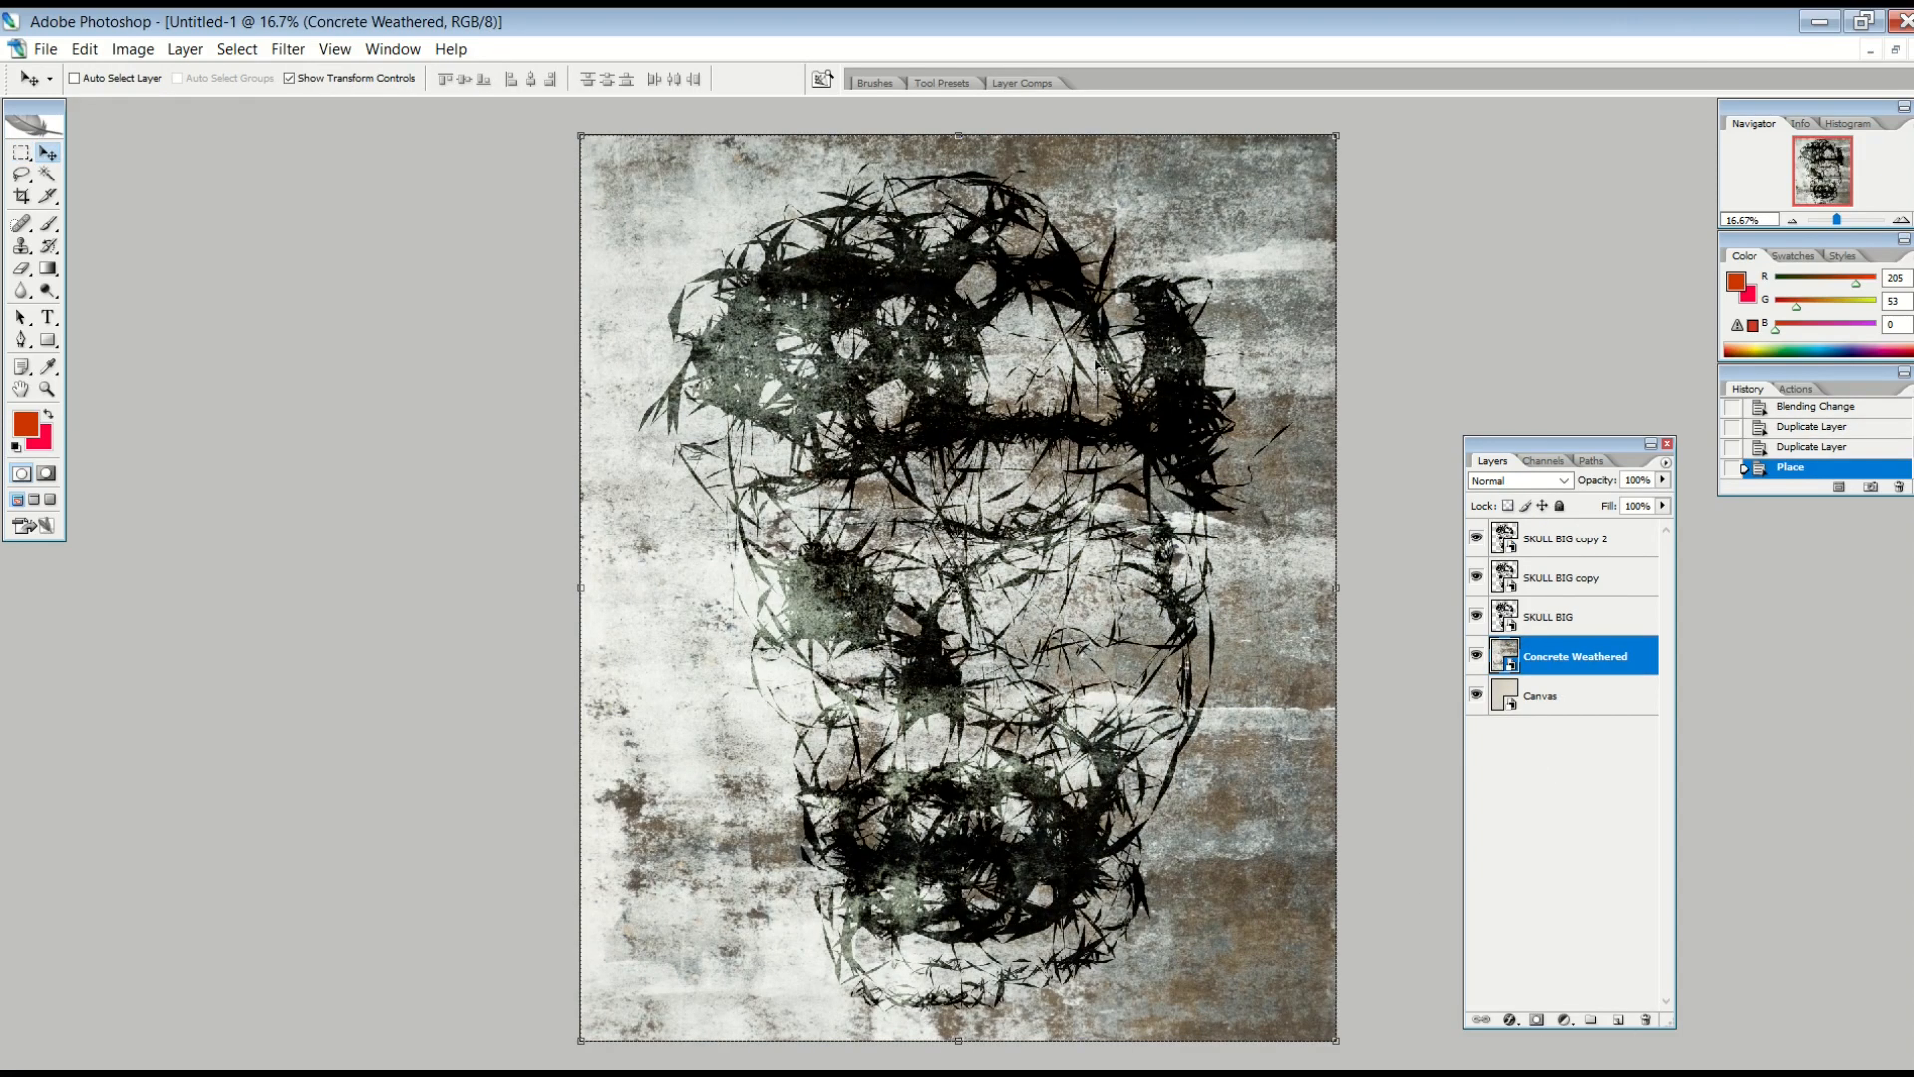
{"action": "mouse_move", "coordinate": [841, 347]}
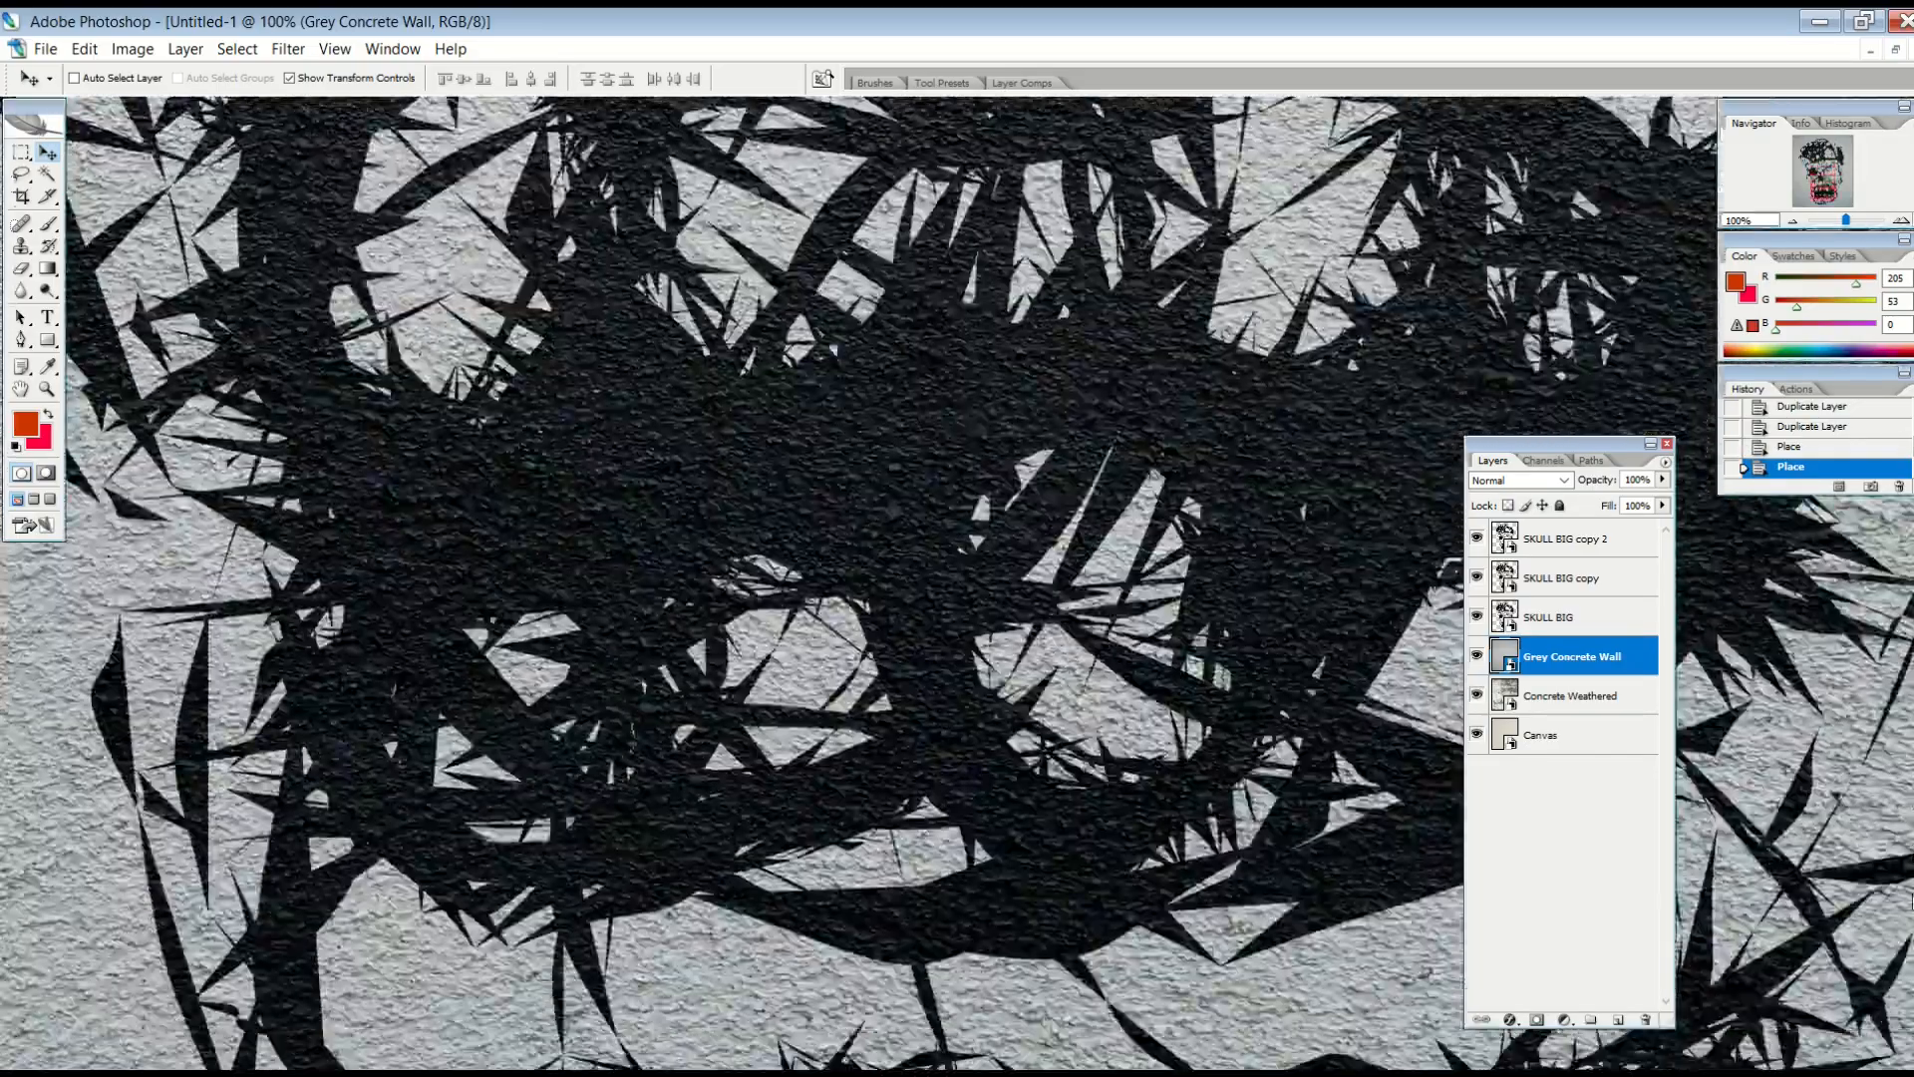
- Adjust the view over the Grey Concrete Wall texture sitting beneath the three skull layers
{"action": "left_click", "coordinate": [335, 48]}
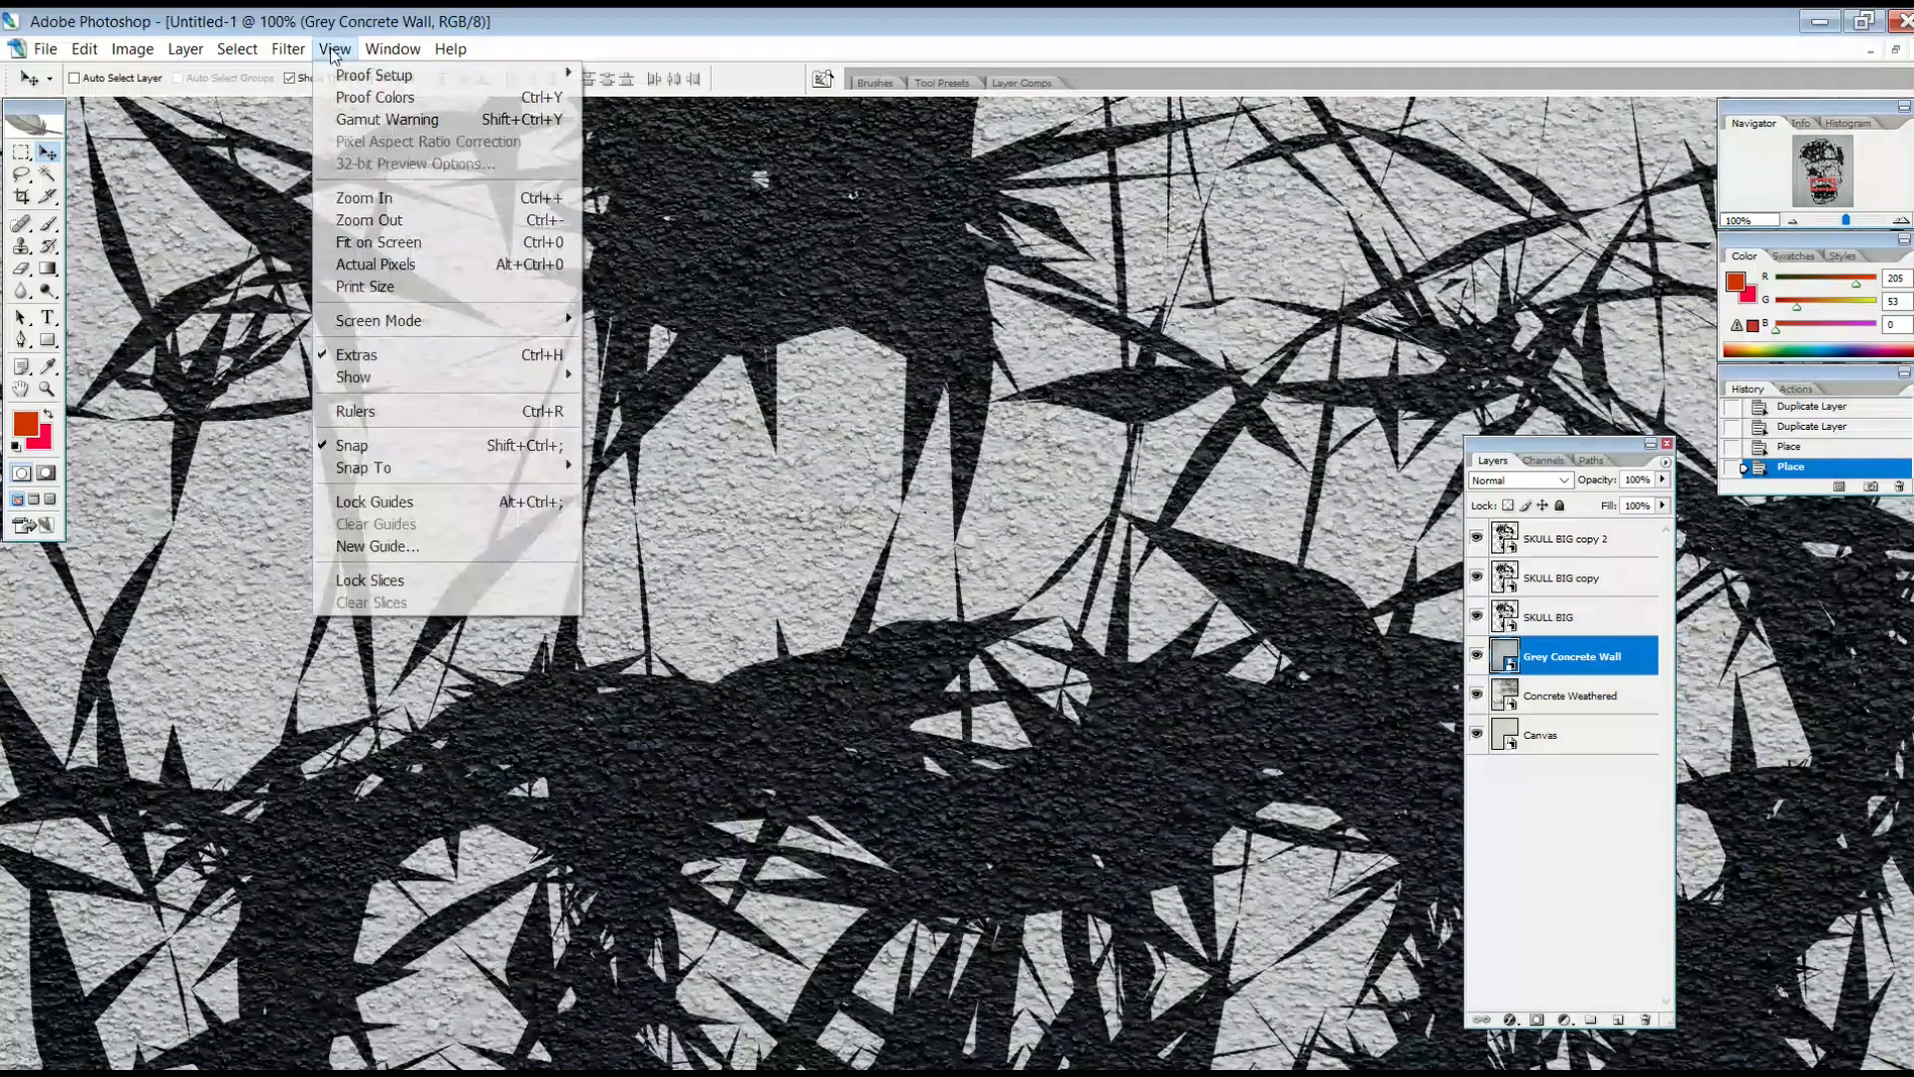
{"action": "left_click", "coordinate": [379, 241]}
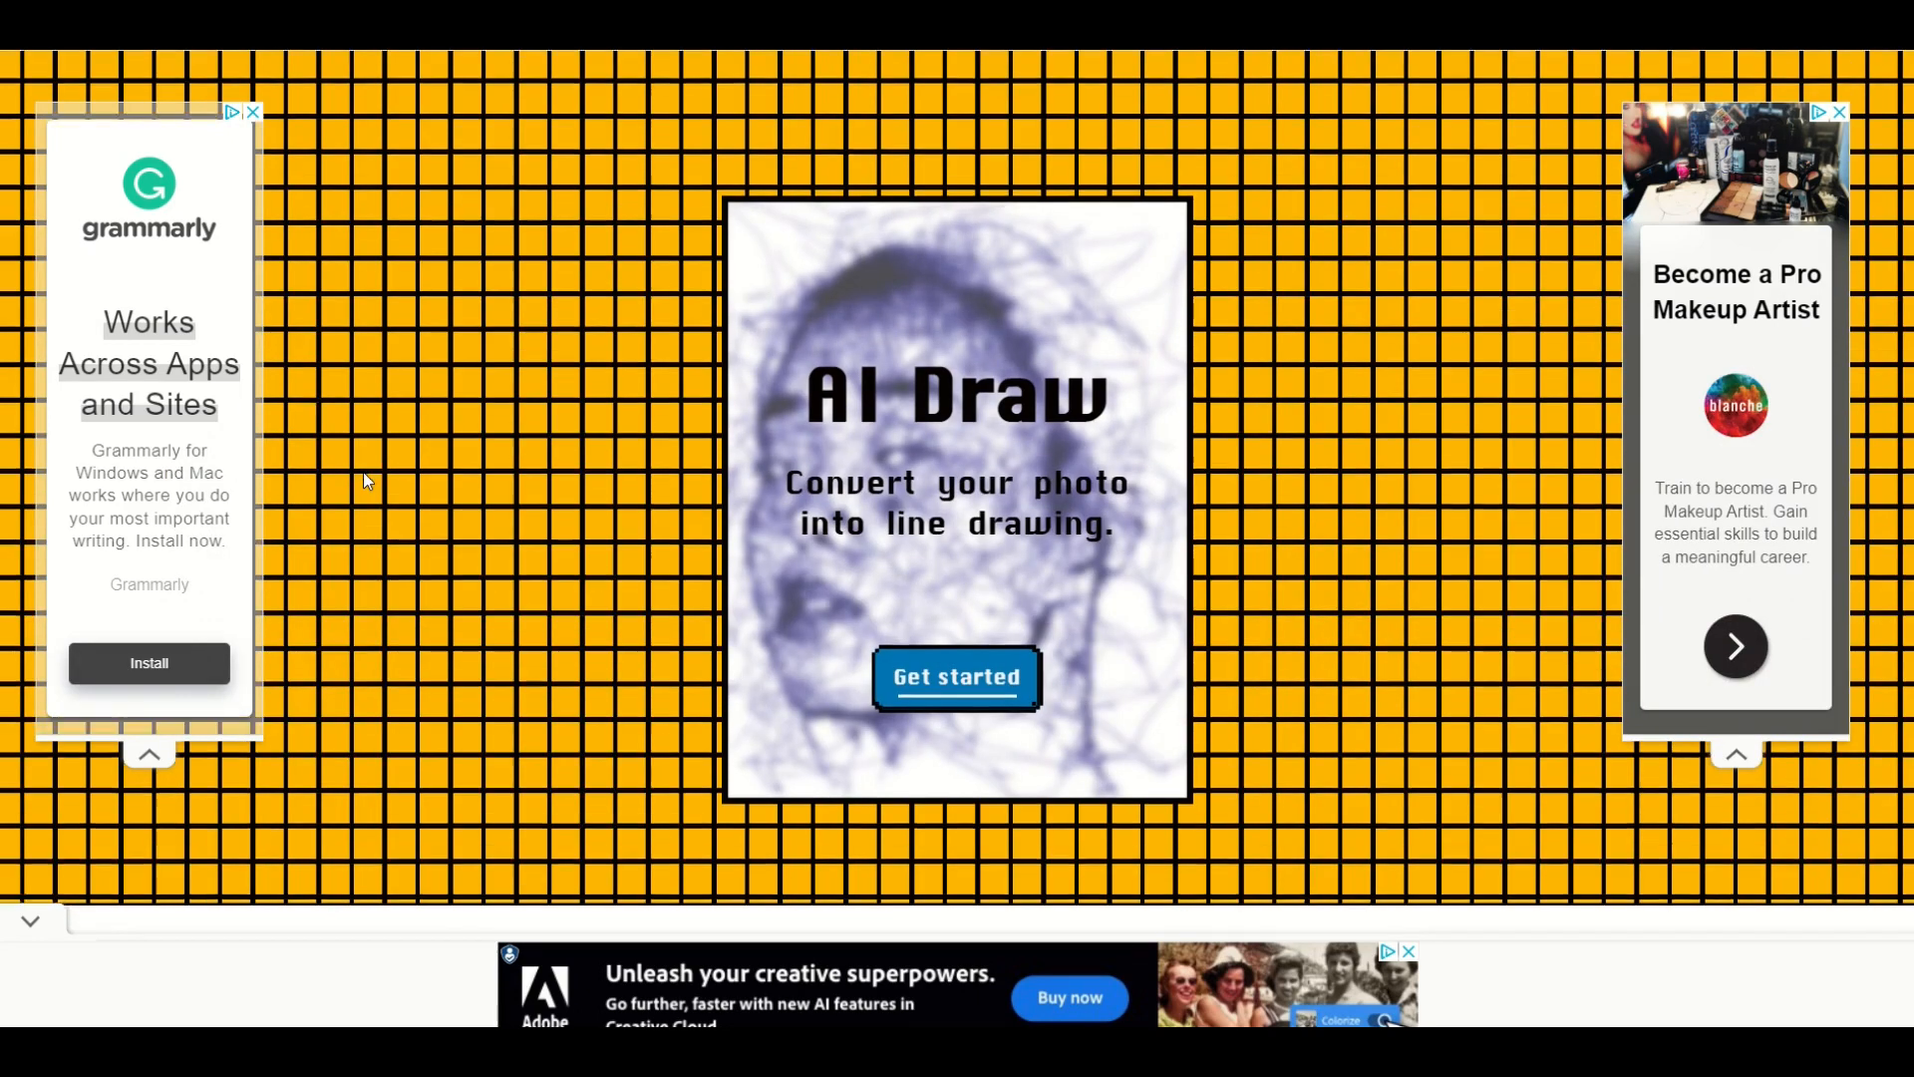
- Scroll AI Draw past its three steps to the footer and open the Japanese terms of use
{"action": "left_click", "coordinate": [955, 676]}
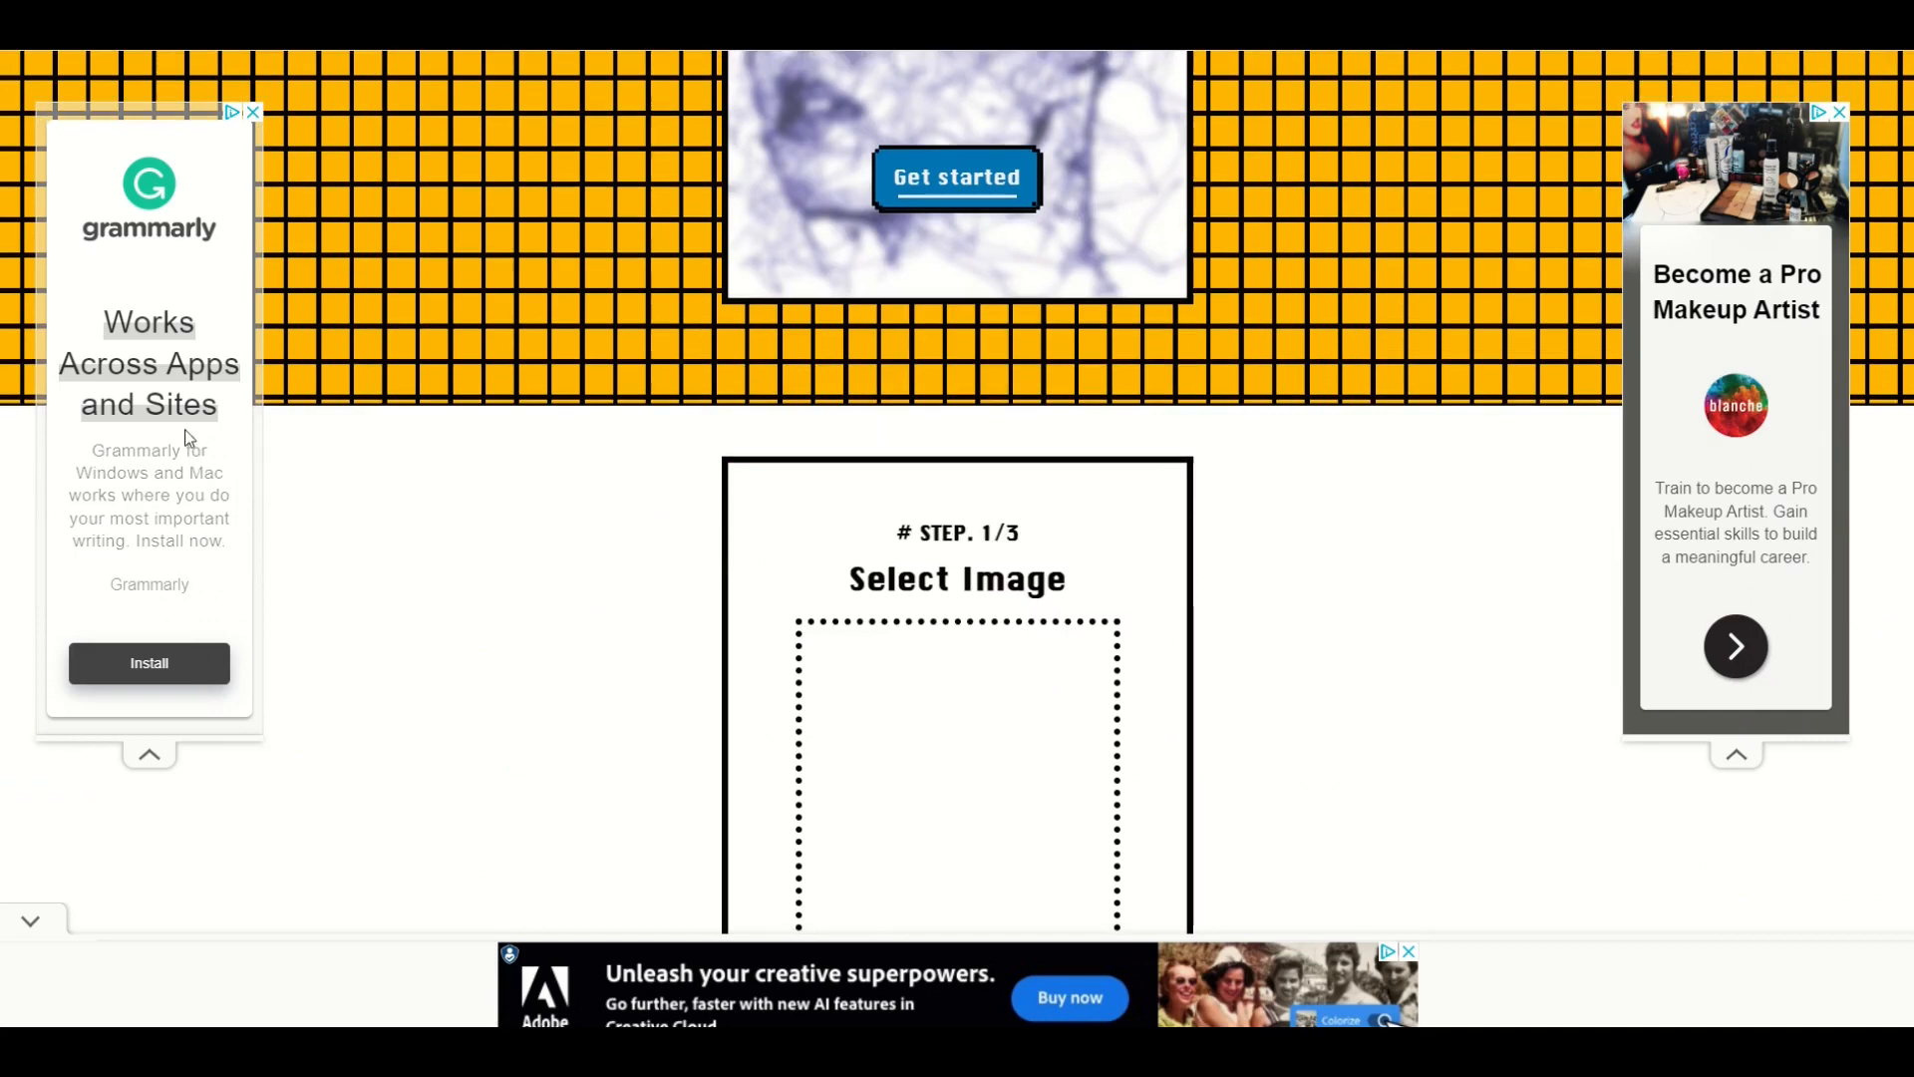
{"action": "scroll", "scroll_direction": "down", "scroll_amount": 3}
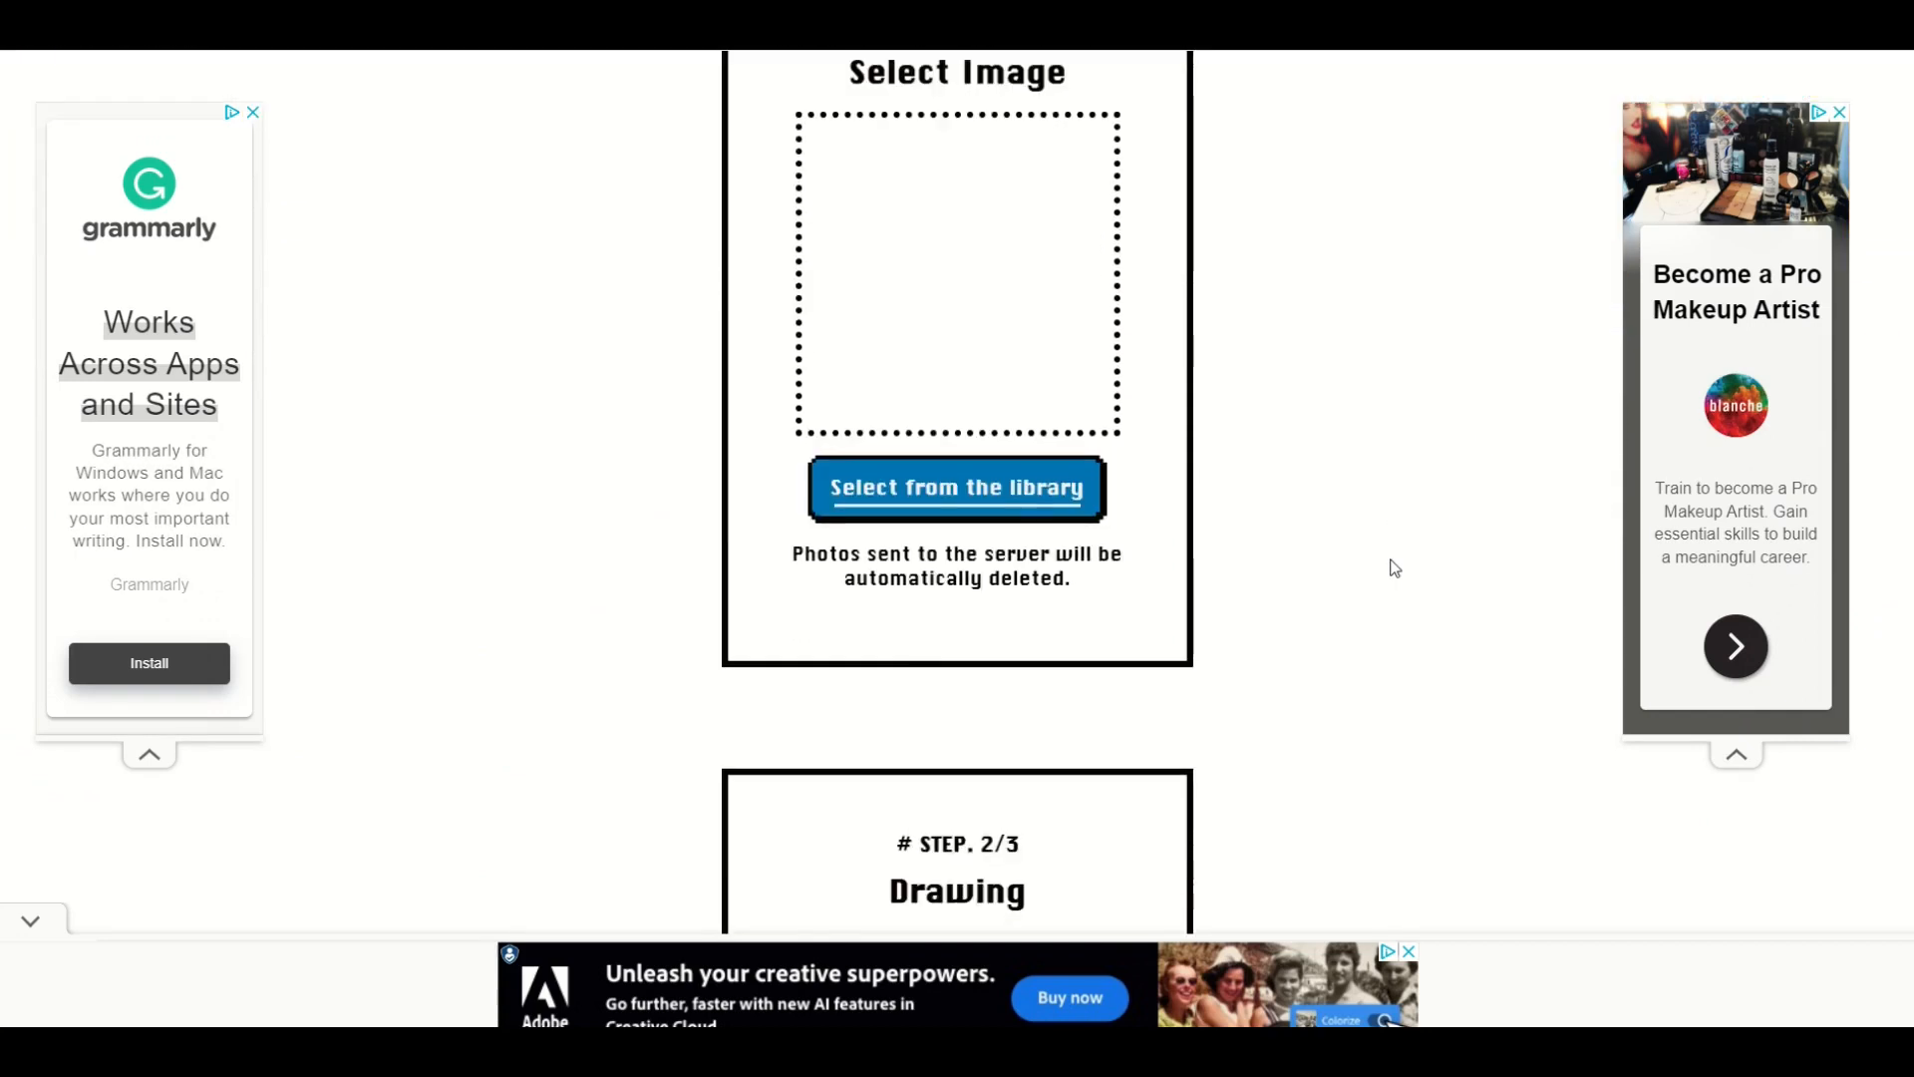
{"action": "scroll", "scroll_direction": "down", "scroll_amount": 3}
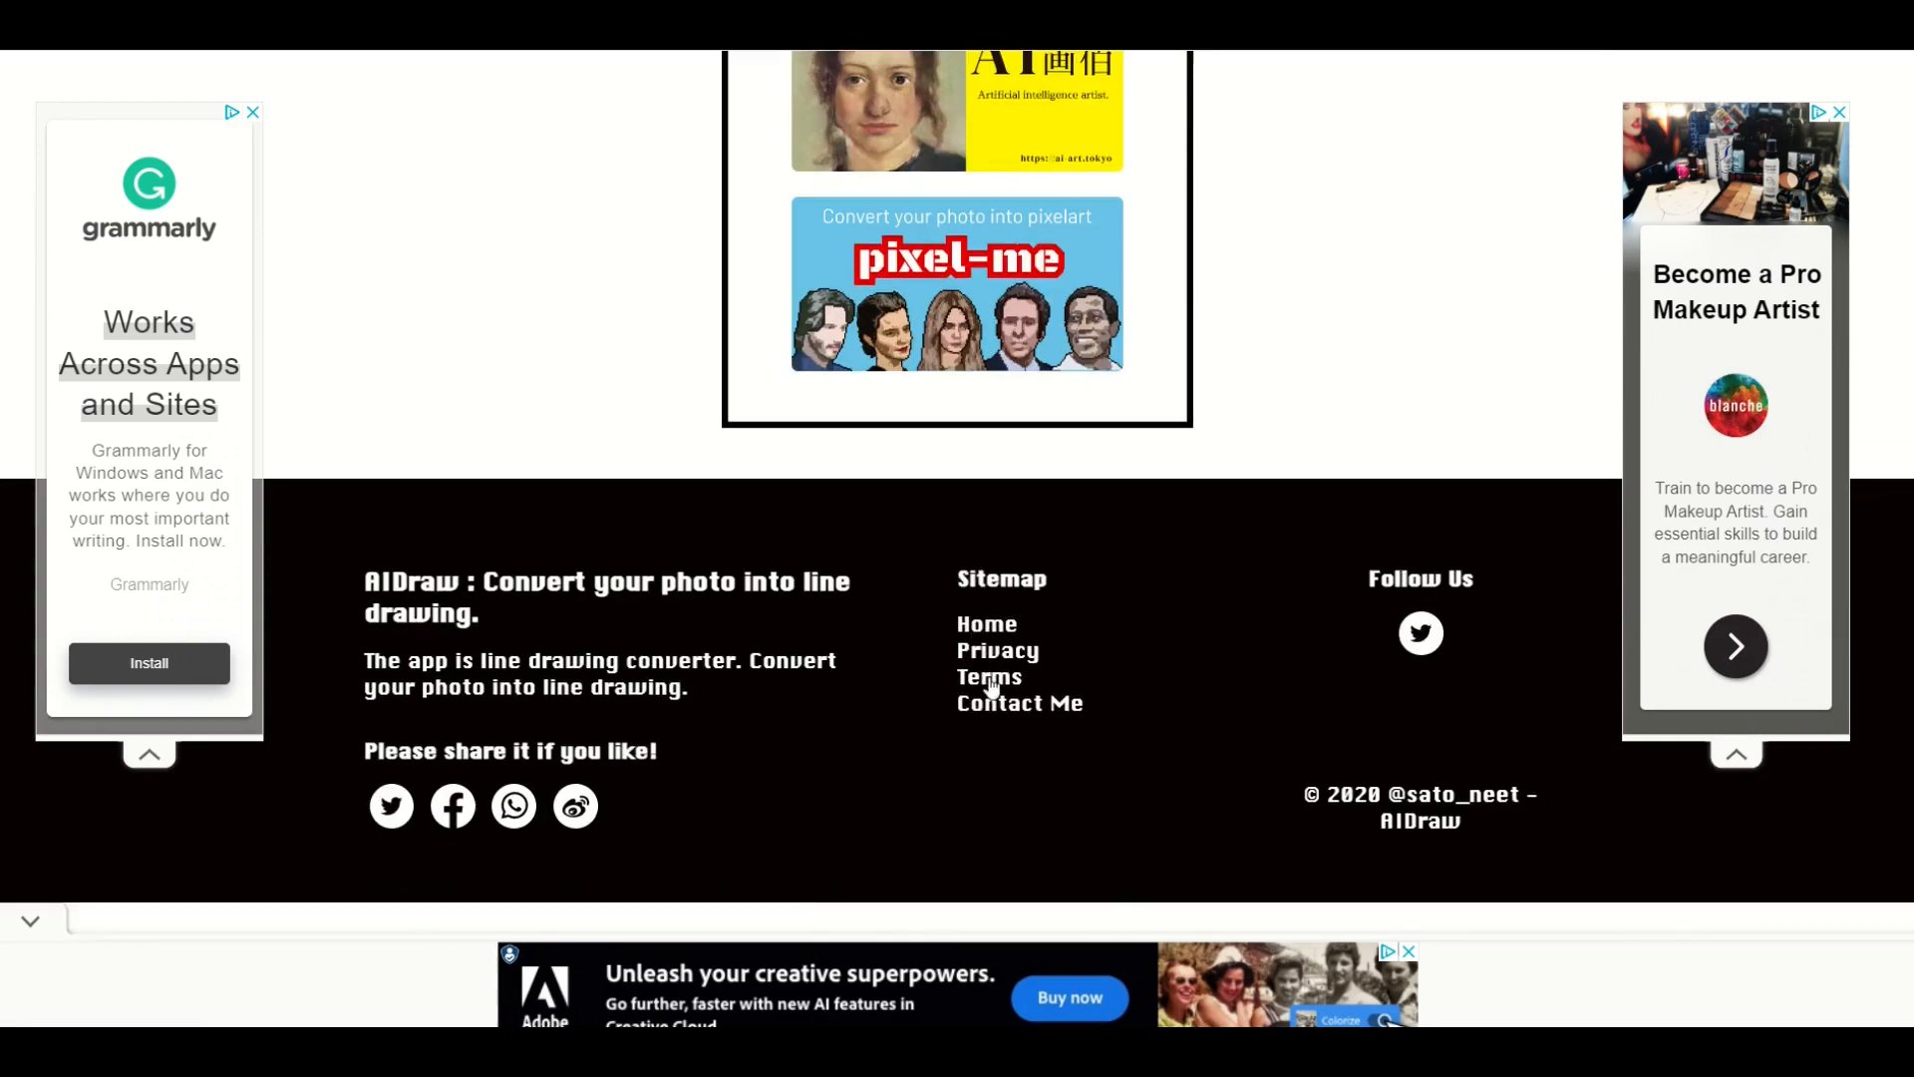
{"action": "left_click", "coordinate": [989, 676]}
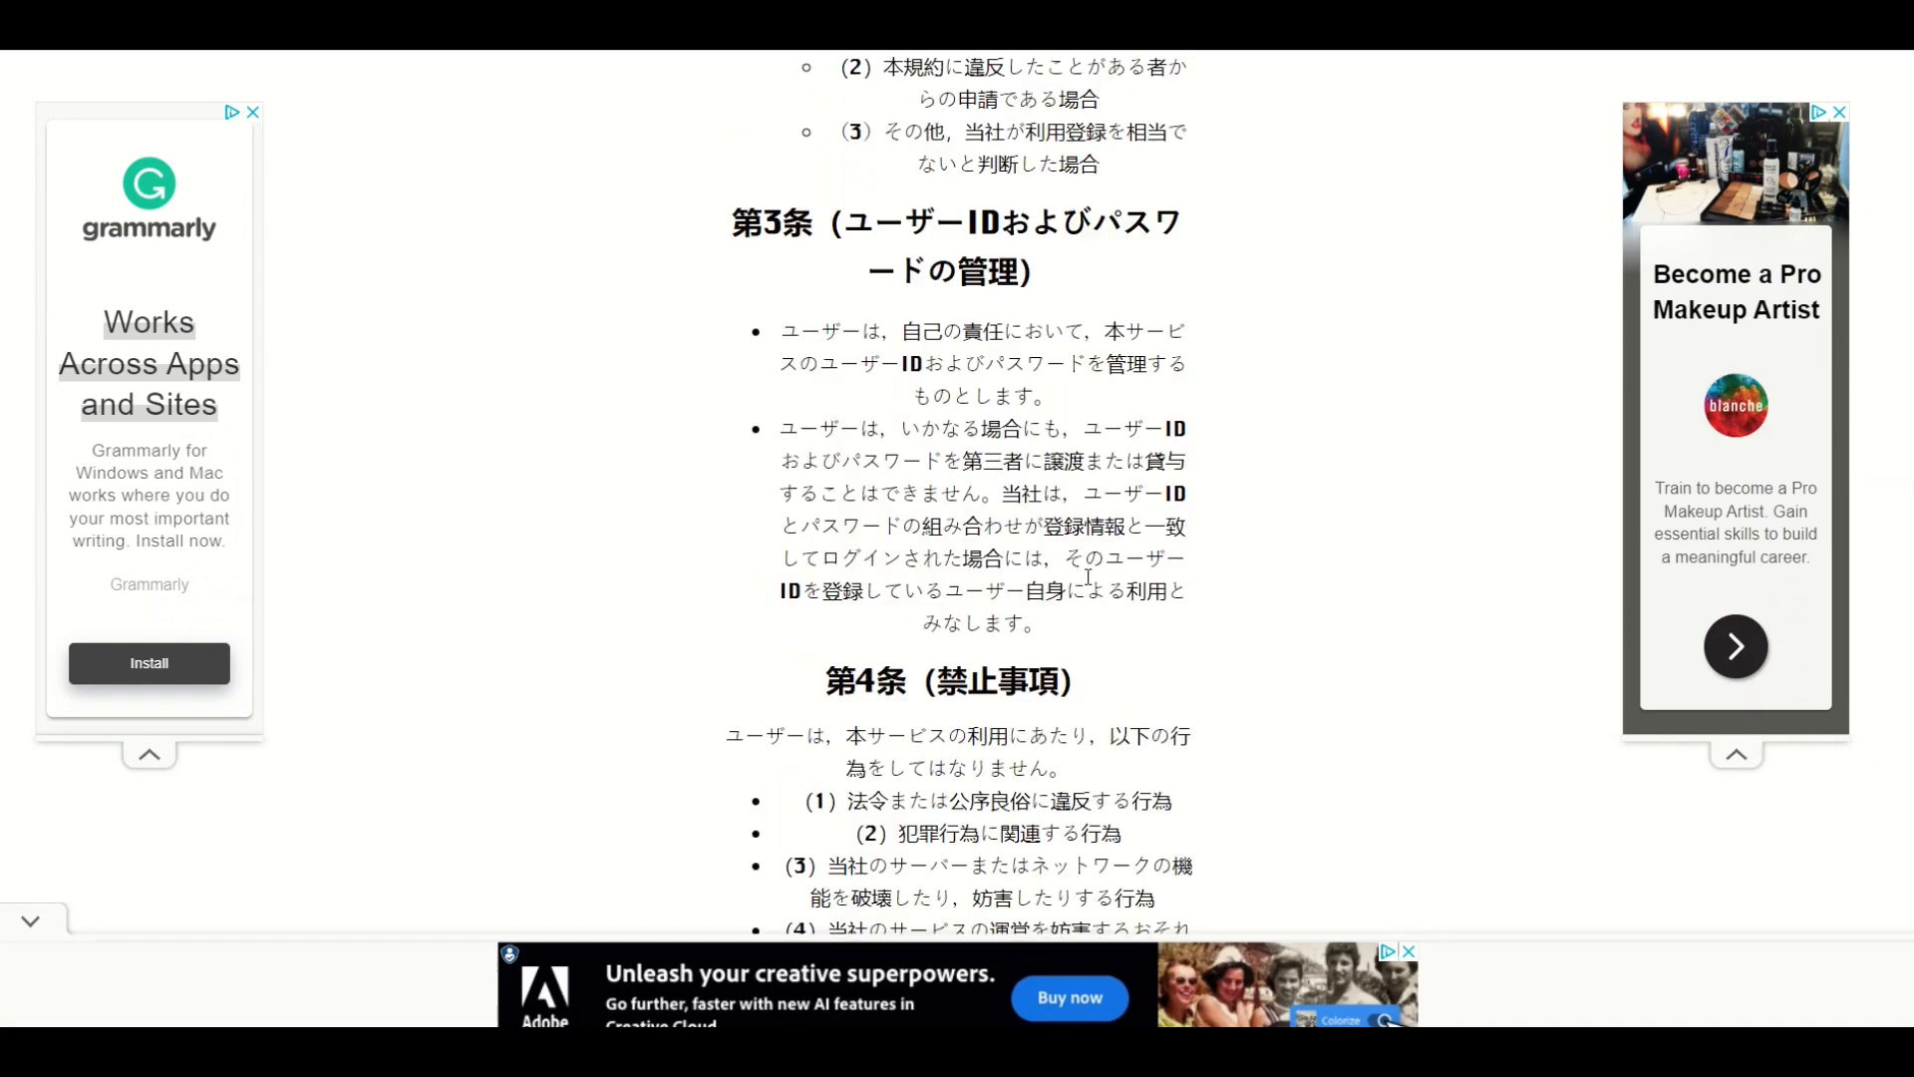
{"action": "scroll", "scroll_direction": "up", "scroll_amount": 3}
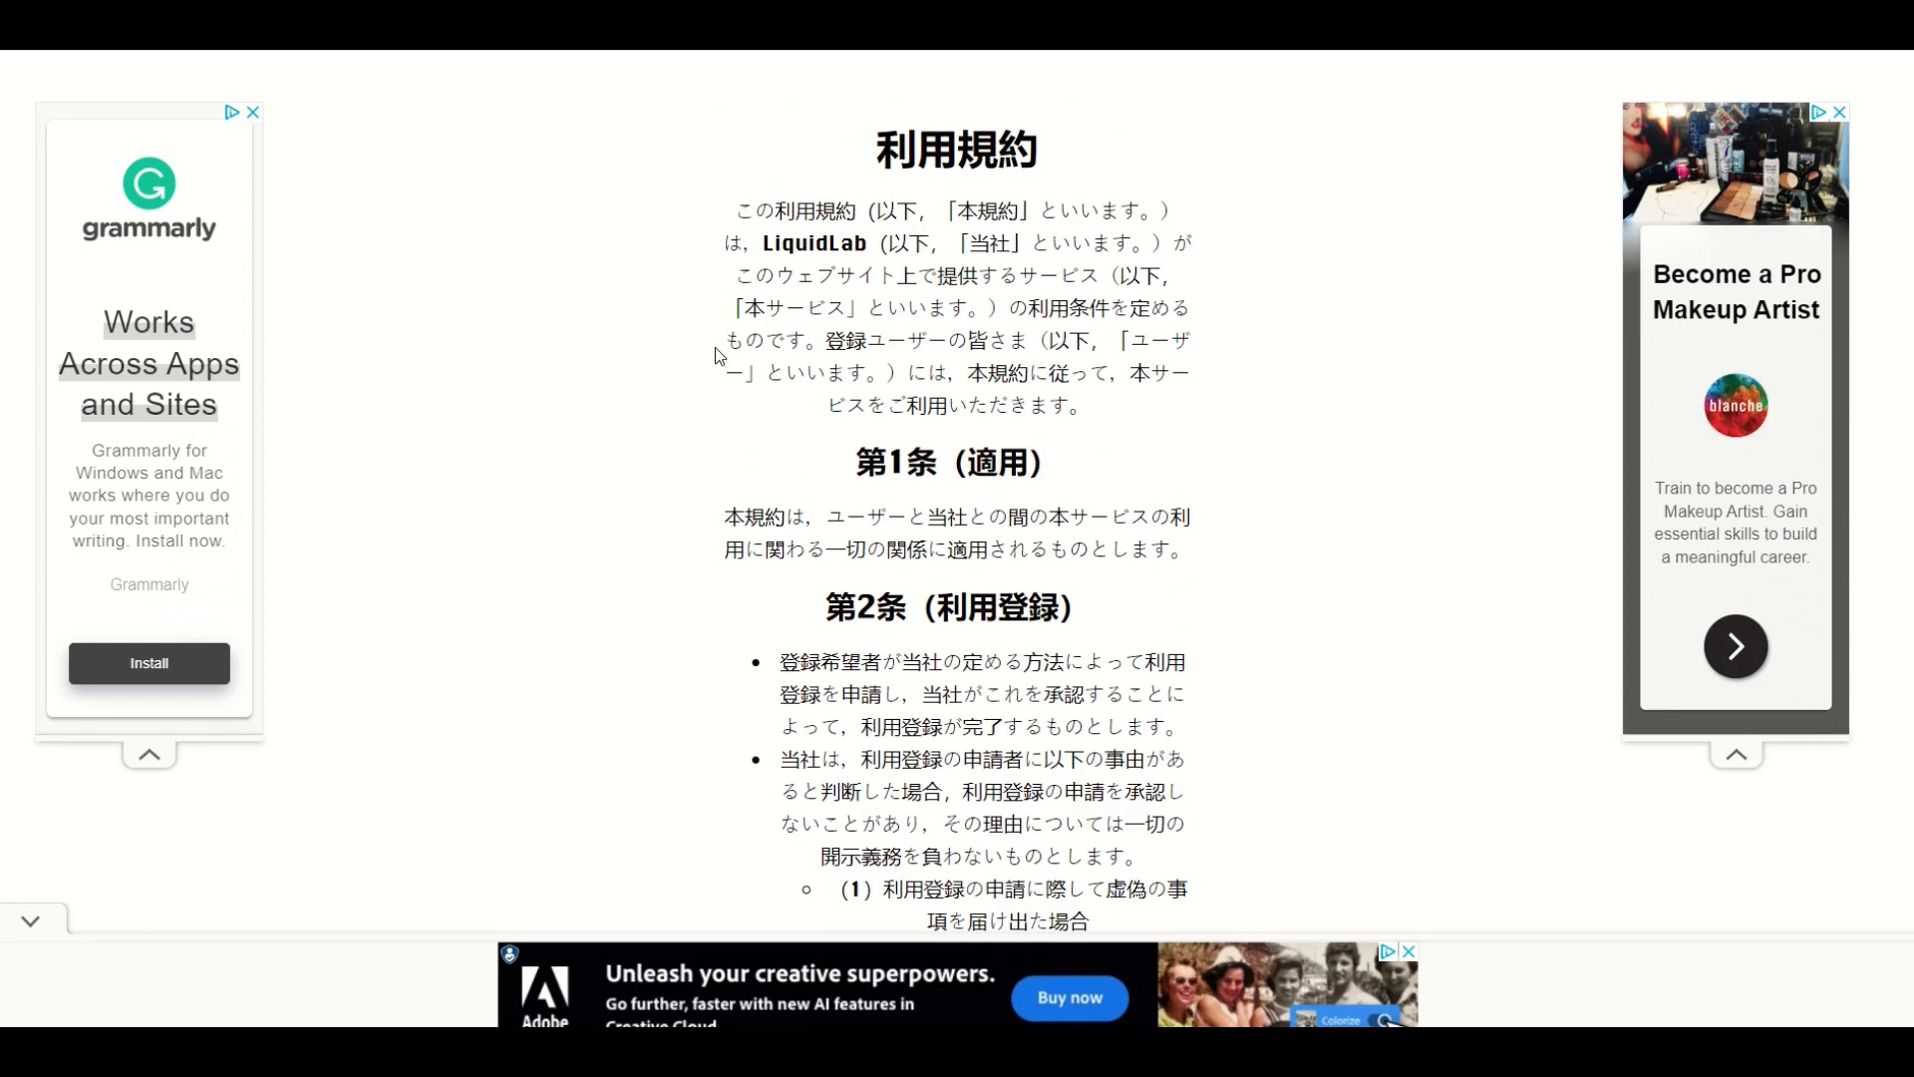
{"action": "mouse_move", "coordinate": [734, 234]}
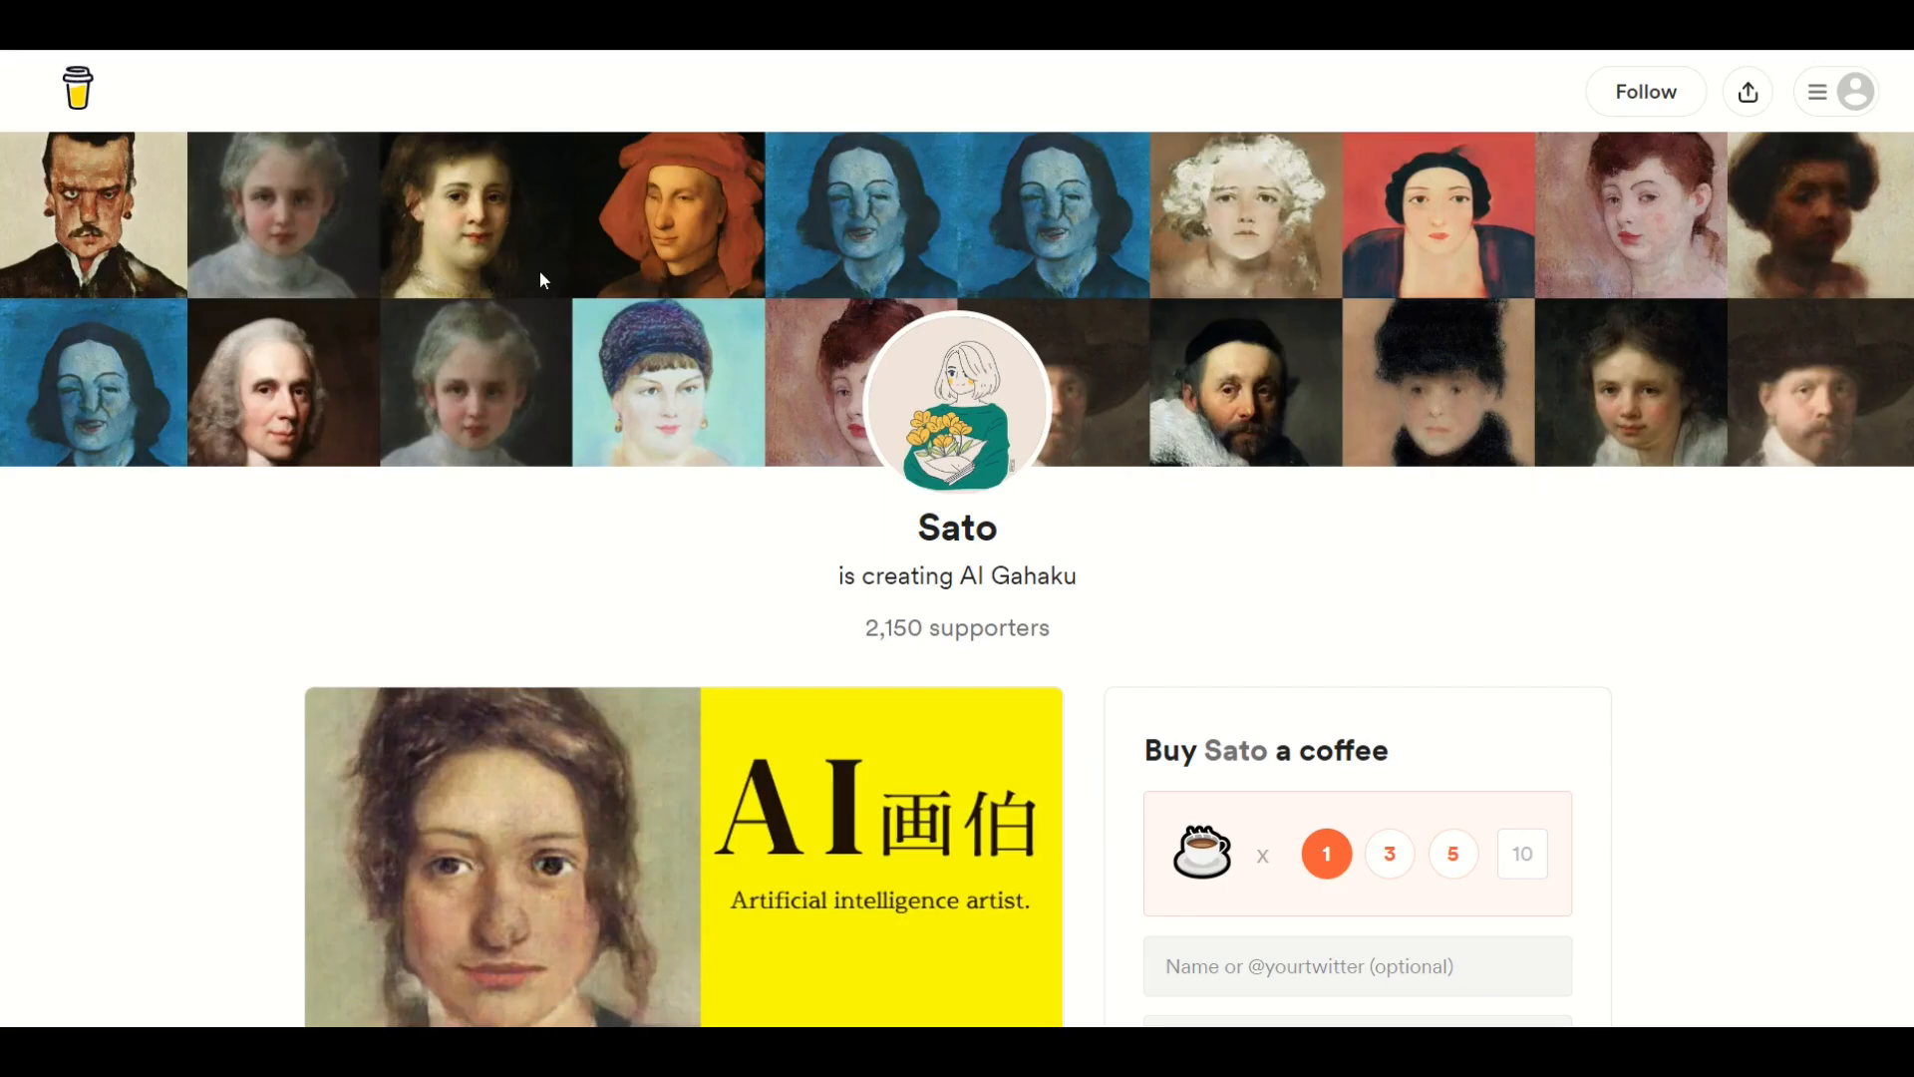
{"action": "mouse_move", "coordinate": [917, 558]}
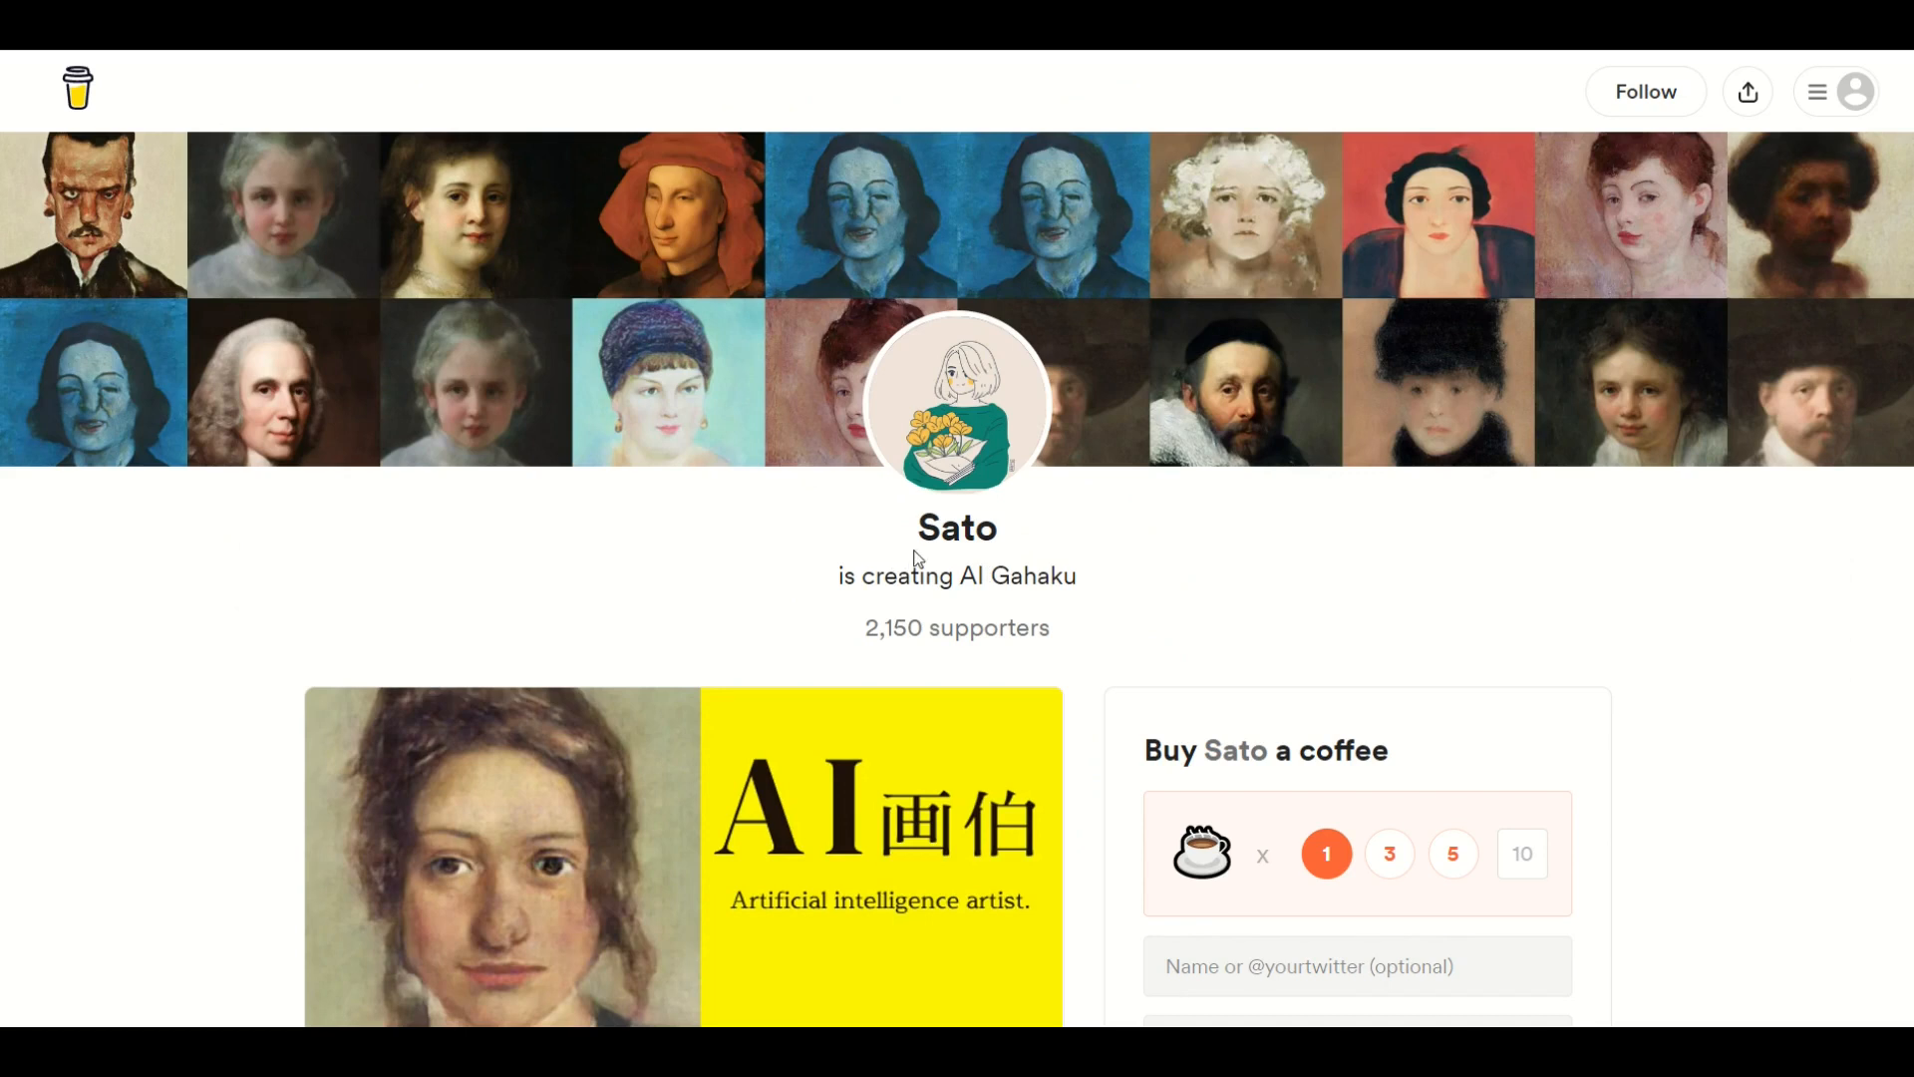
- Scroll Sato's Buy Me a Coffee page for AI Gahaku showing 2,150 supporters
{"action": "scroll", "scroll_direction": "down", "scroll_amount": 3}
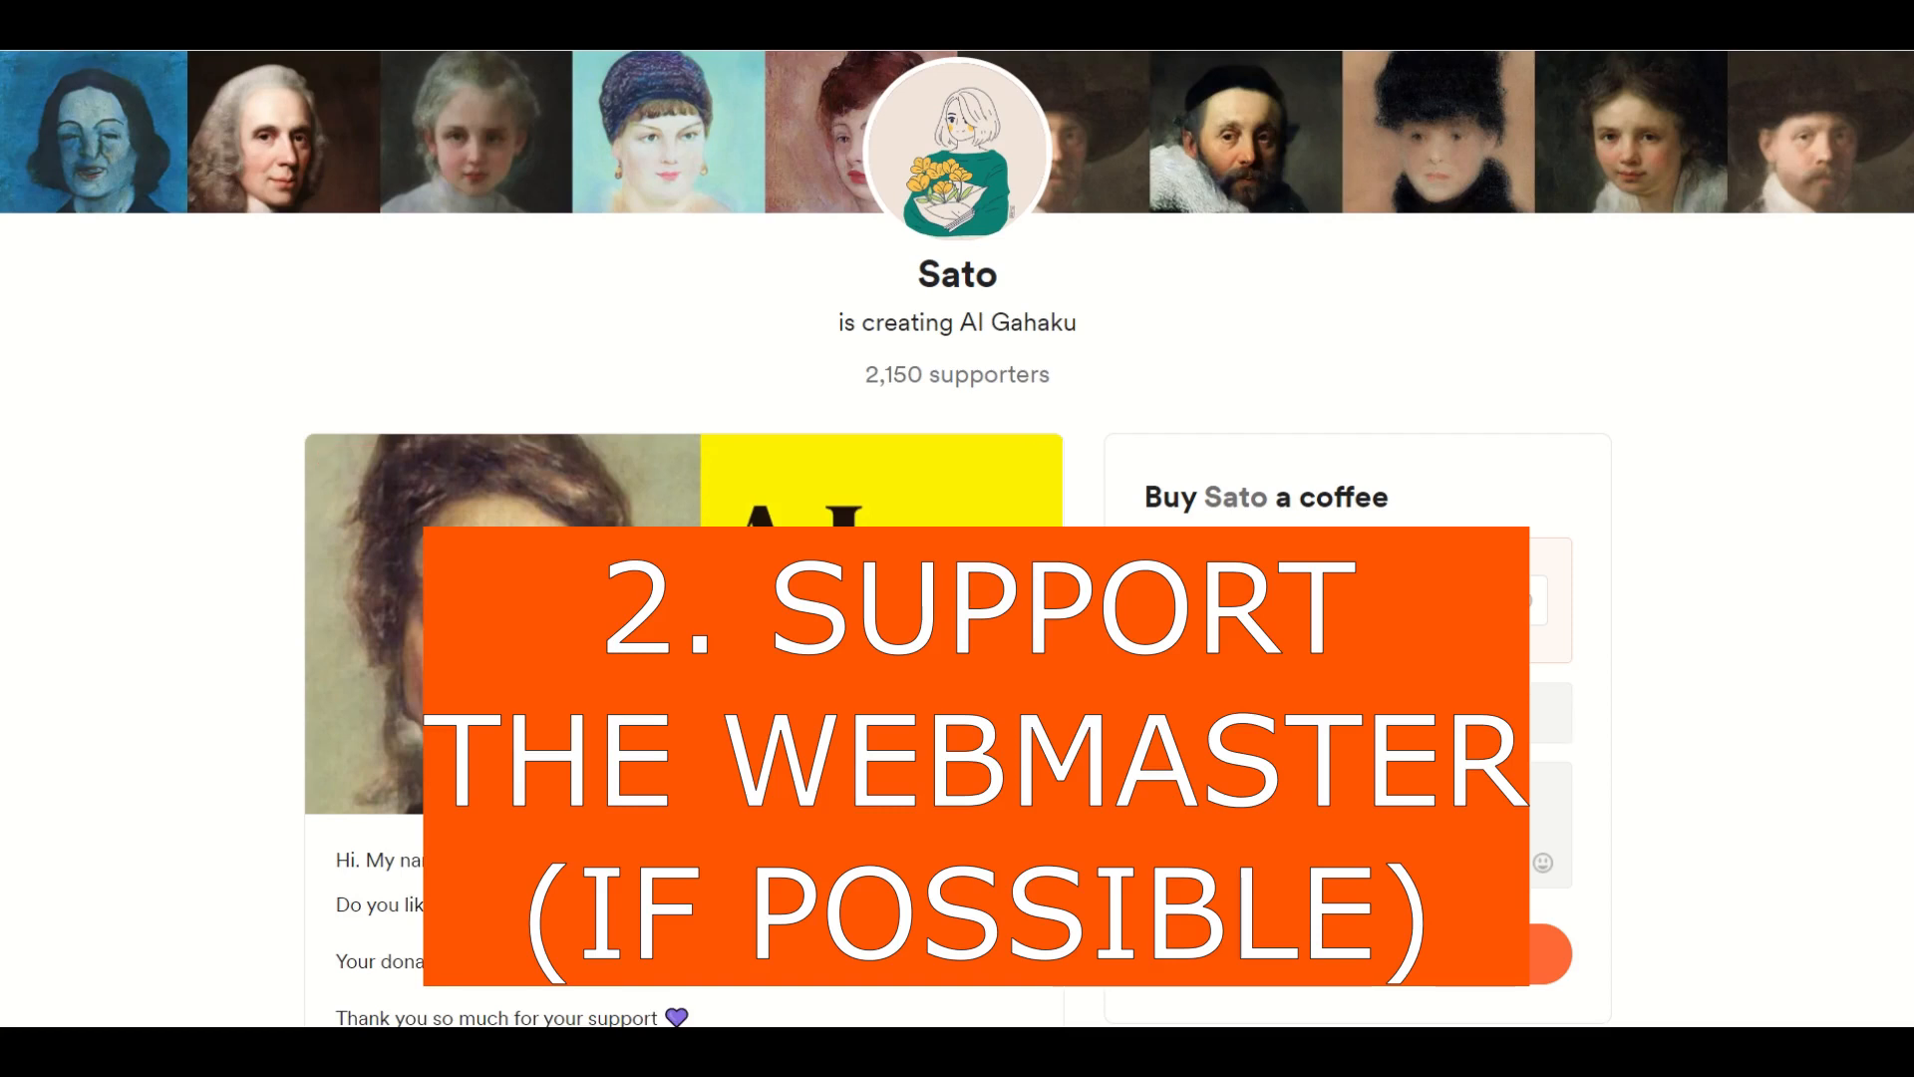
{"action": "mouse_move", "coordinate": [146, 578]}
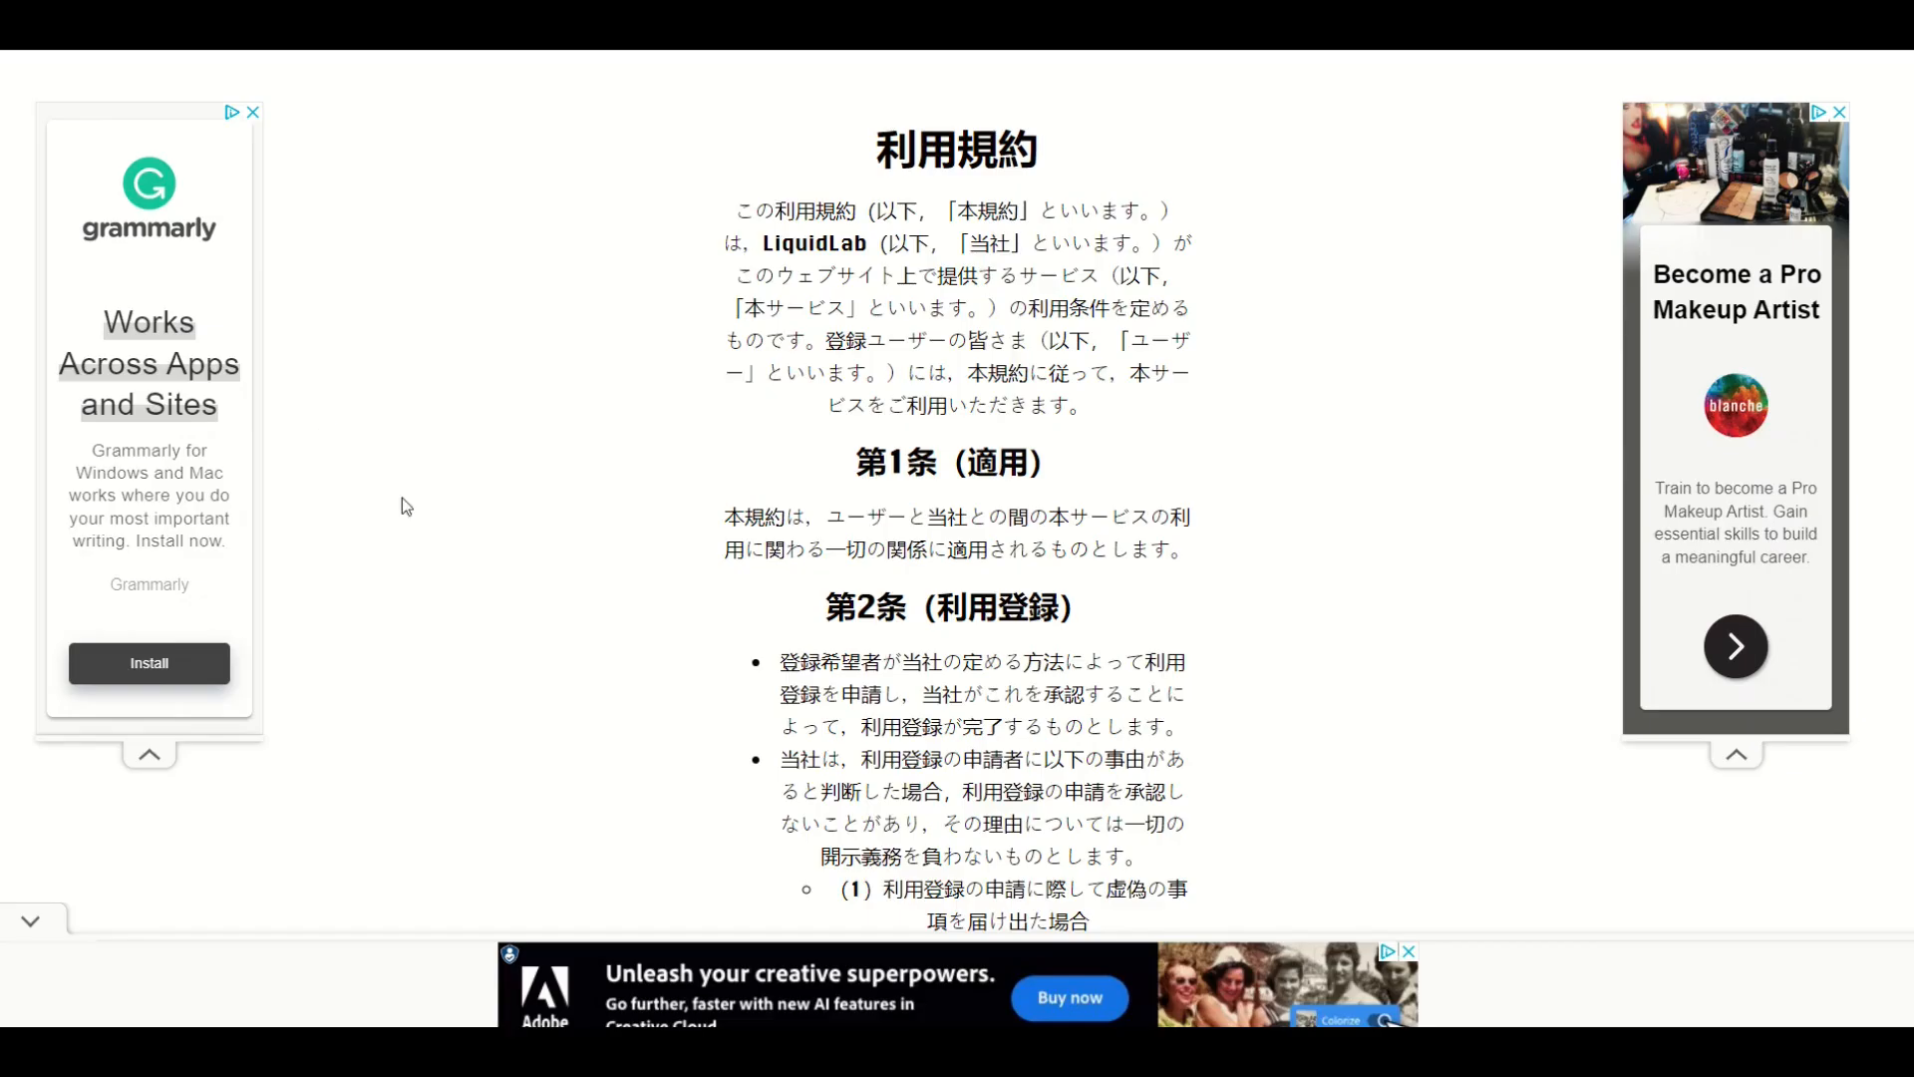
- Return to the AI Draw header and open the webmaster's support page
{"action": "scroll", "scroll_direction": "down", "scroll_amount": 3}
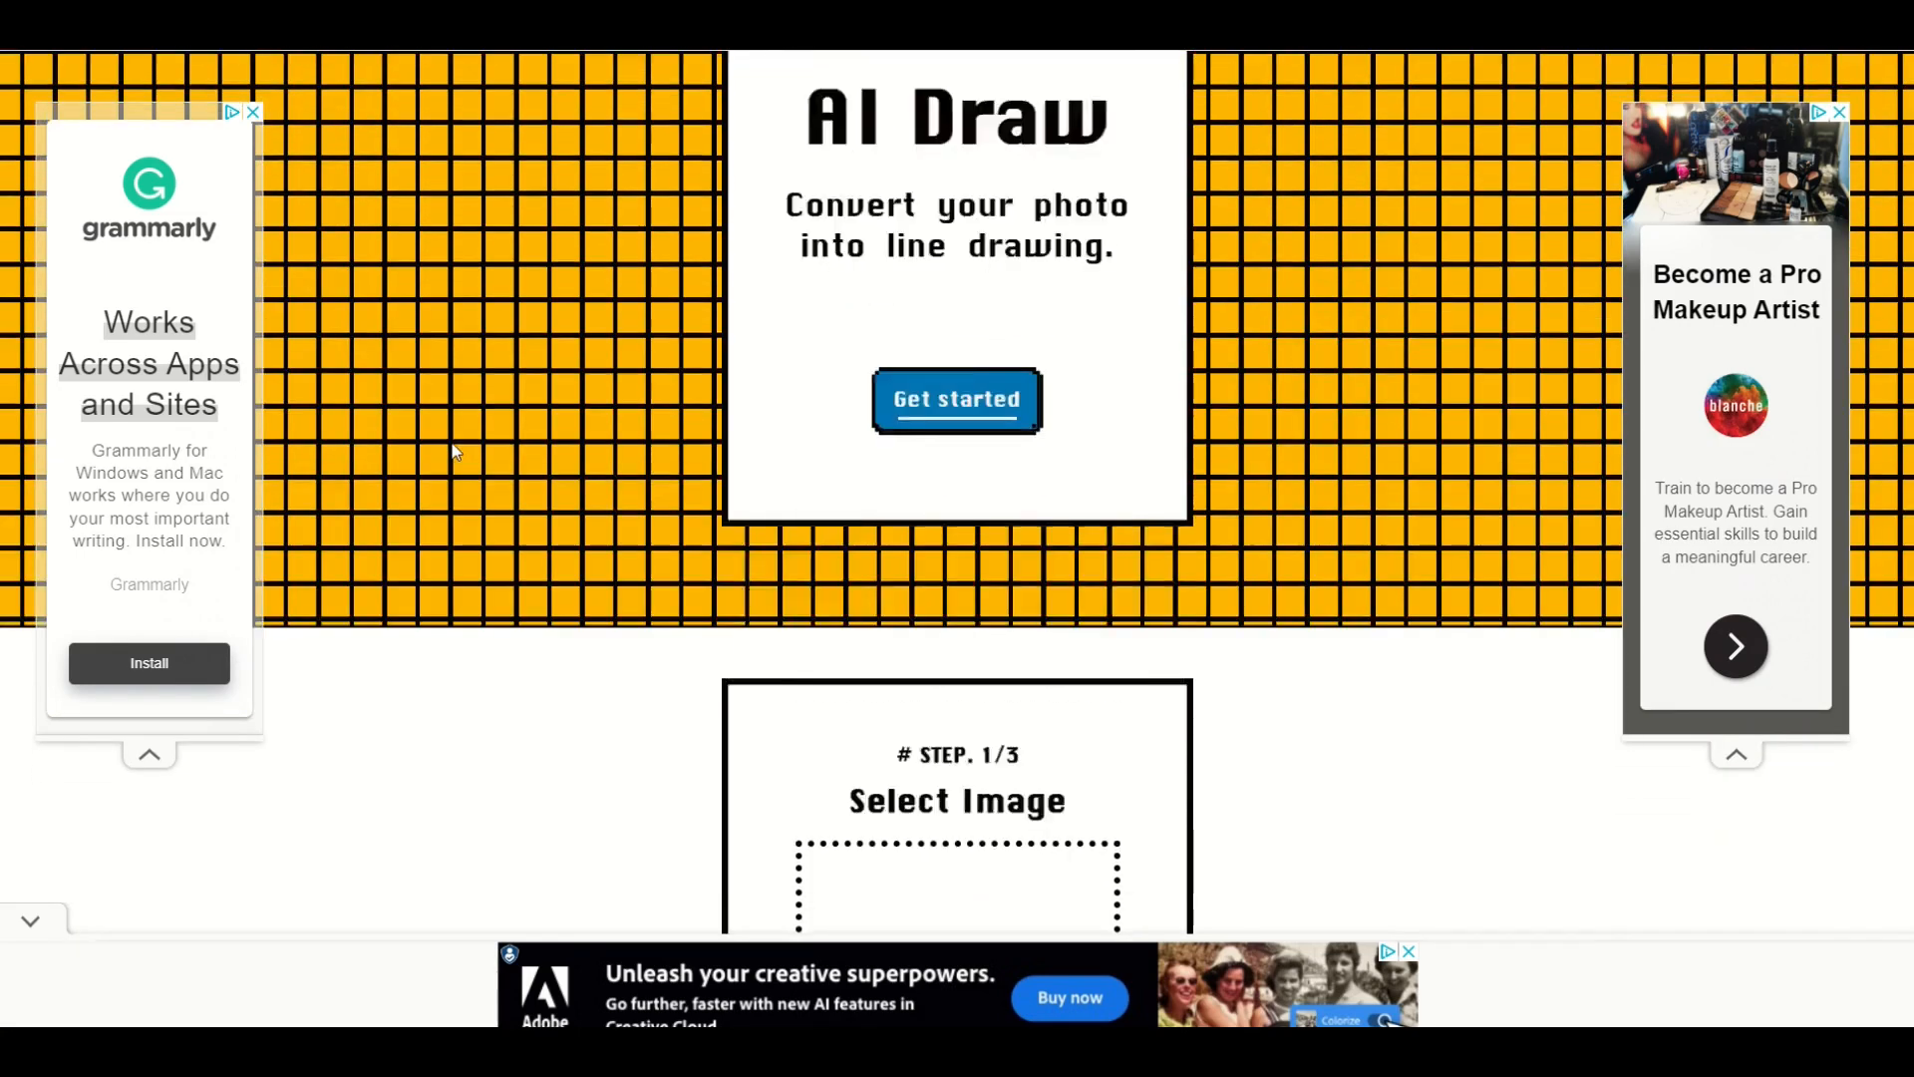
{"action": "scroll", "scroll_direction": "up", "scroll_amount": 3}
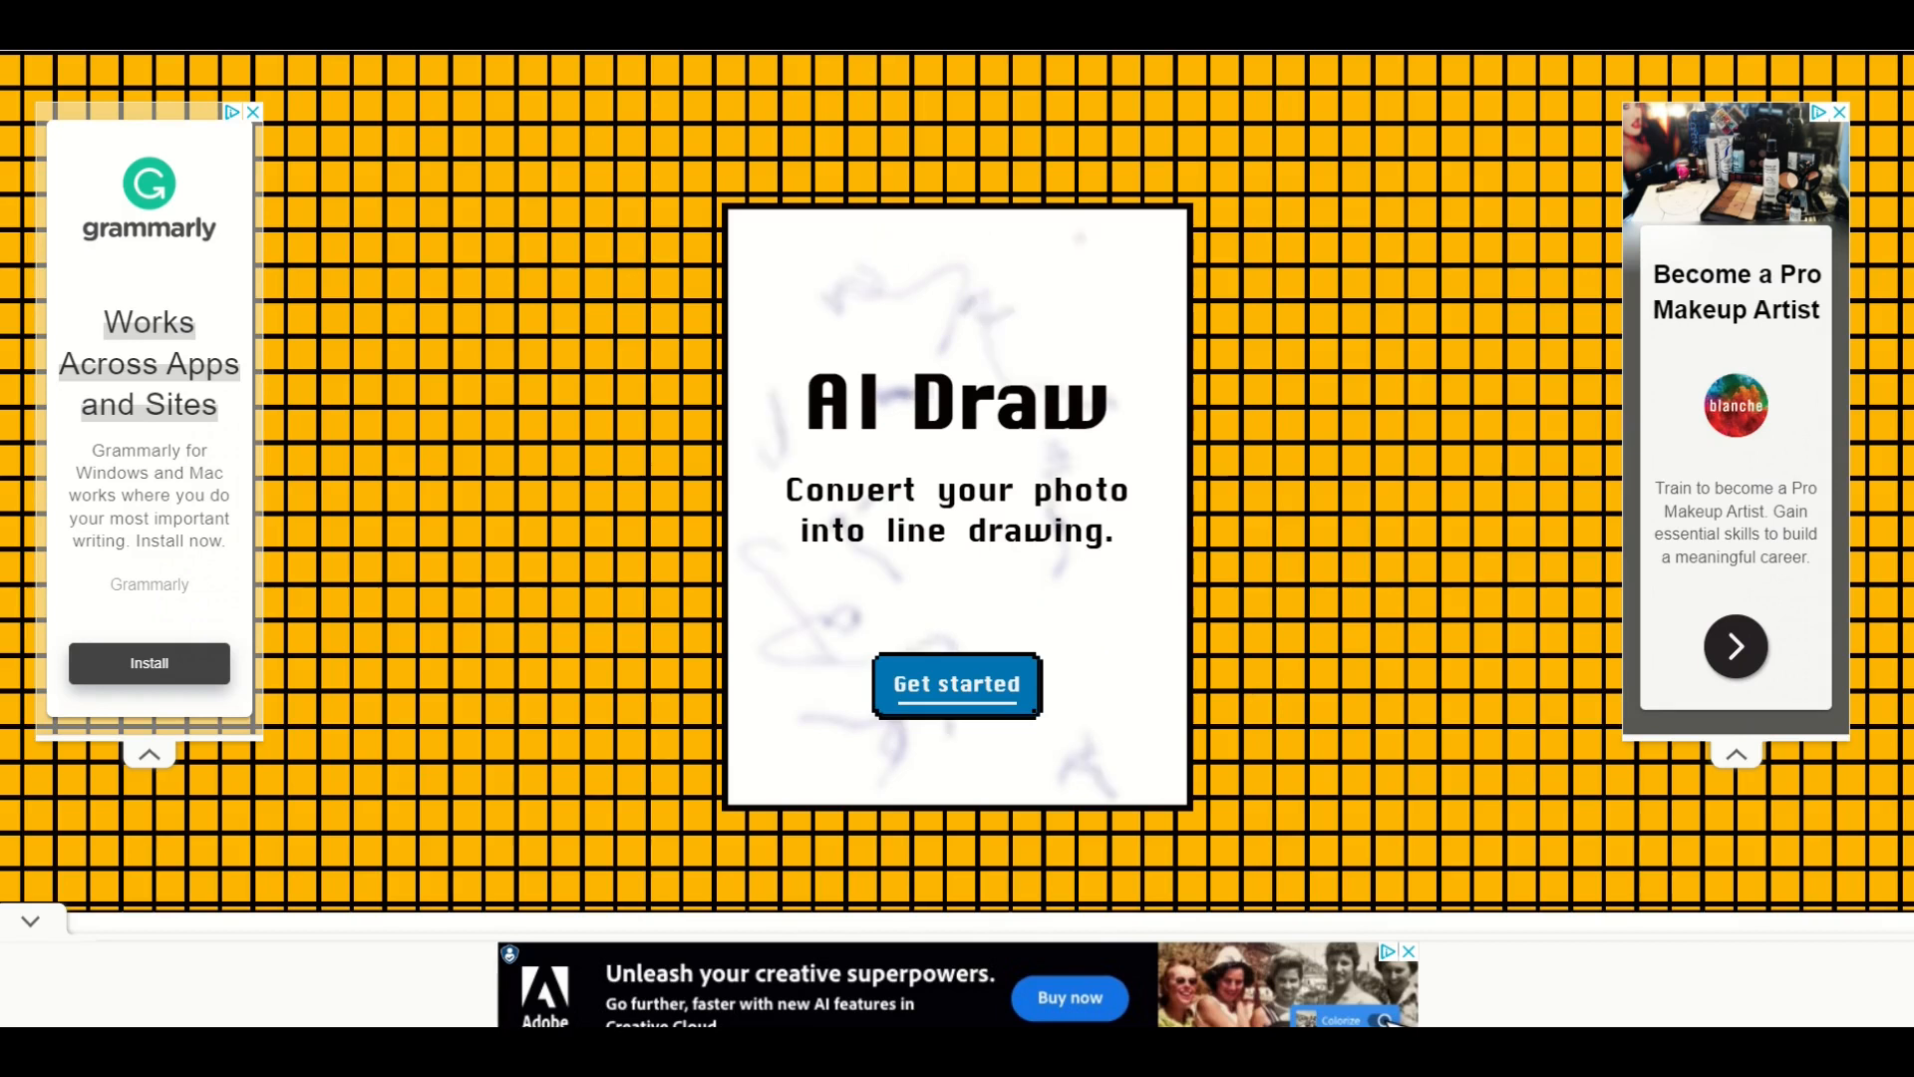
{"action": "left_click", "coordinate": [955, 684]}
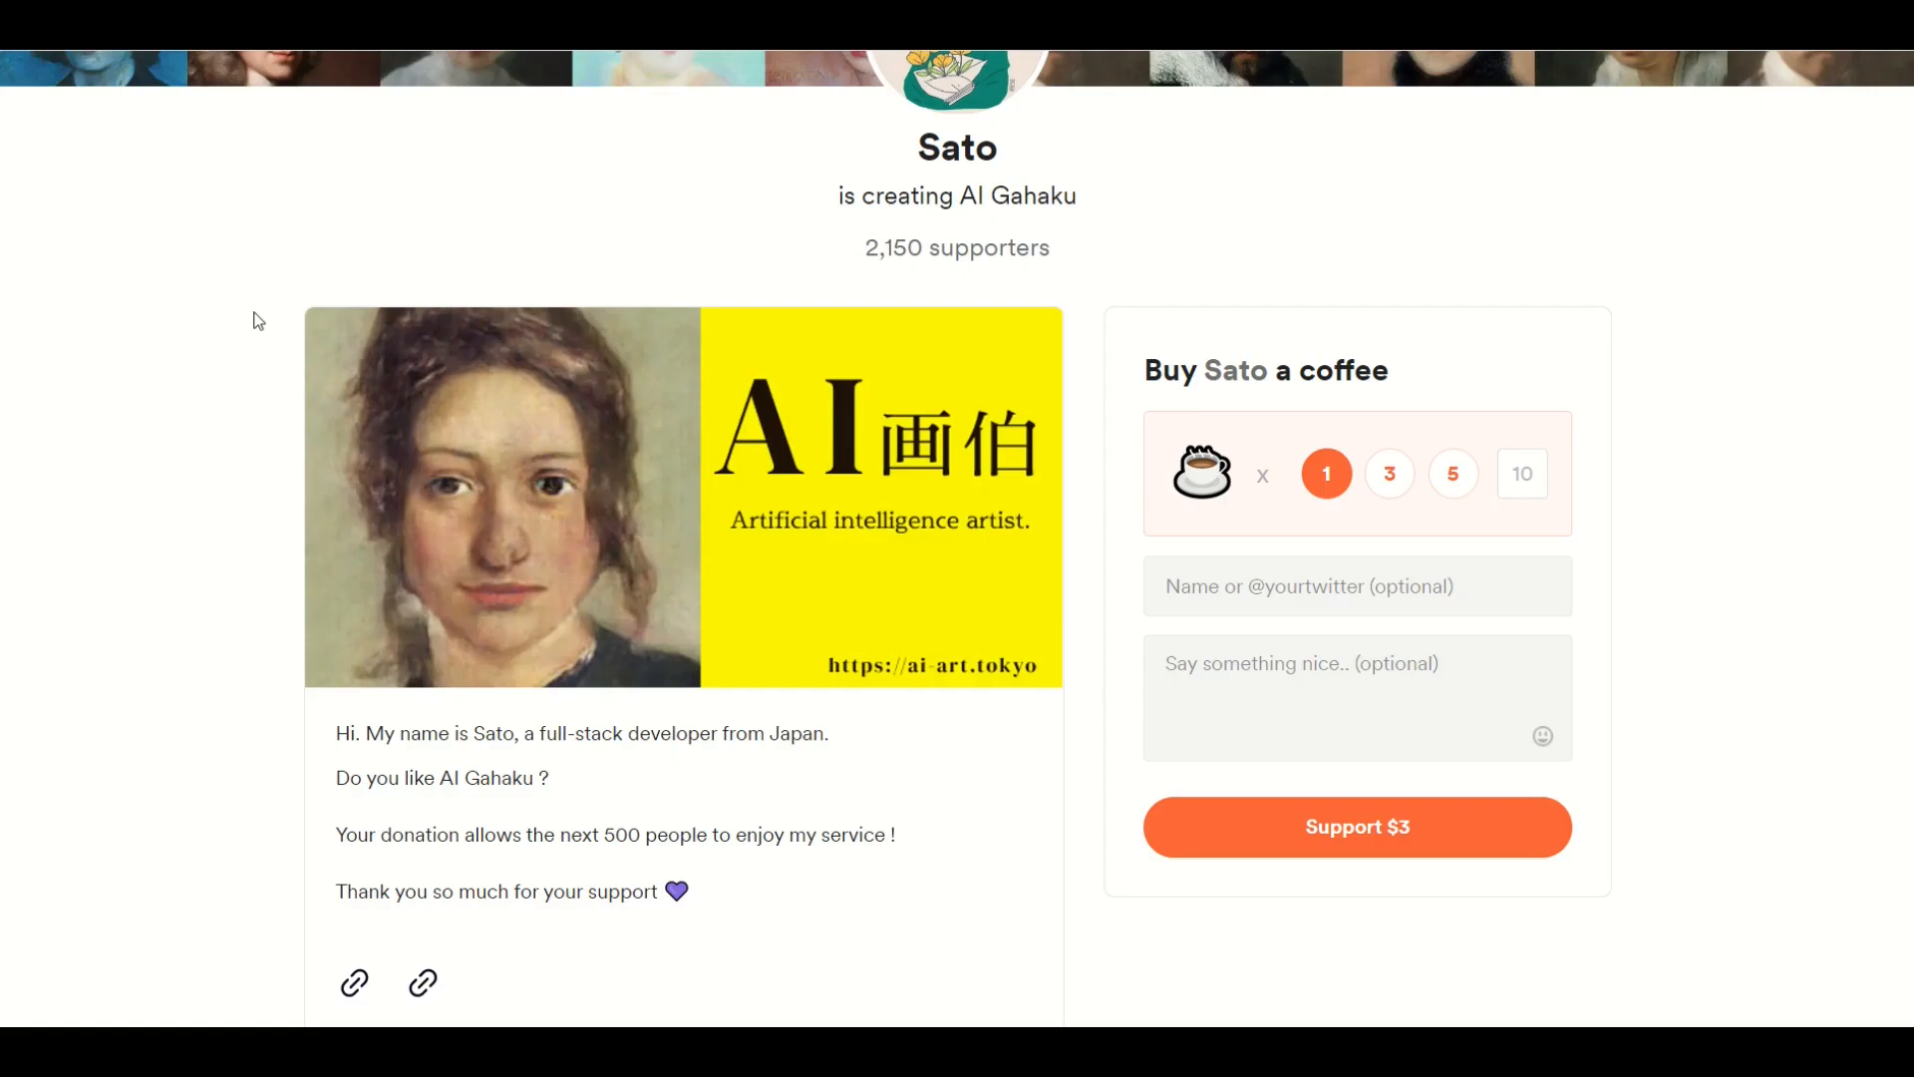
{"action": "scroll", "scroll_direction": "down", "scroll_amount": 3}
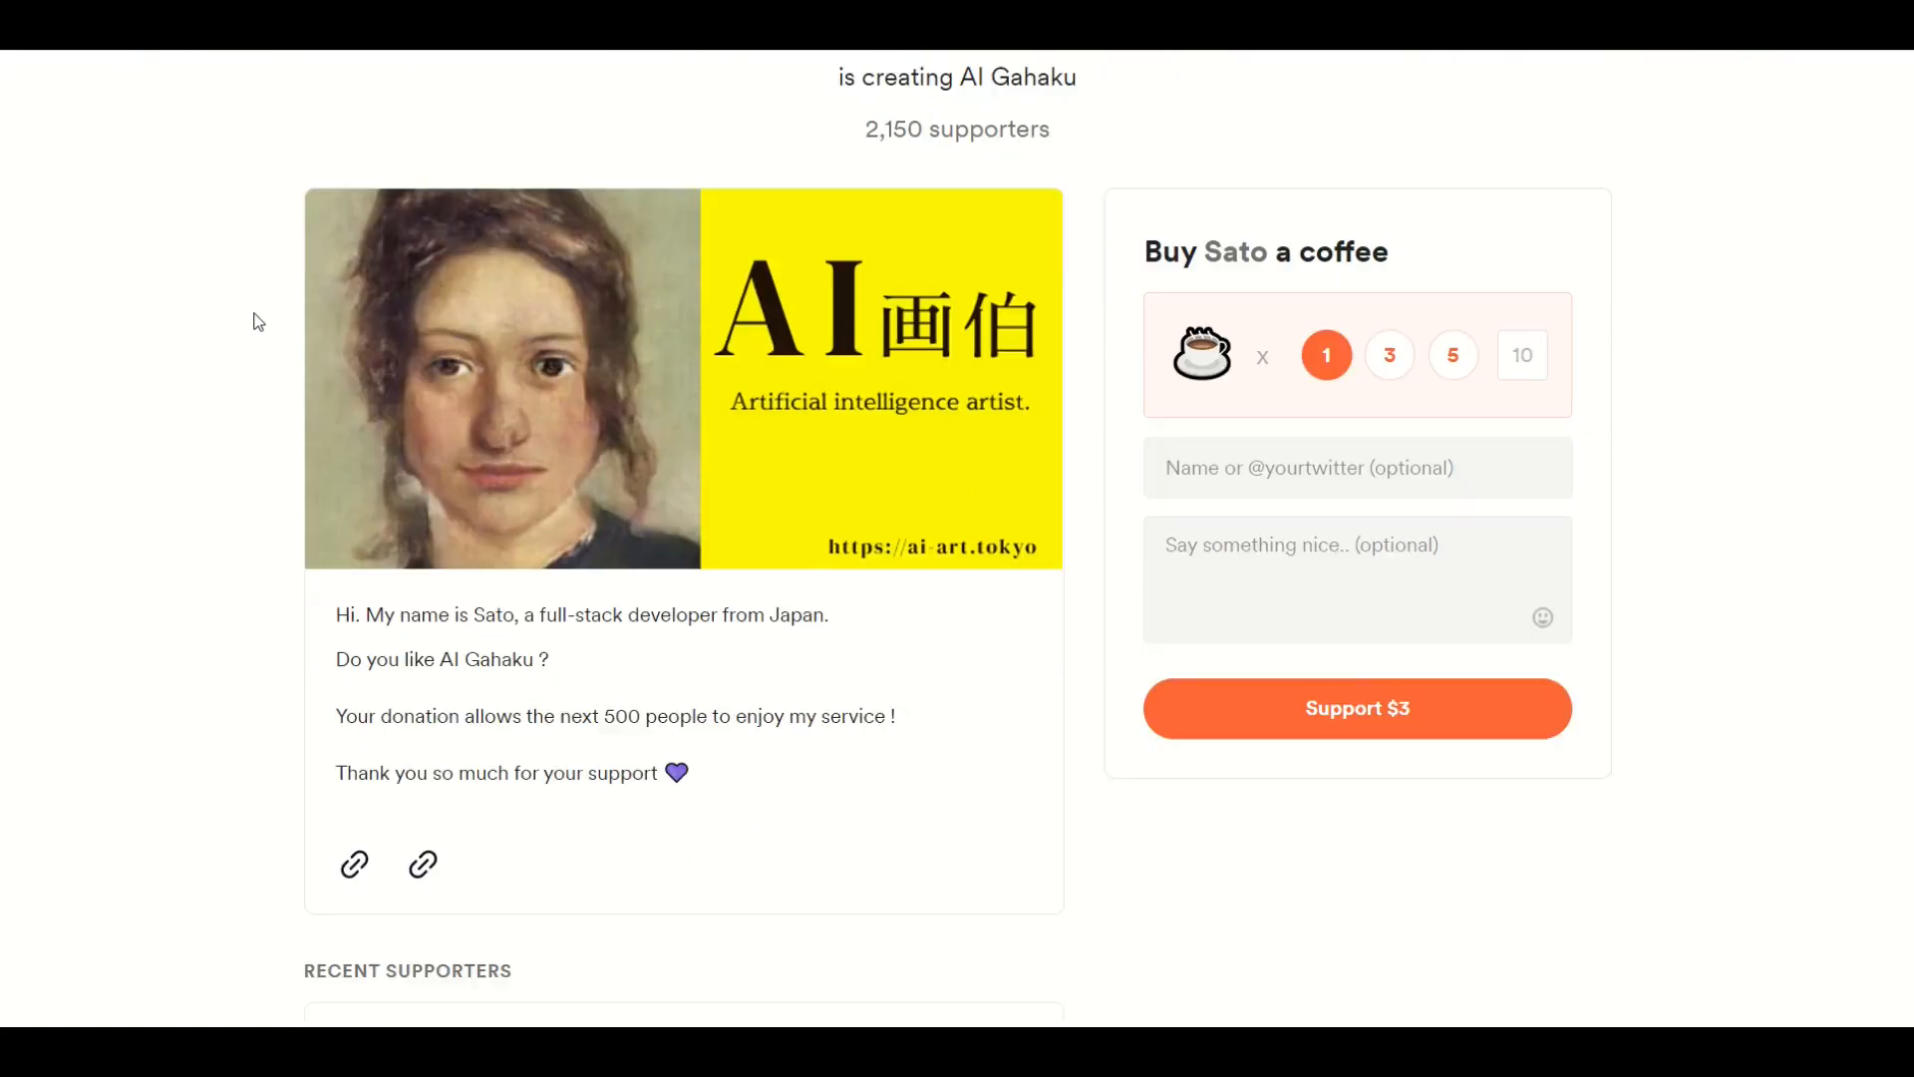
{"action": "scroll", "scroll_direction": "down", "scroll_amount": 3}
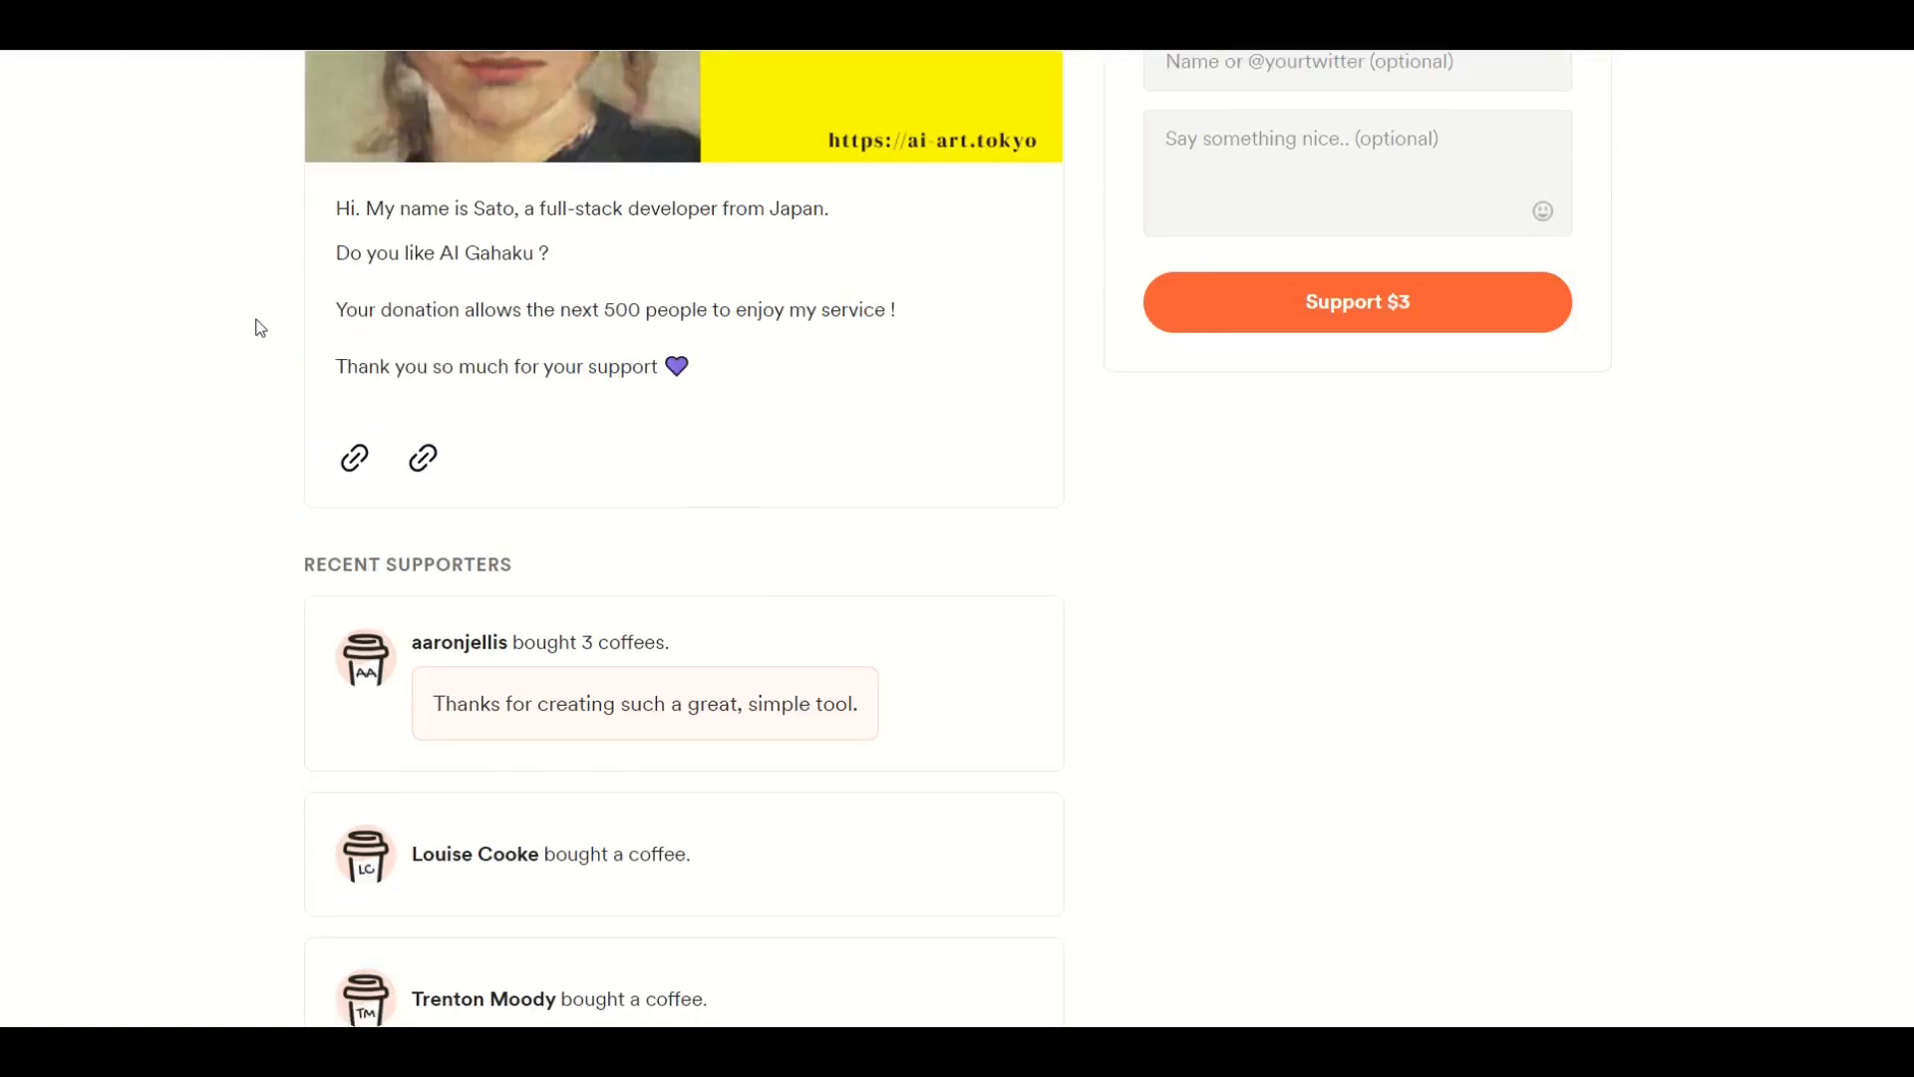
{"action": "scroll", "scroll_direction": "down", "scroll_amount": 3}
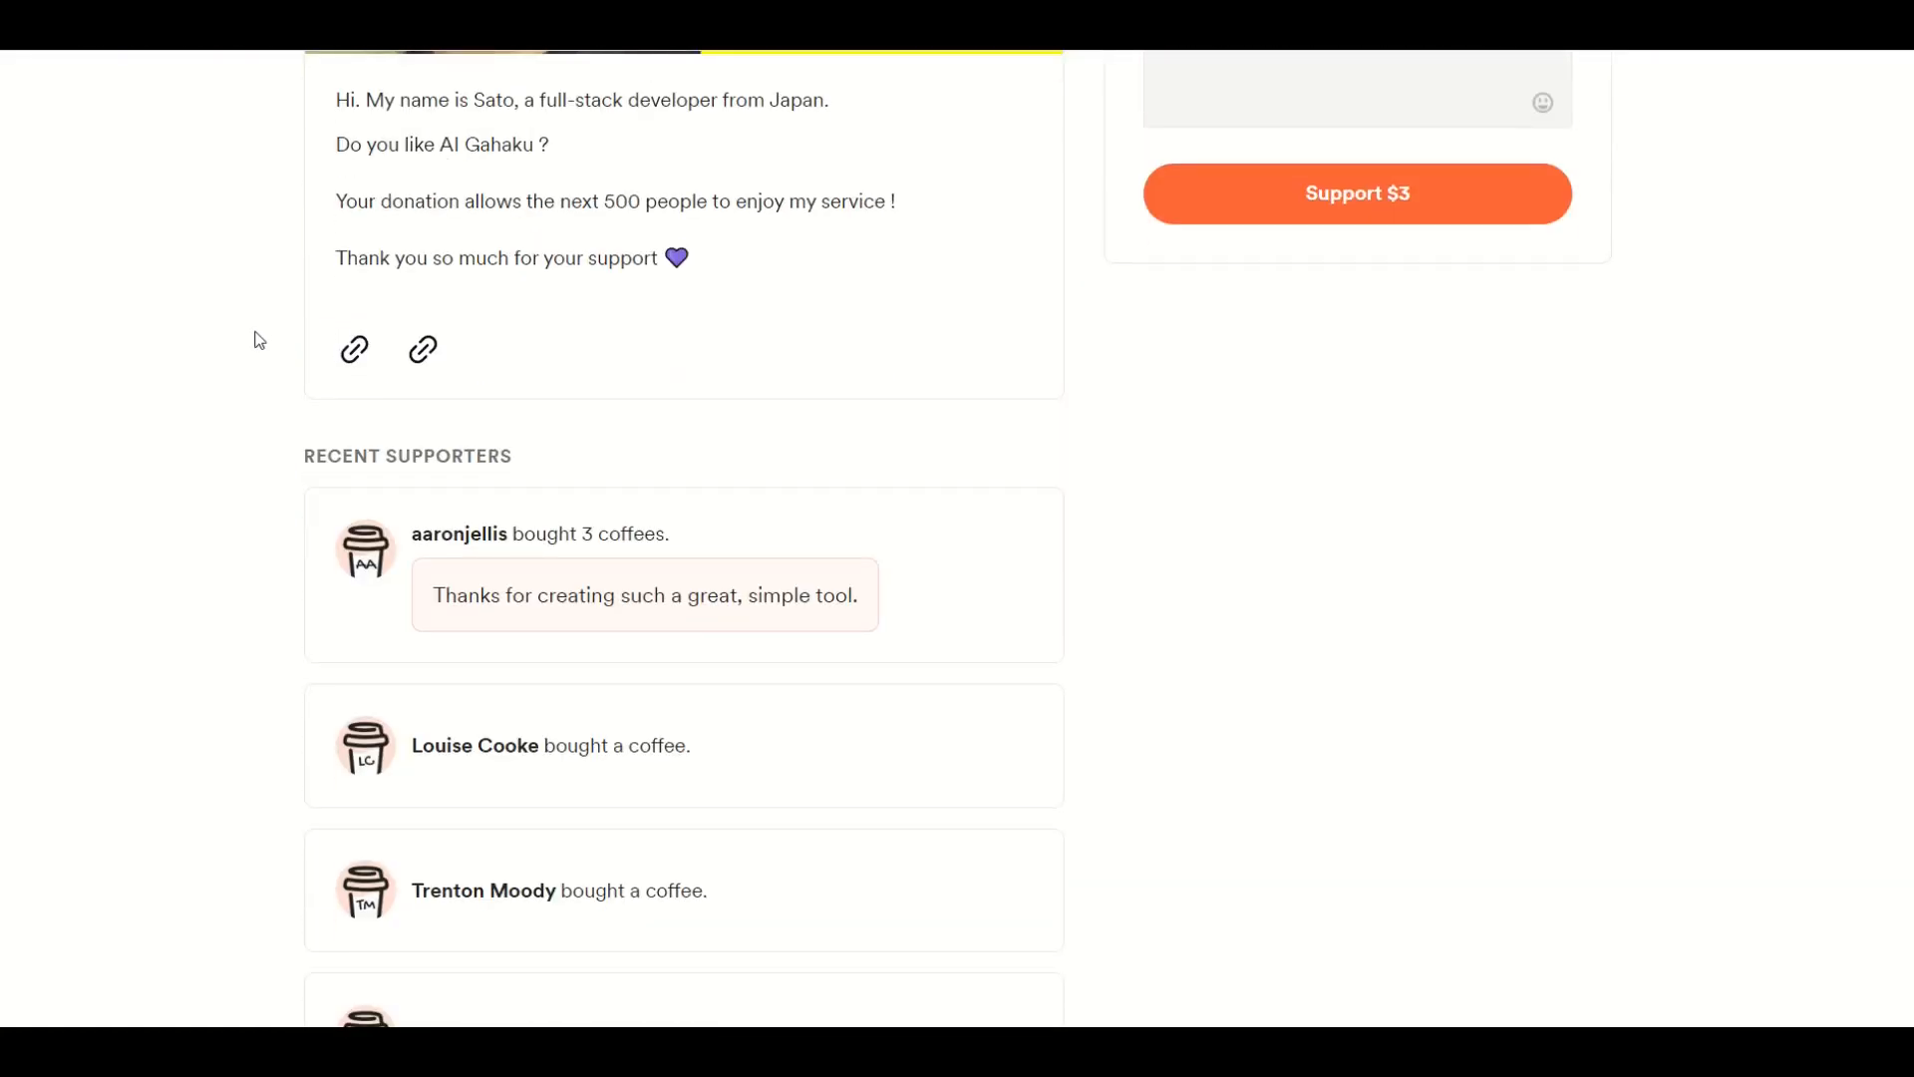